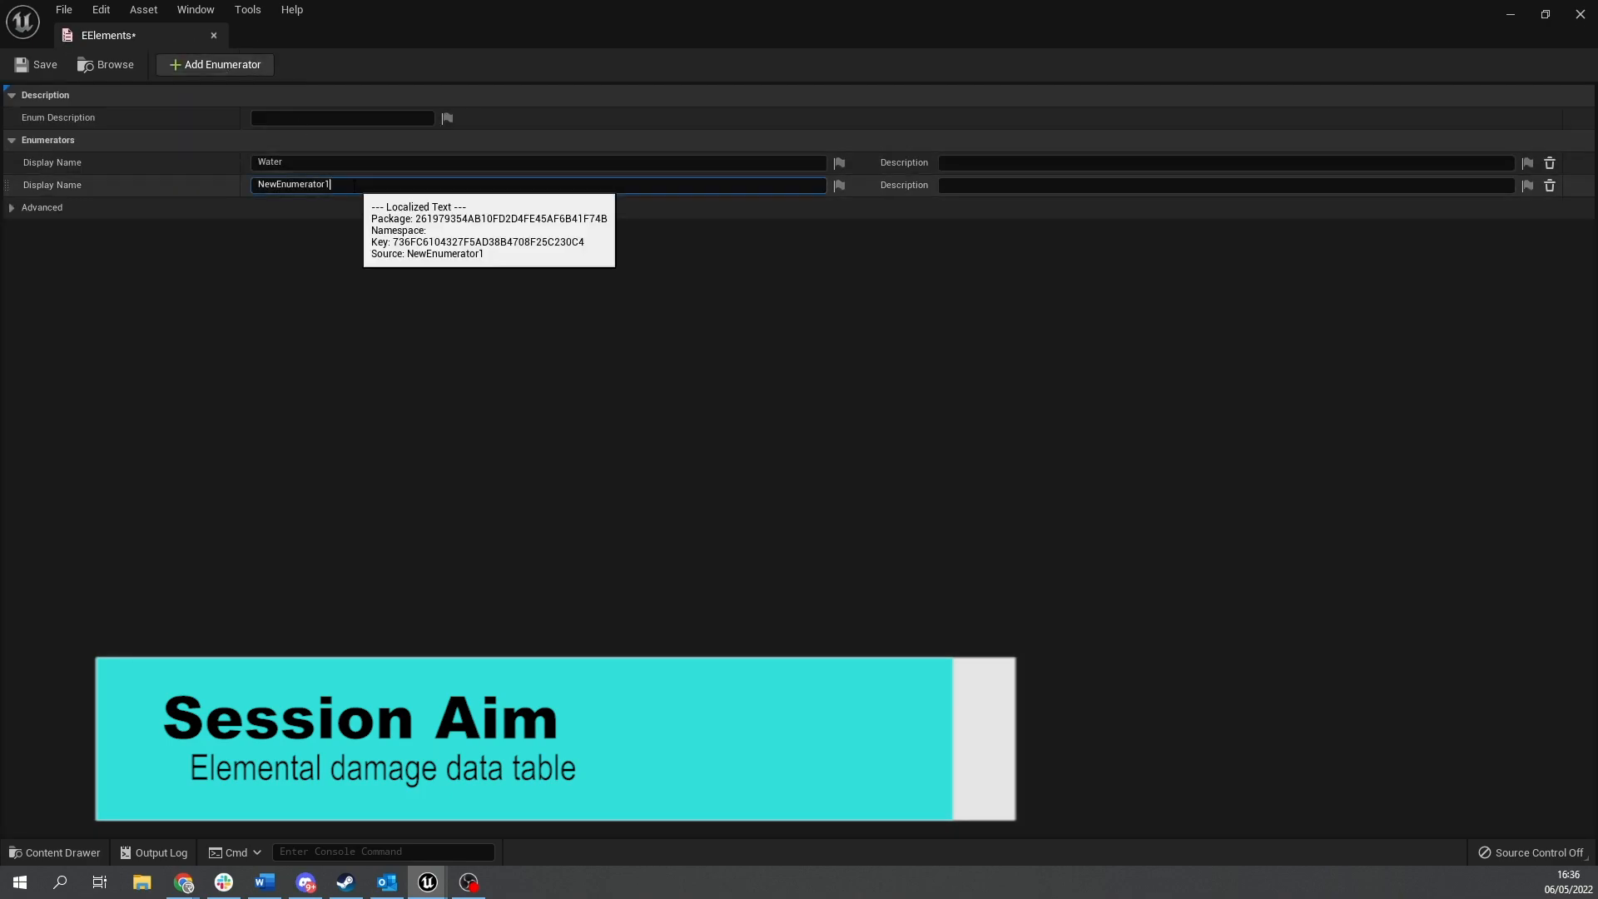
Create an EElements enumeration asset in the Content folder and open it in its editor.
type("Fir")
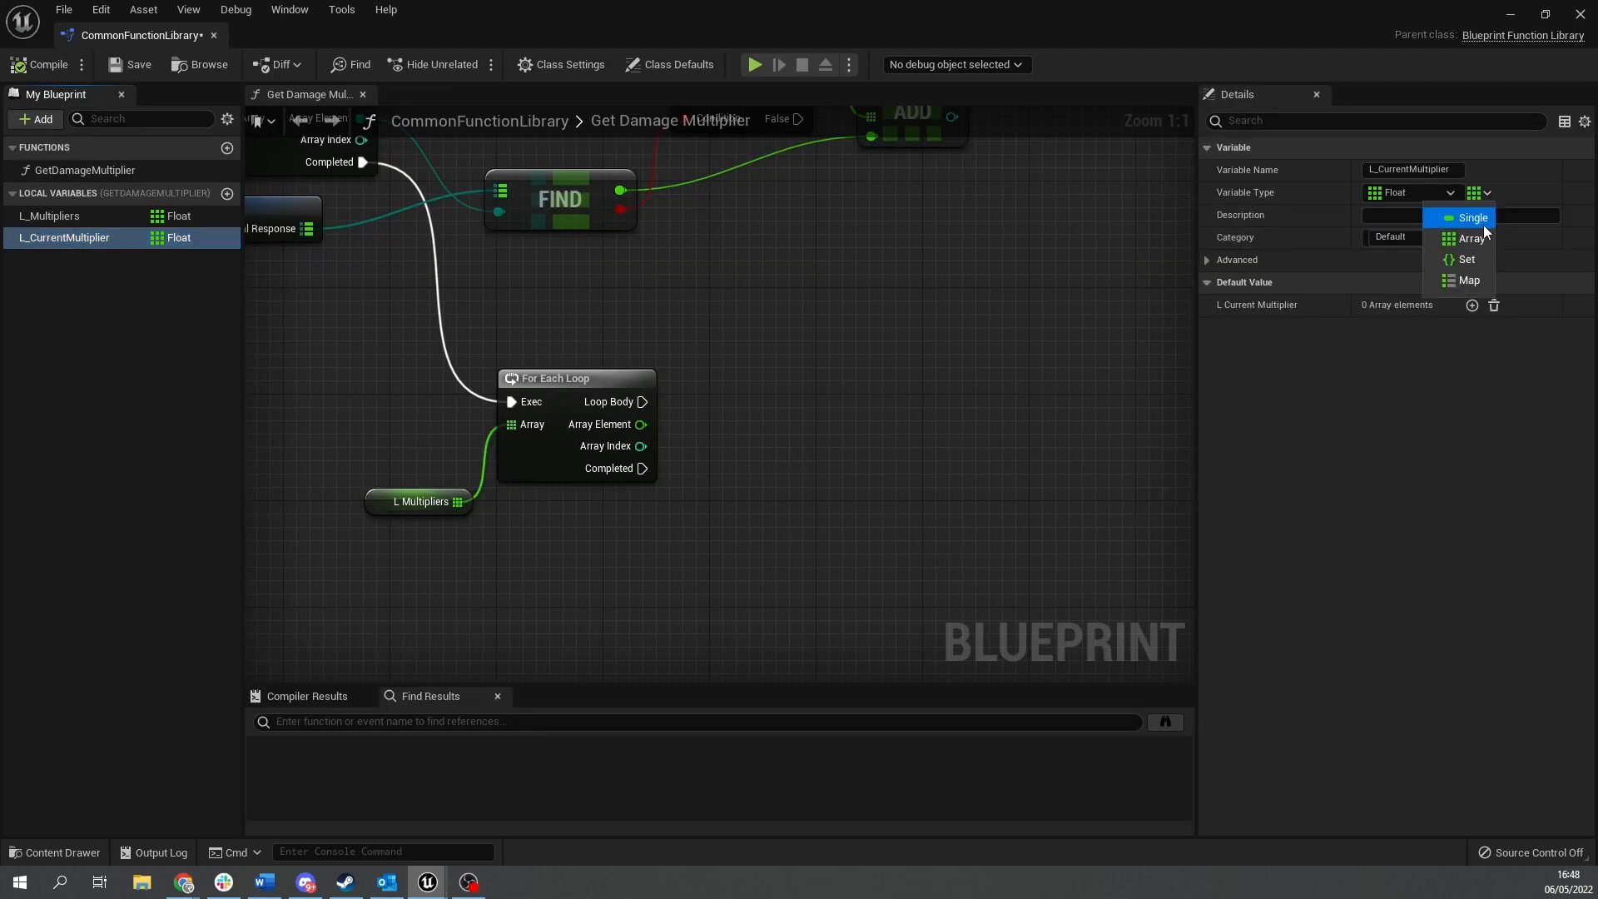
left_click(468, 881)
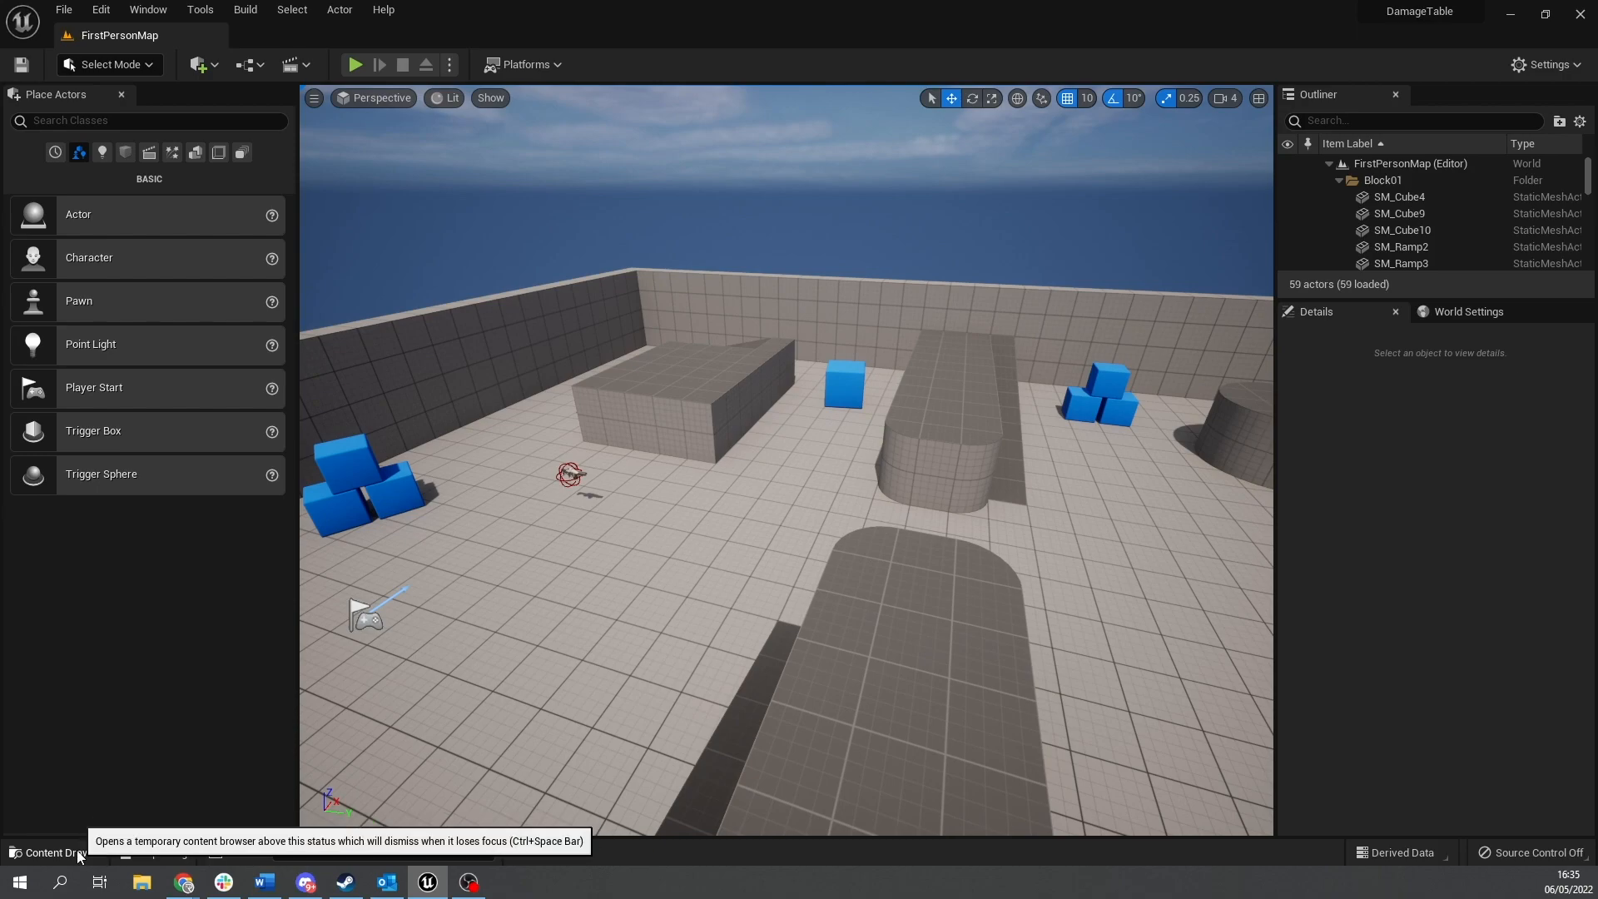
left_click(46, 492)
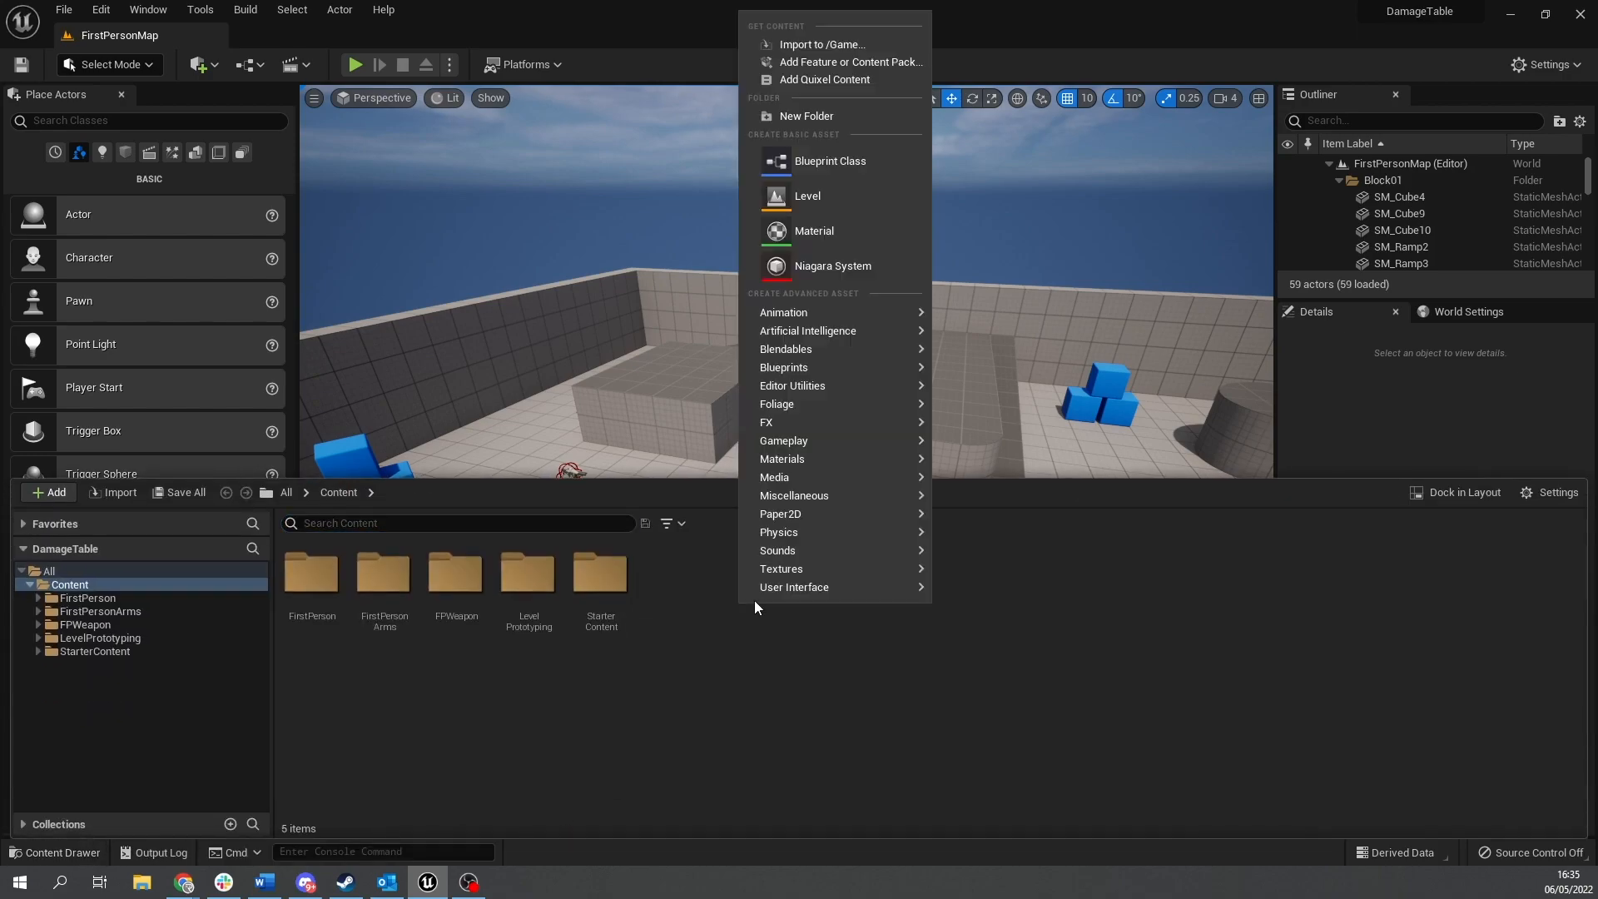
mouse_move(805, 349)
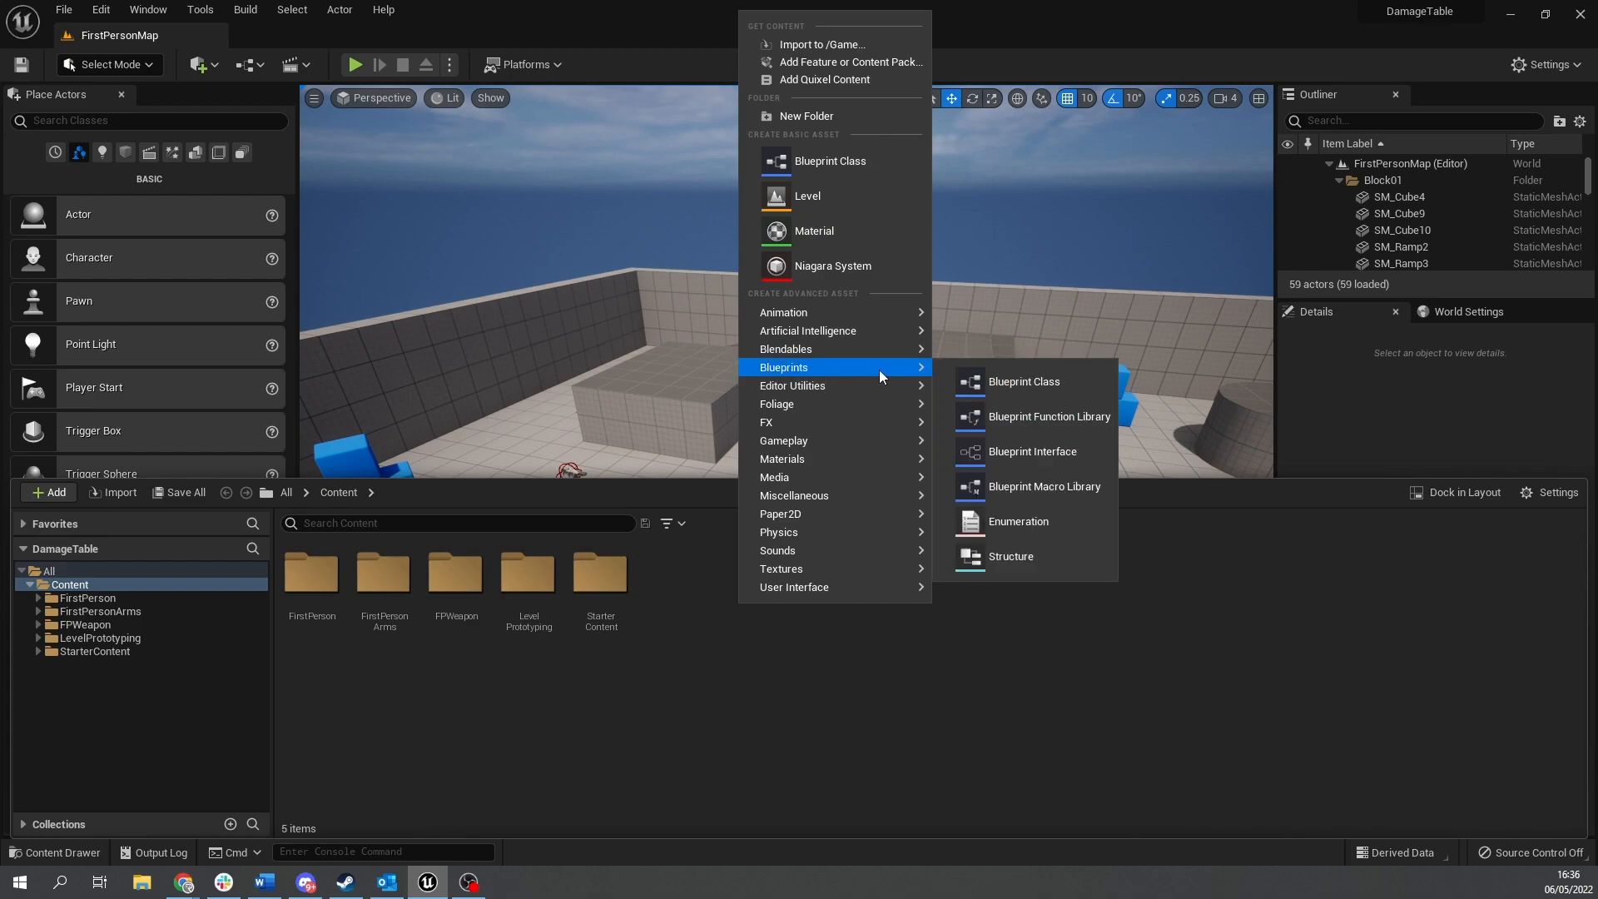
left_click(1017, 521)
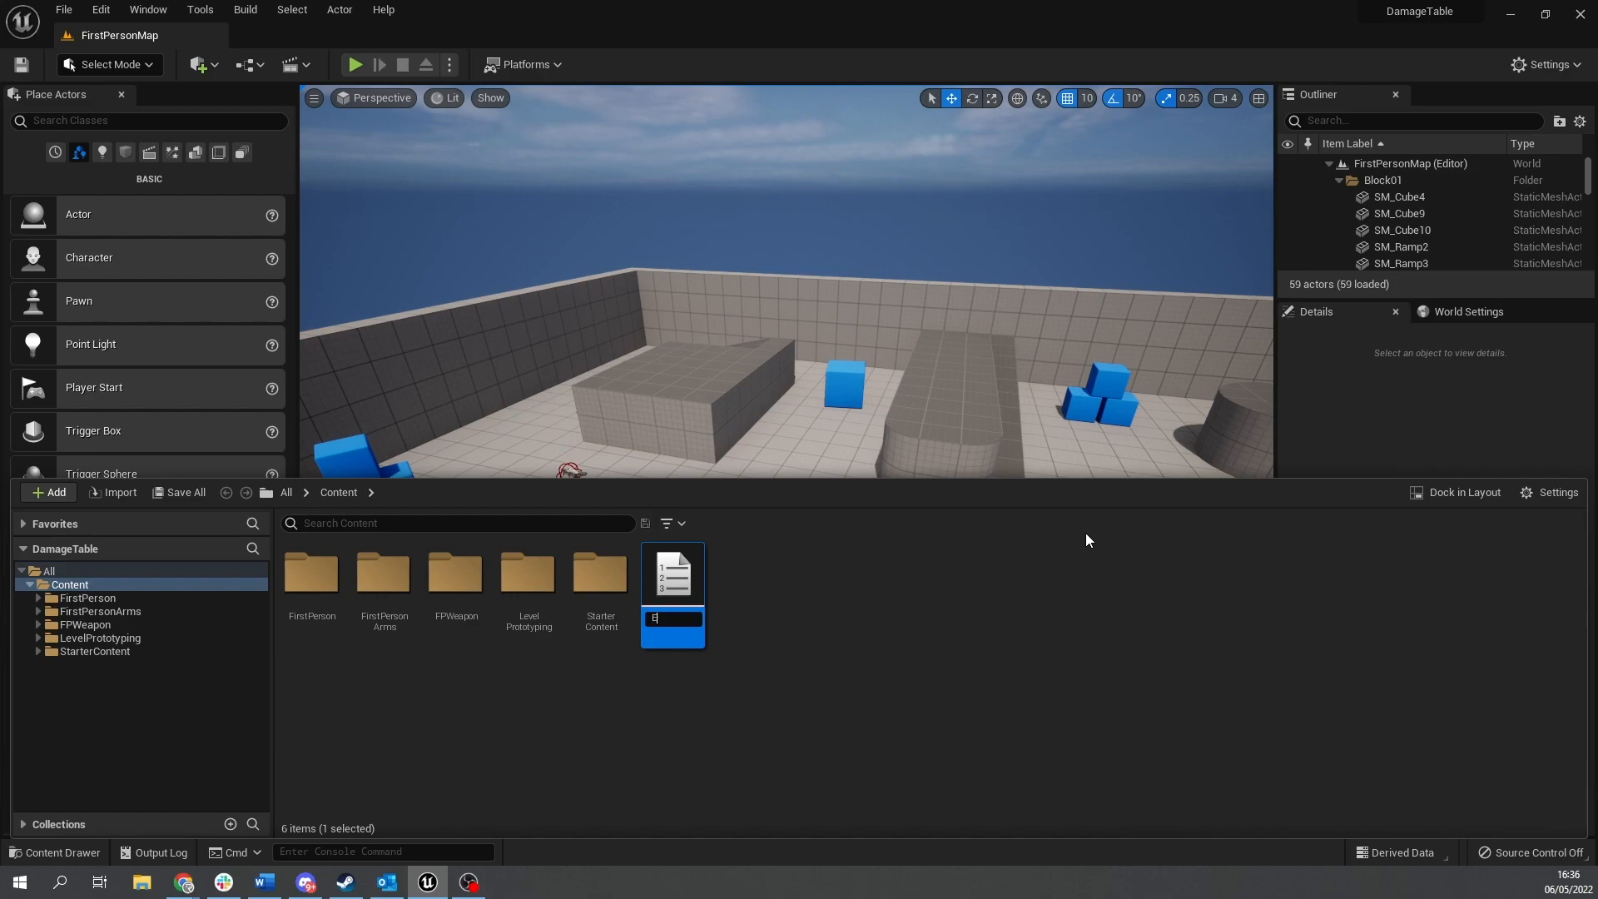
type("Elements")
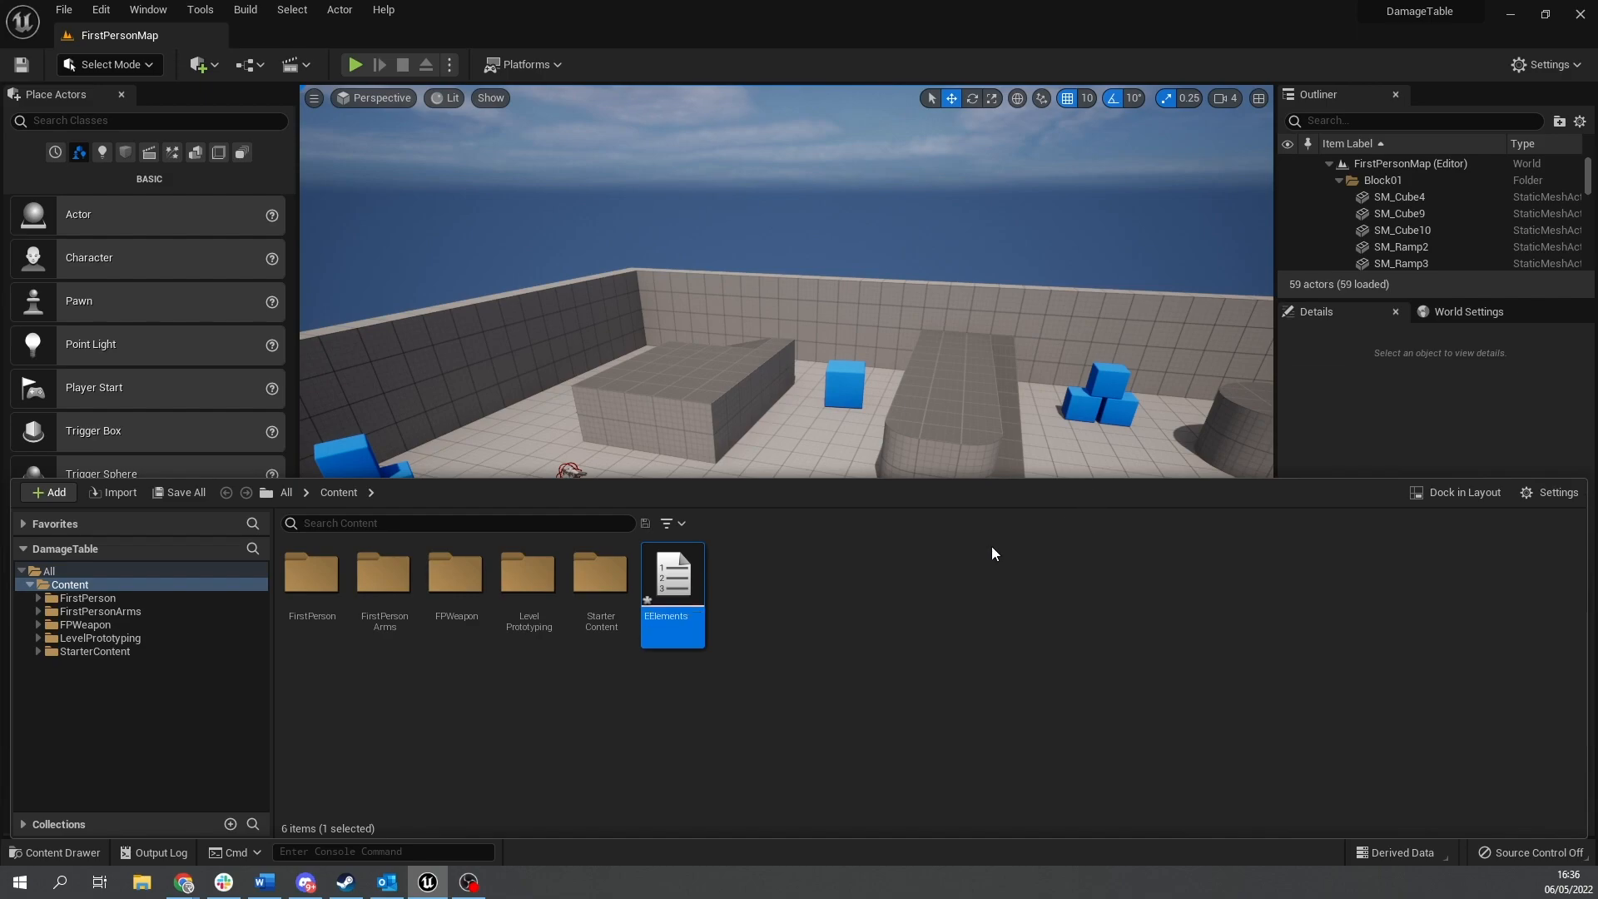
double_click(672, 572)
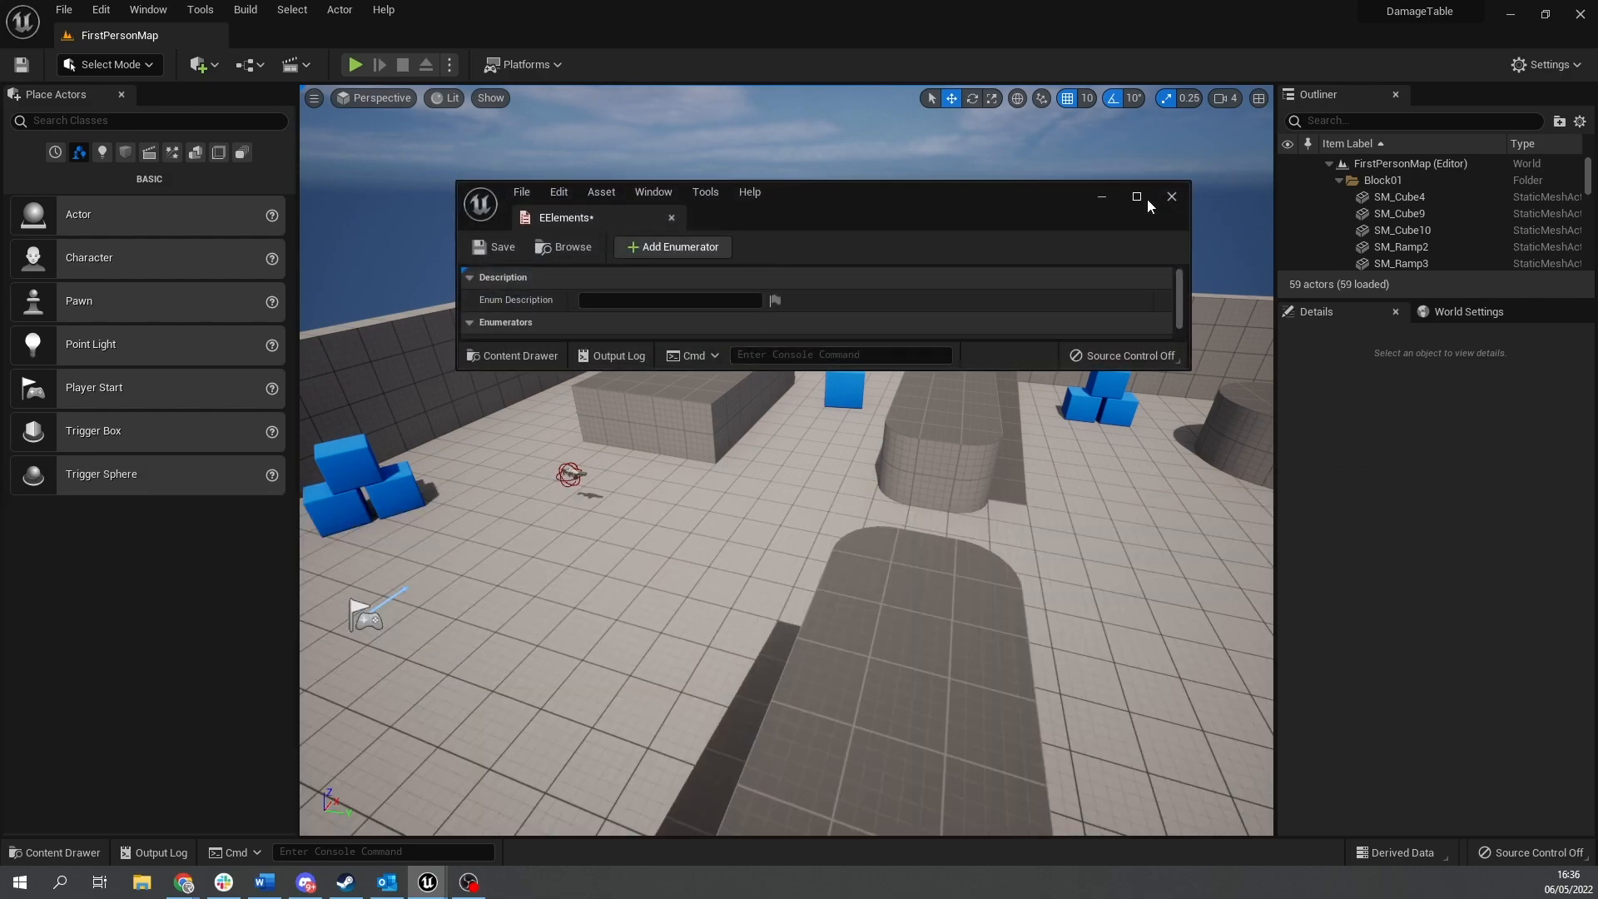
Add enumerators Water, Grass and Fire to EElements and save the enumeration.
left_click(1135, 197)
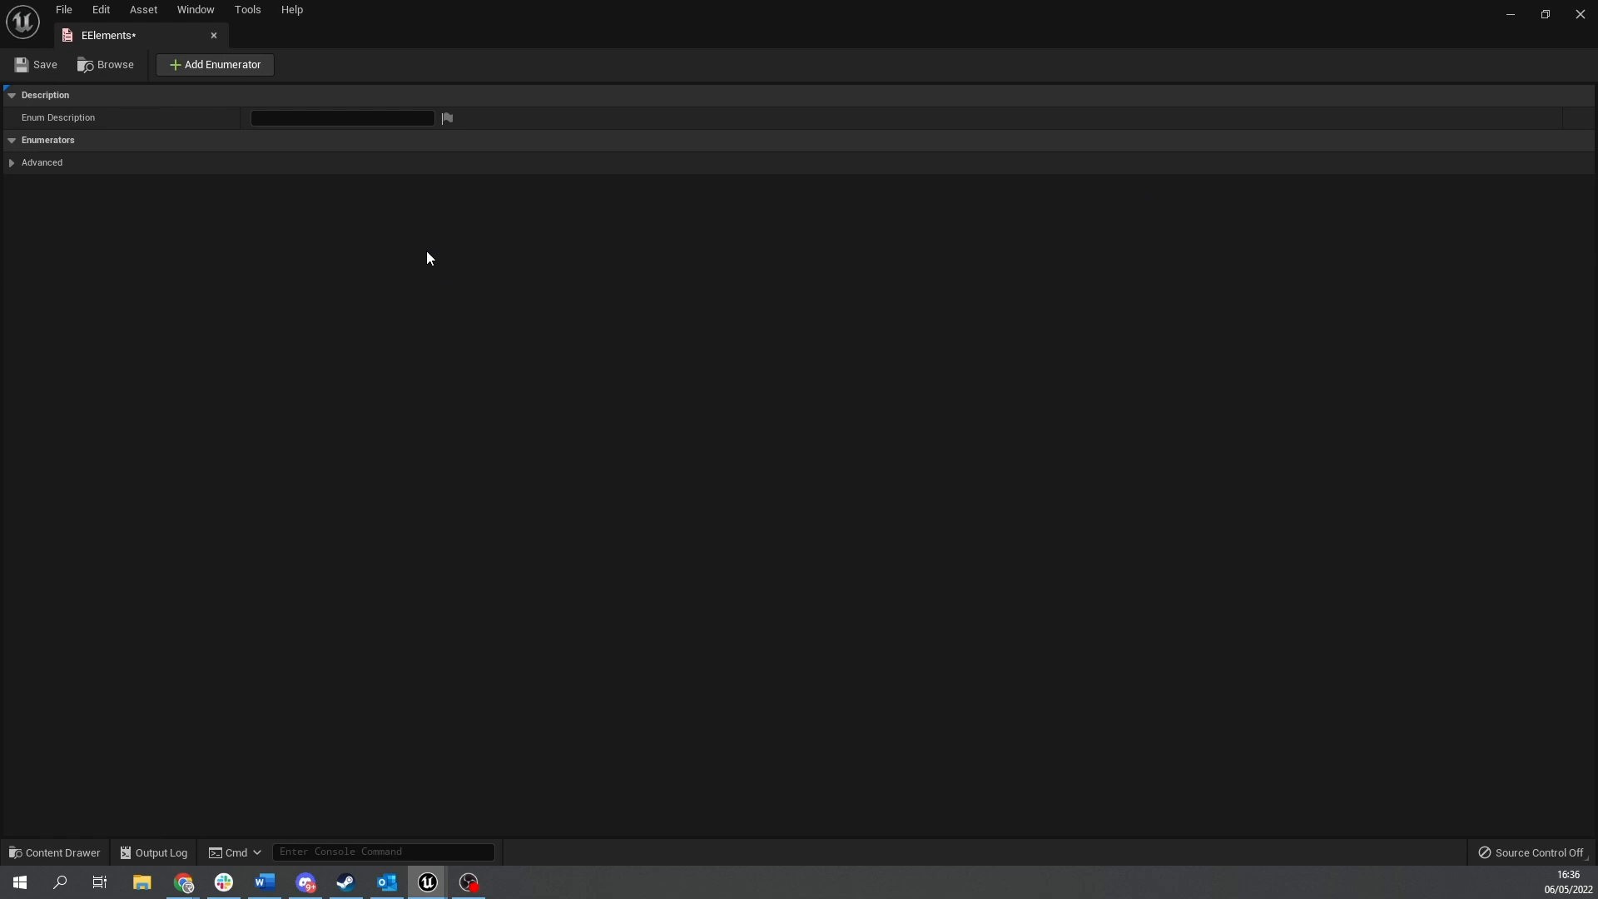
left_click(214, 64)
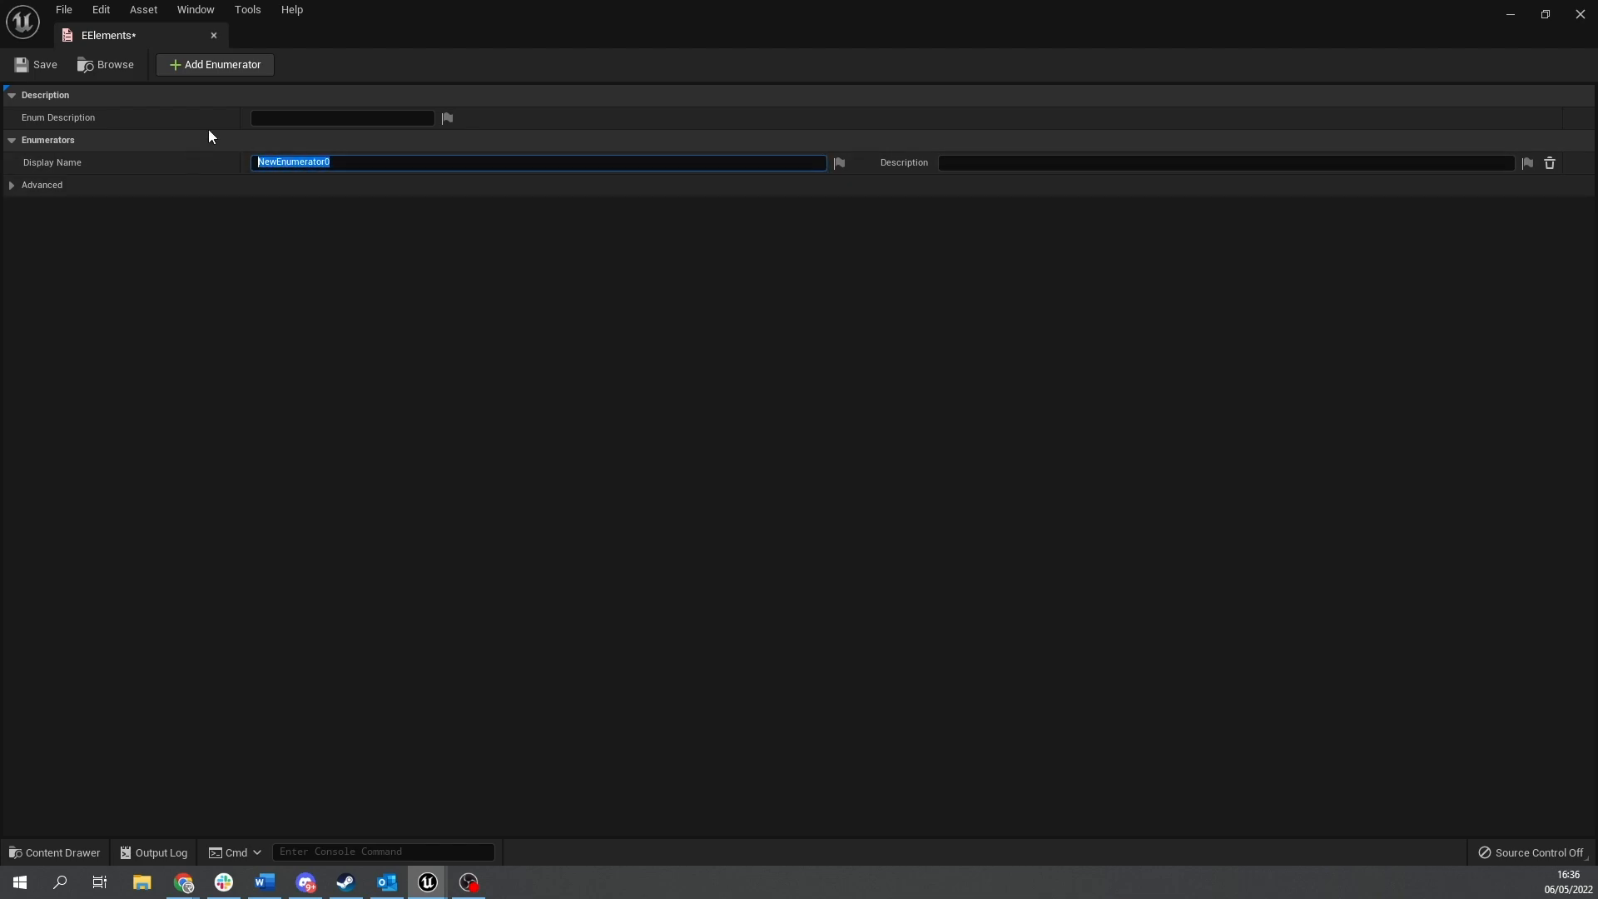
type("Water")
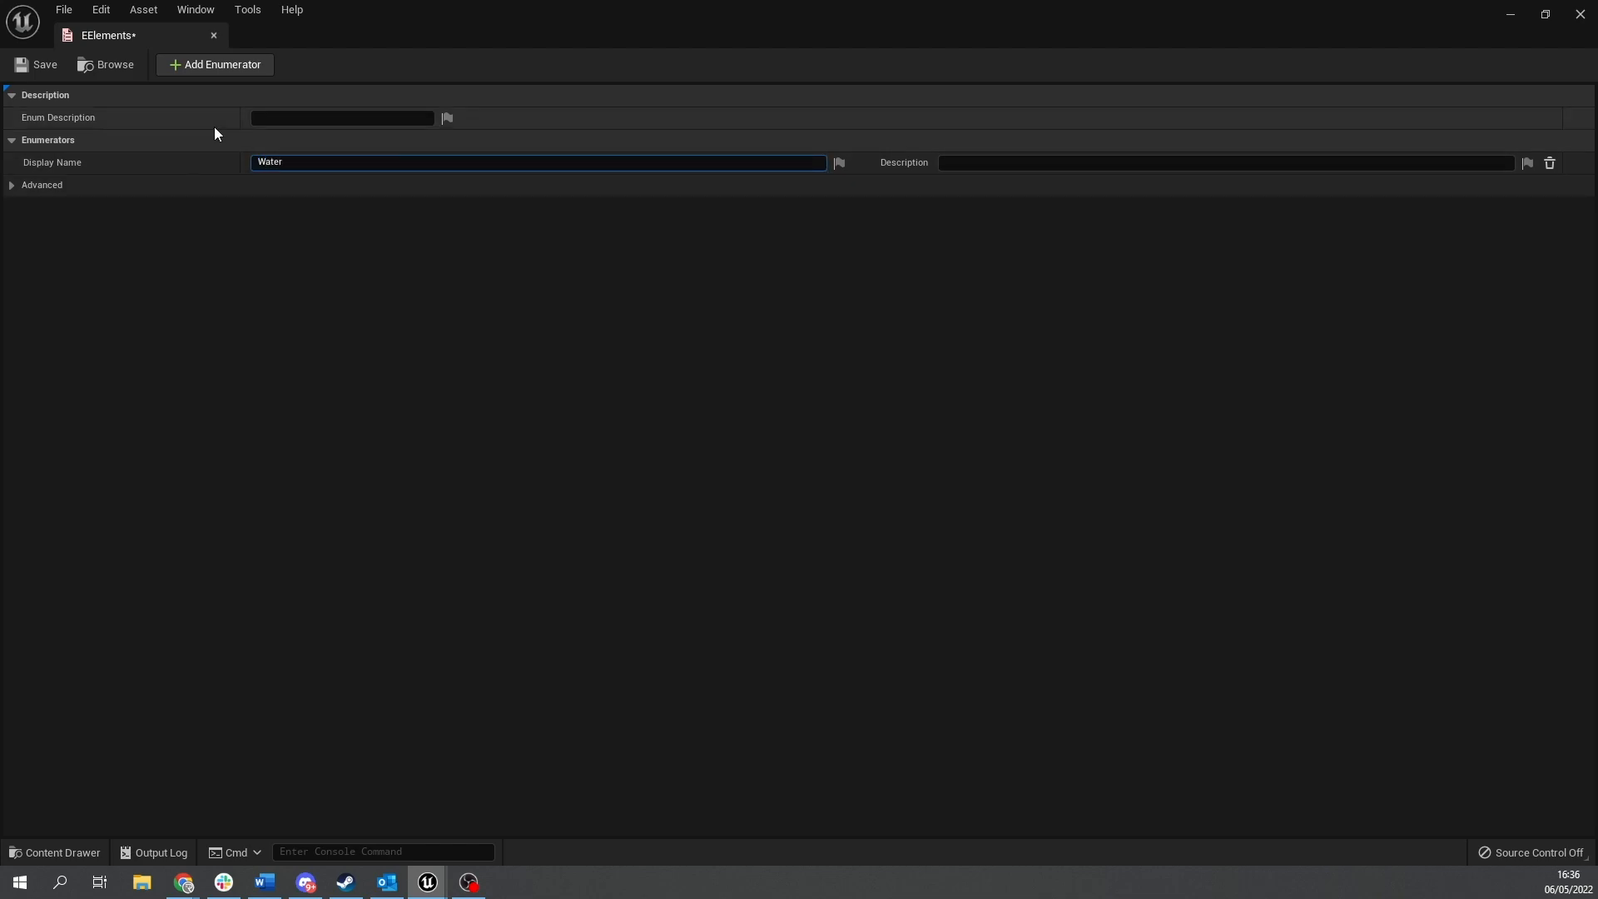
left_click(214, 64)
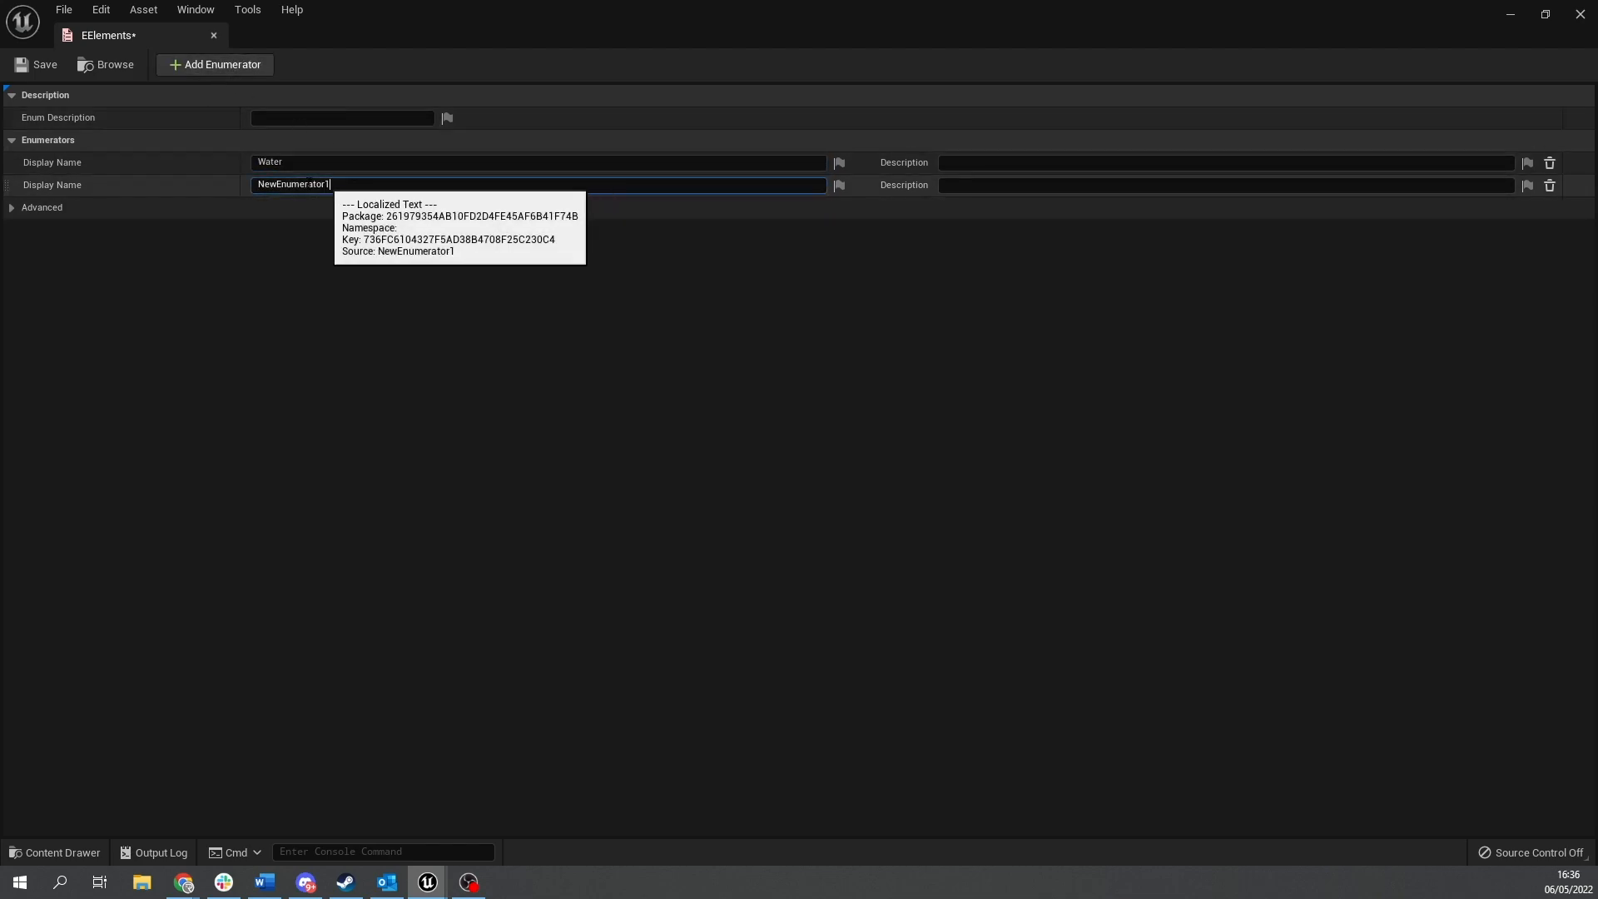
type("Grass")
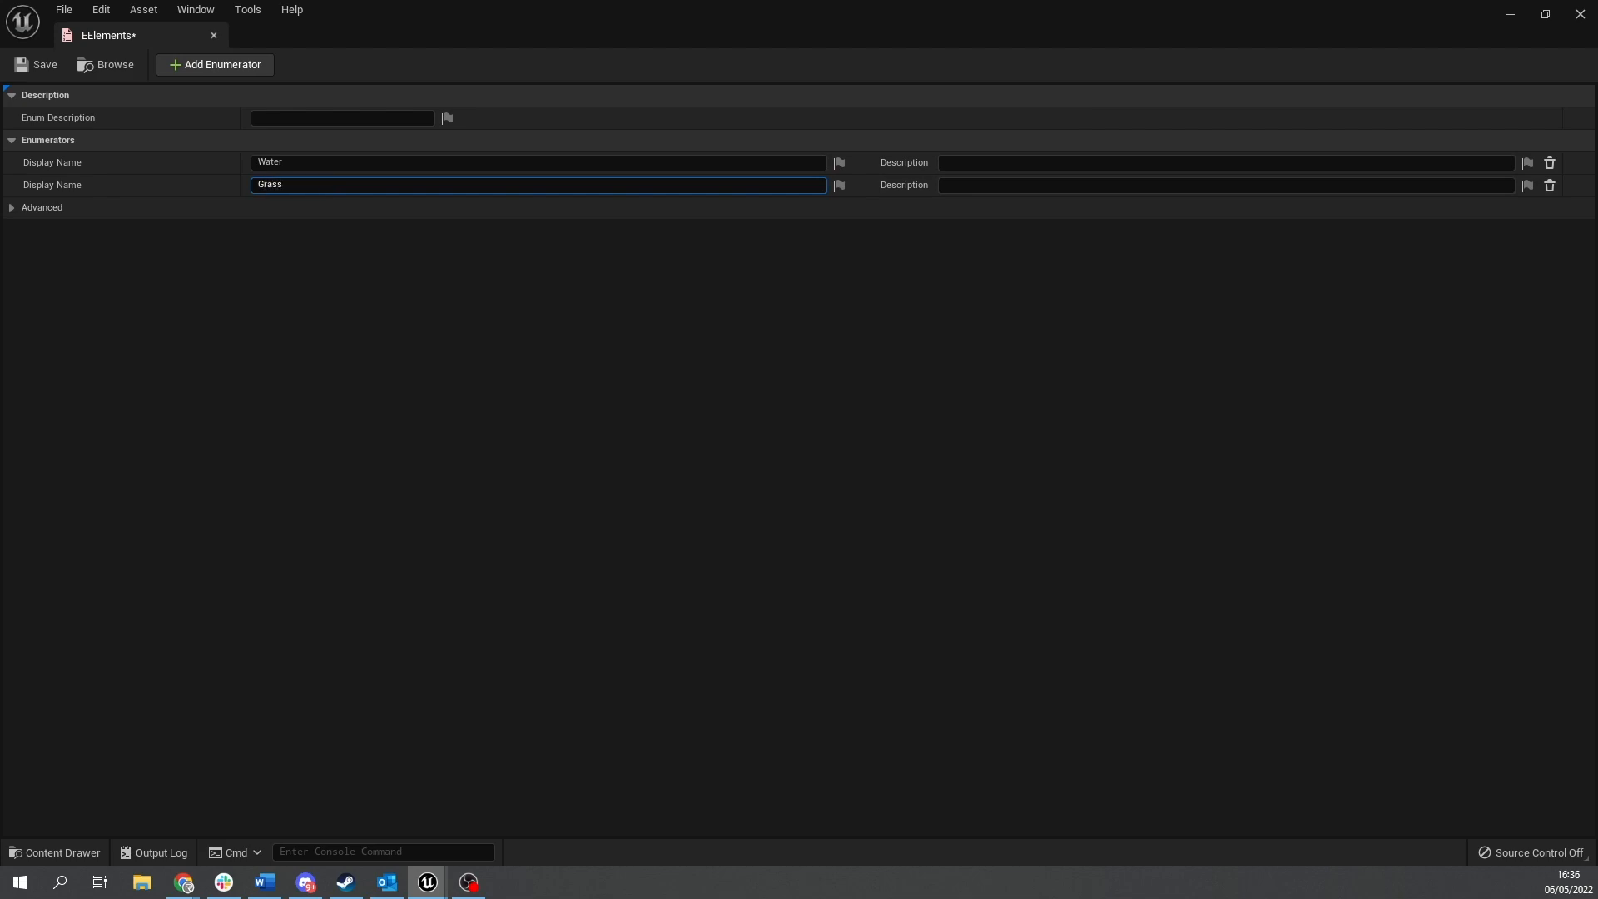
left_click(214, 64)
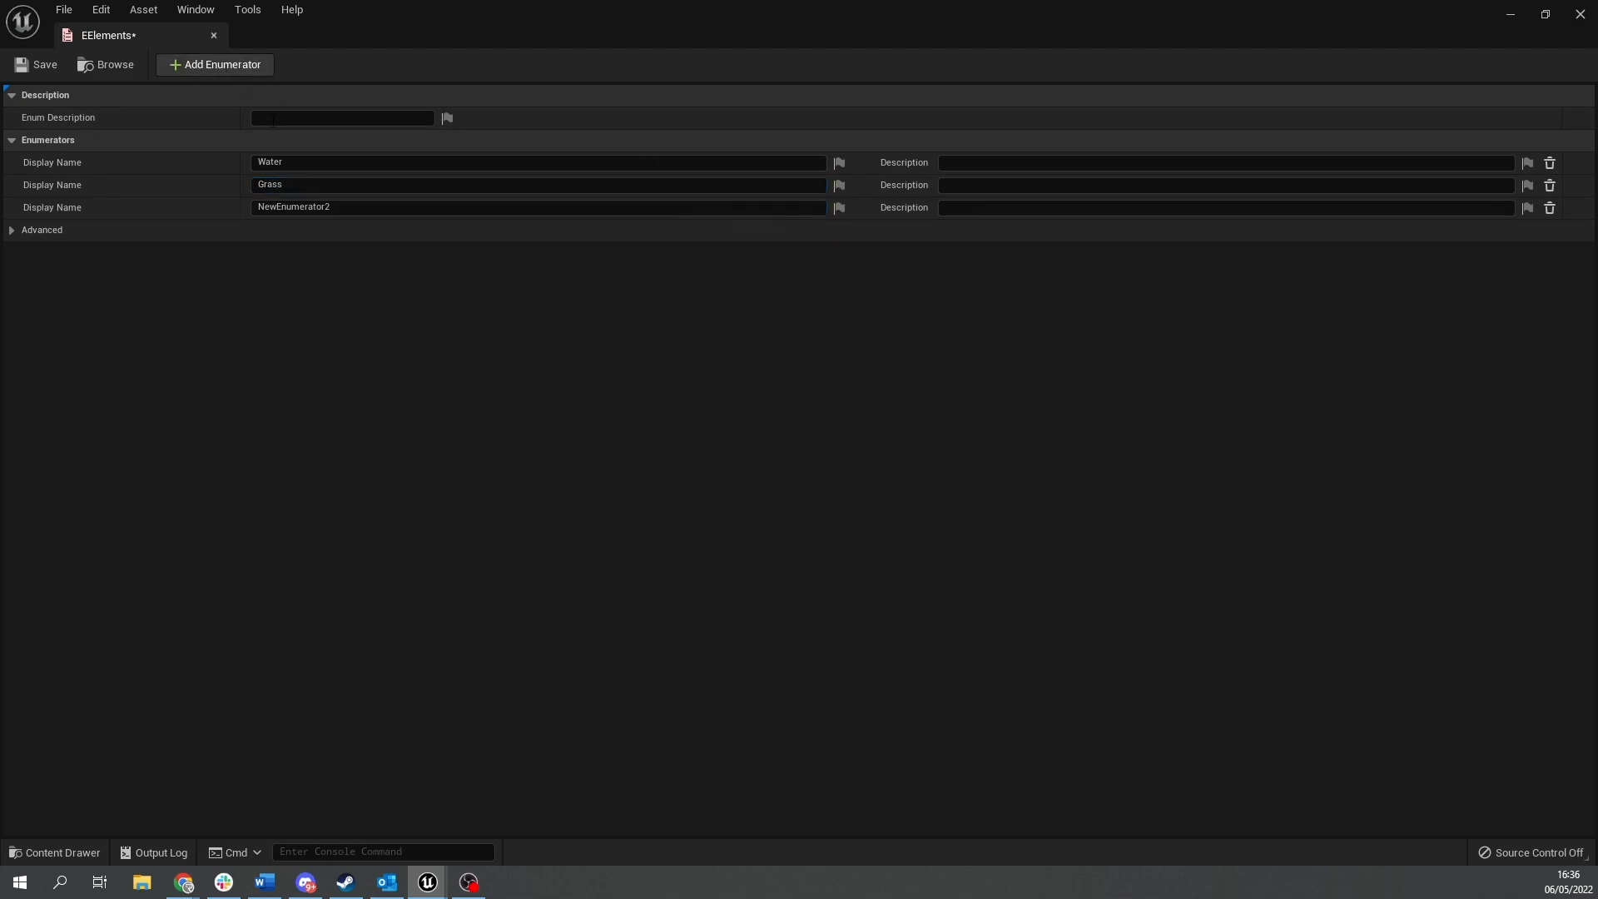
type("Fire")
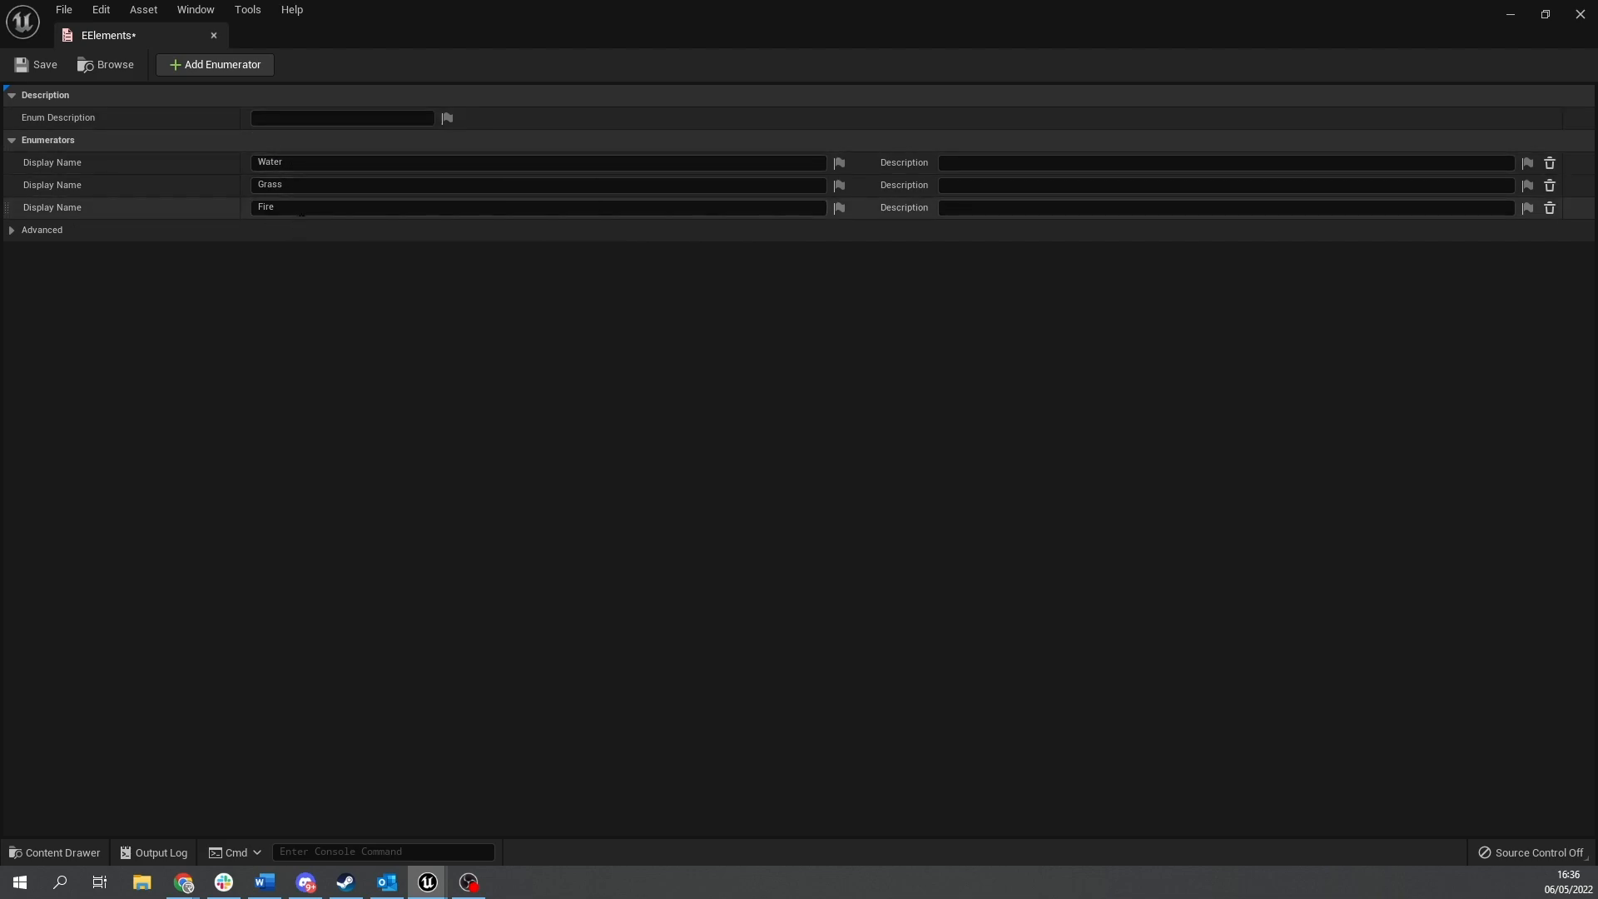
mouse_move(36, 65)
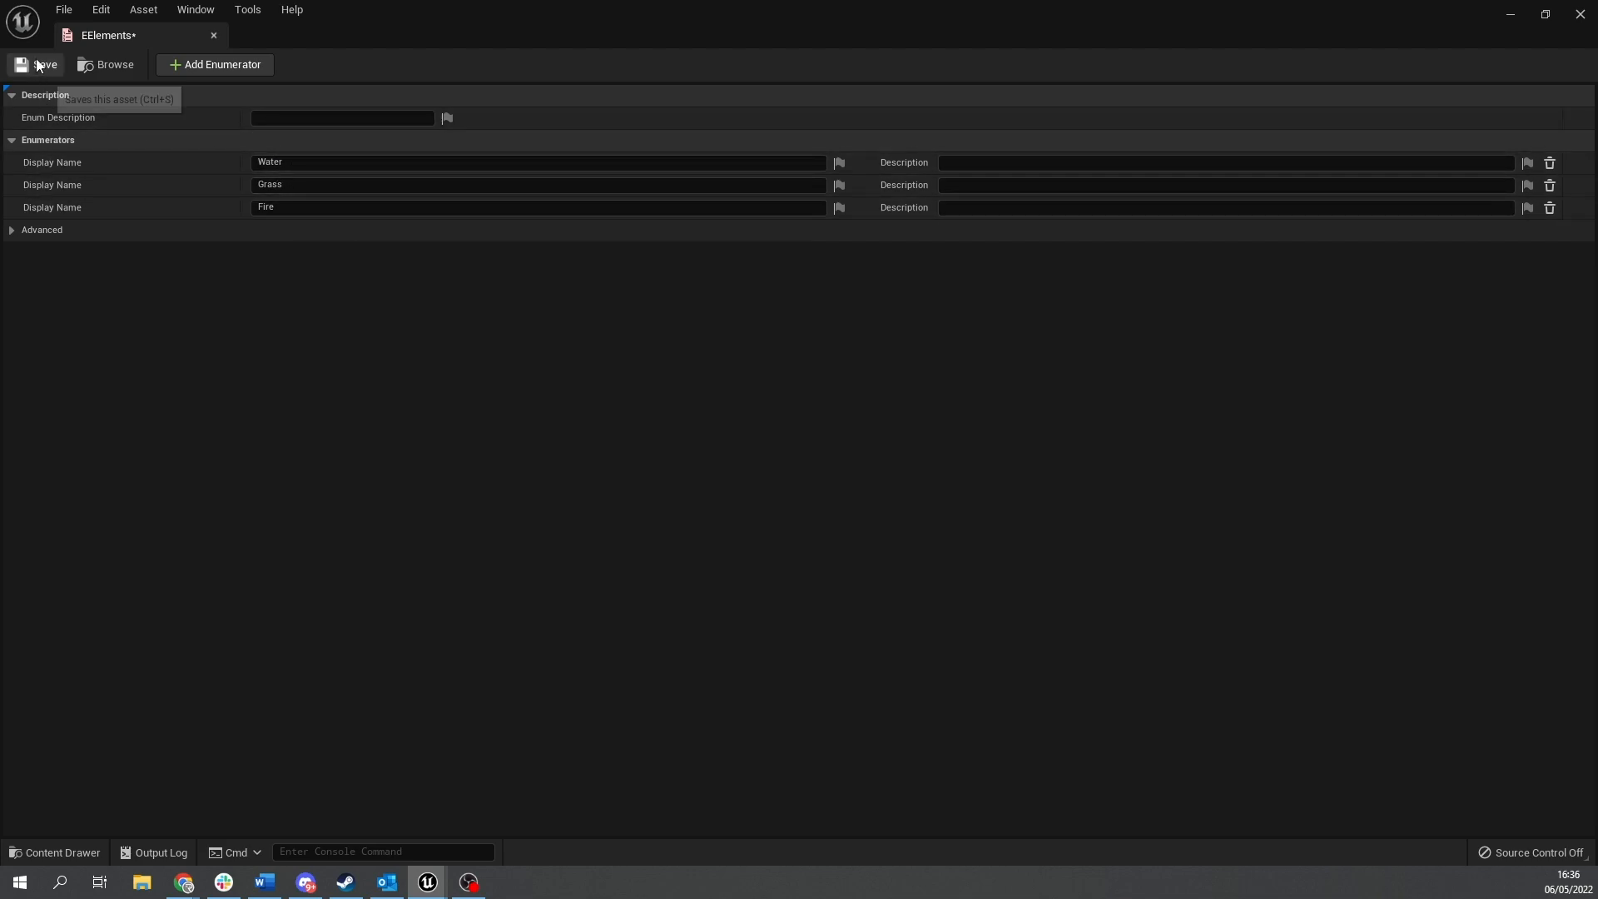
left_click(36, 64)
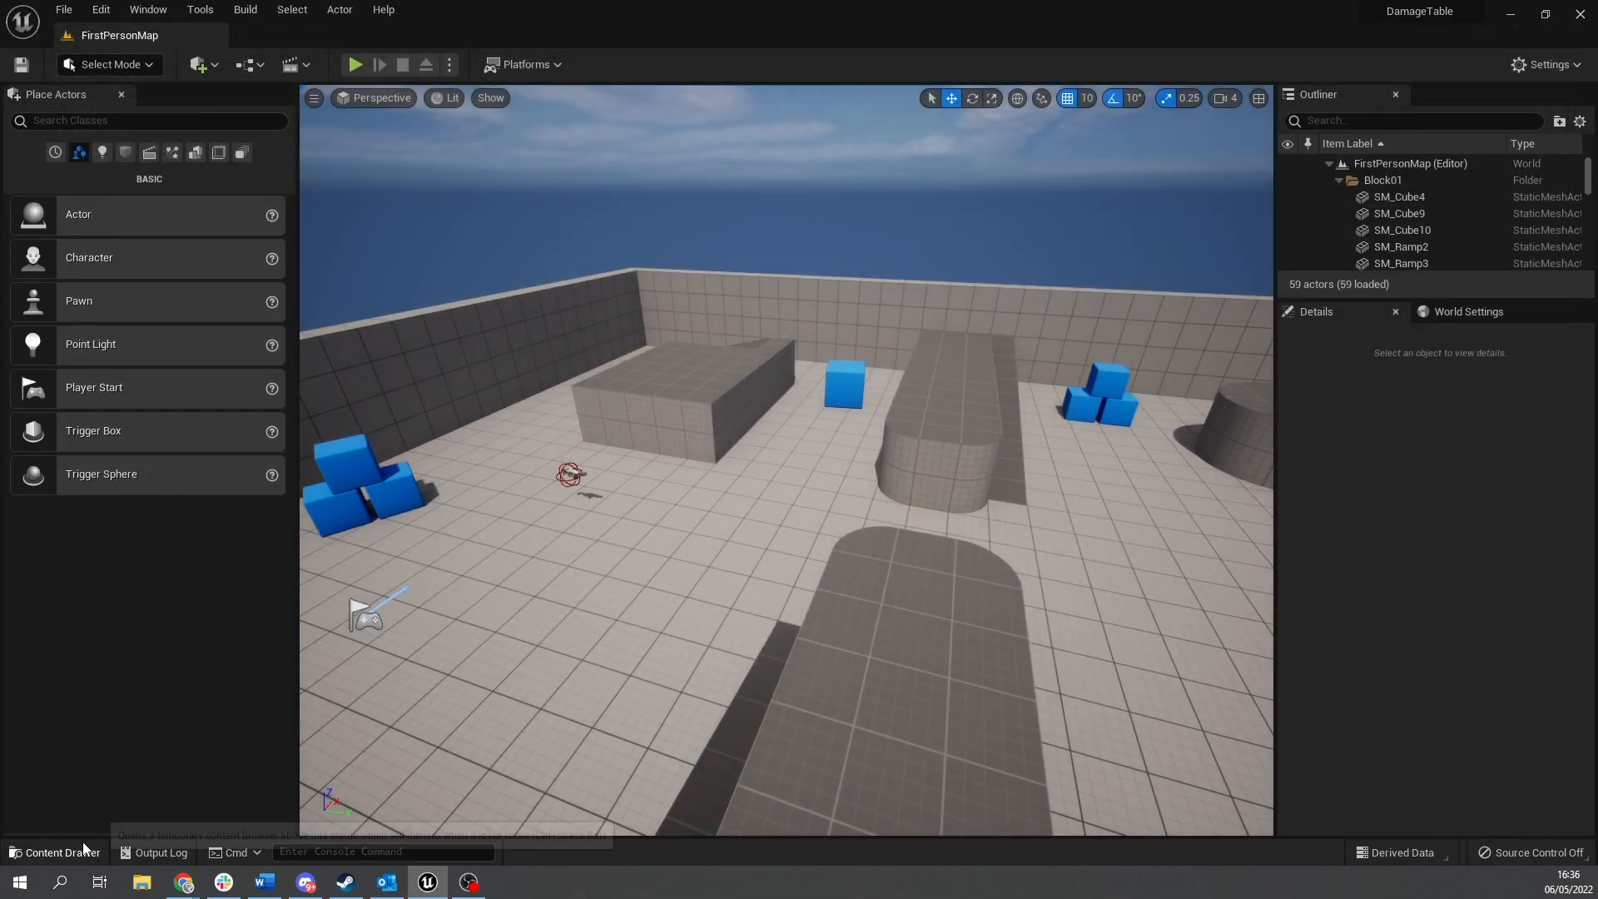
Create an ElementalDamageTableStruct structure asset in Content and open it in the struct editor.
left_click(56, 859)
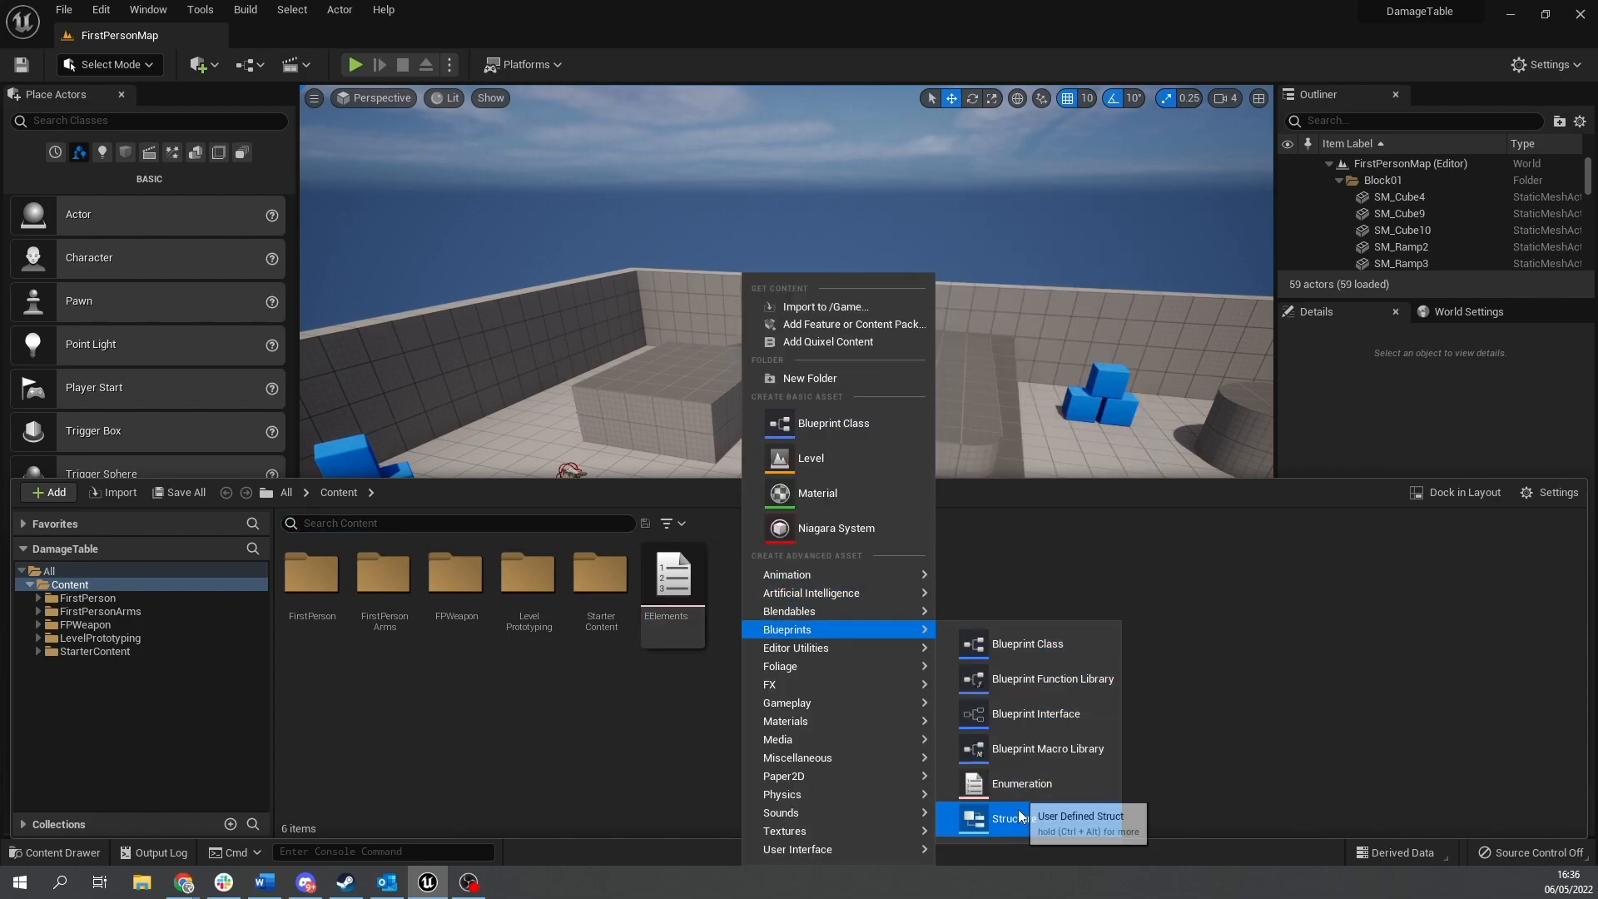
left_click(1002, 818)
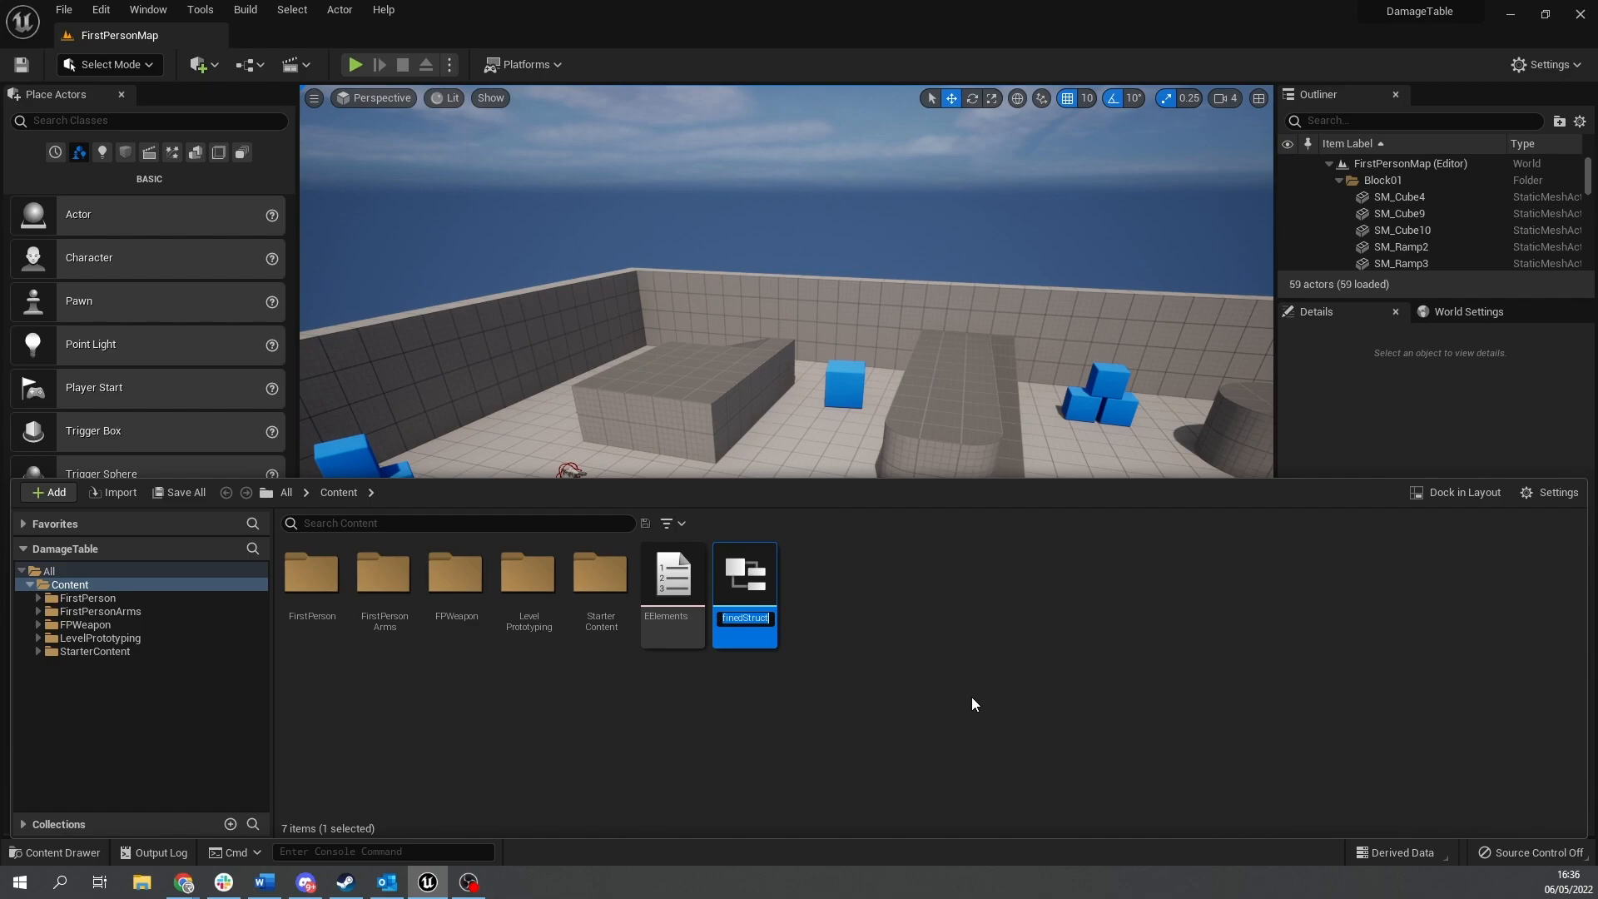
type("Element")
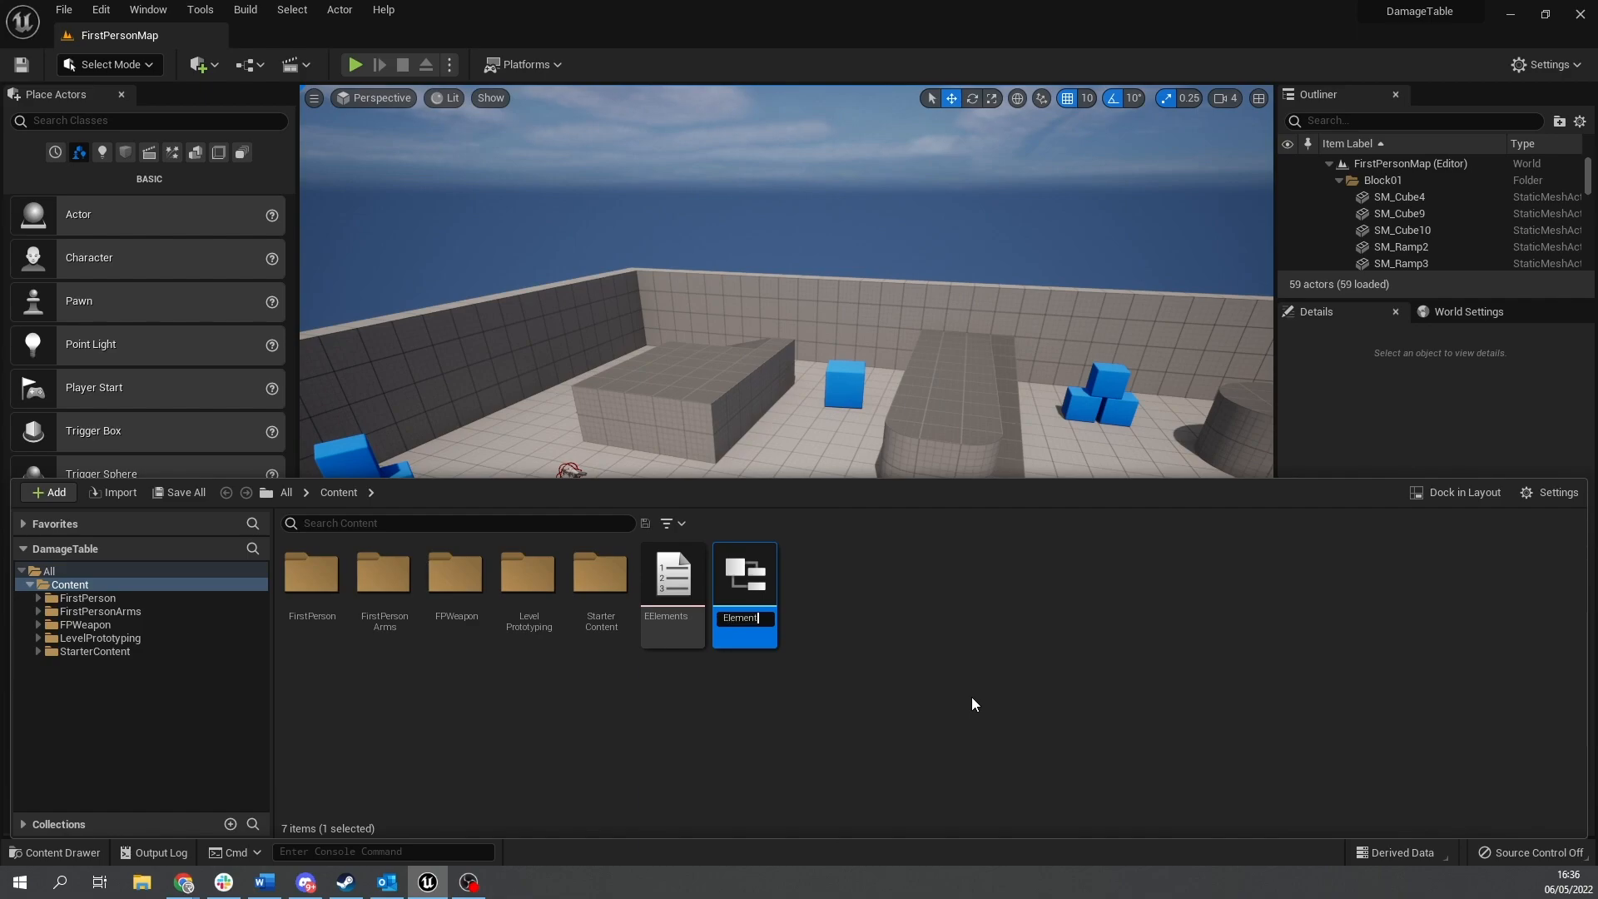
type("entalDam")
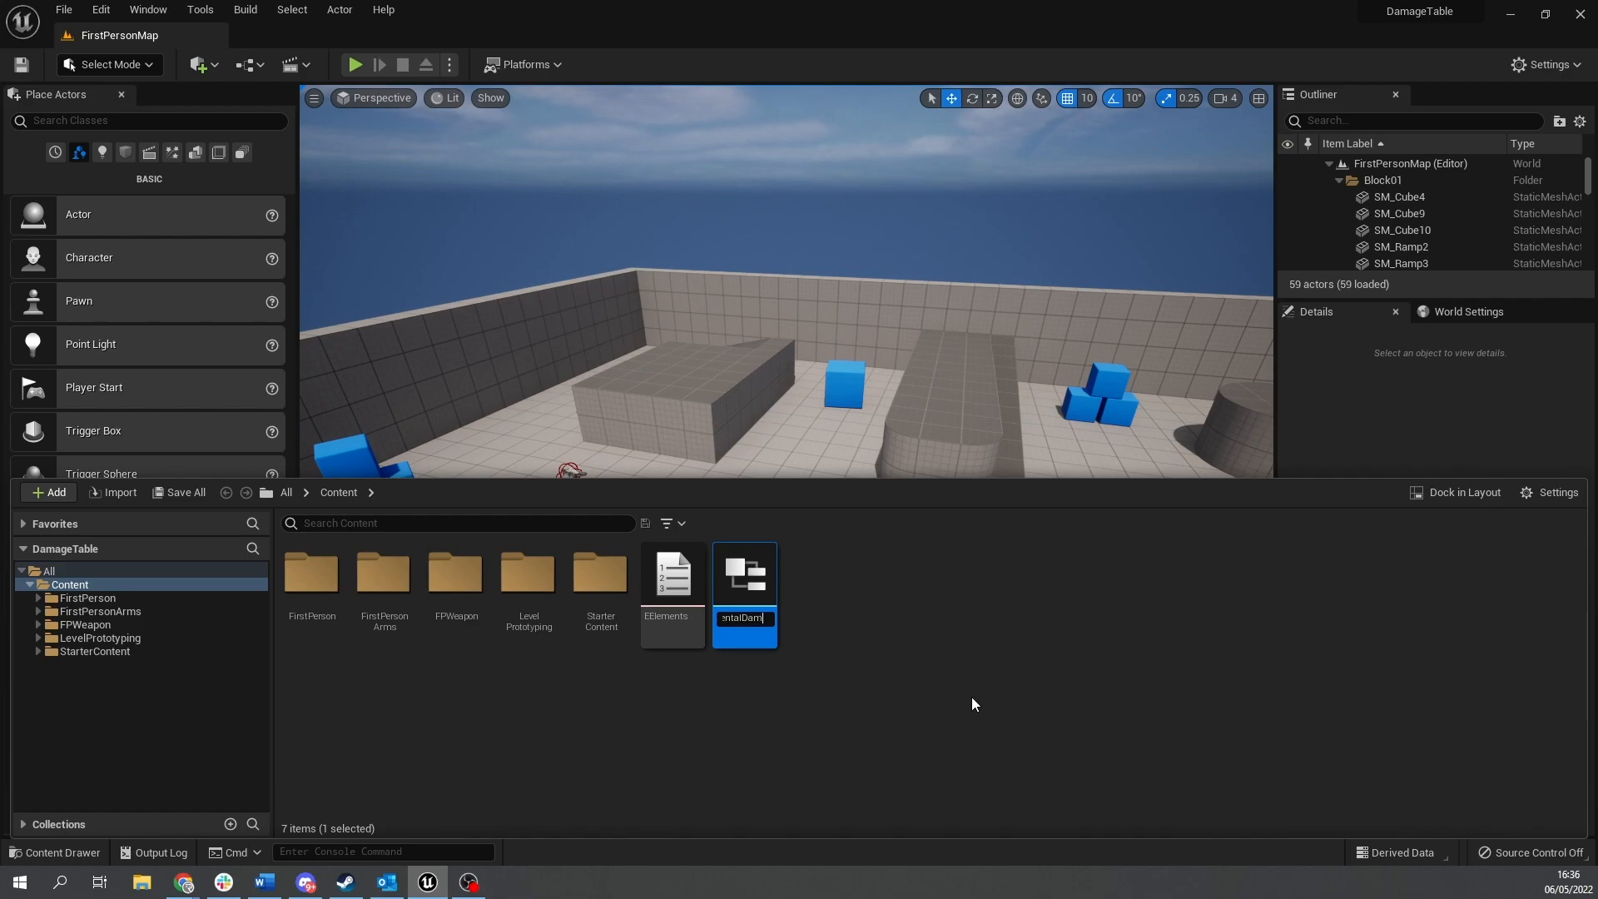
type("mageTableStruct")
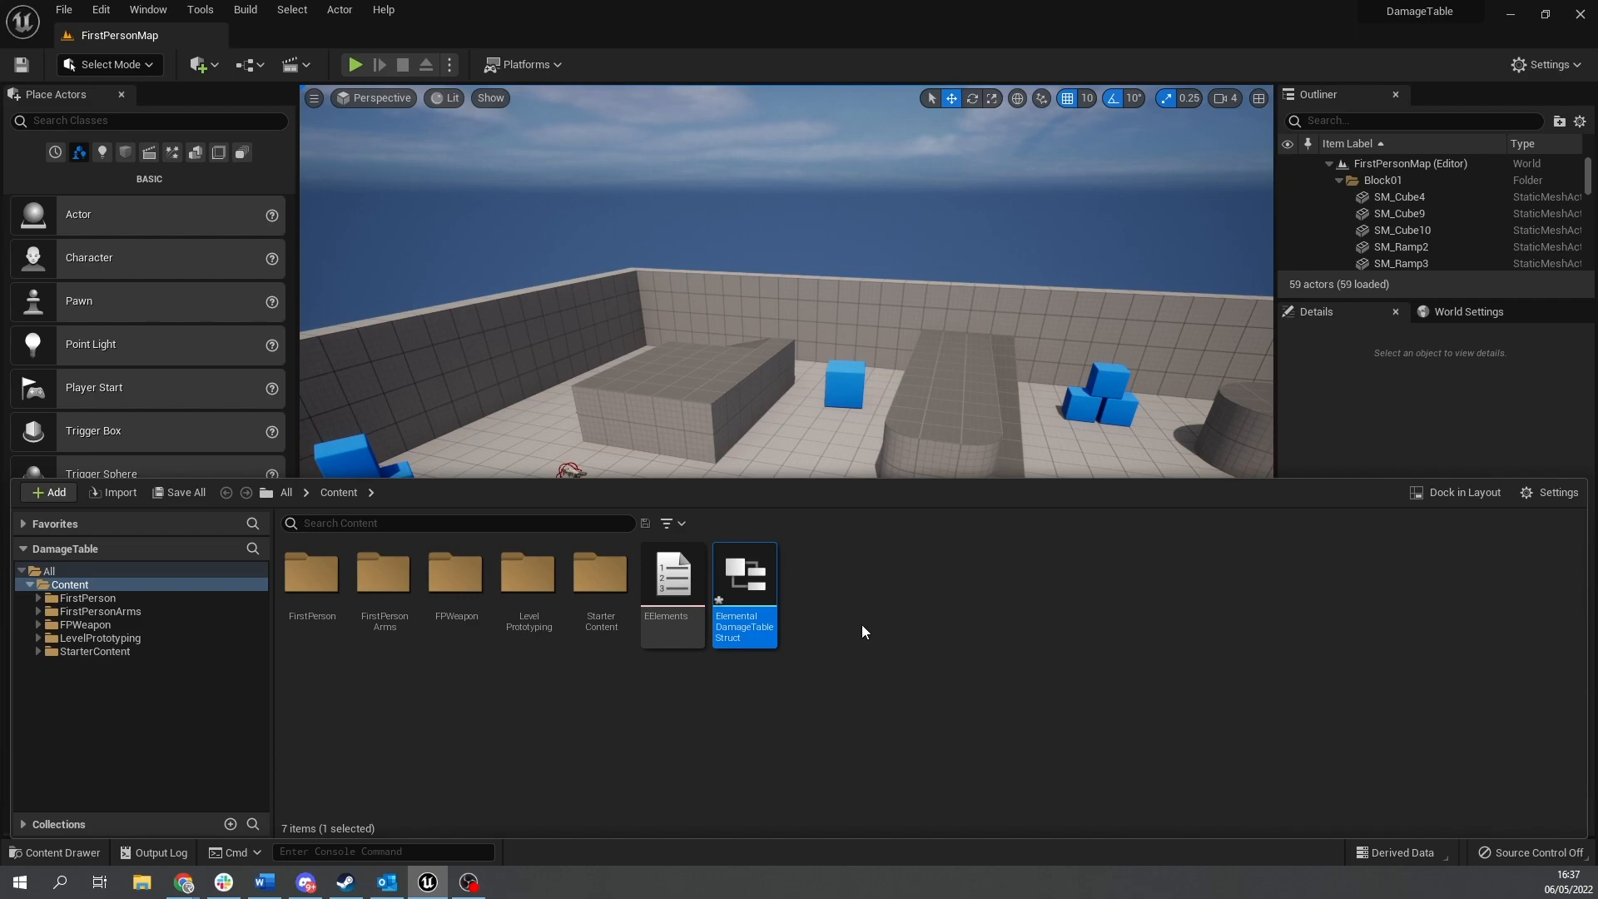
double_click(745, 571)
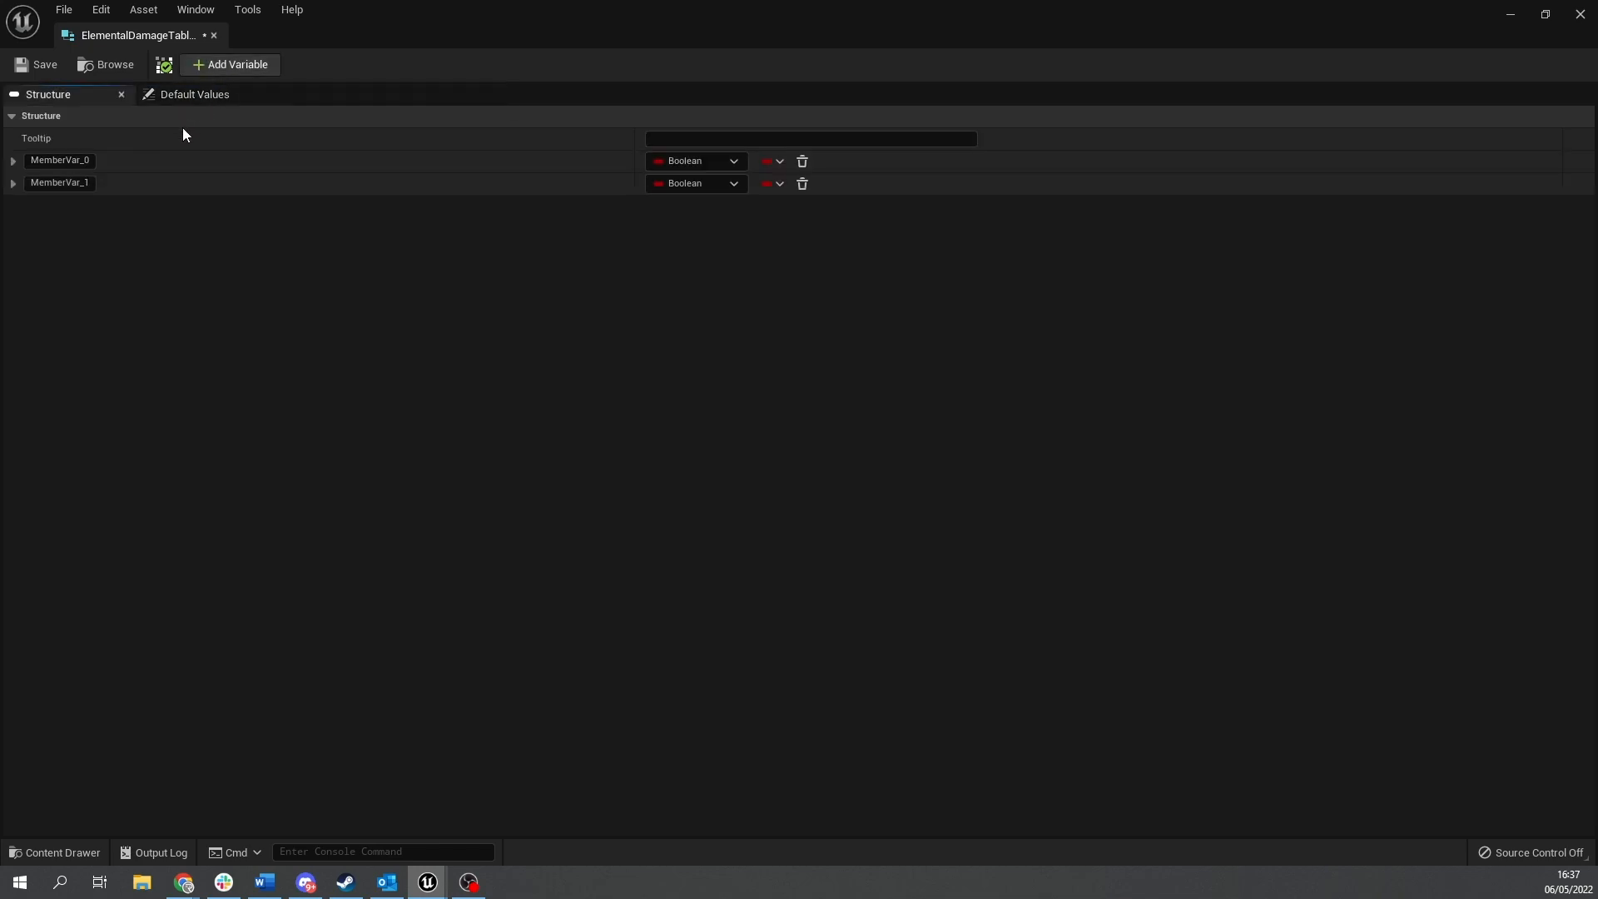
mouse_move(803, 185)
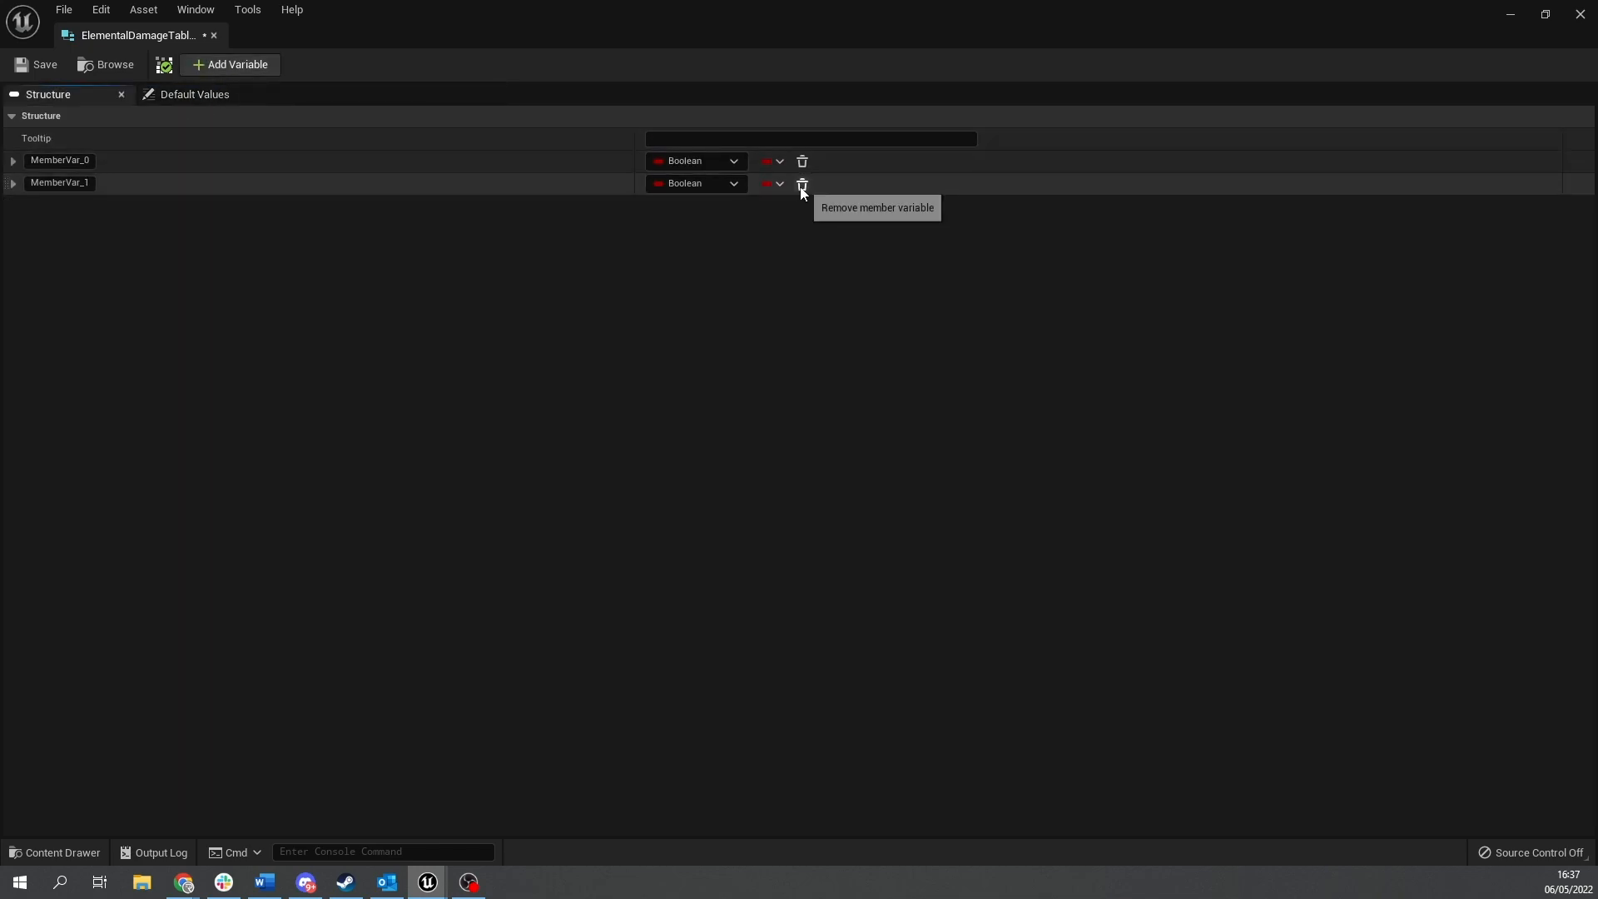
Remove the second member and rename the remaining member ElementalResponse.
left_click(802, 183)
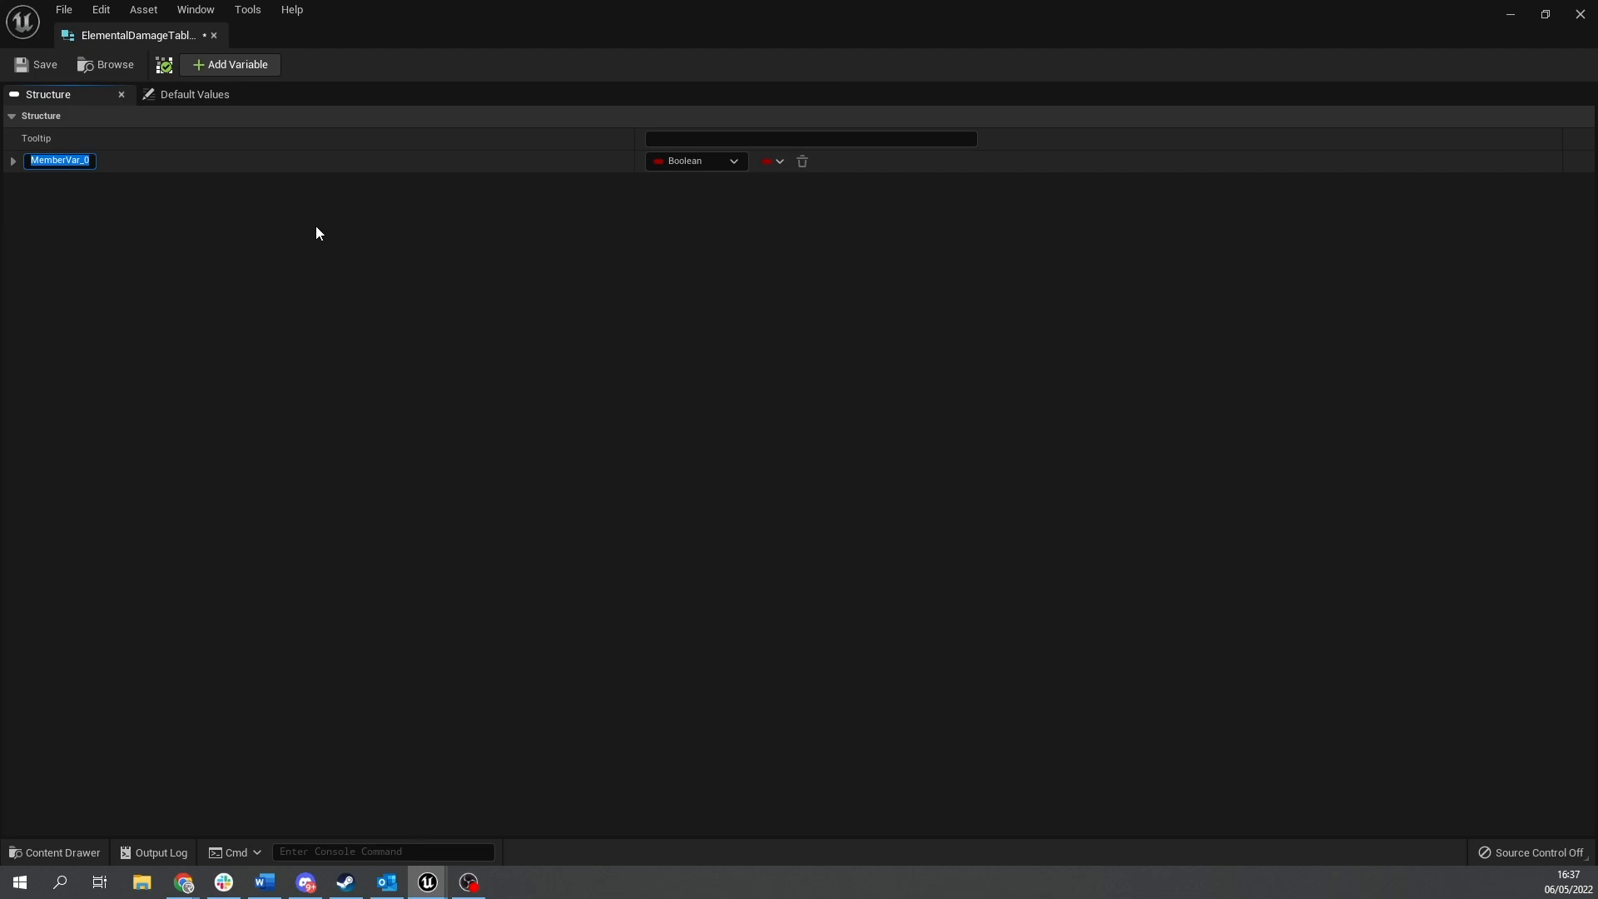
type("Elemental")
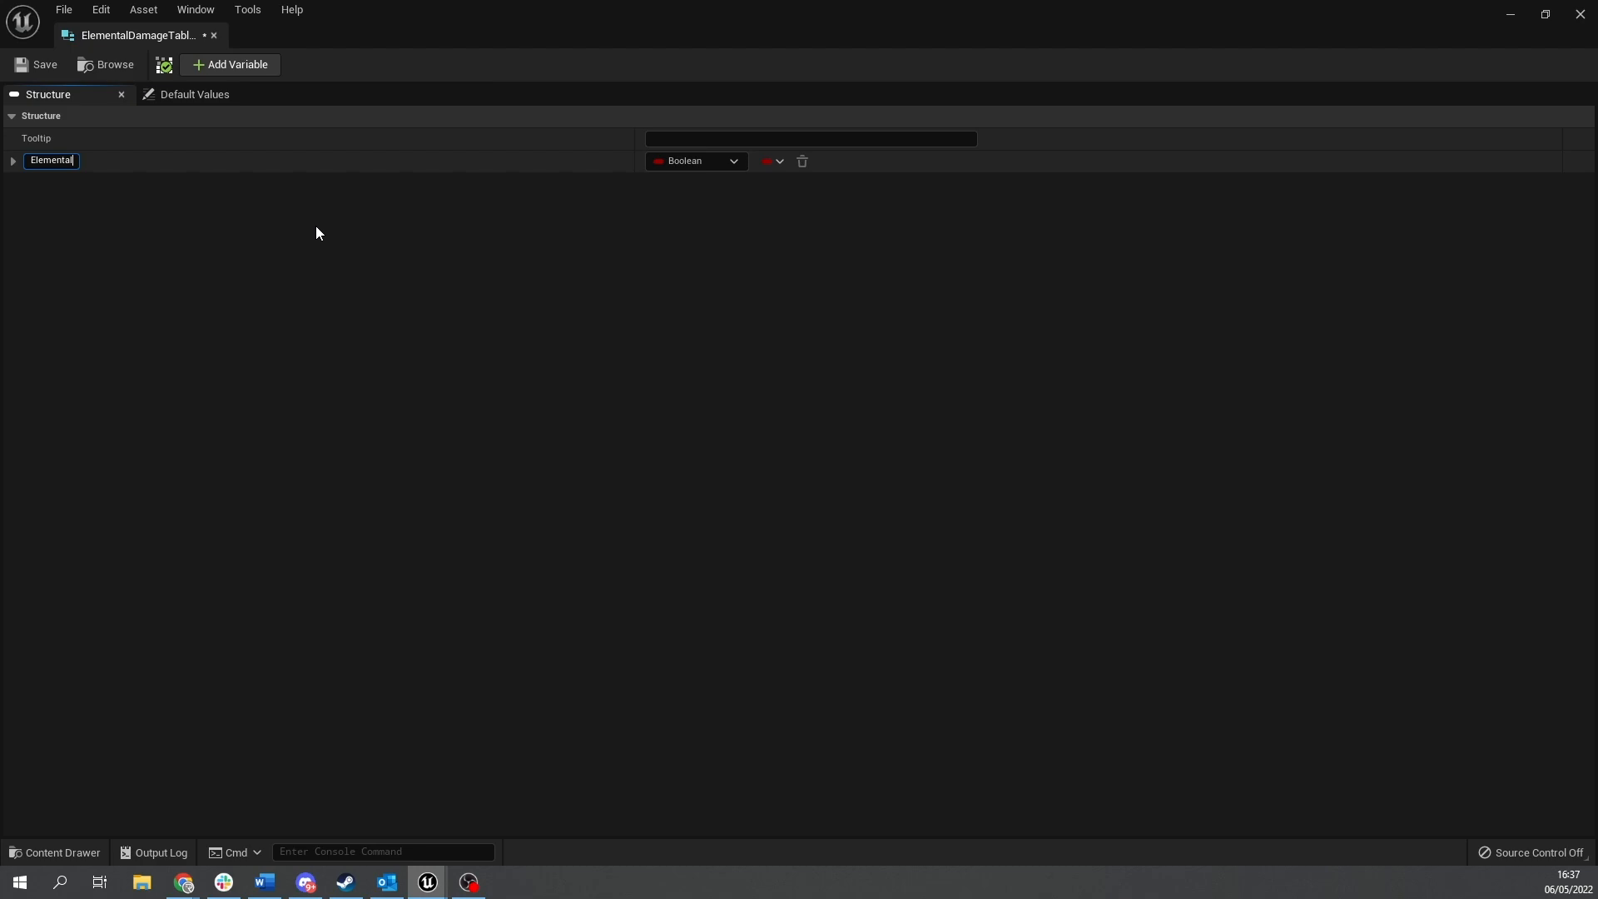
type("Data")
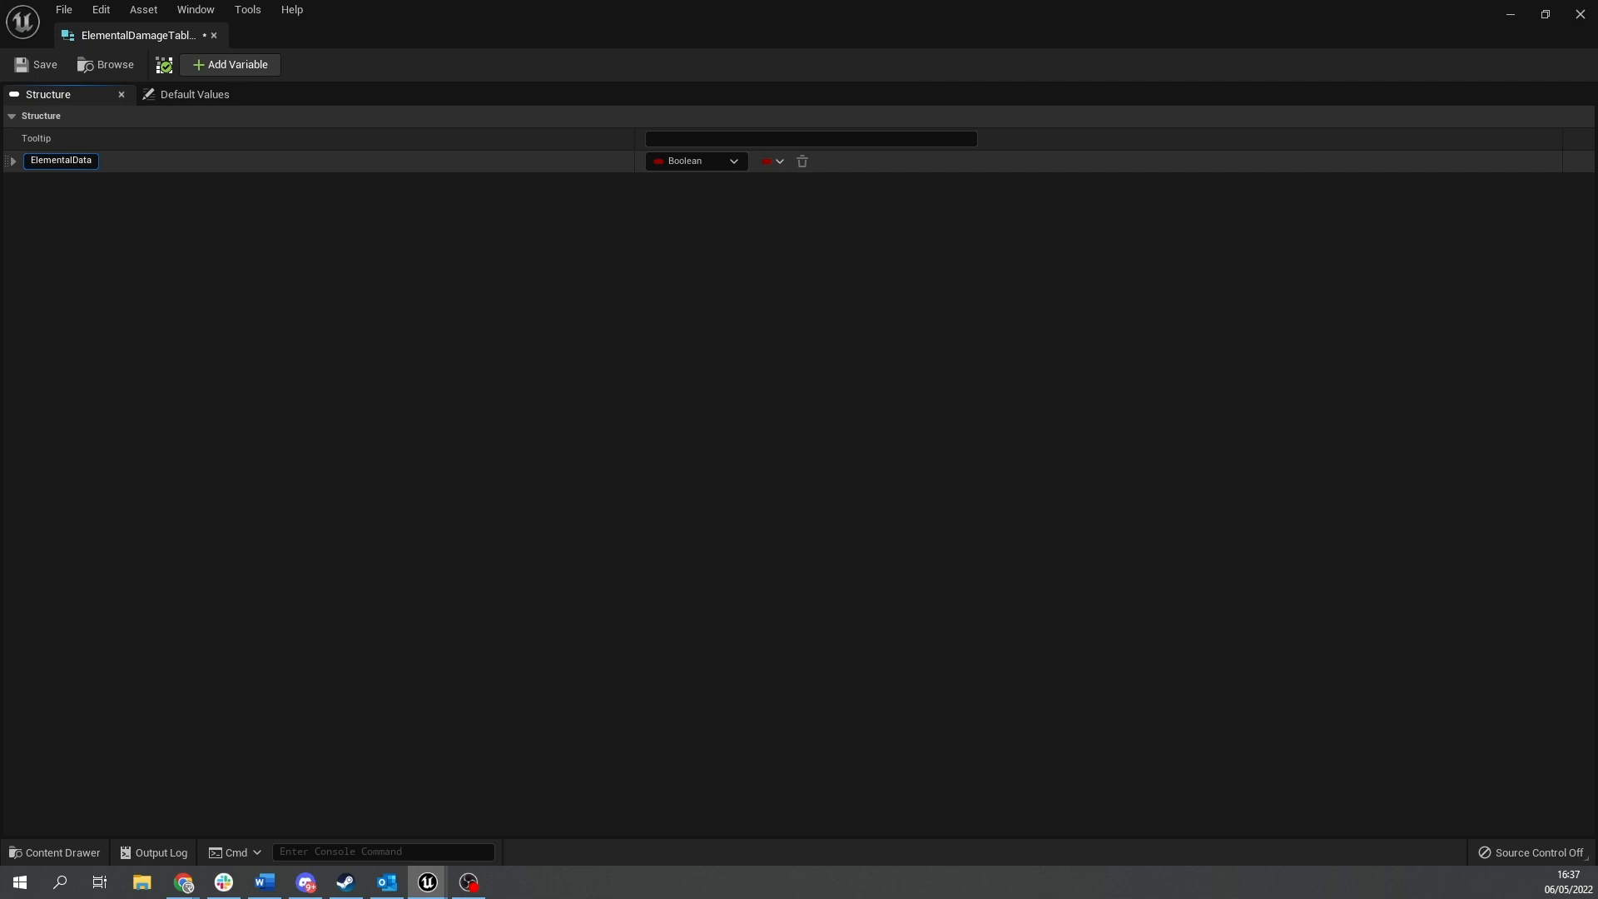
type("Elemental")
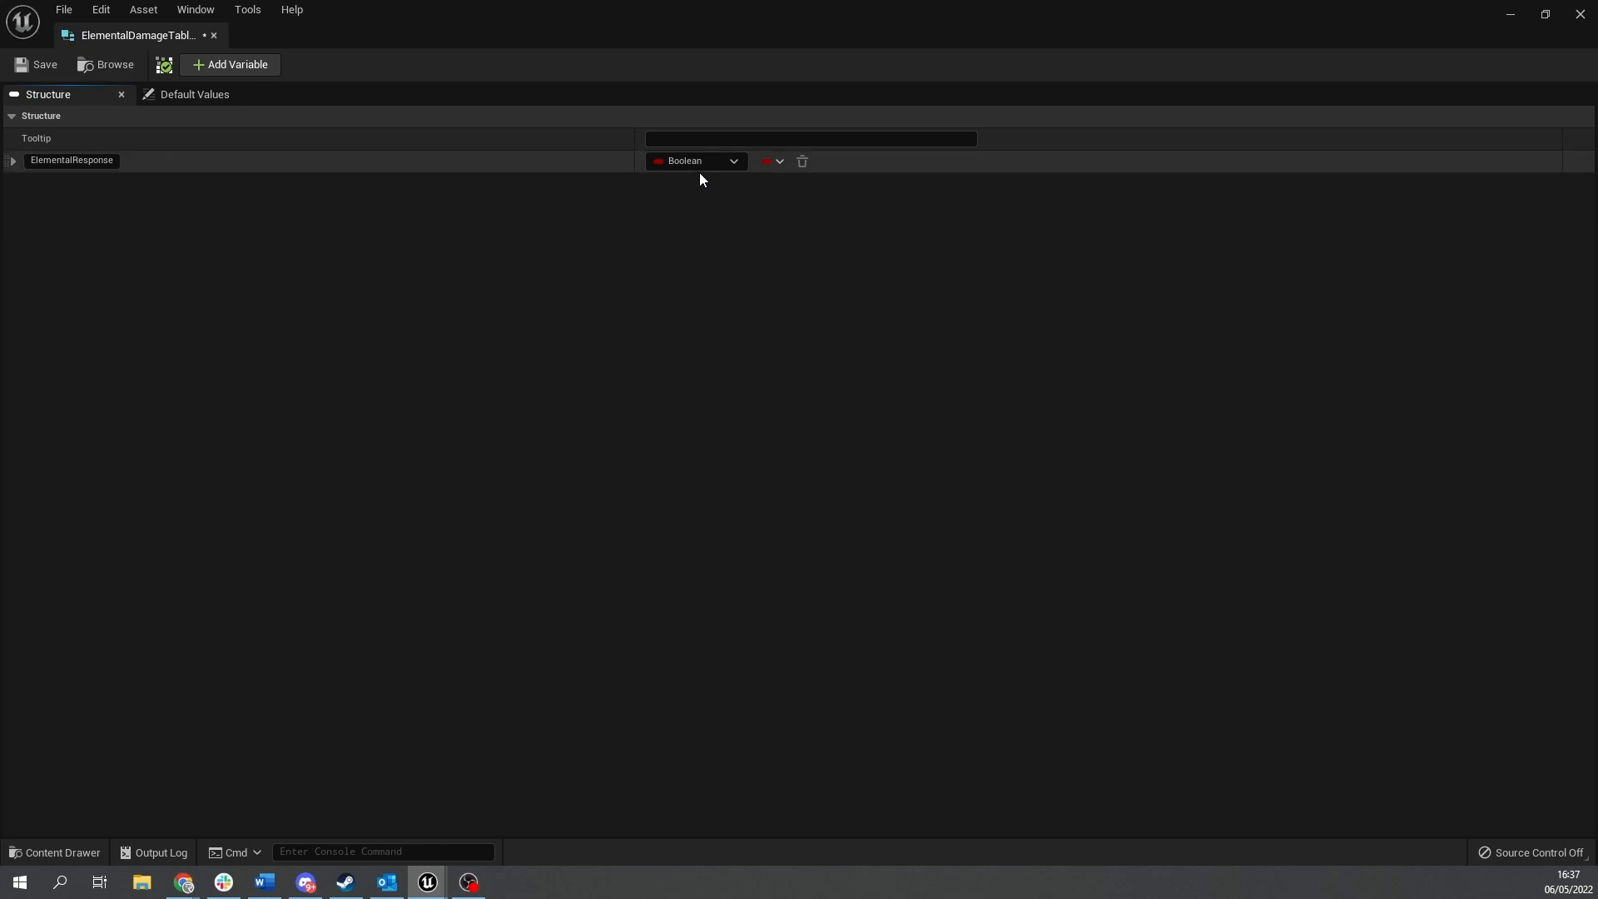
Make ElementalResponse a Map with EElements keys and Float values.
left_click(696, 160)
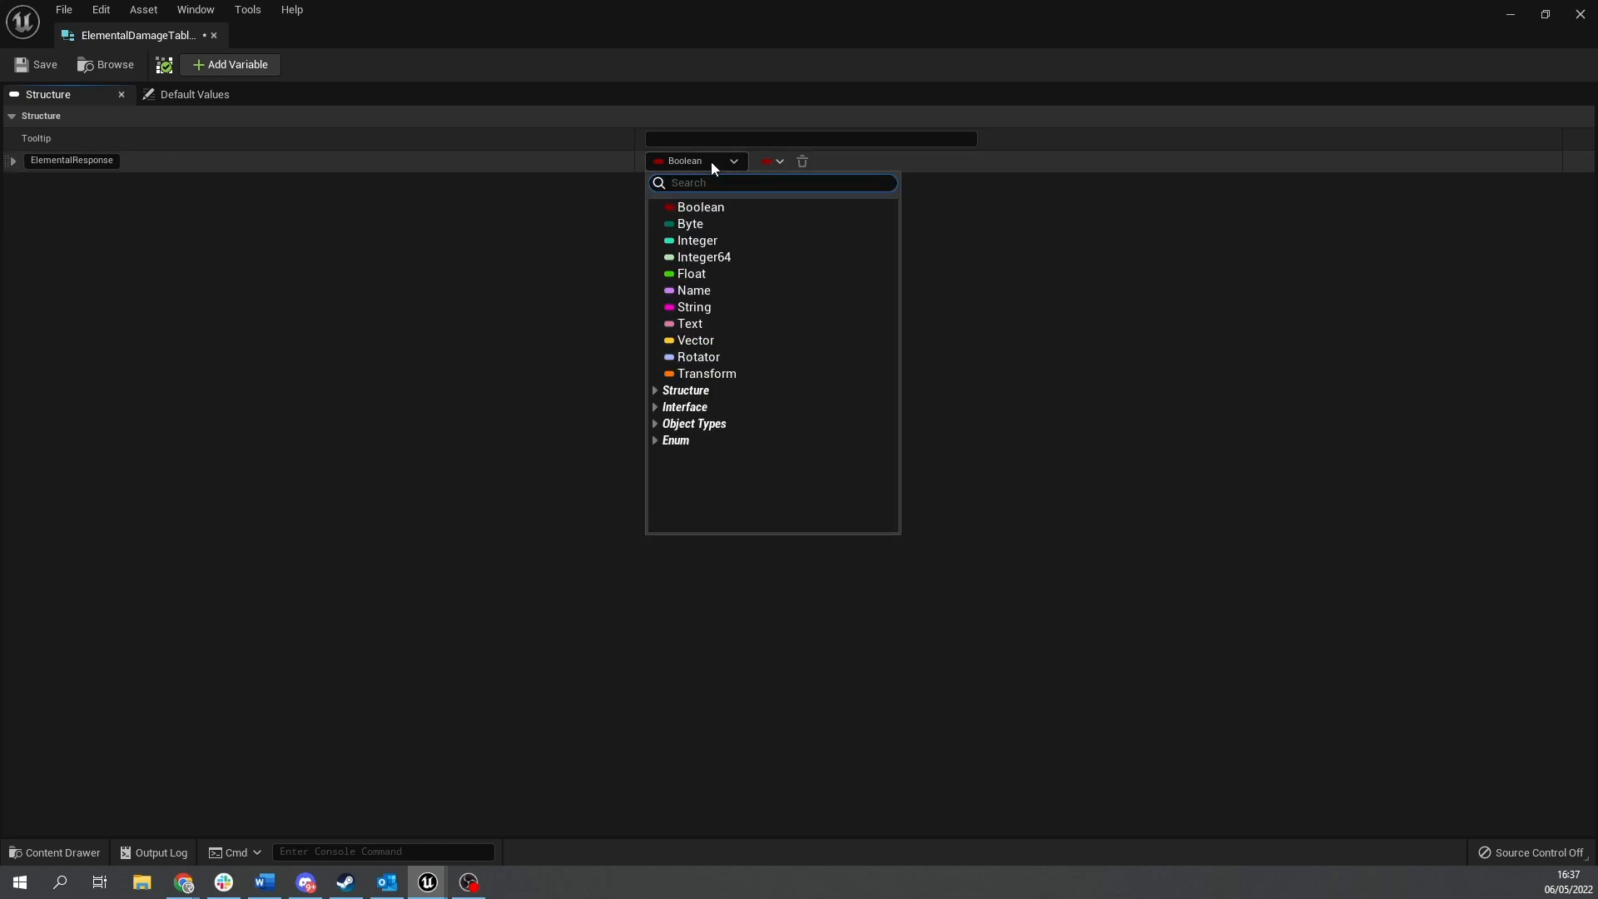
type("eelem")
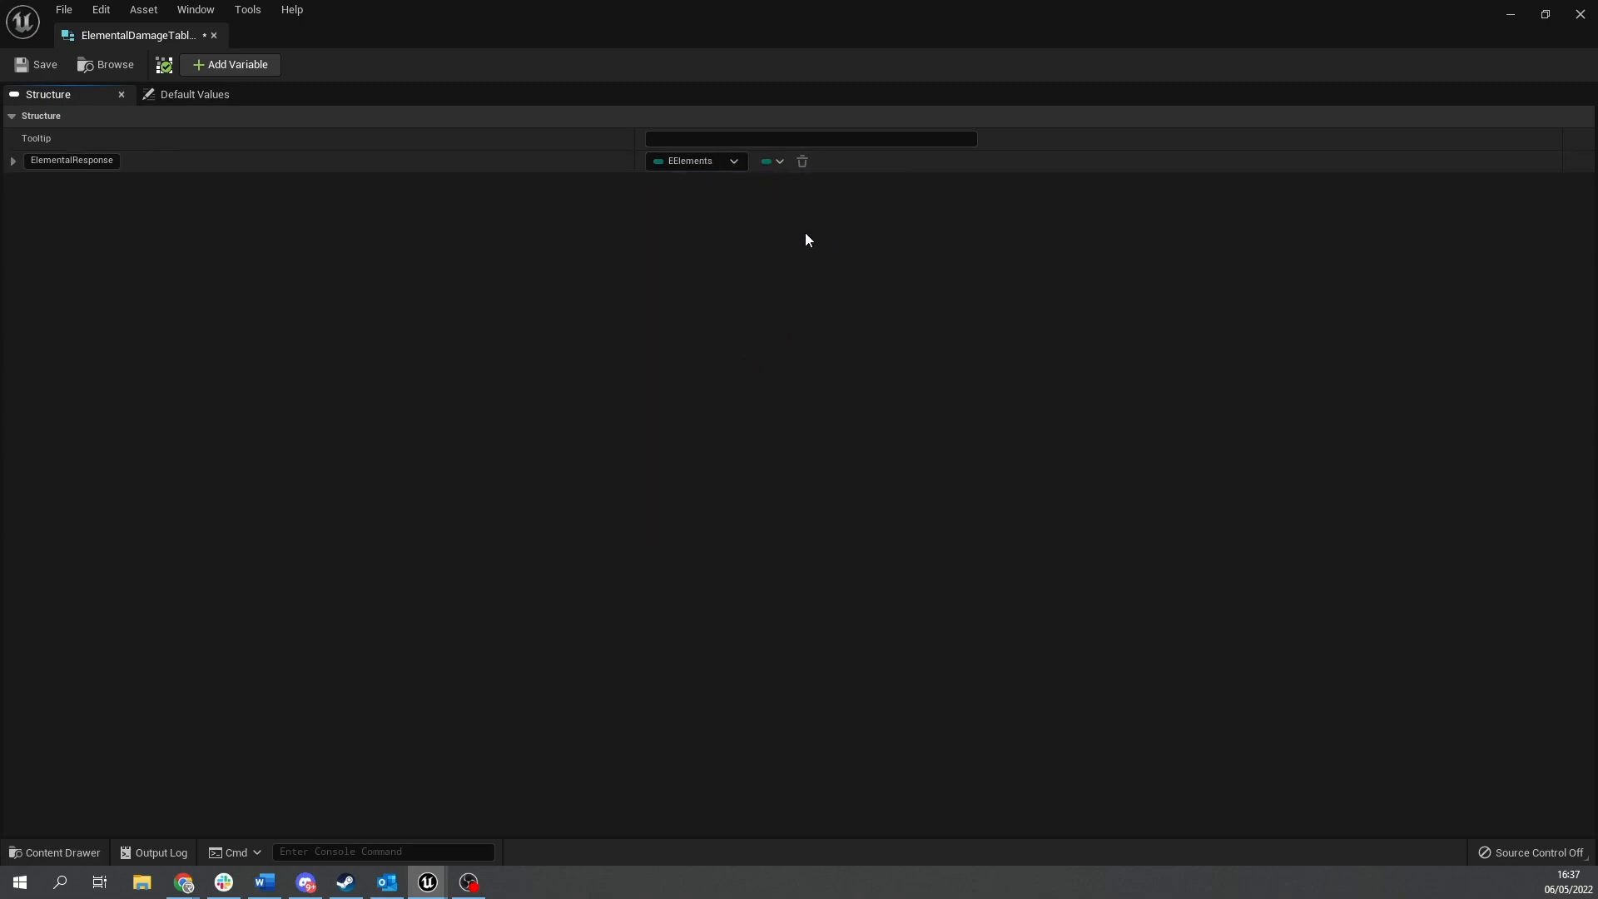
mouse_move(771, 164)
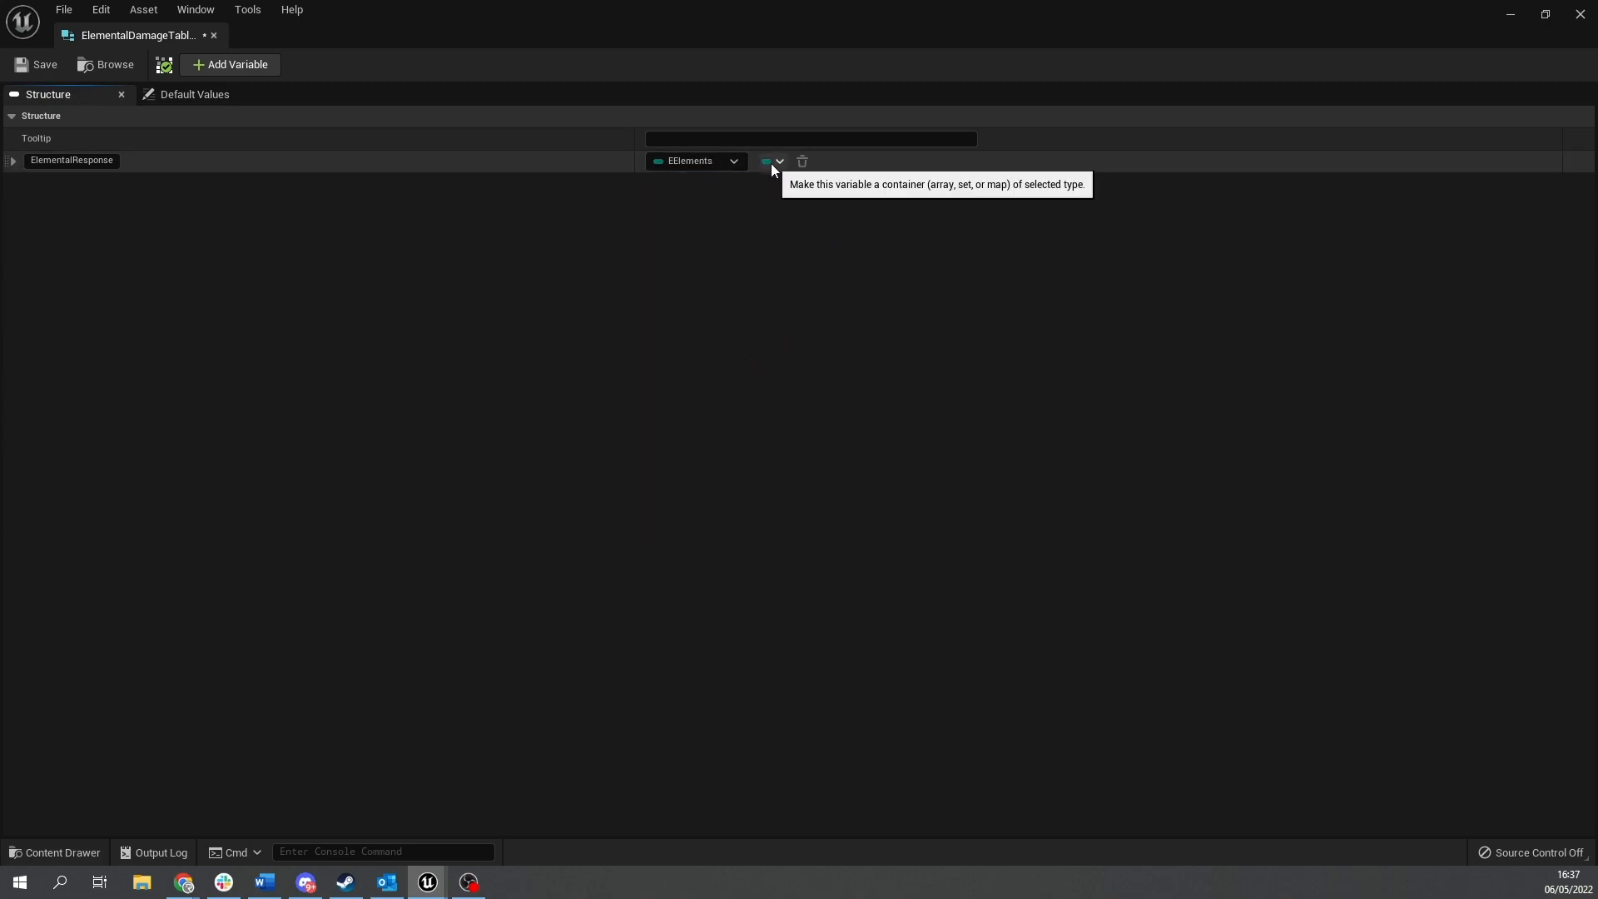
left_click(768, 161)
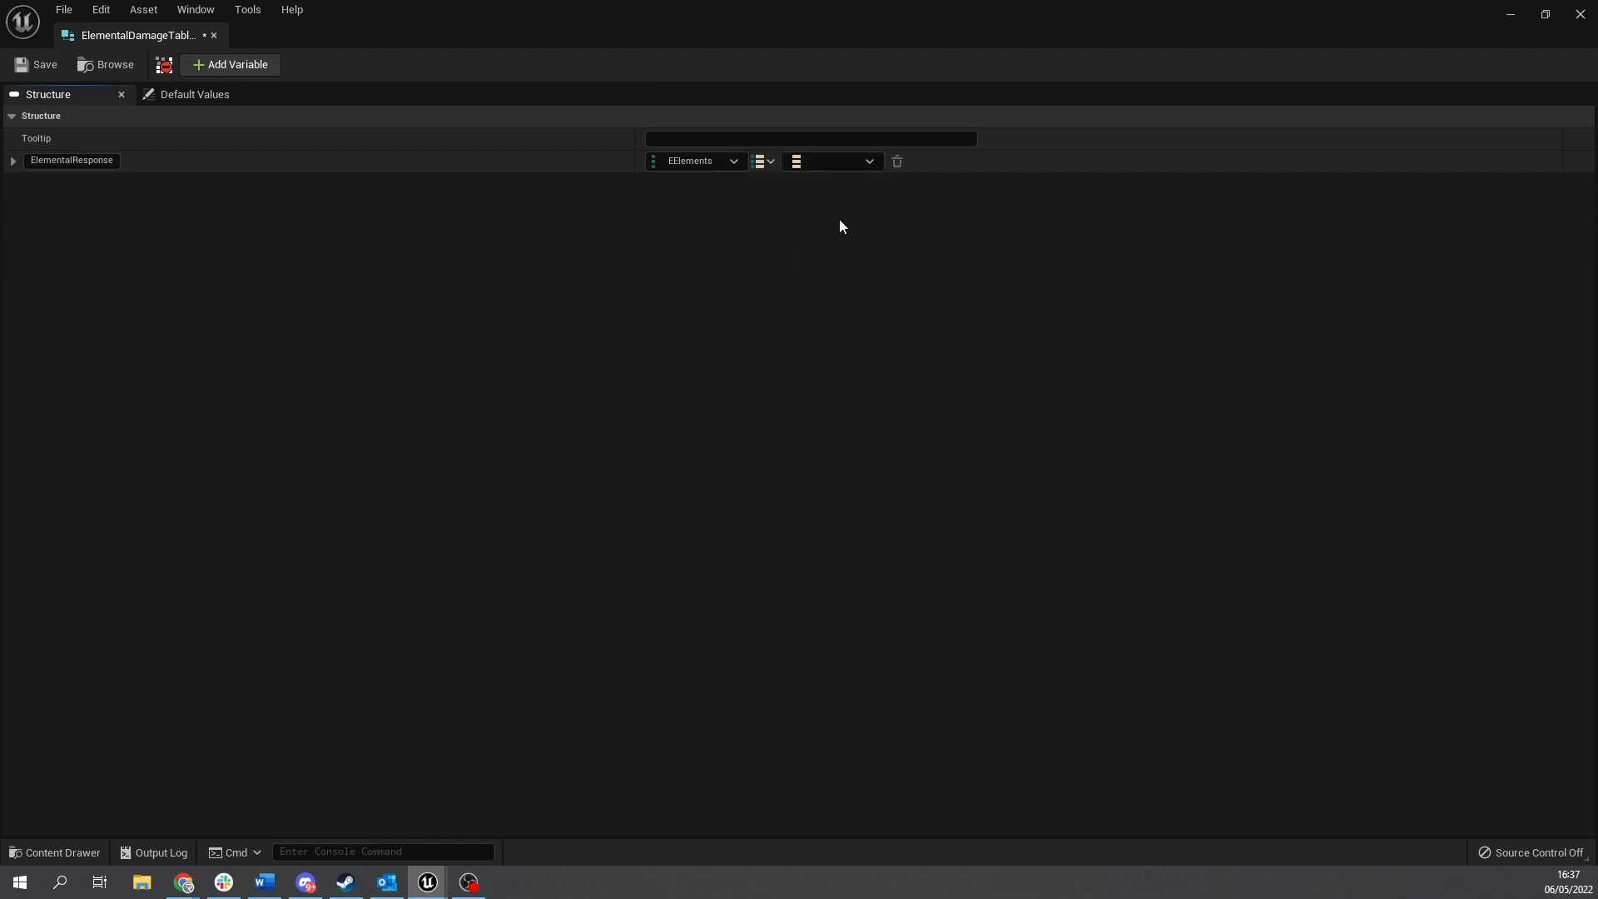
left_click(830, 161)
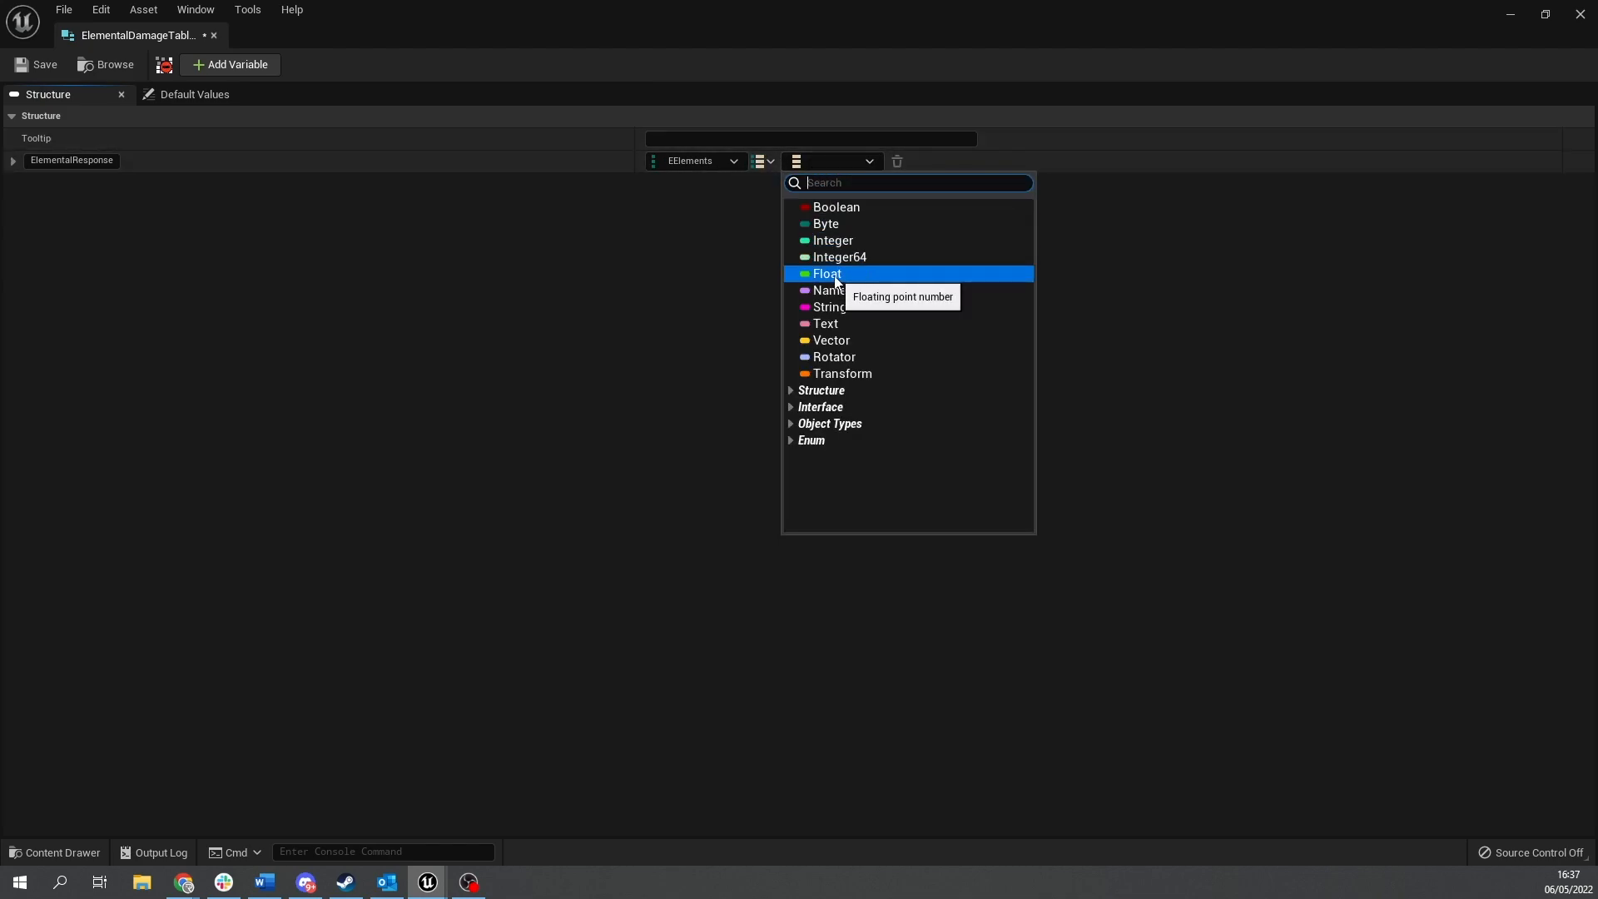
left_click(826, 273)
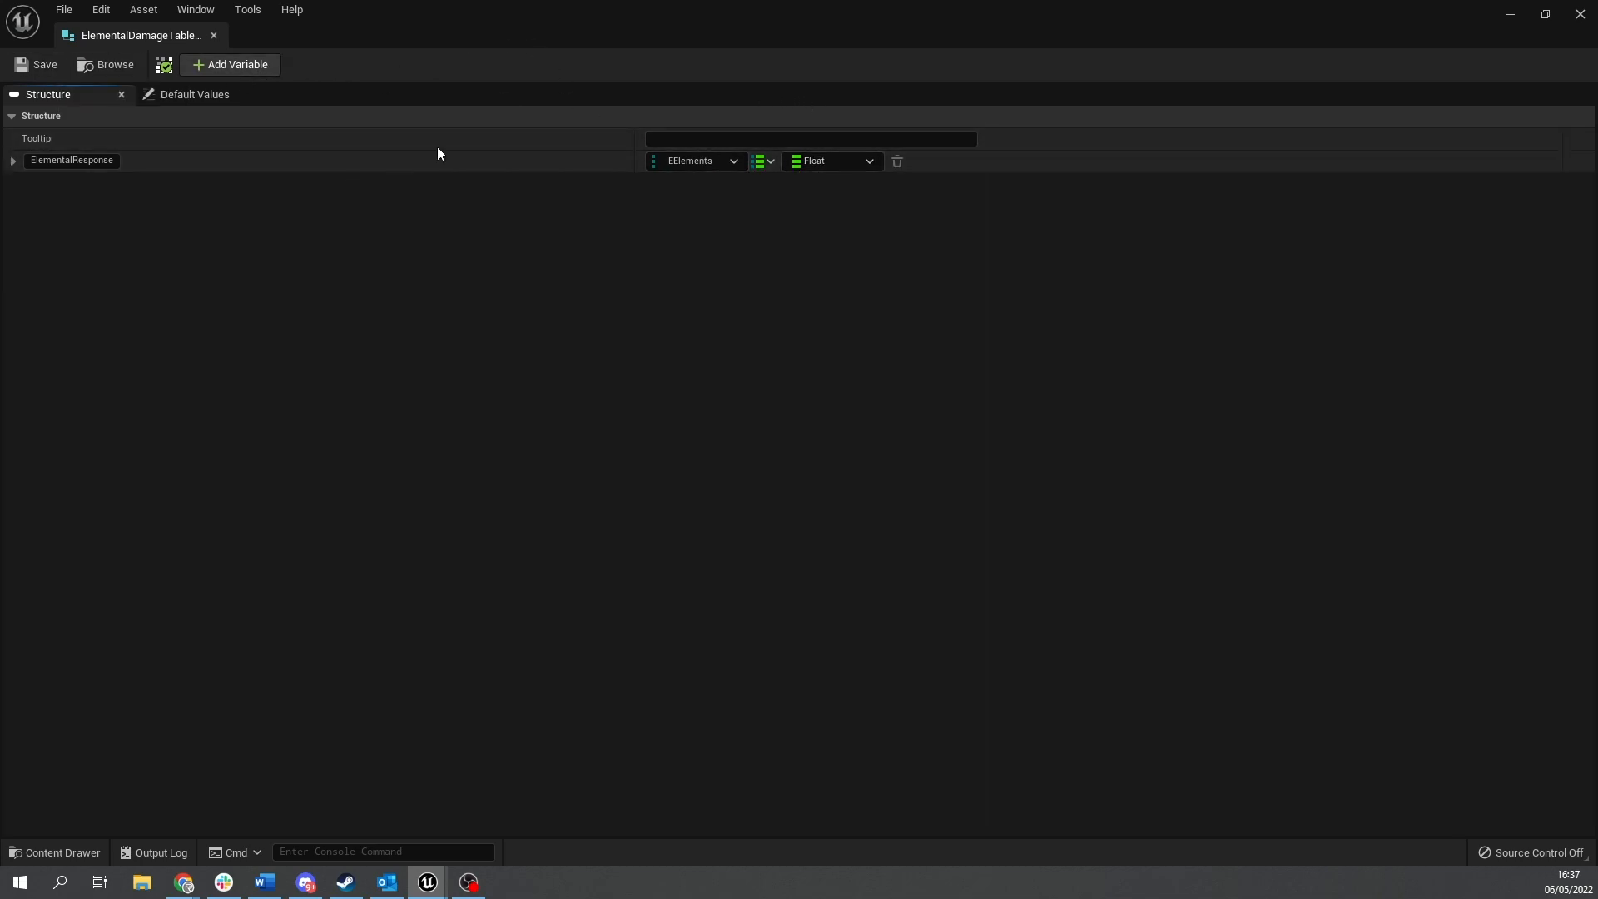
mouse_move(941, 310)
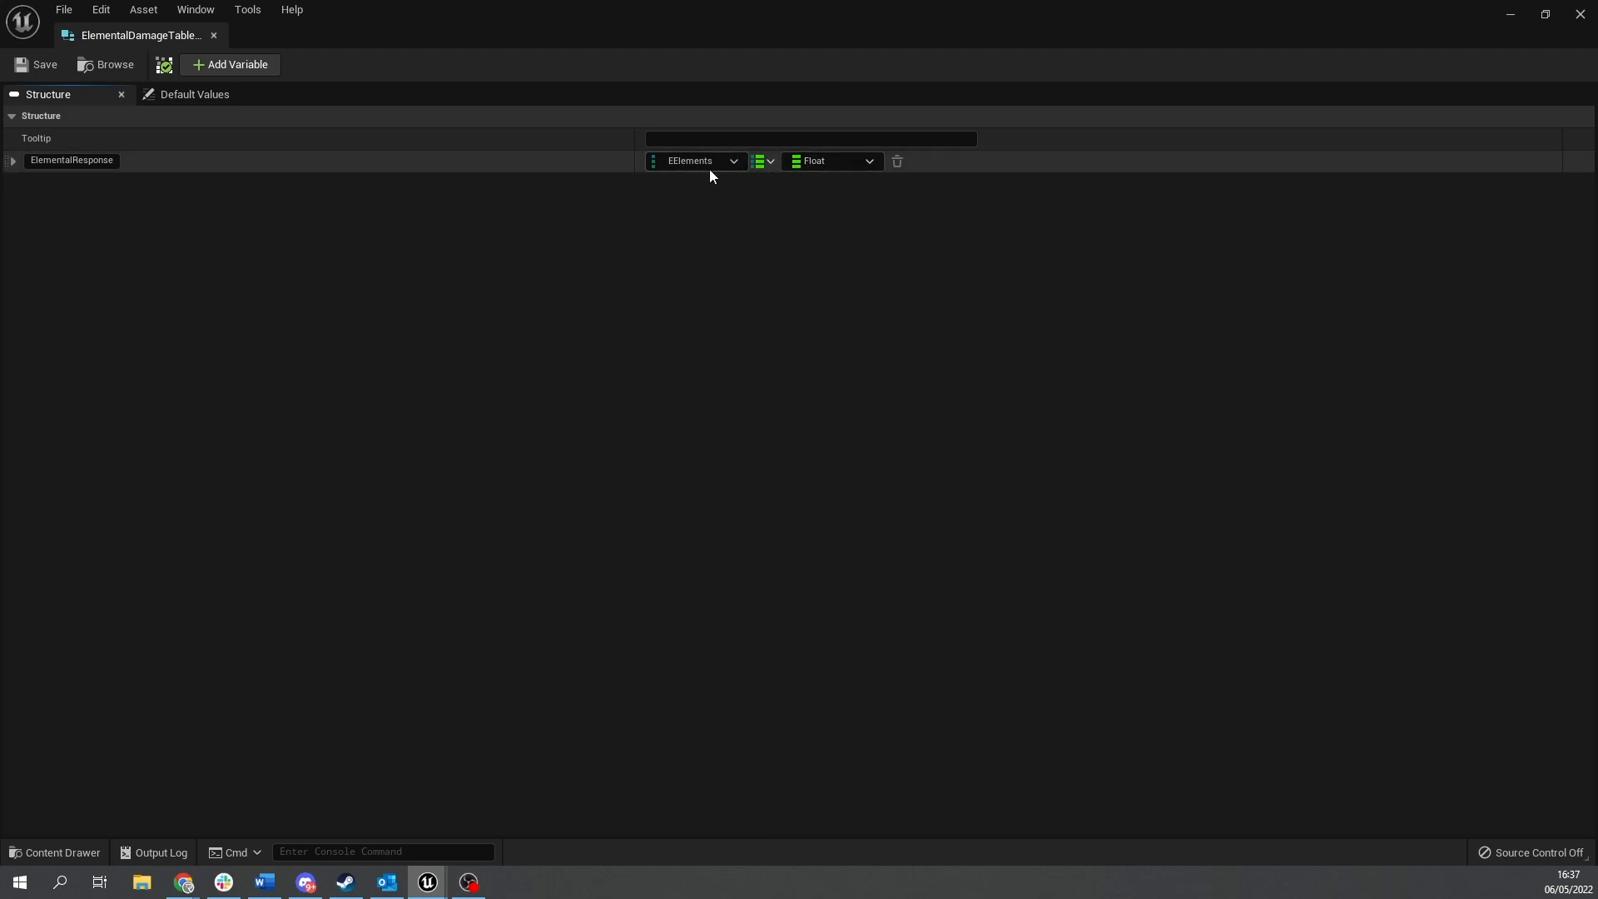
mouse_move(698, 161)
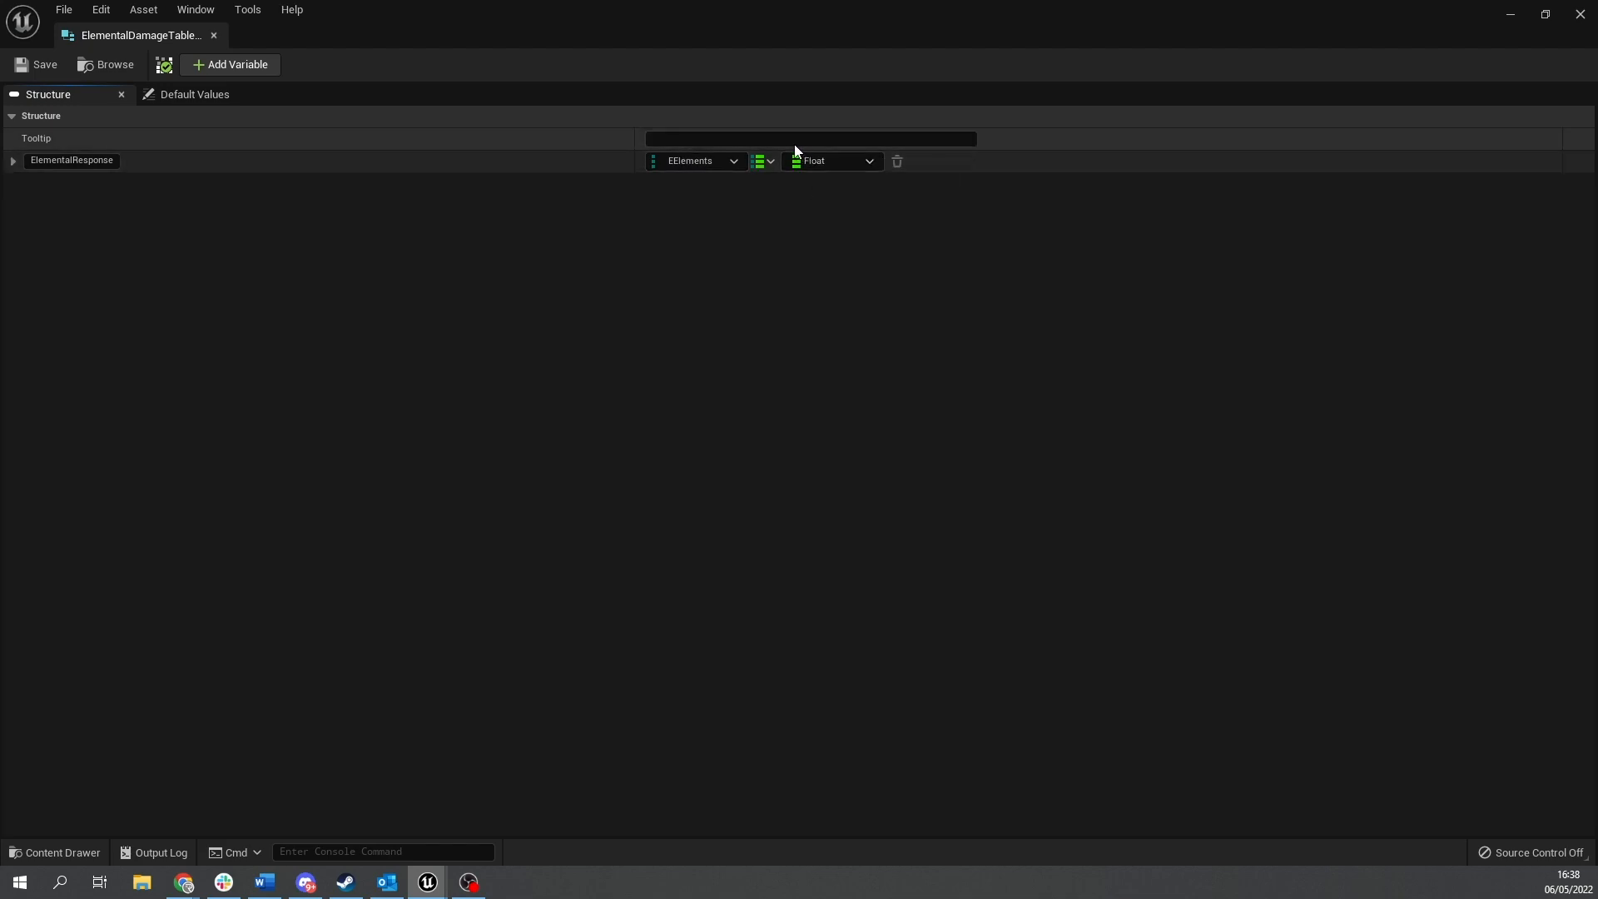
mouse_move(1066, 213)
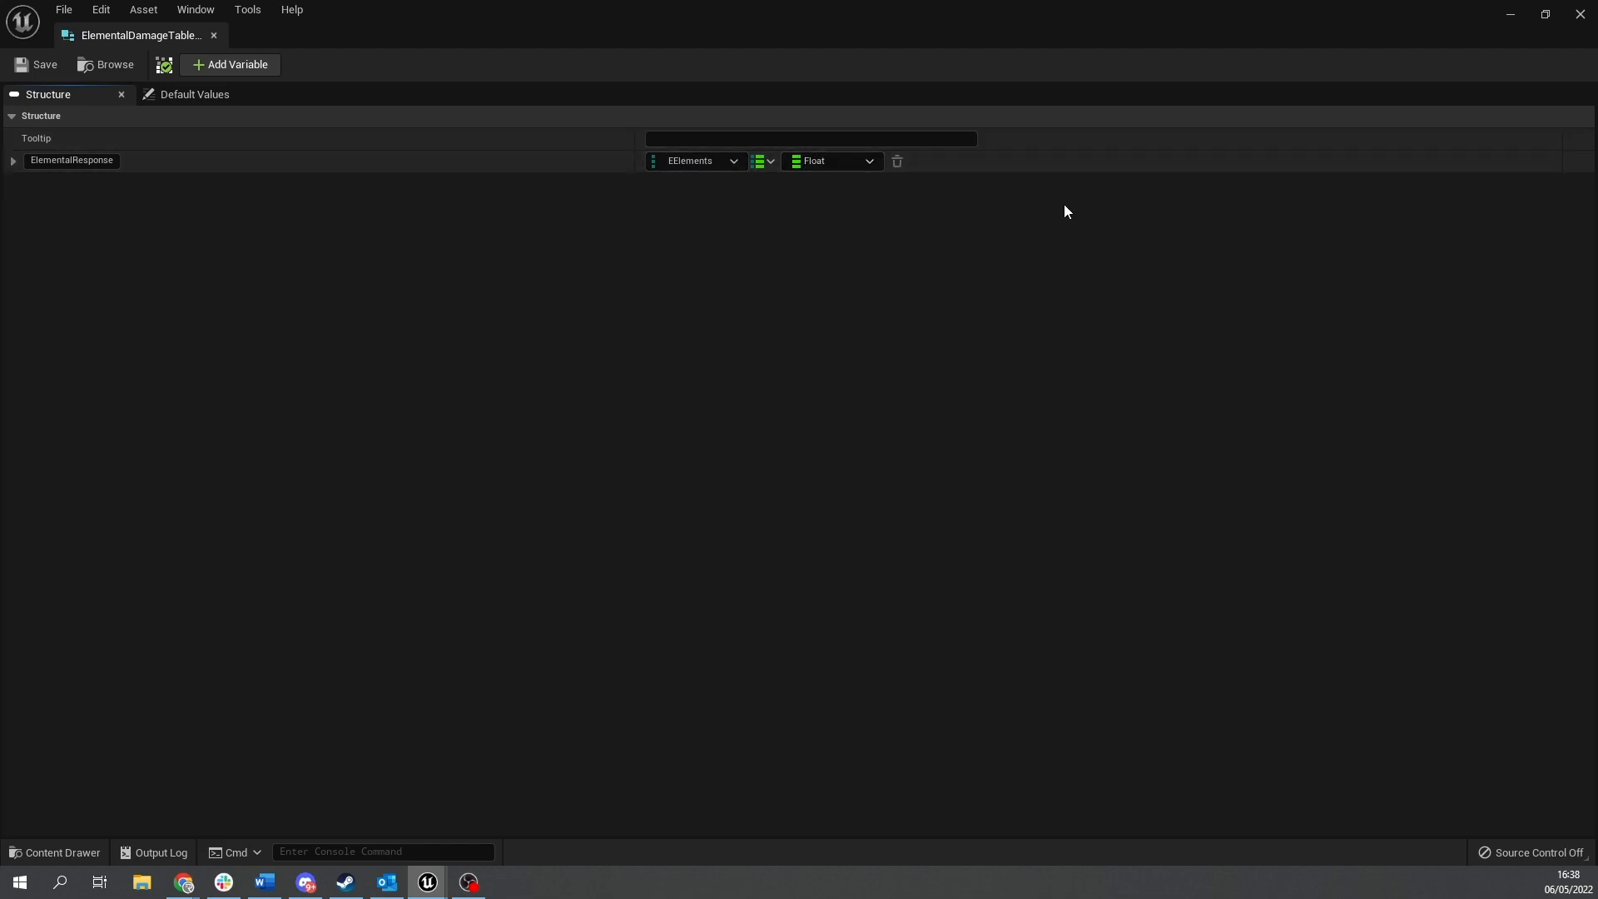
mouse_move(957, 107)
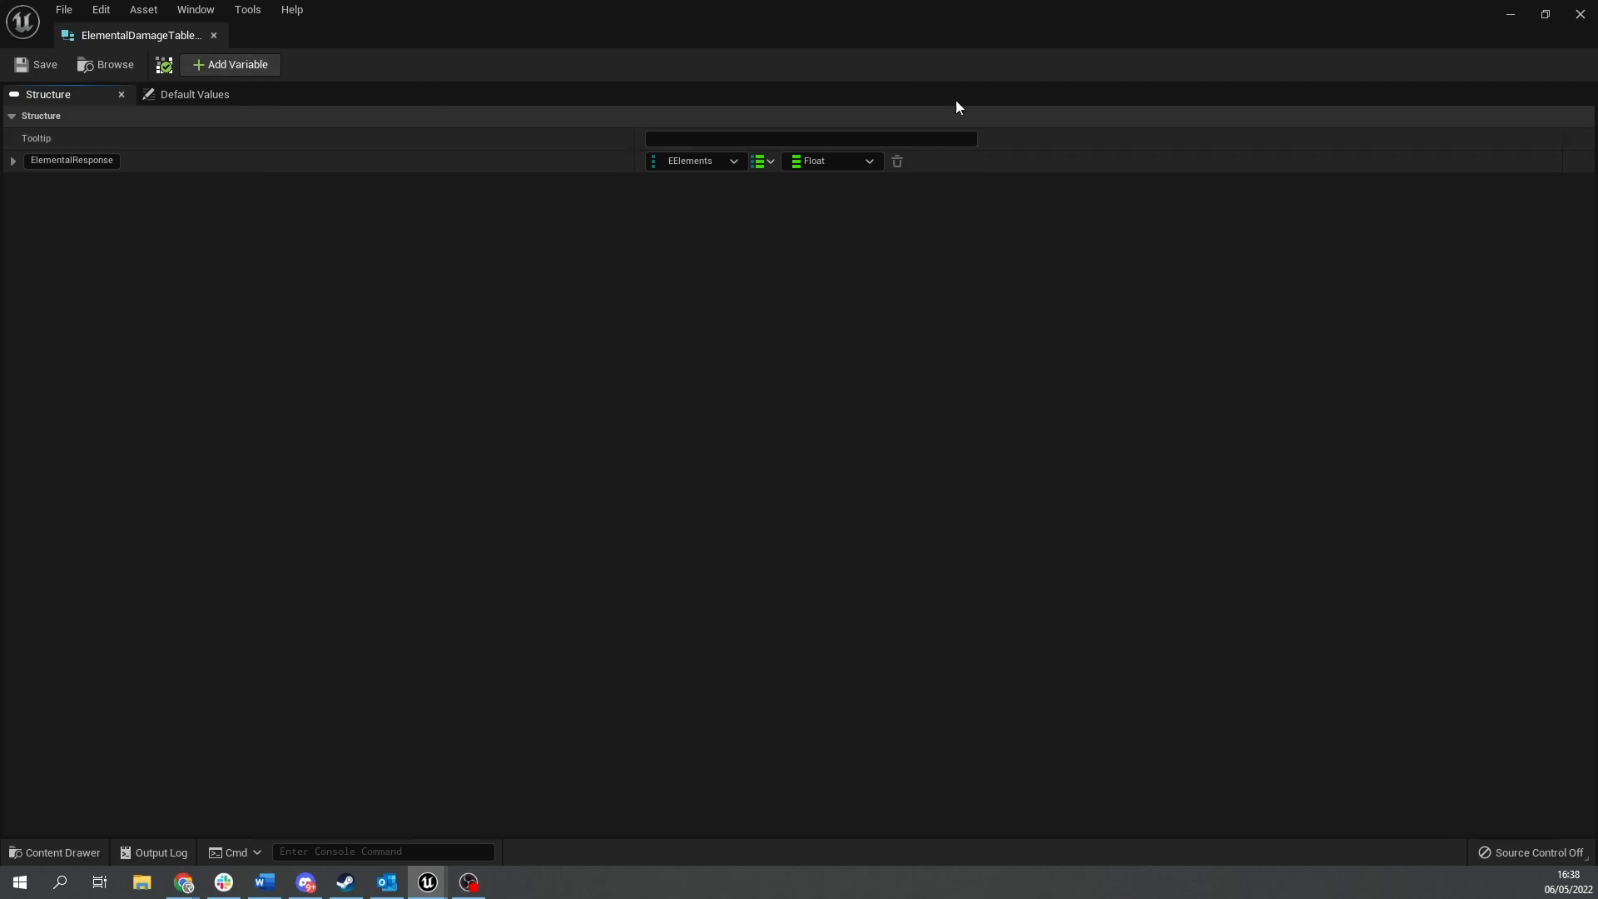
mouse_move(516, 194)
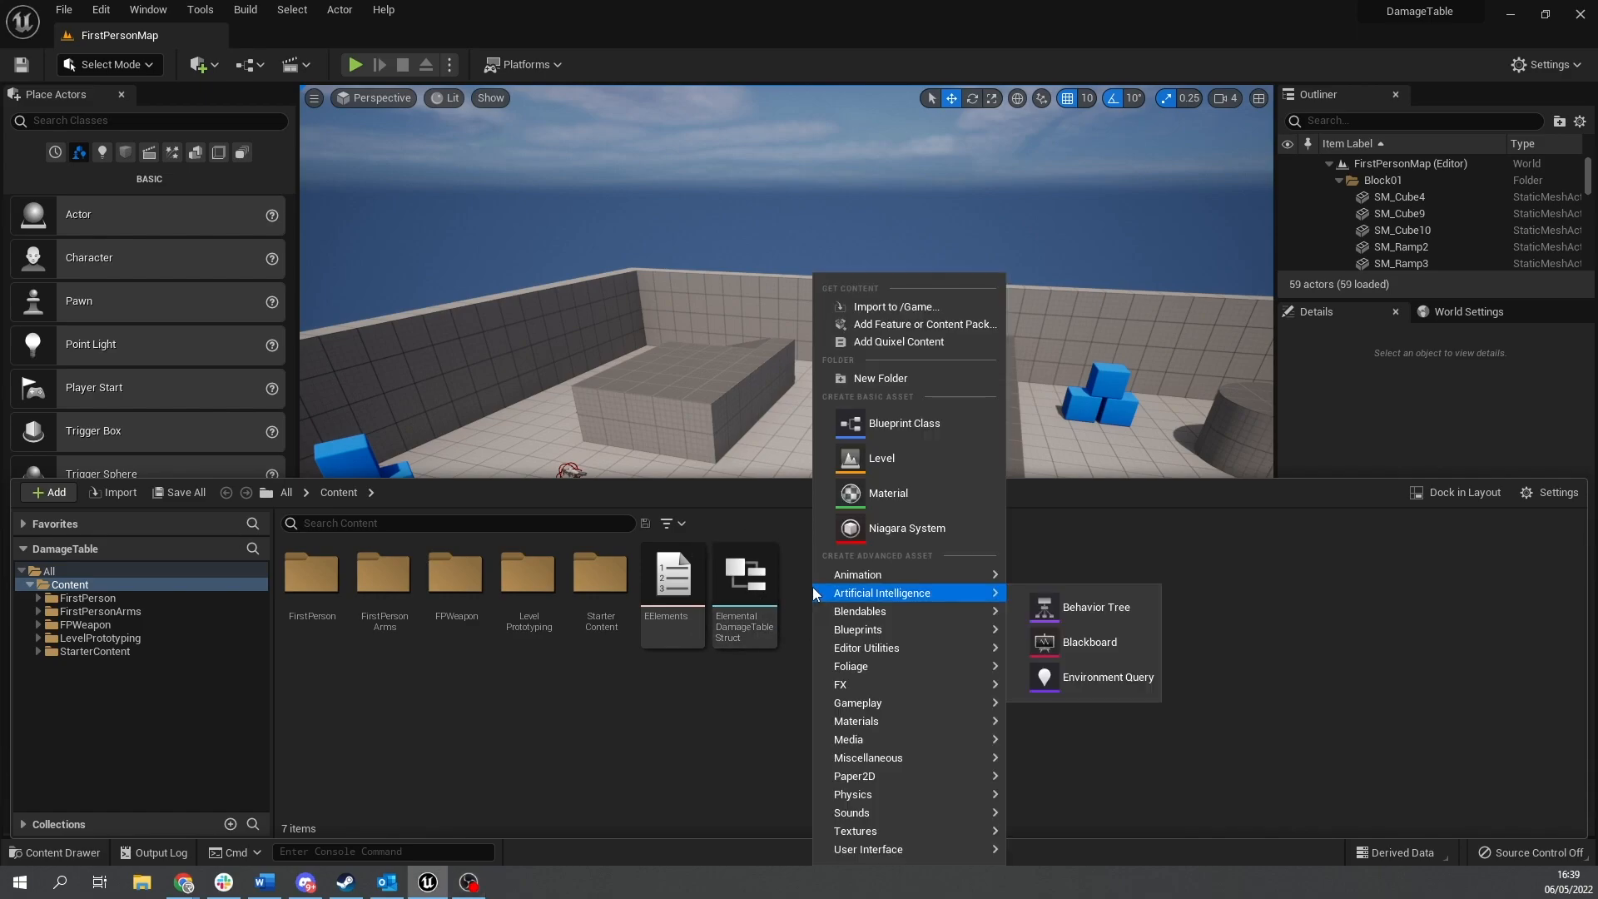
mouse_move(868, 758)
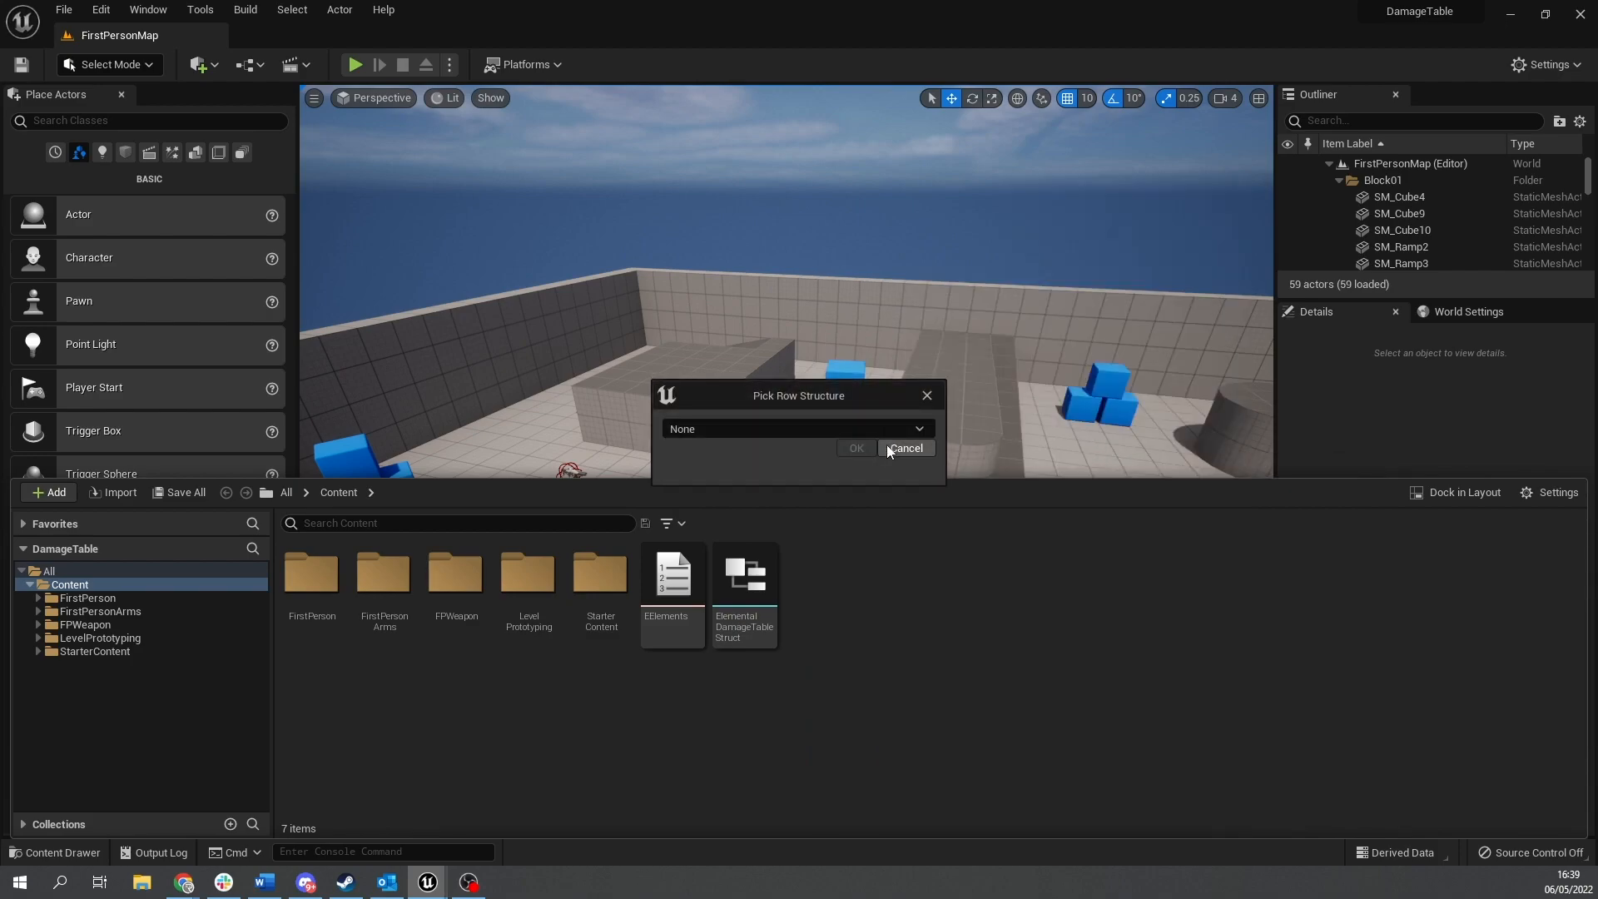
Pick ElementalDamageTableStruct as the row structure and create the data table.
left_click(798, 428)
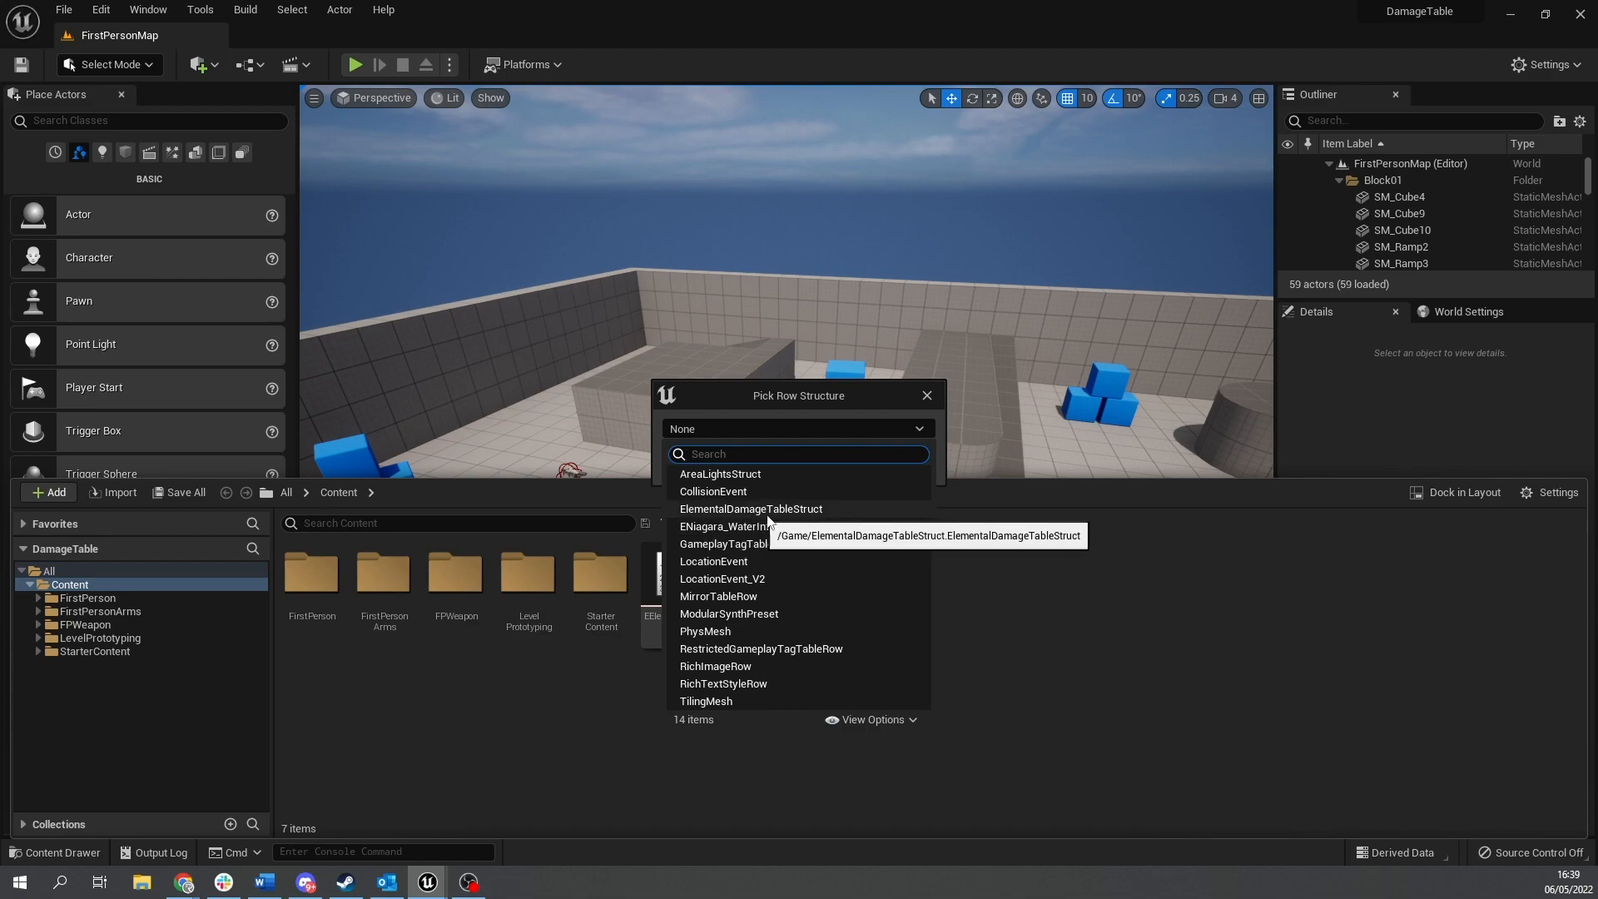
left_click(750, 508)
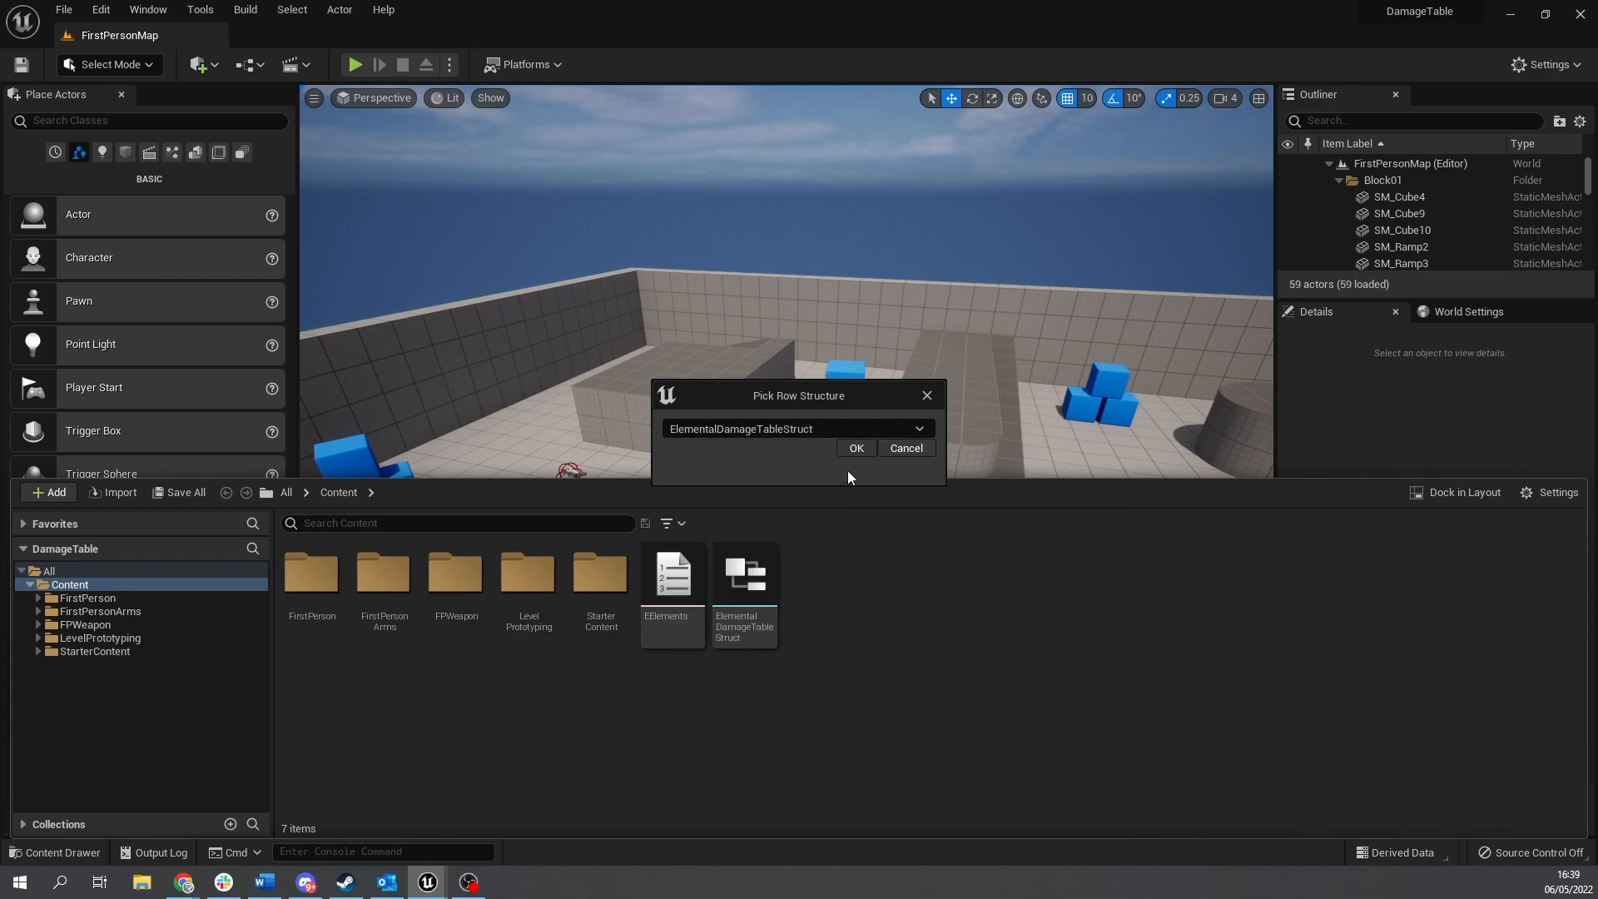
left_click(854, 448)
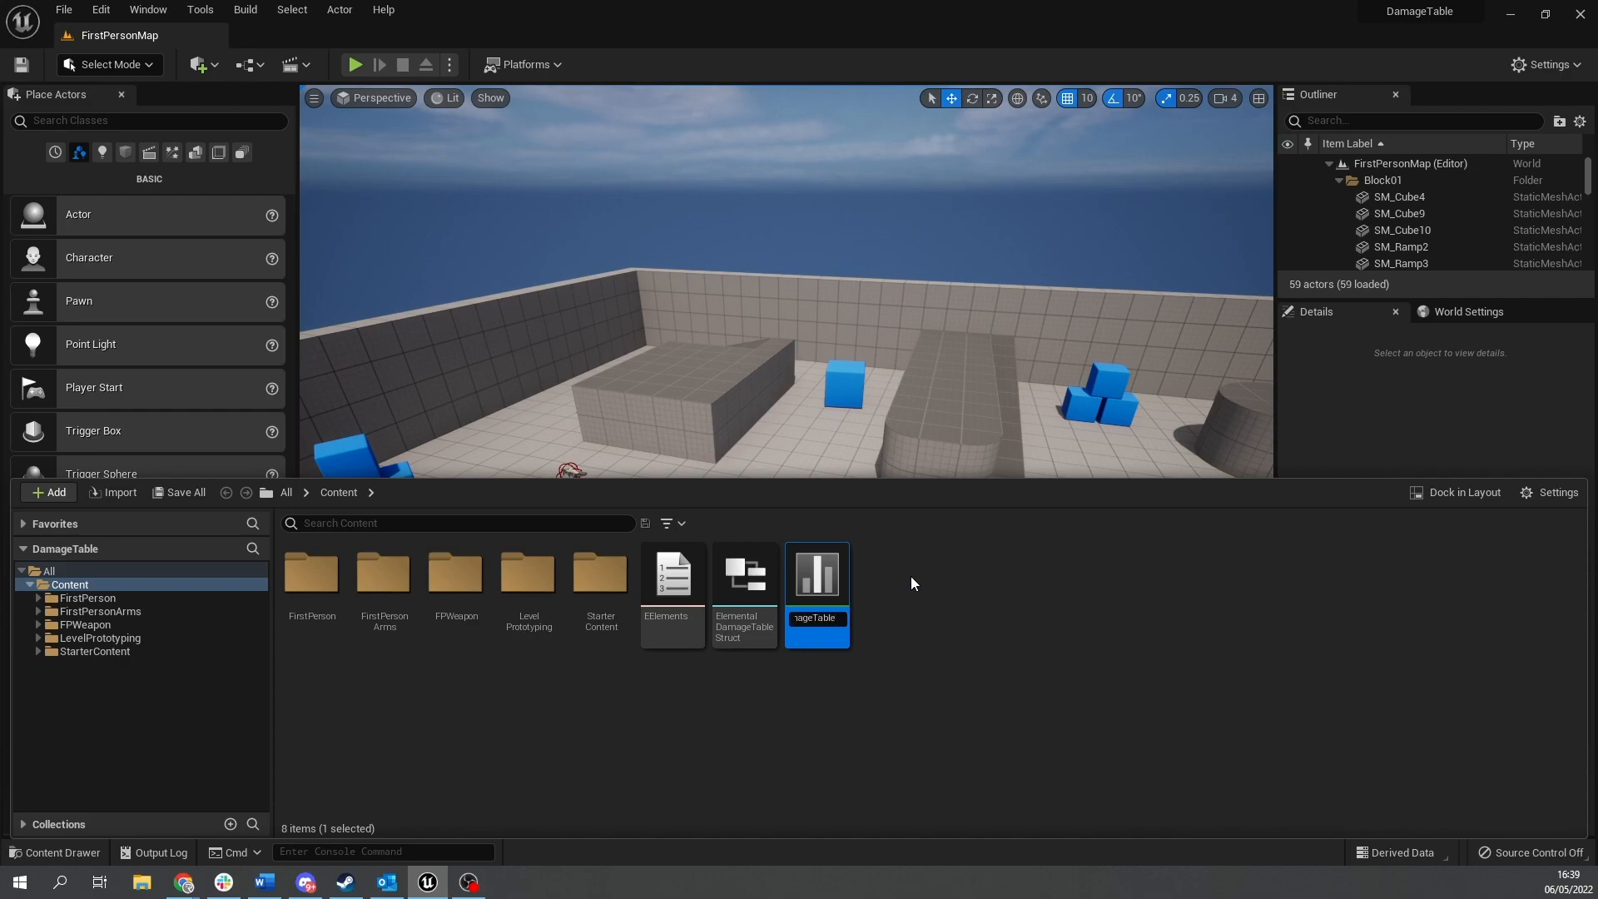
Open the ElementalDamageTable asset in the Data Table editor.
double_click(817, 572)
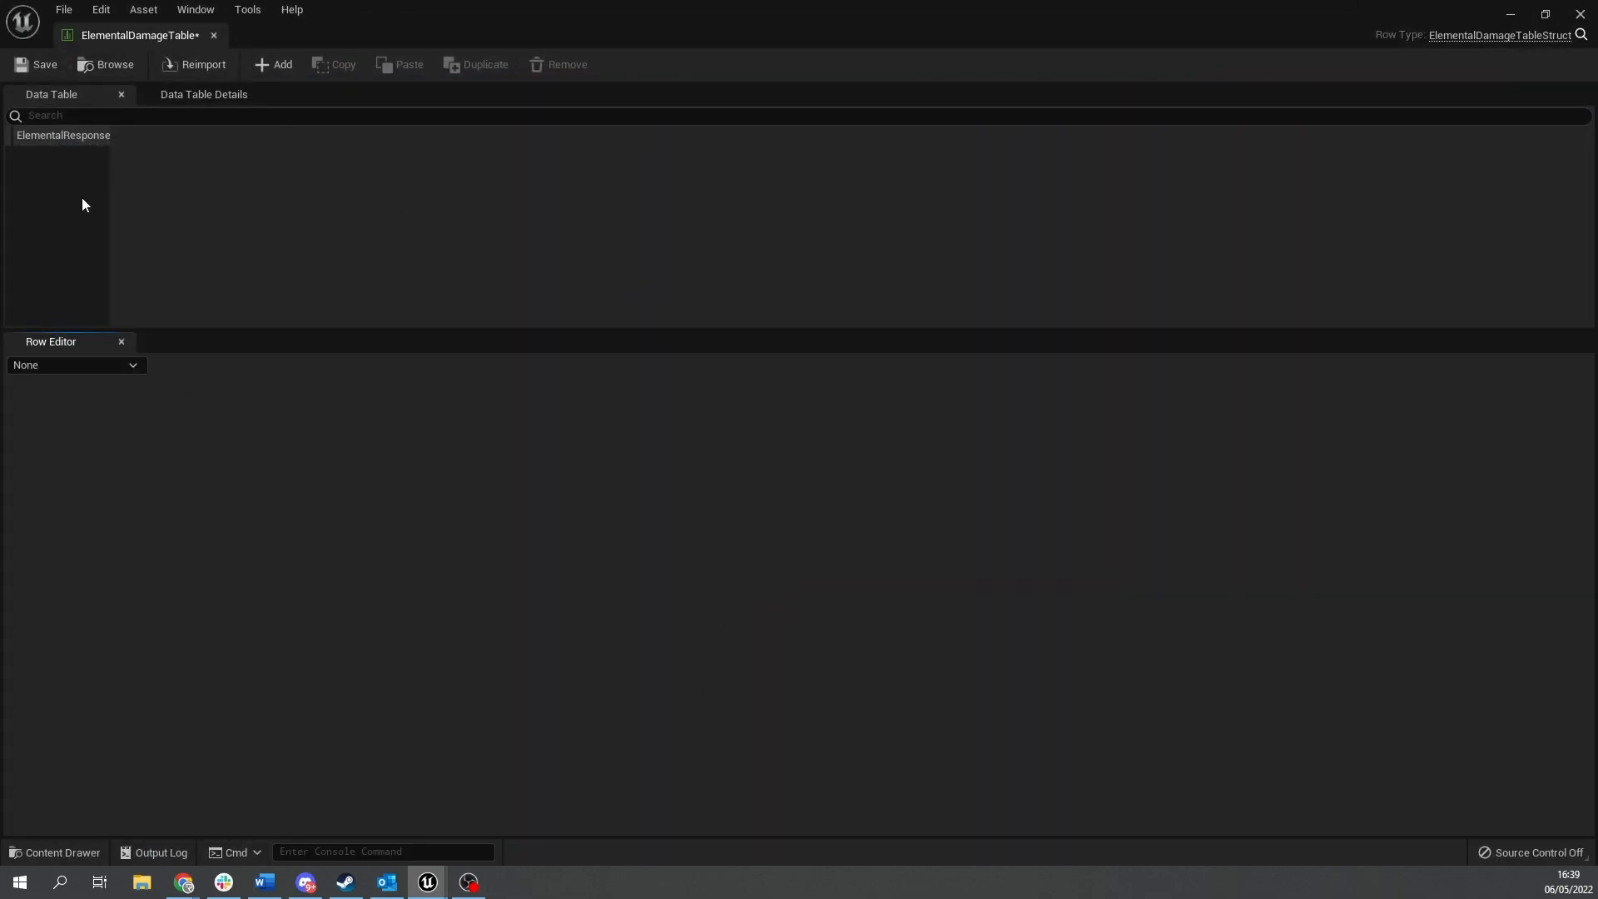
mouse_move(42, 174)
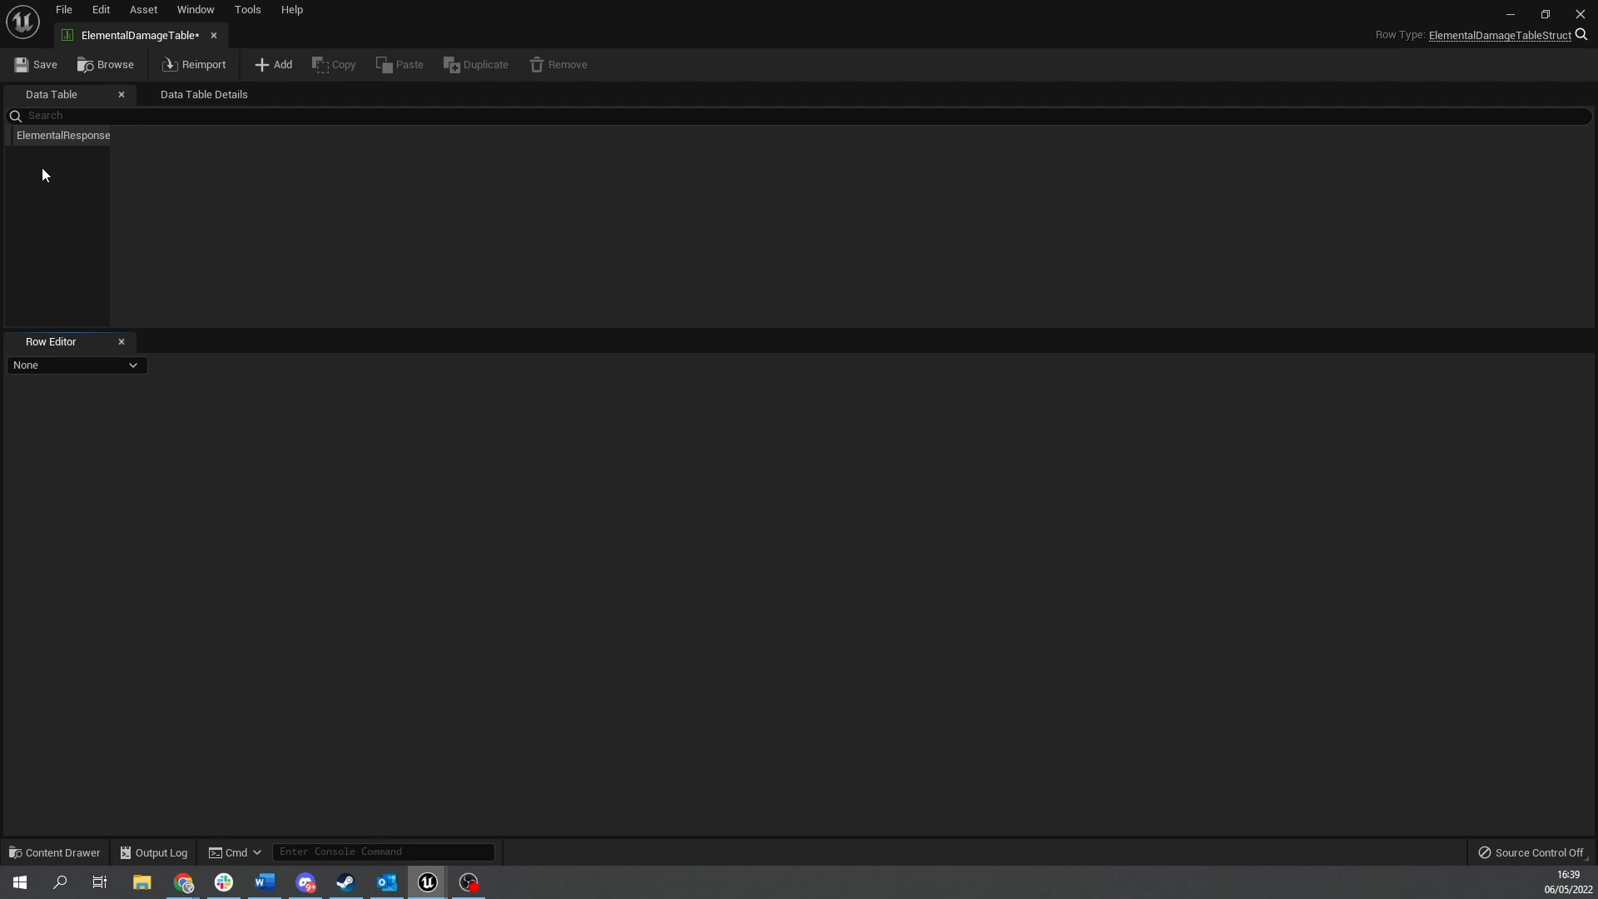
mouse_move(26, 180)
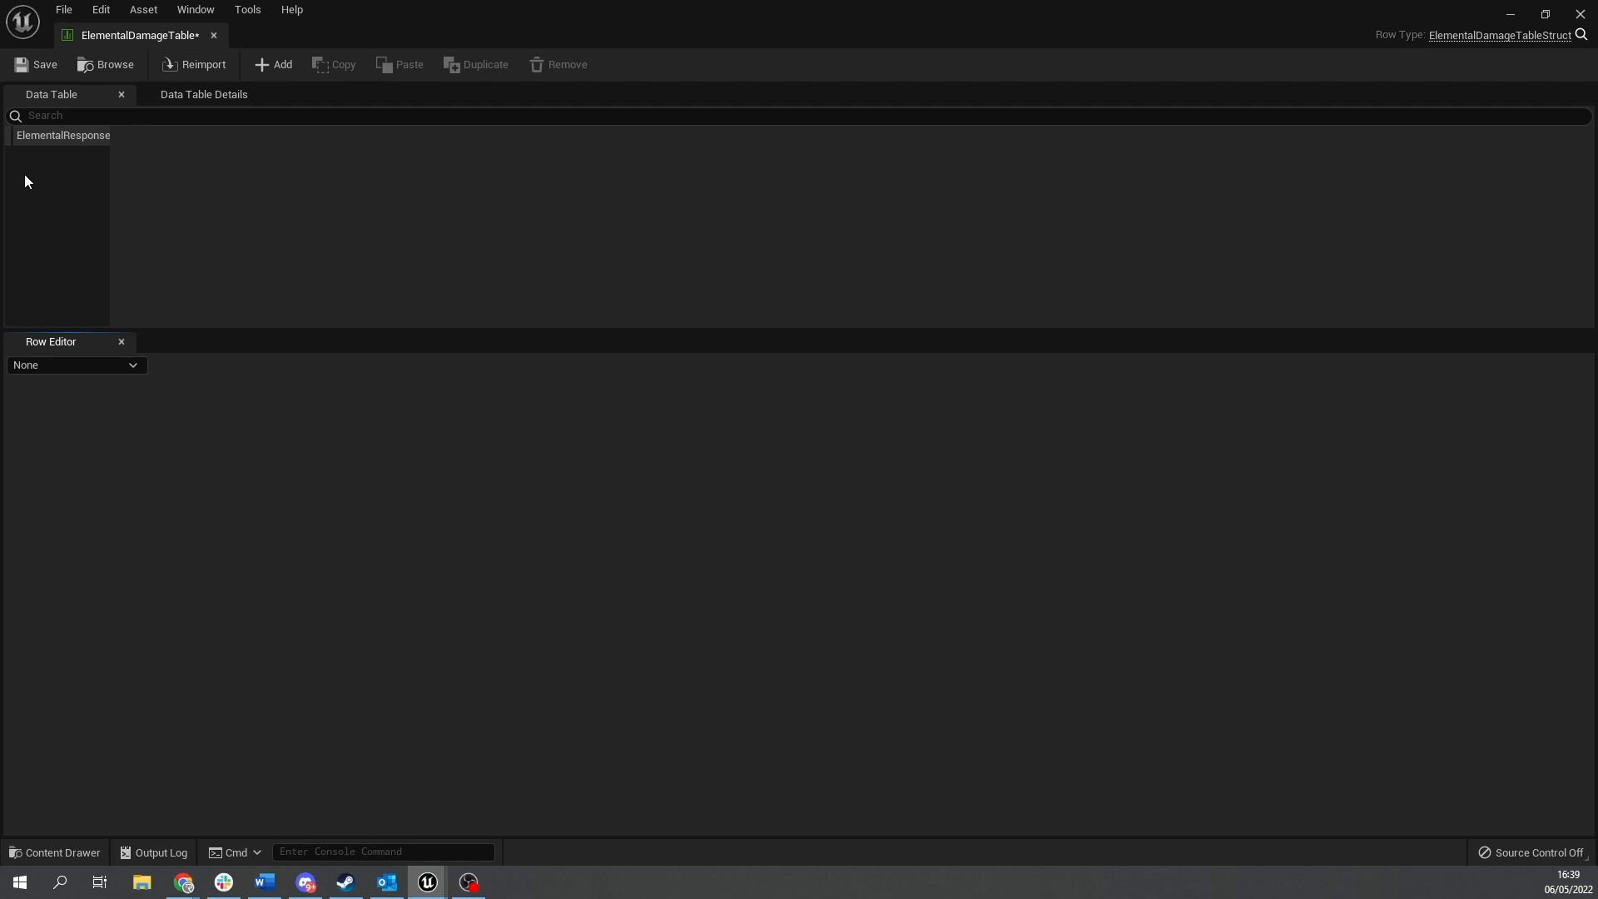
mouse_move(59, 189)
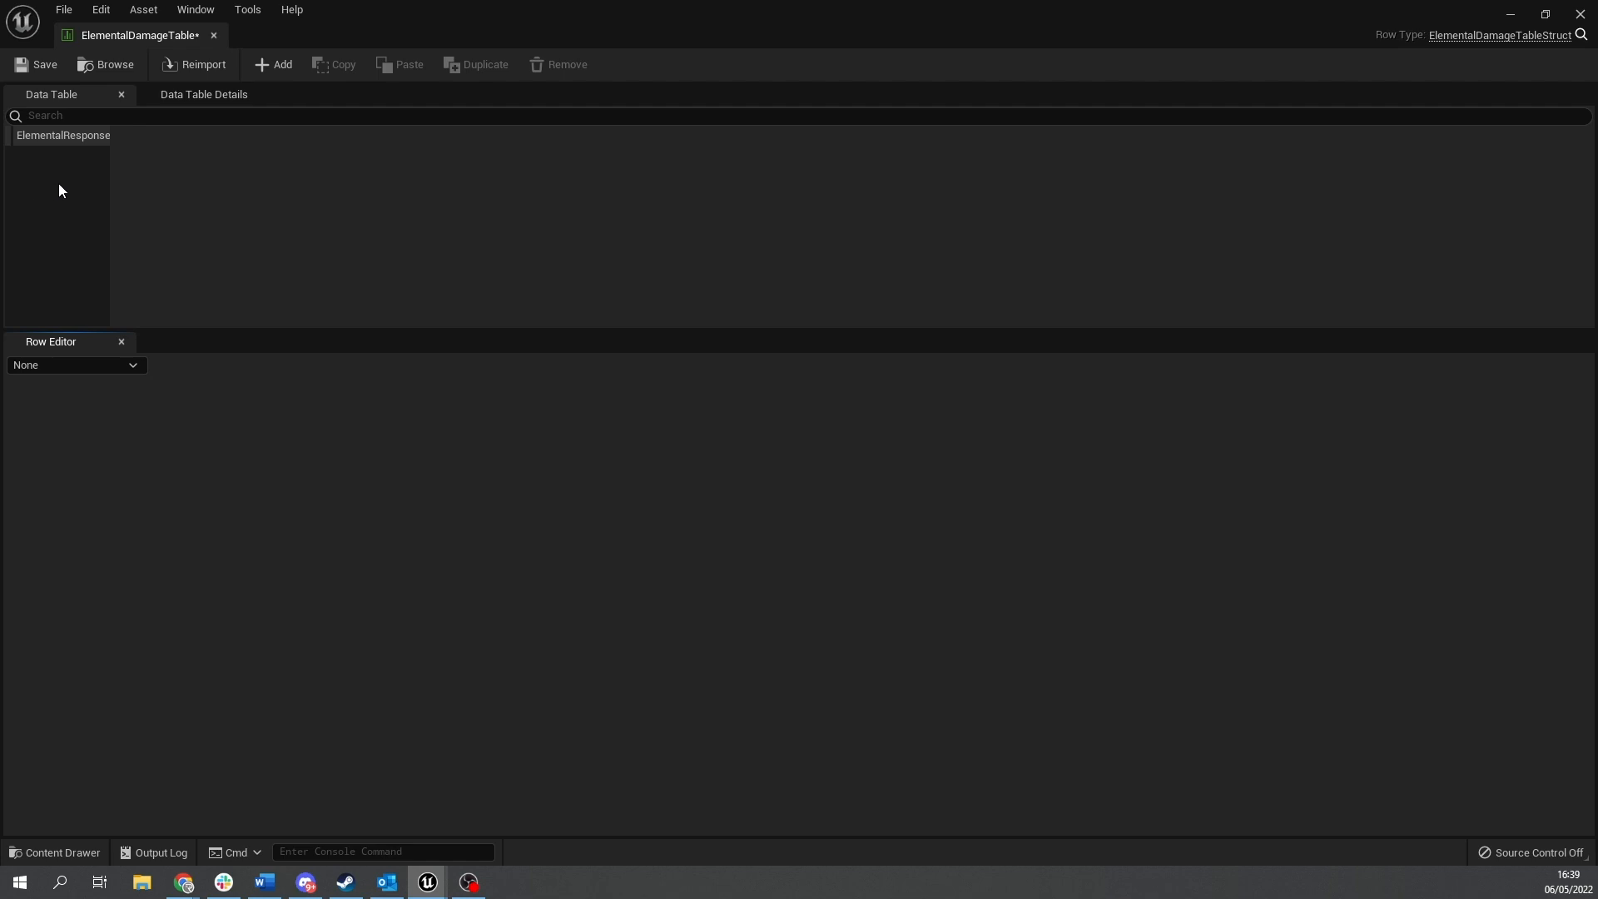
mouse_move(321, 246)
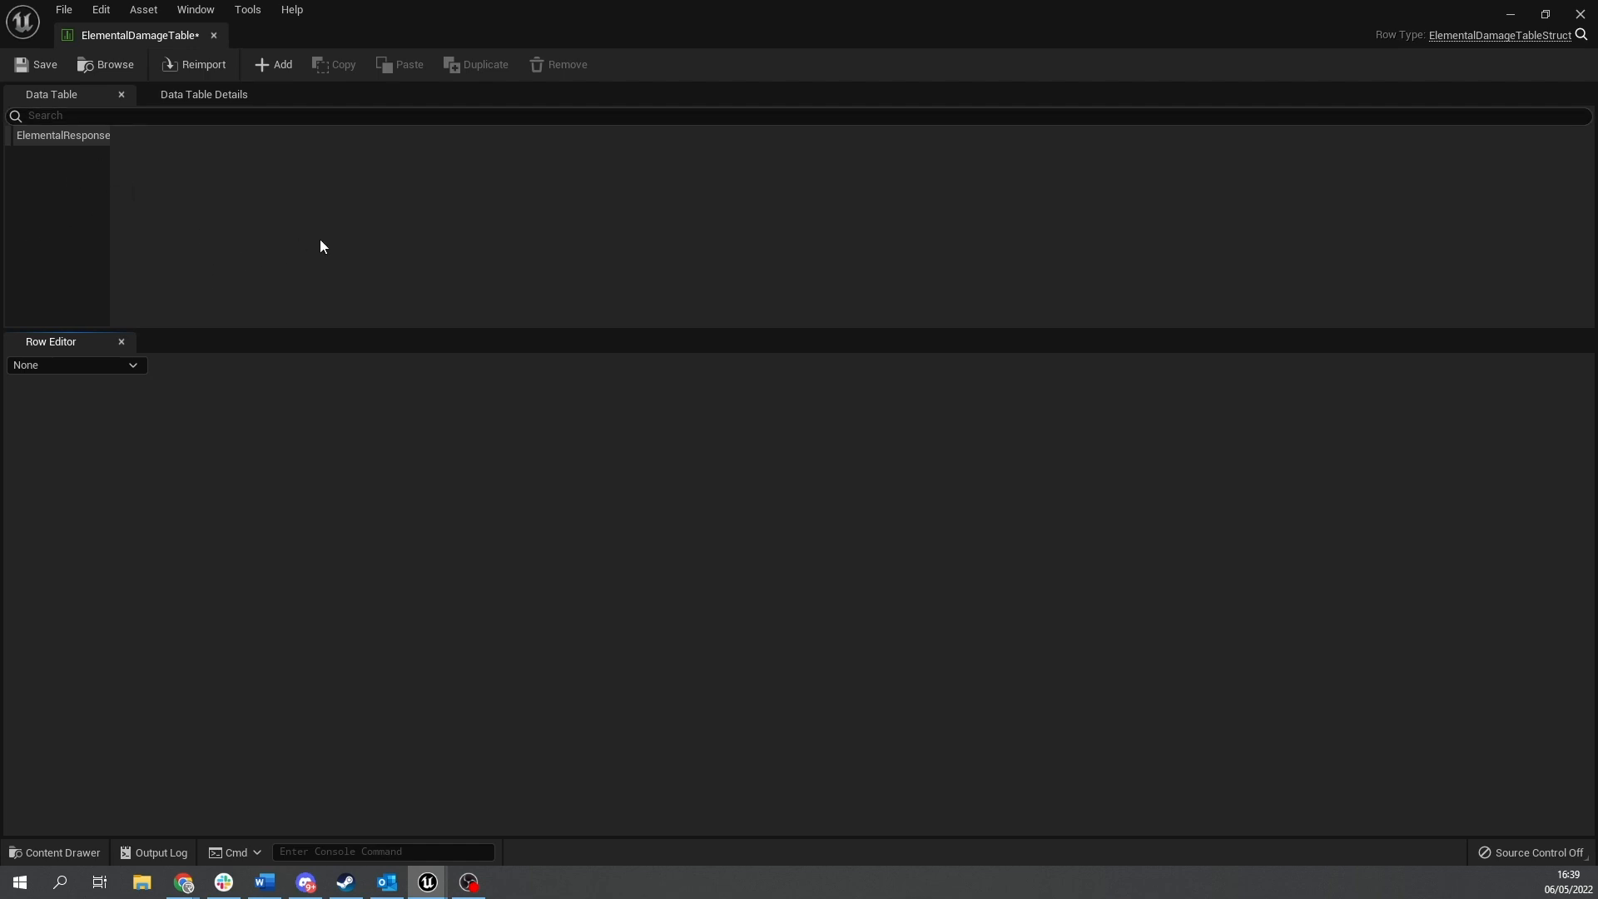
mouse_move(751, 340)
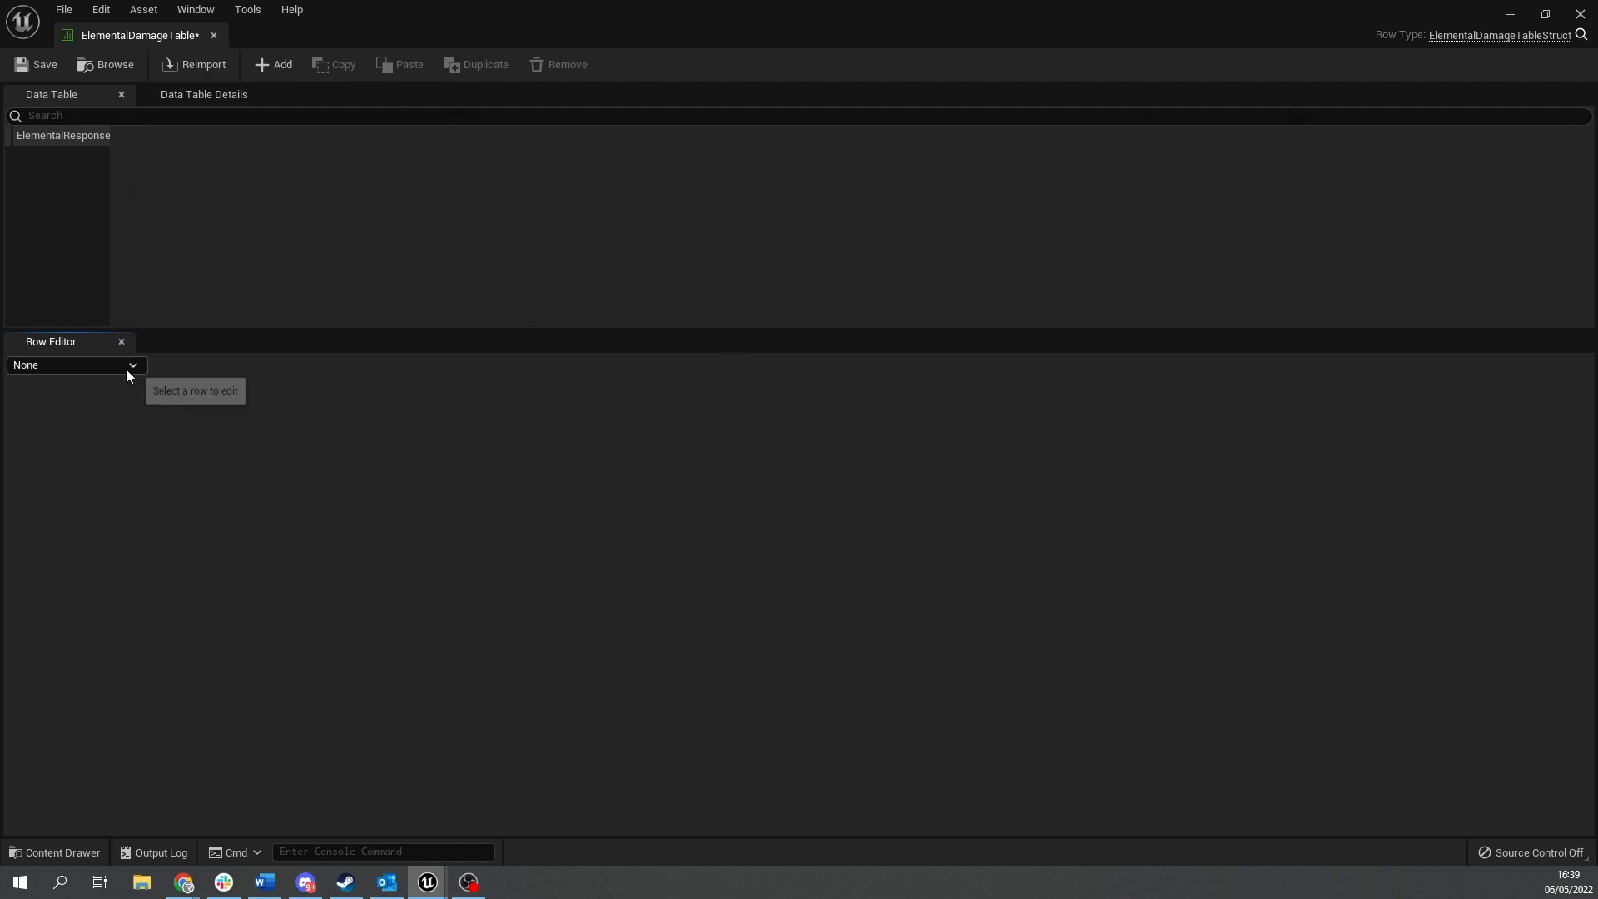
Add a row renamed Water and give its ElementalResponse map a Water entry at 0.0.
left_click(274, 65)
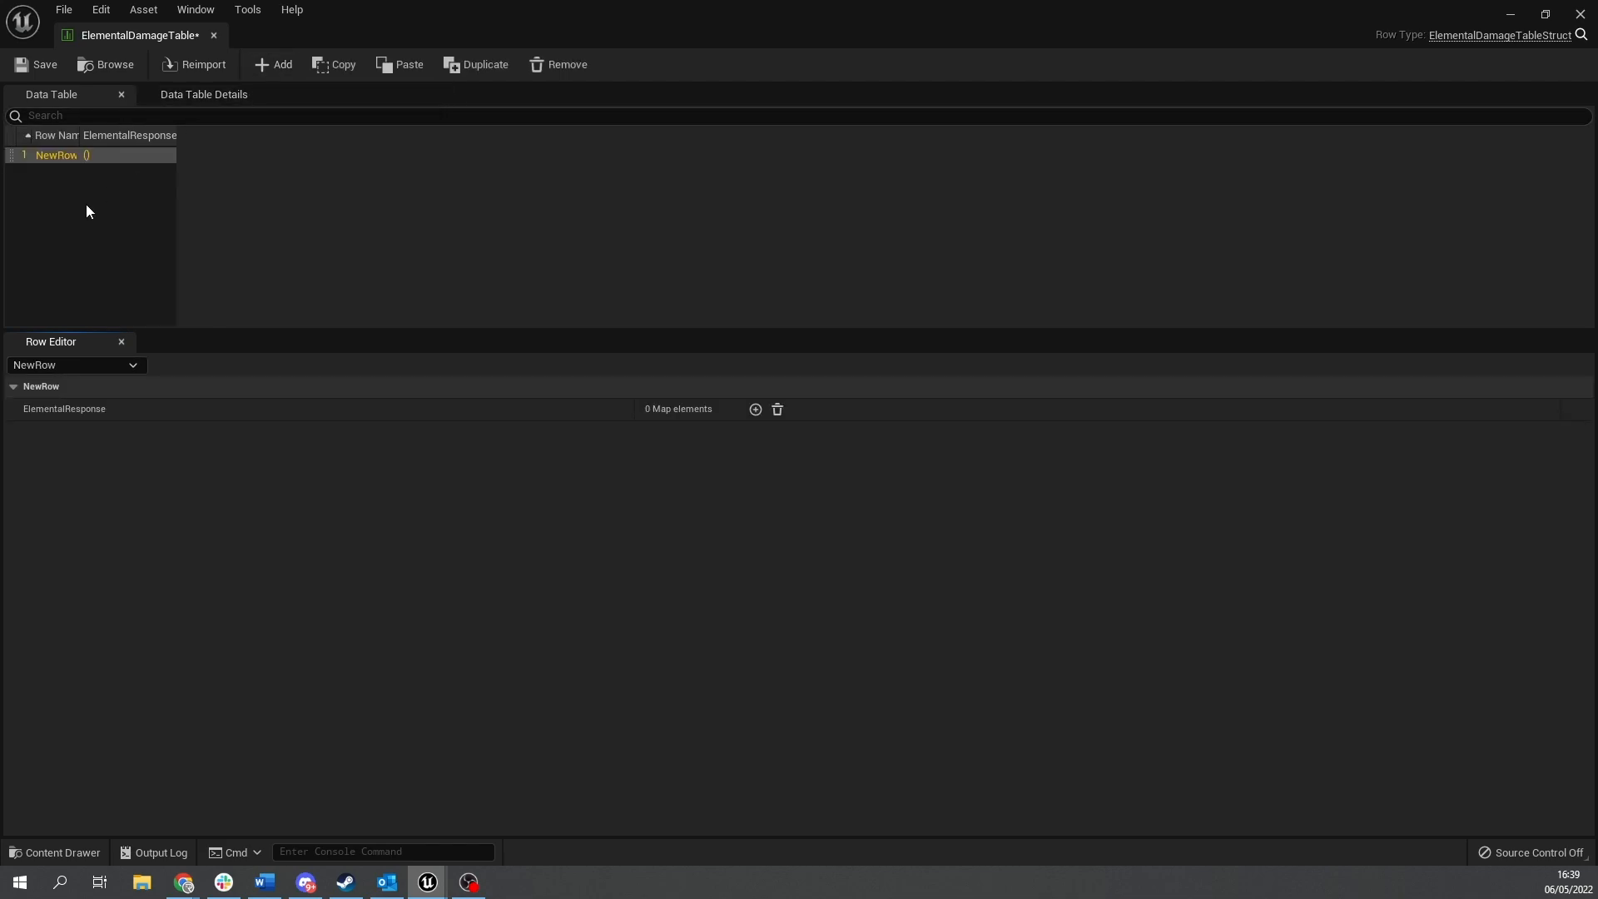
double_click(56, 156)
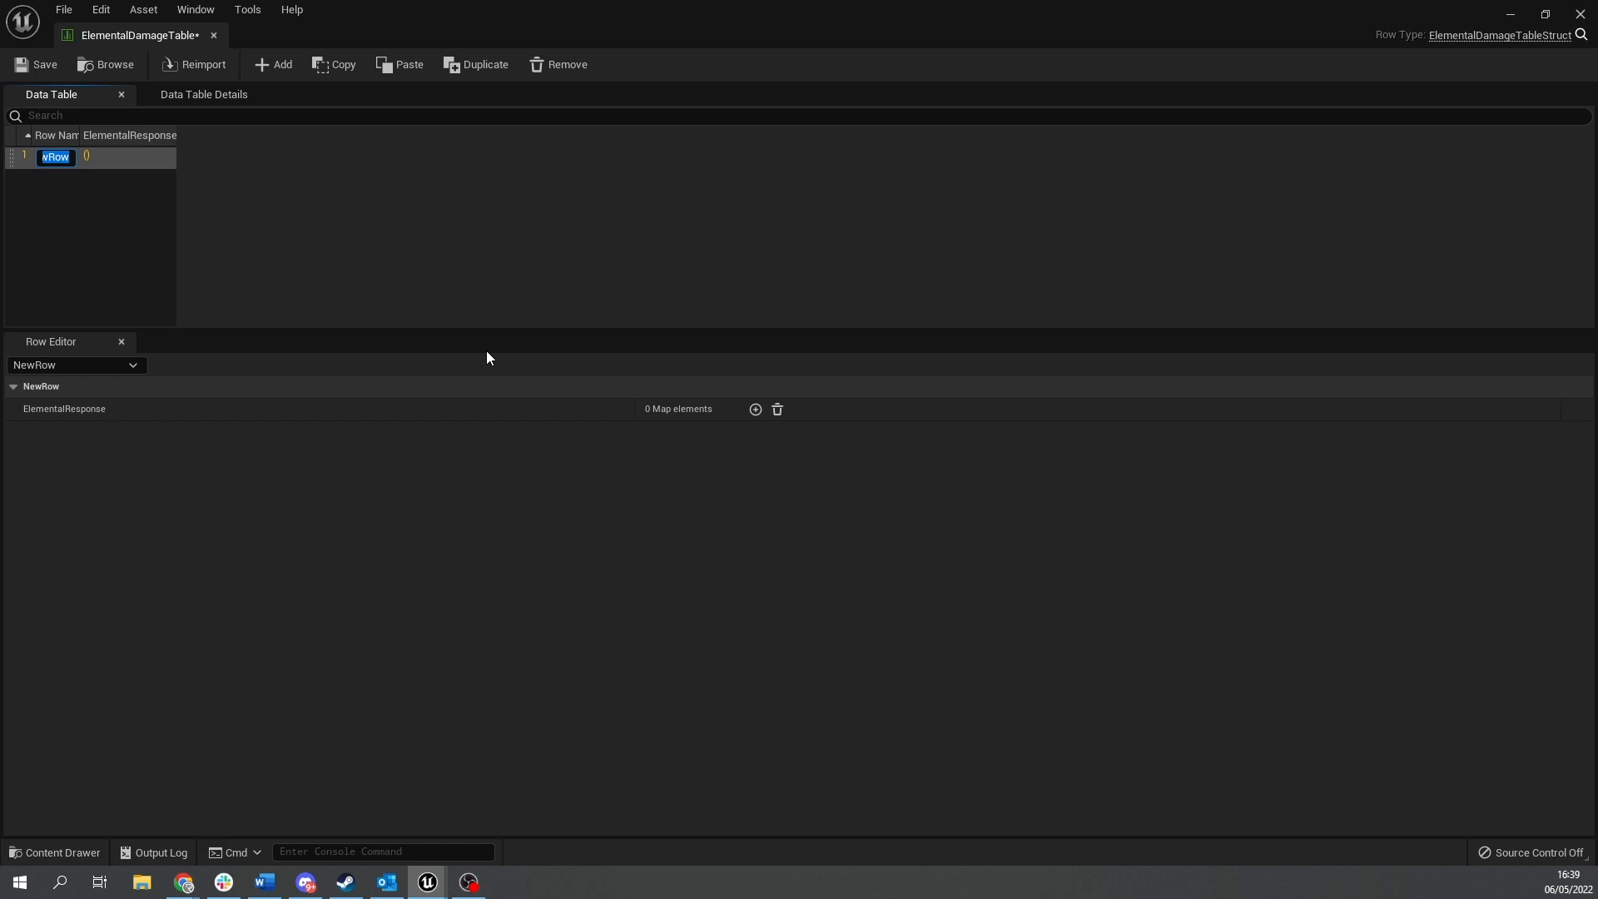
type("Water")
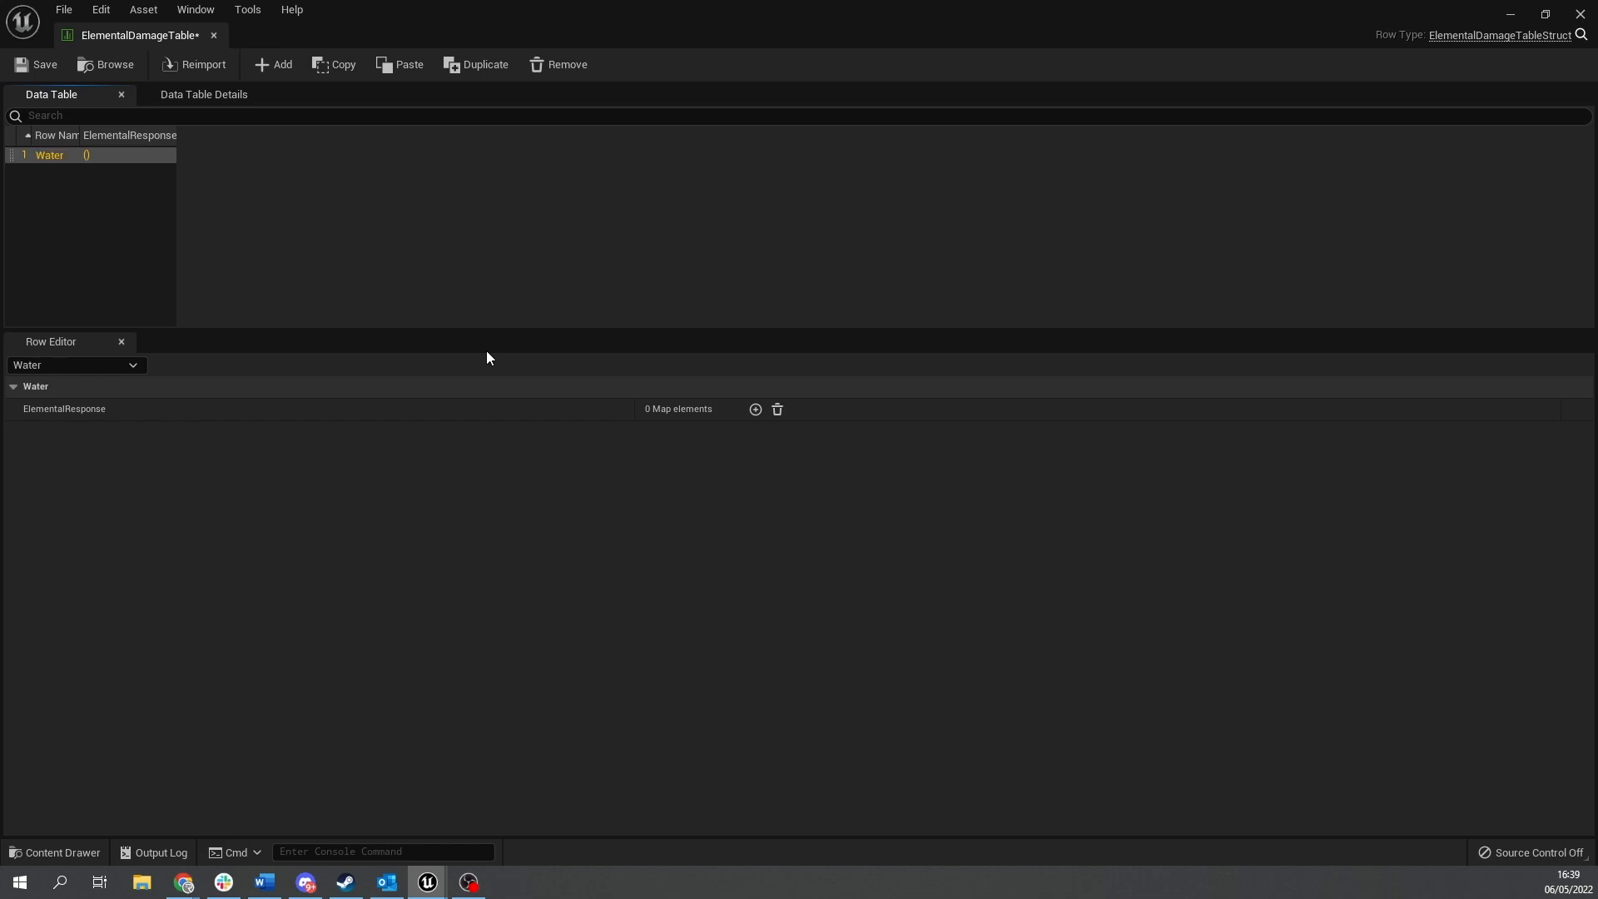
mouse_move(492, 409)
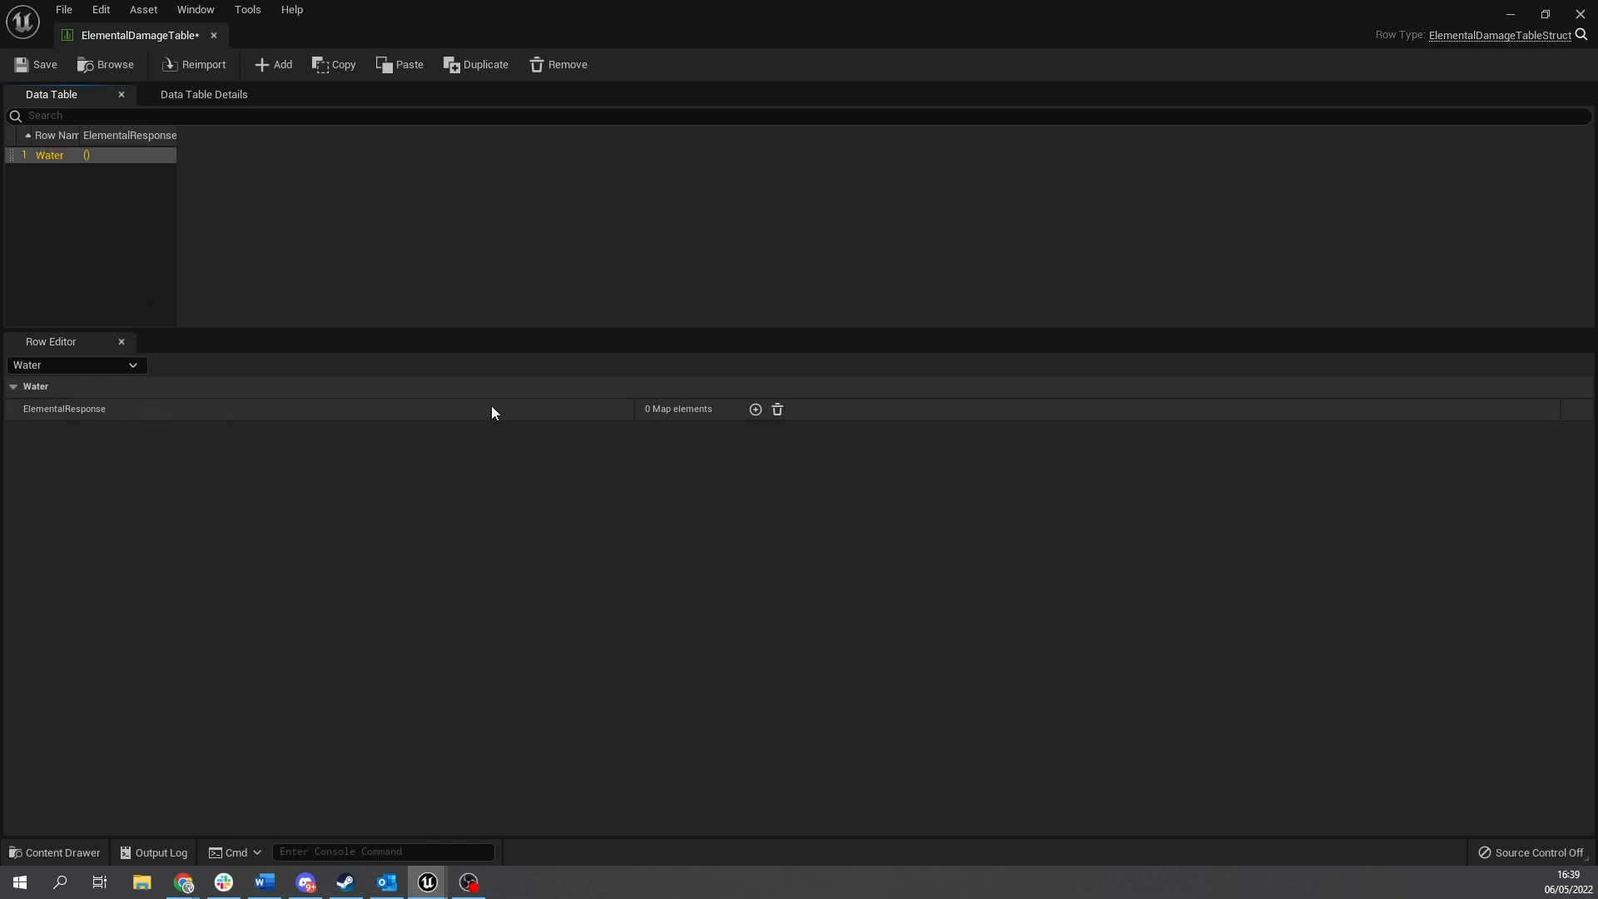
left_click(755, 409)
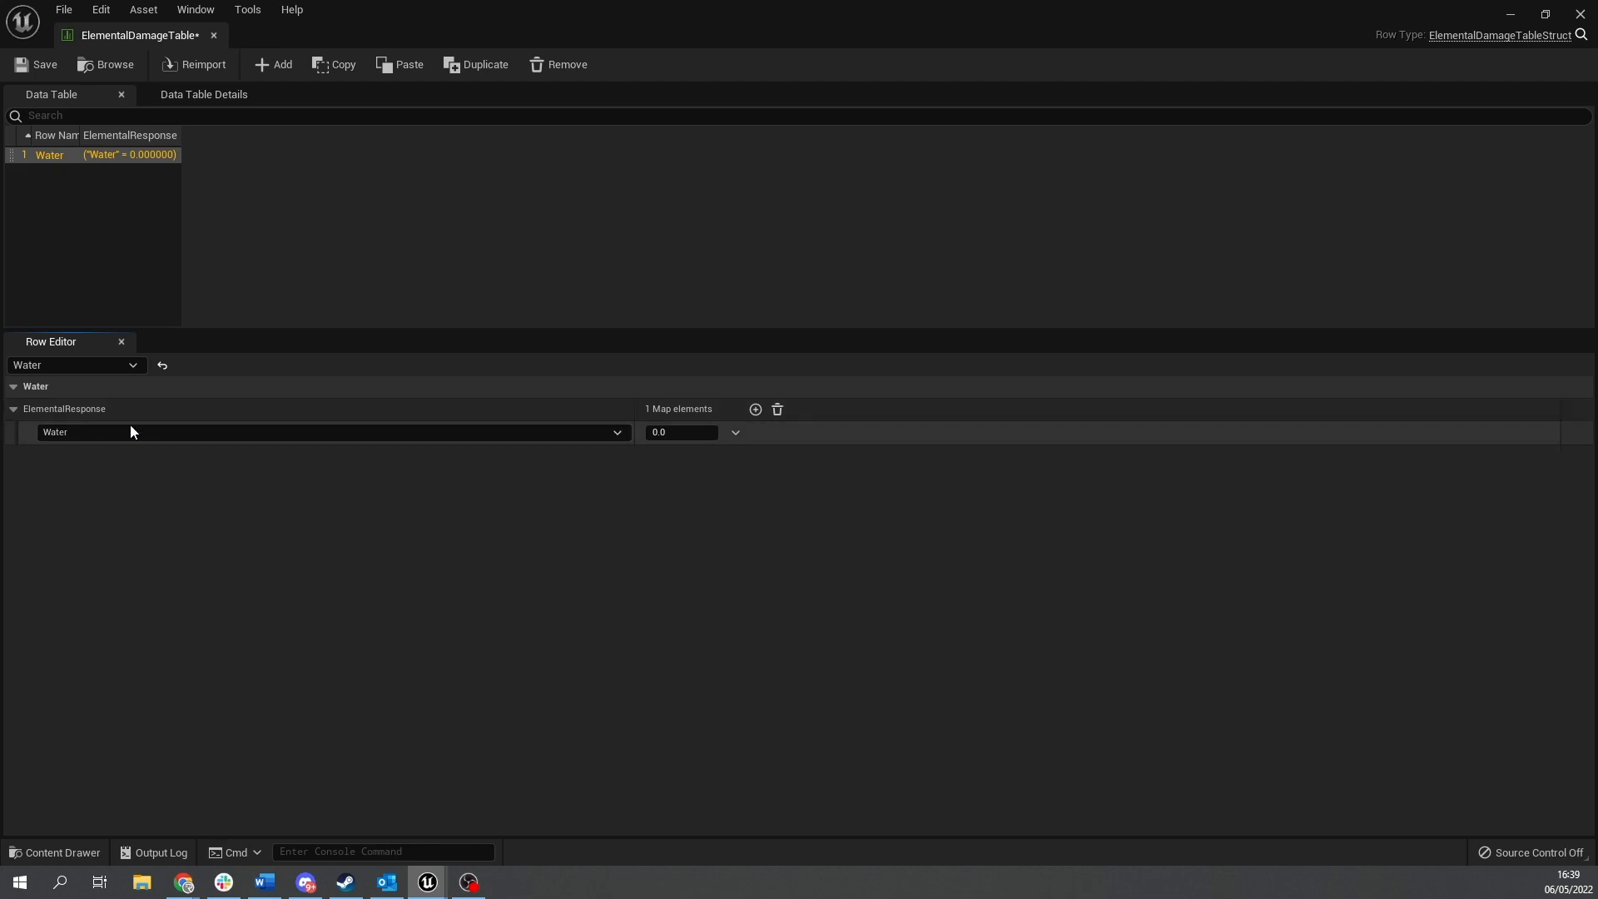
mouse_move(130, 441)
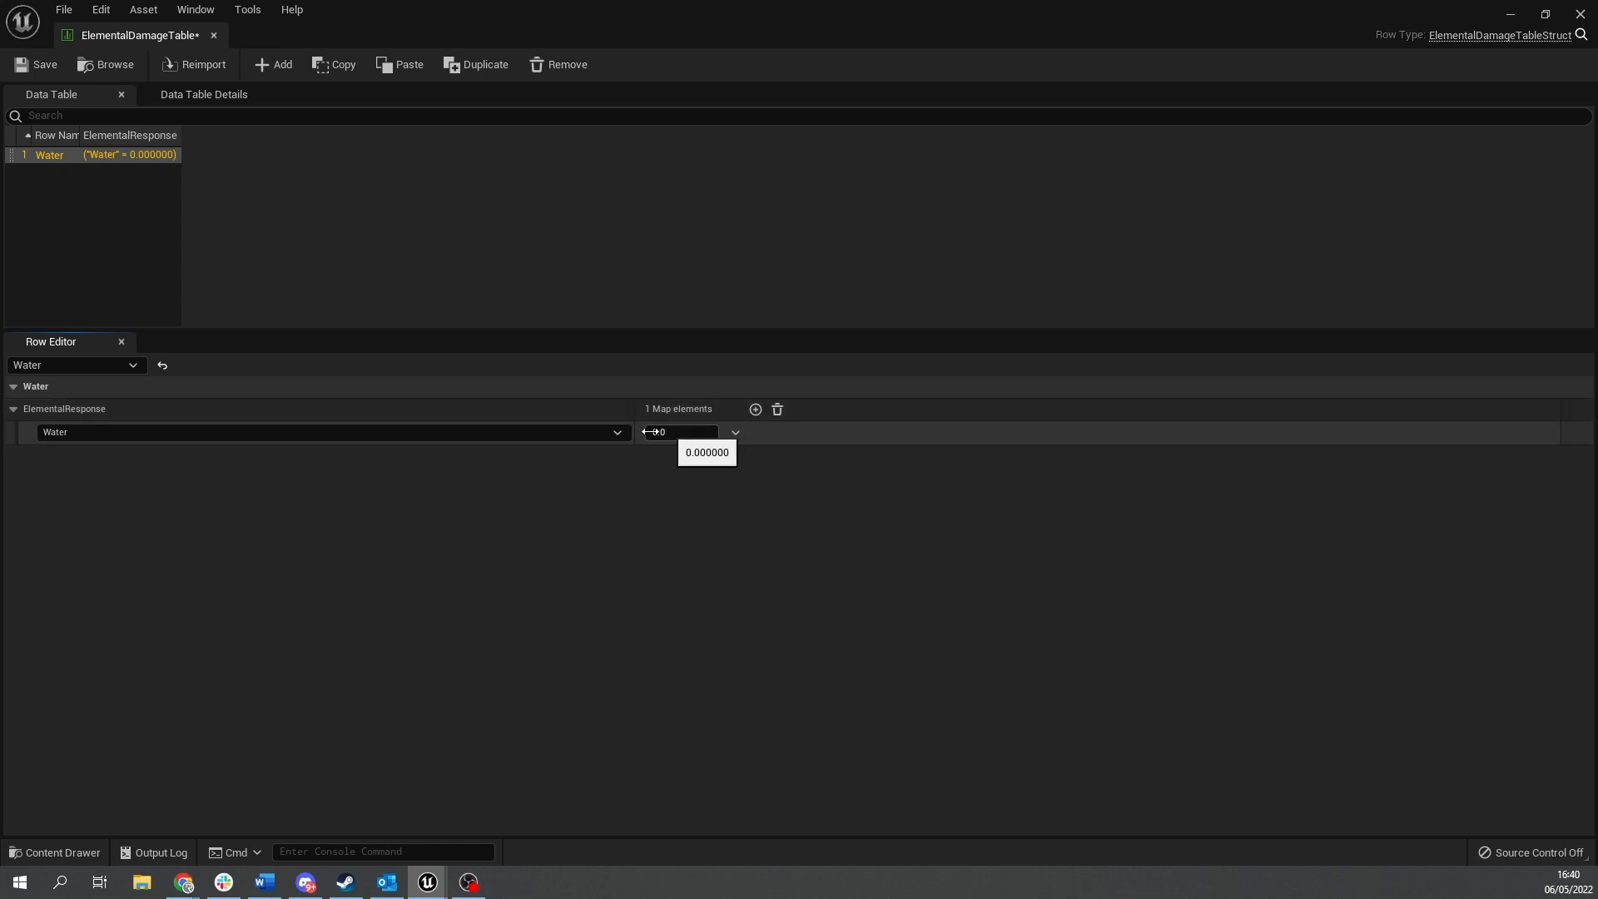
mouse_move(778, 409)
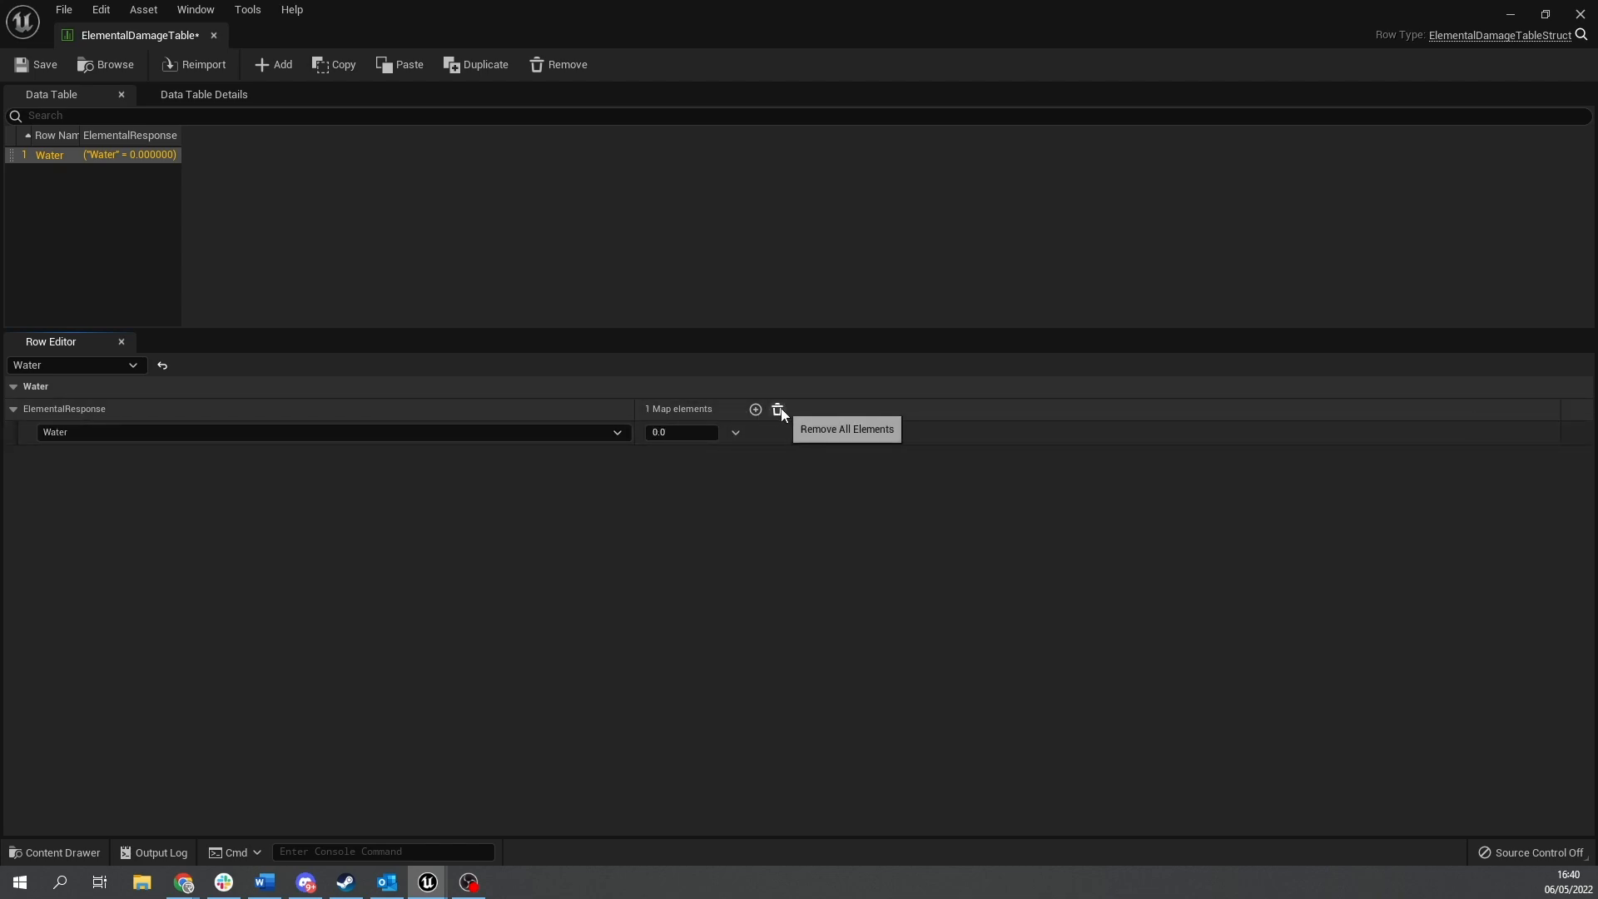
left_click(780, 409)
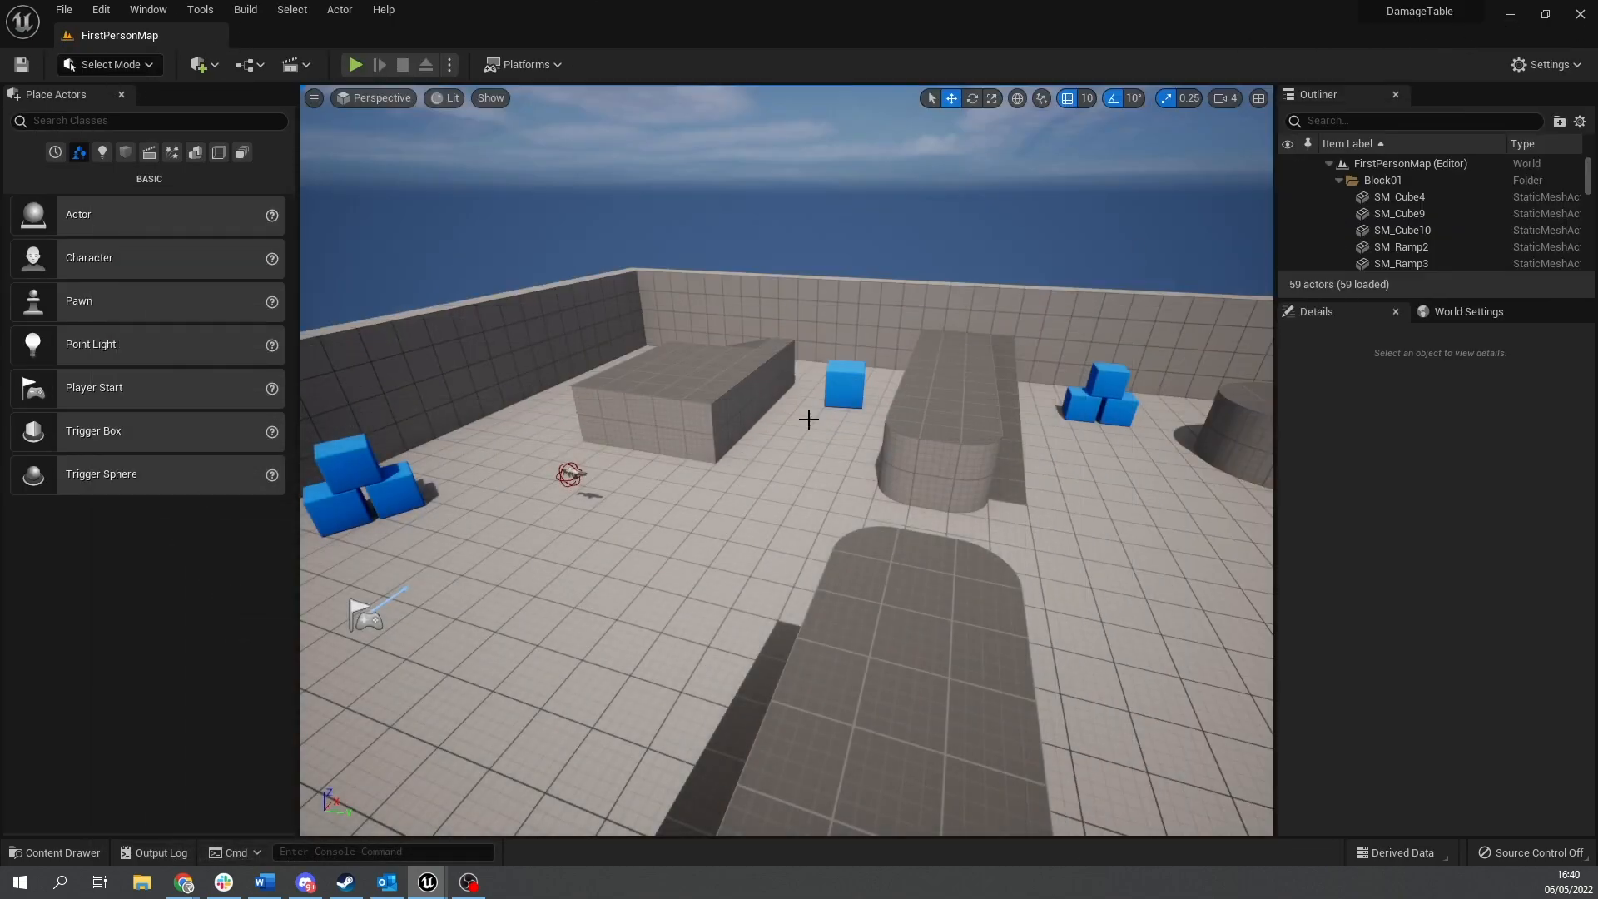
Open ElementalDamageTableStruct from the Content Drawer and show its Default Values.
left_click(55, 852)
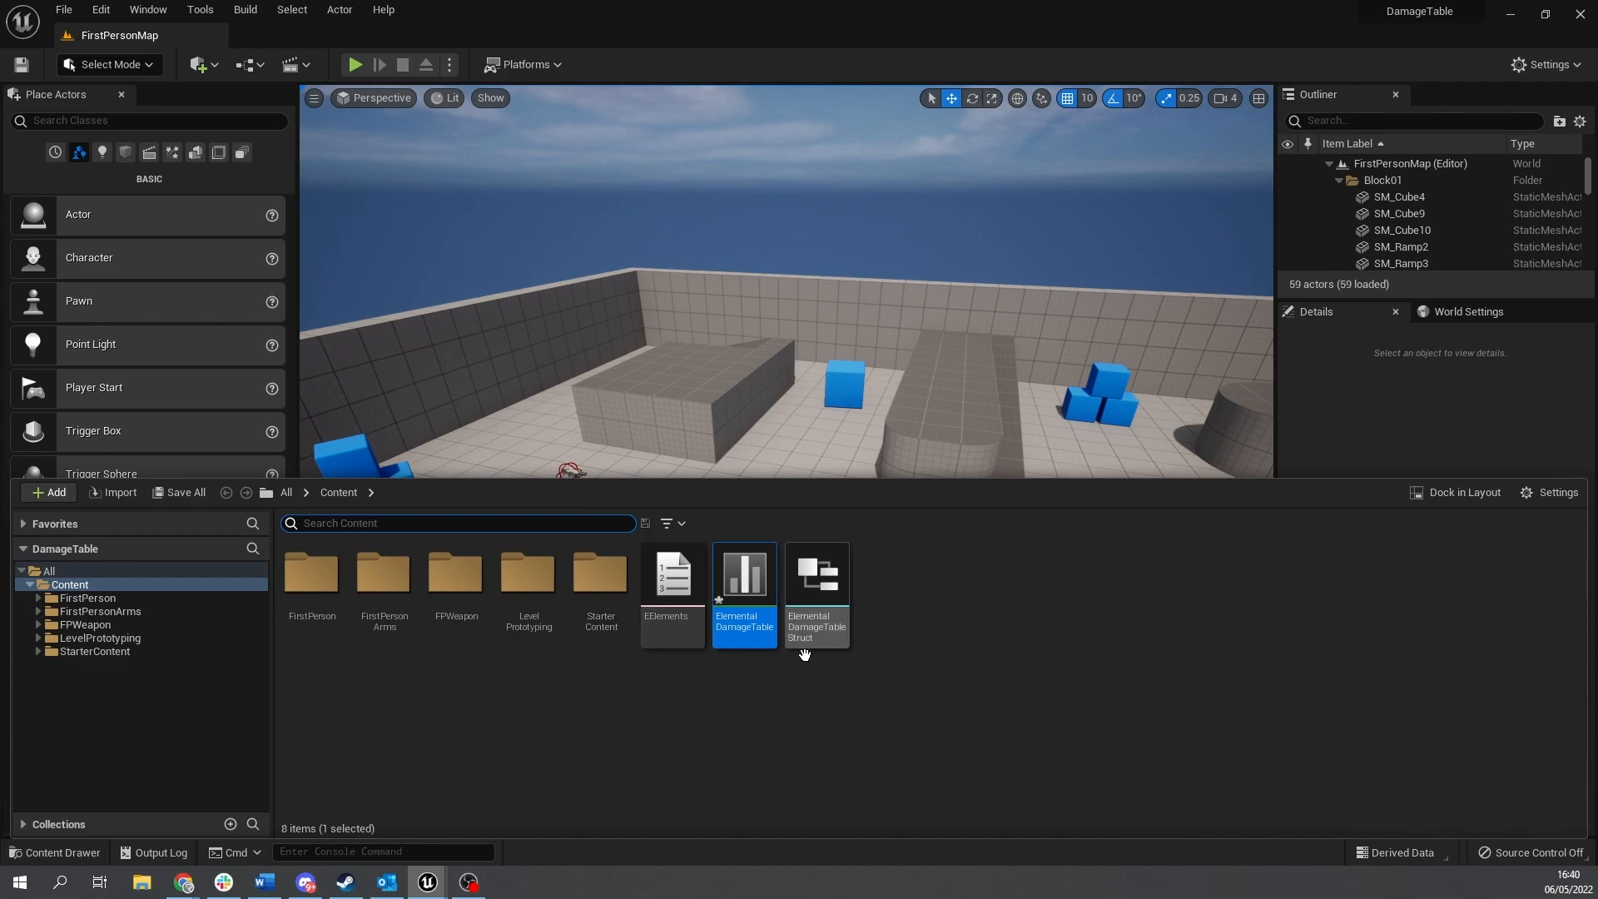
double_click(816, 573)
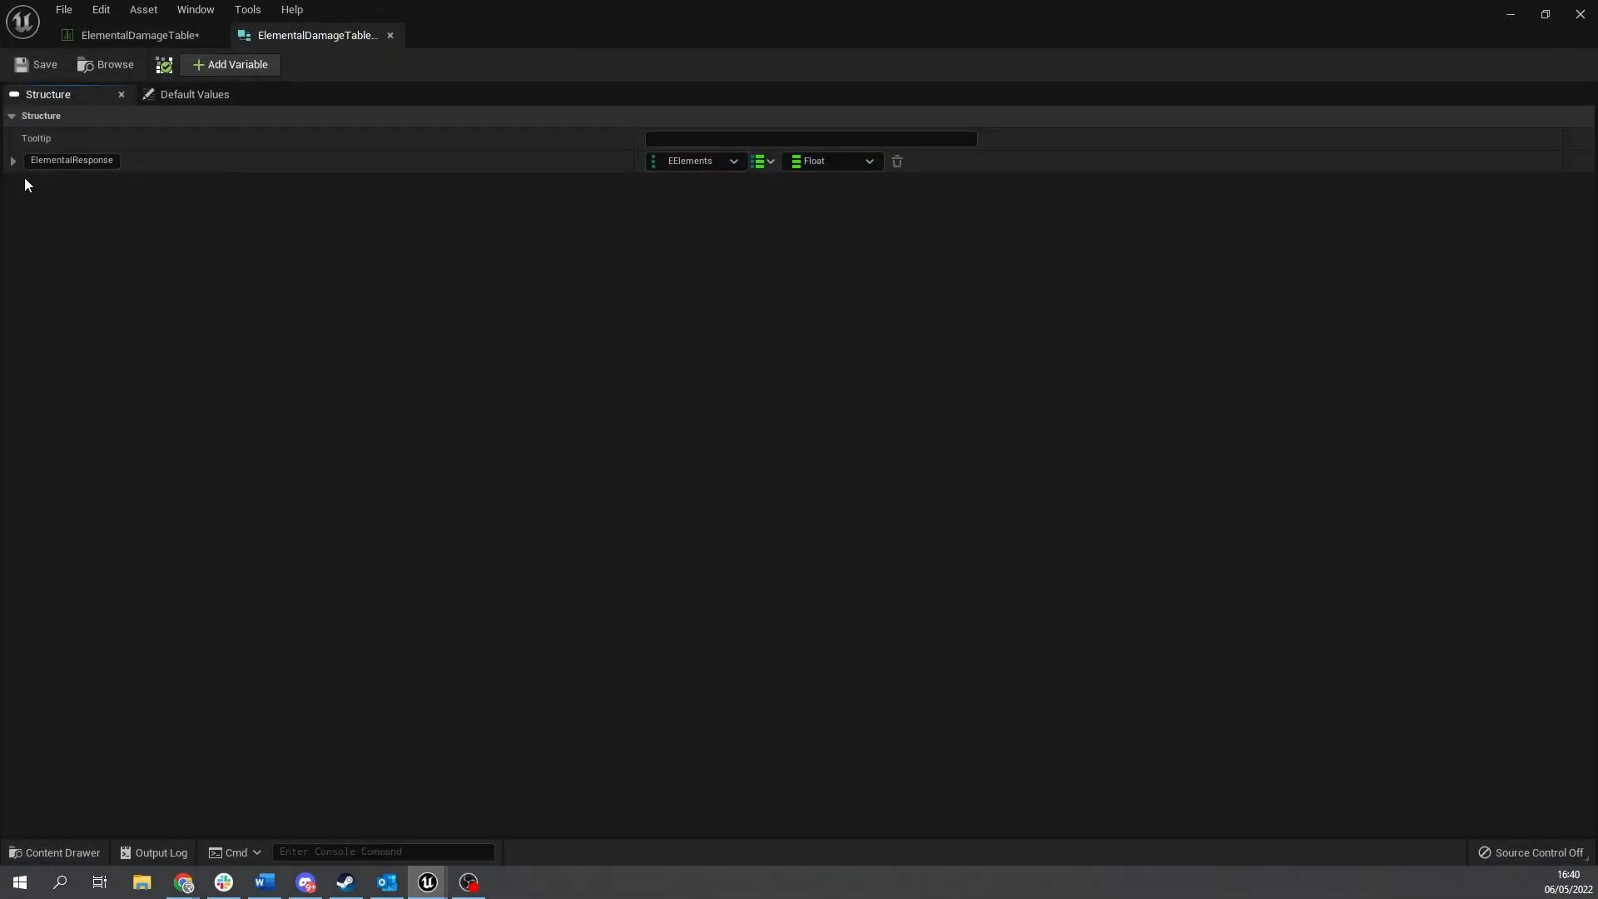
left_click(13, 160)
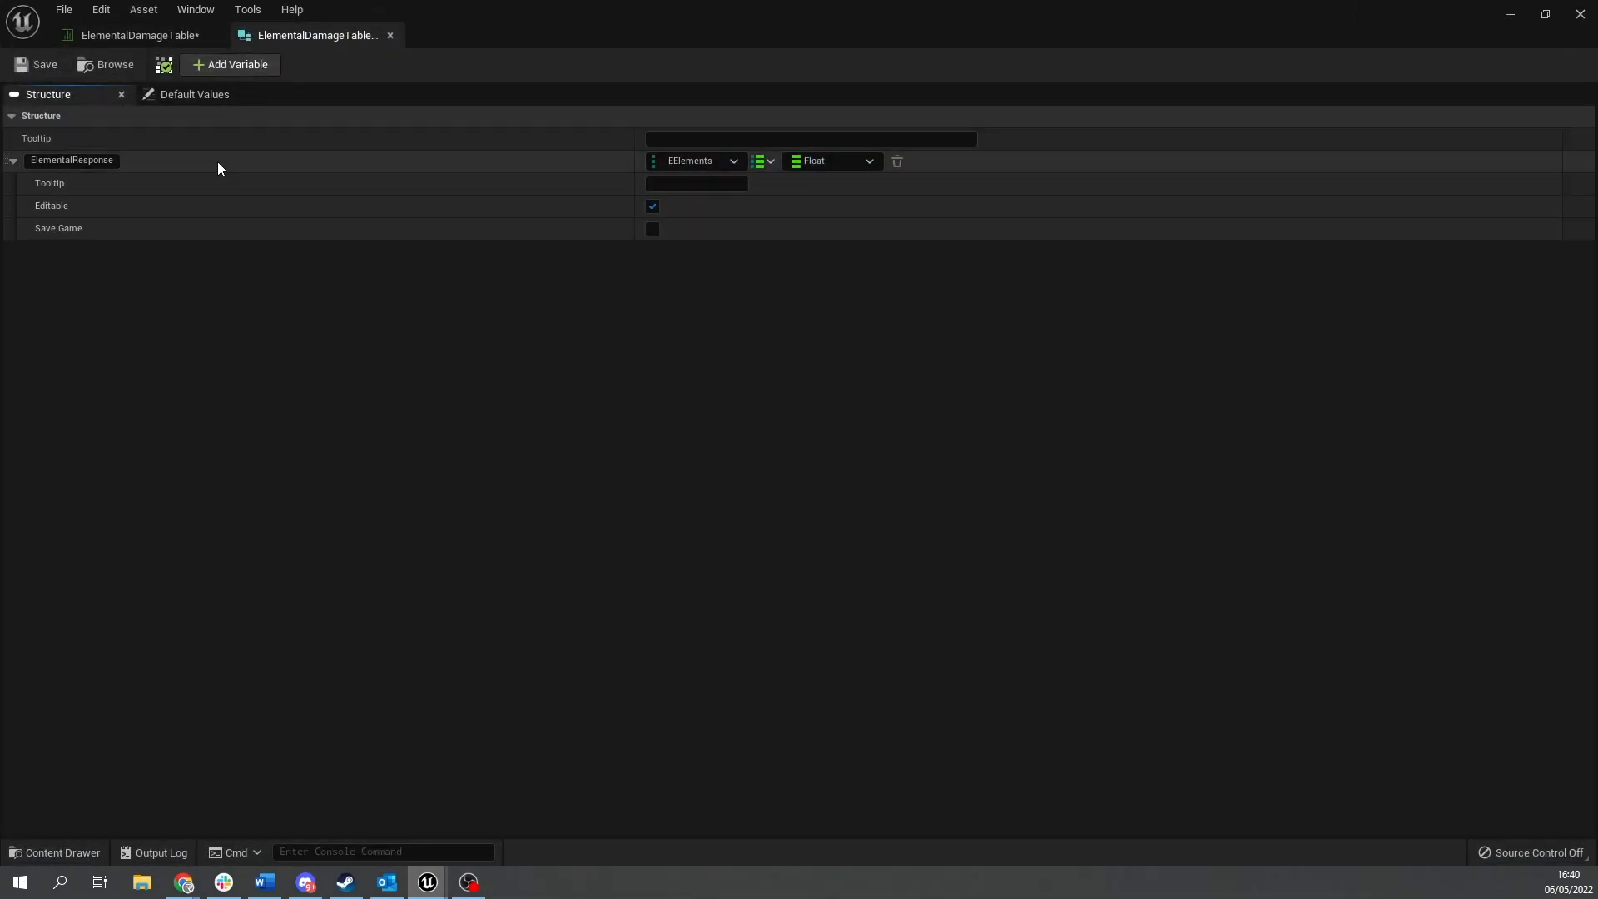
left_click(193, 94)
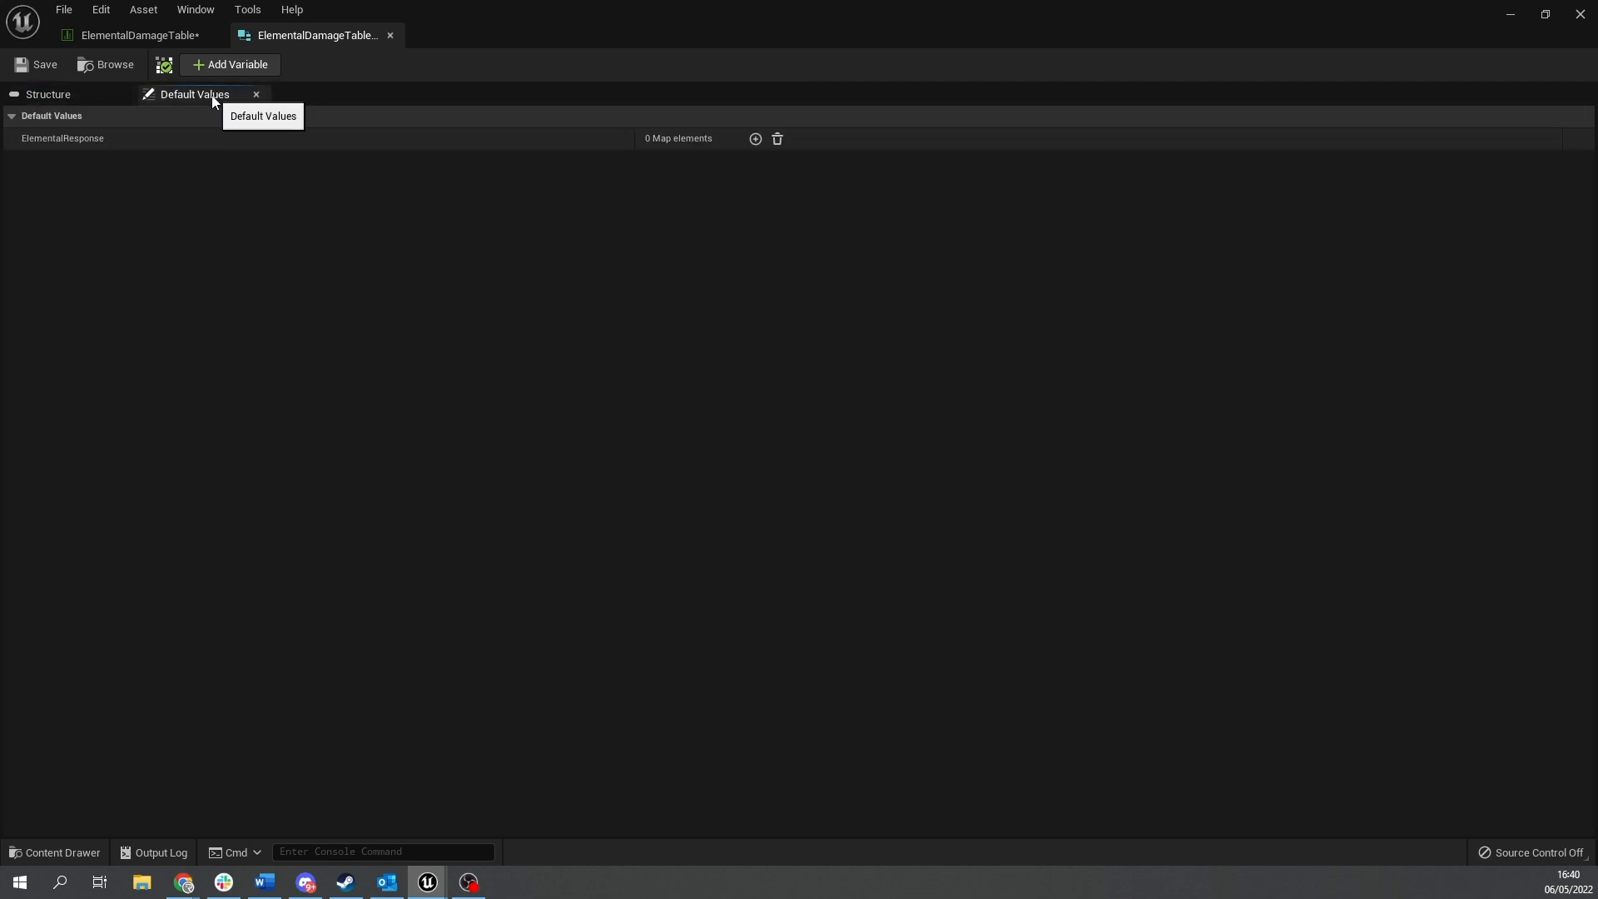
Add ElementalResponse default entries Fire, Grass and Water, each at 1.0.
left_click(755, 139)
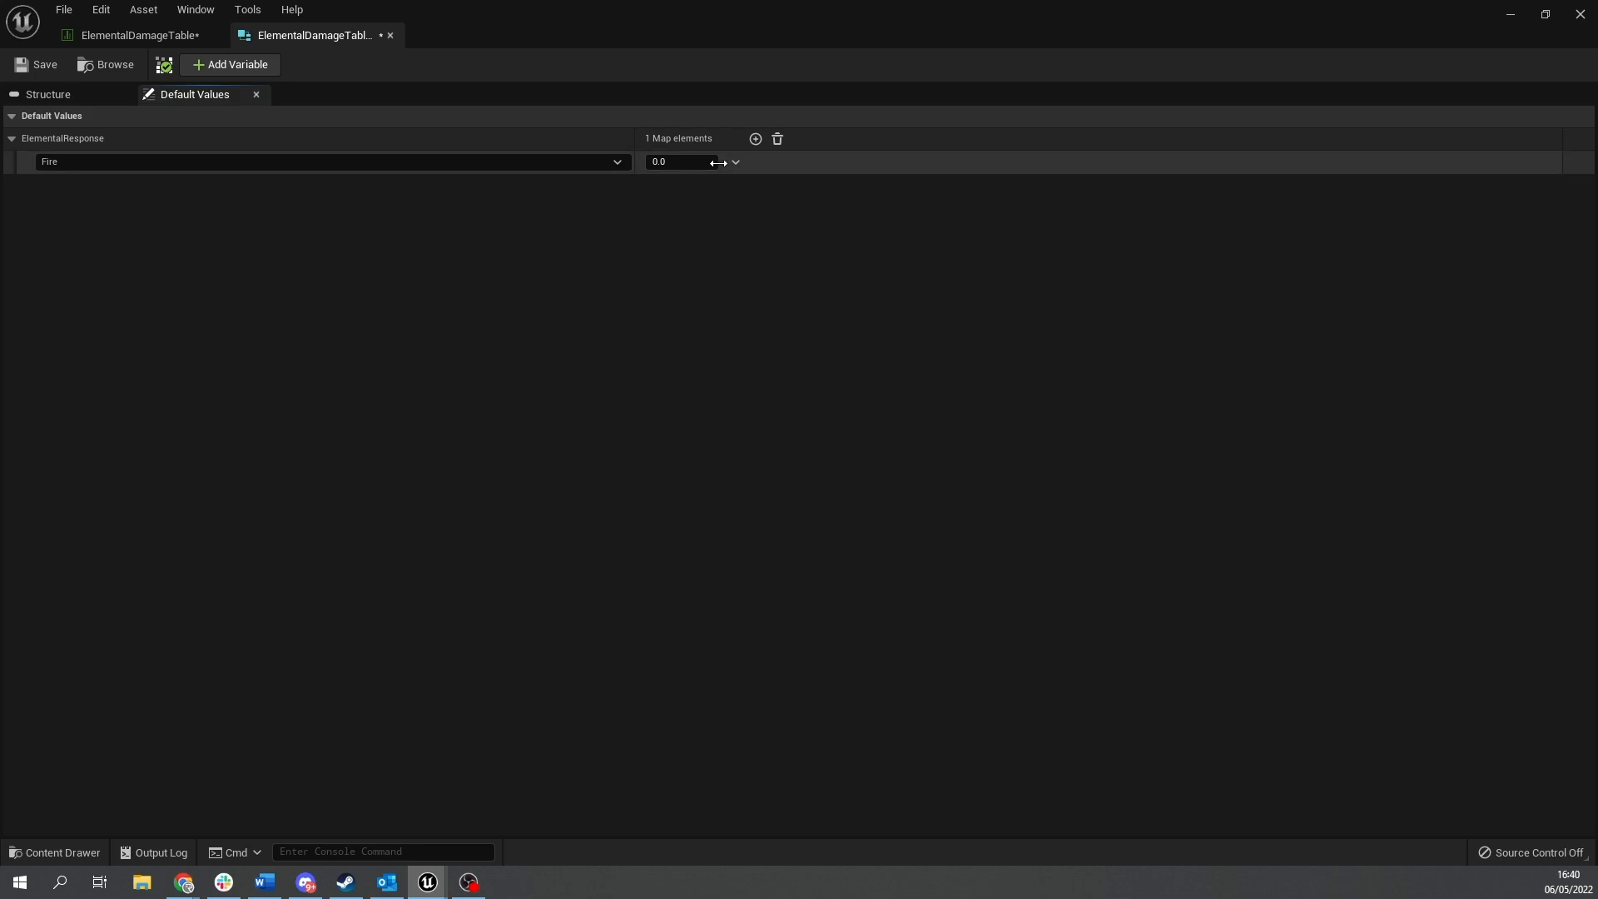
left_click(677, 160)
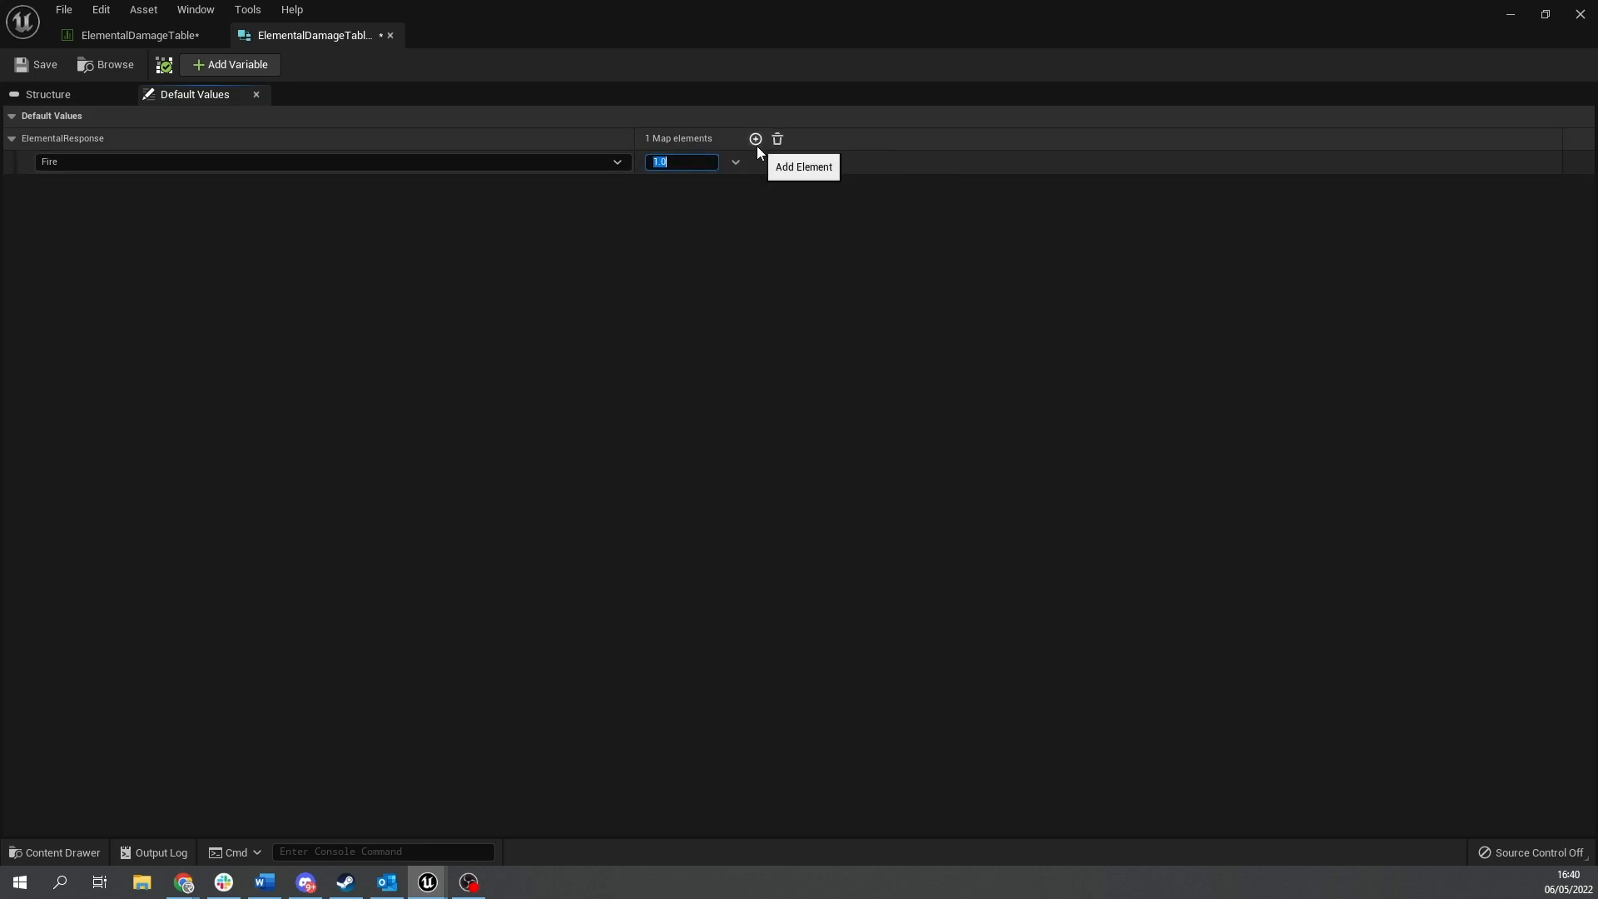
left_click(754, 139)
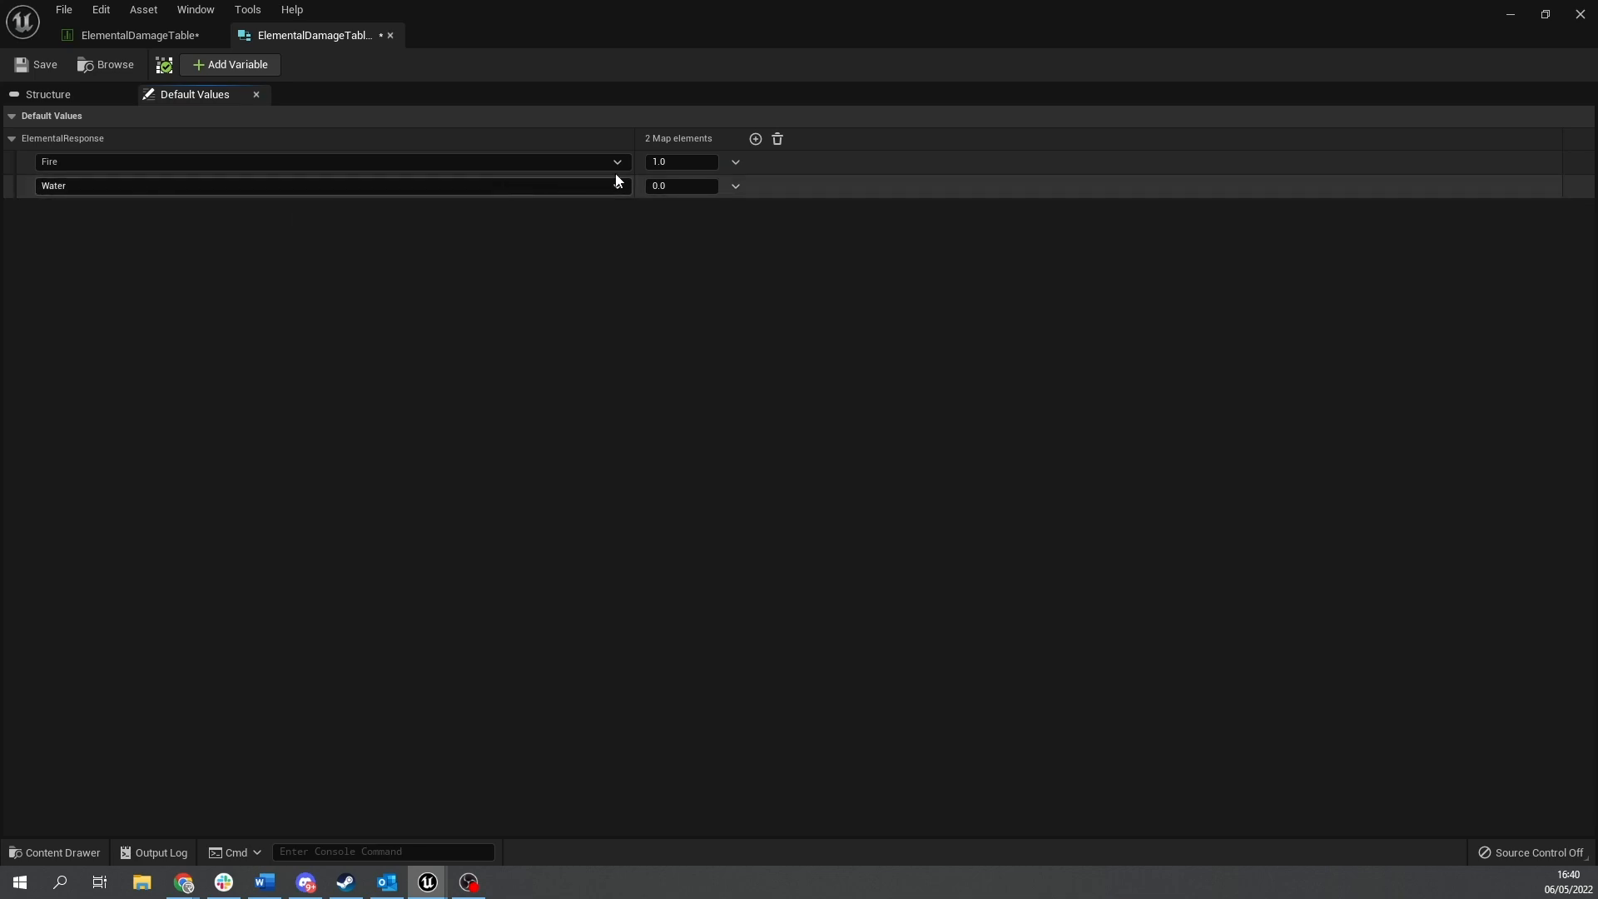
left_click(612, 186)
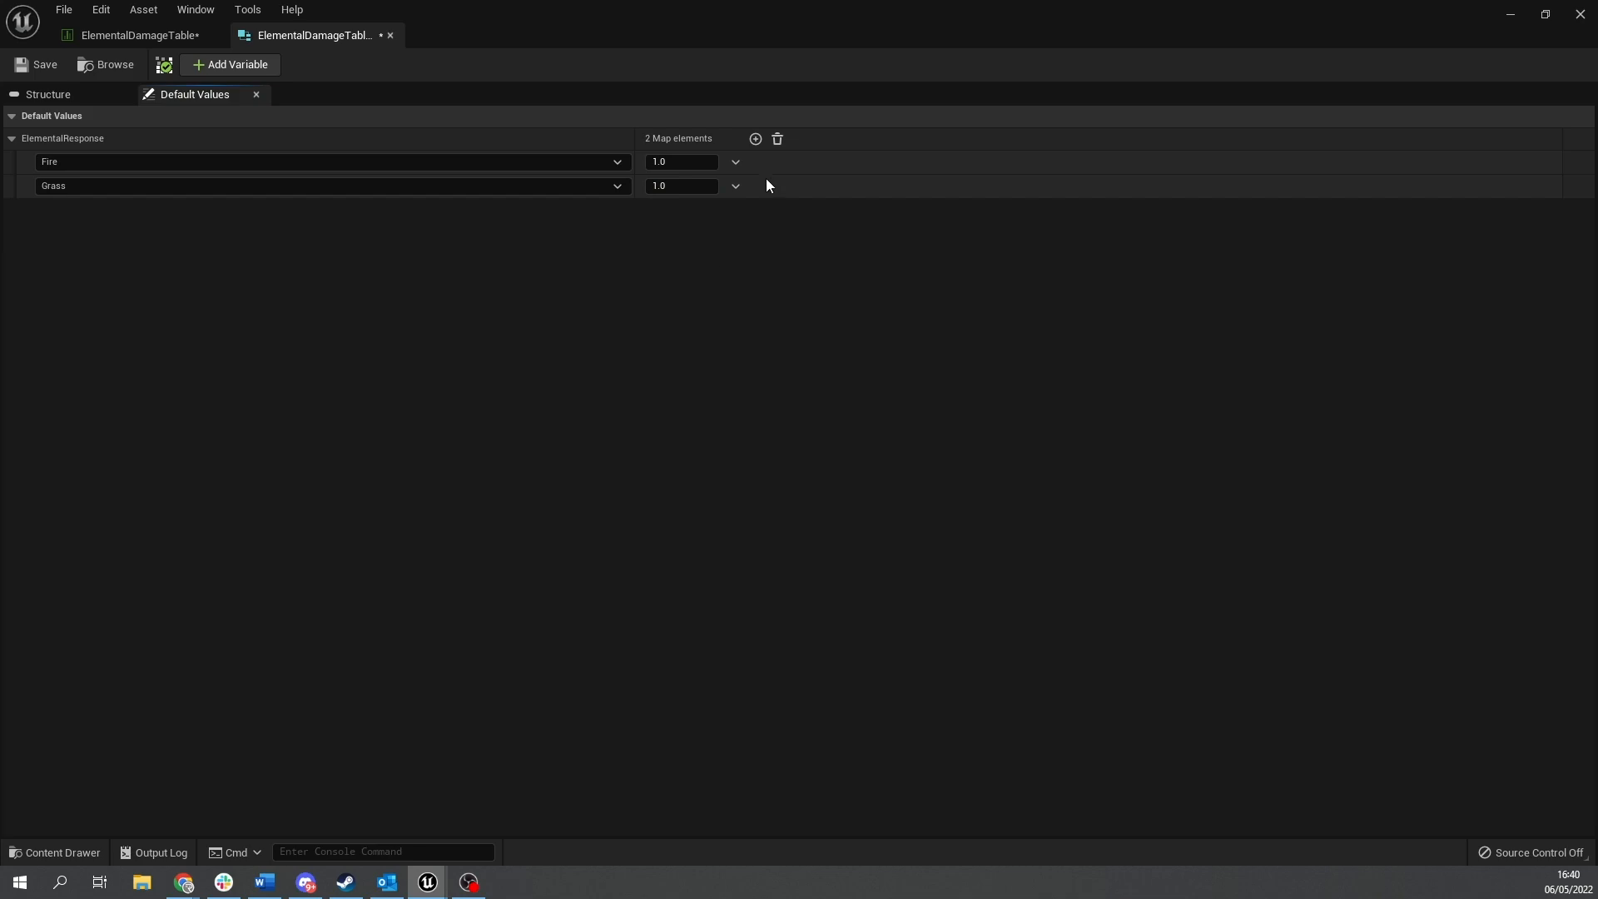
left_click(754, 139)
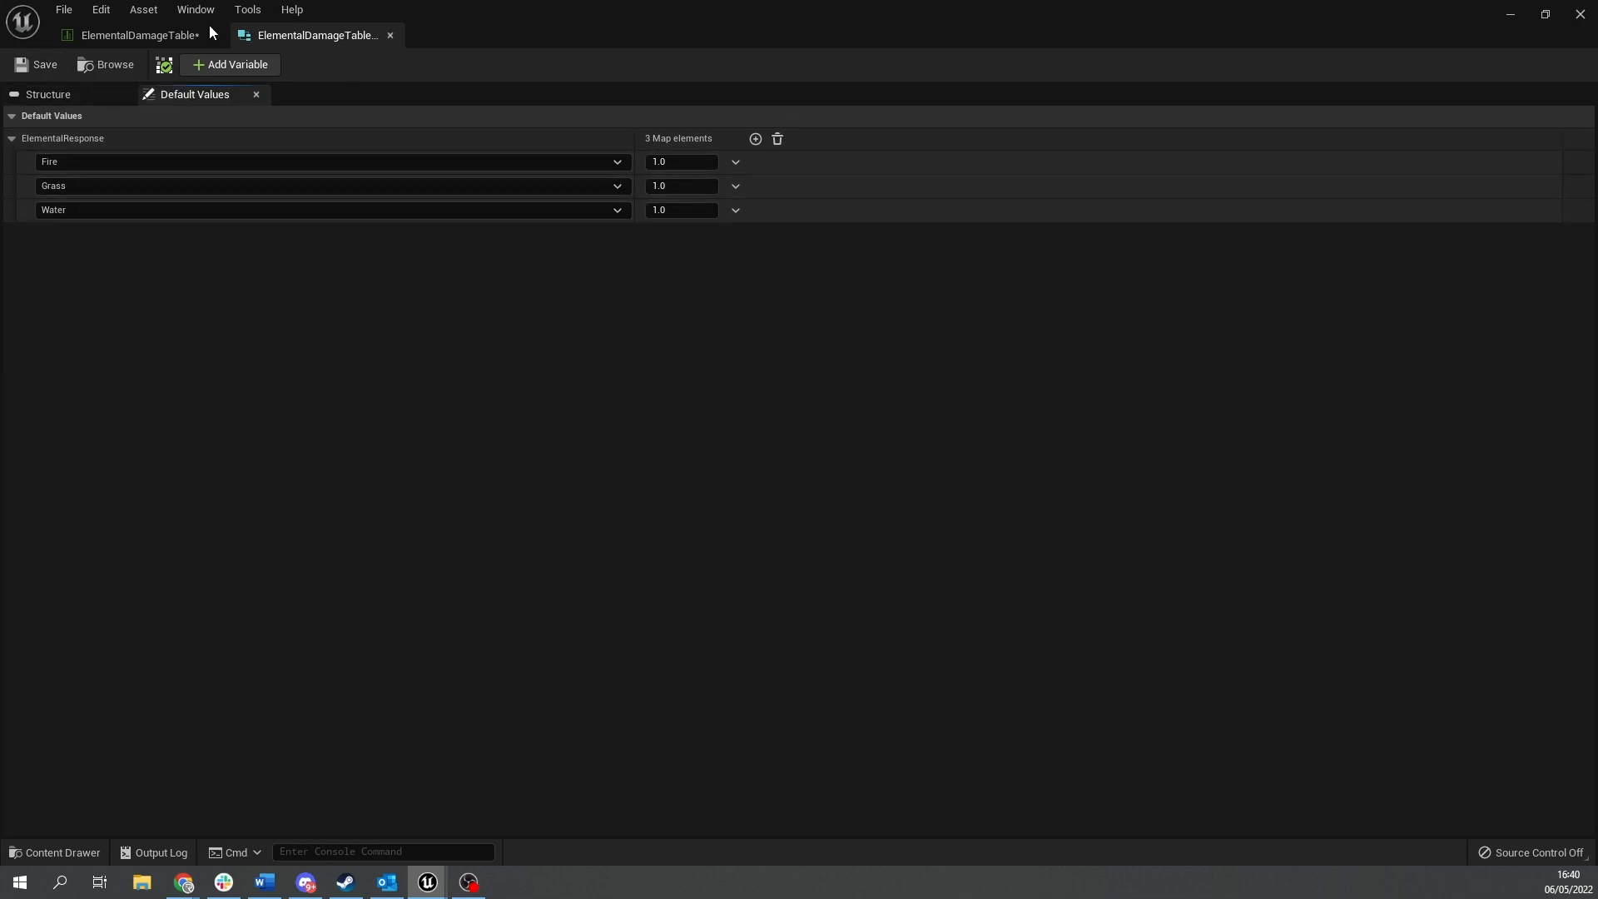
mouse_move(138, 35)
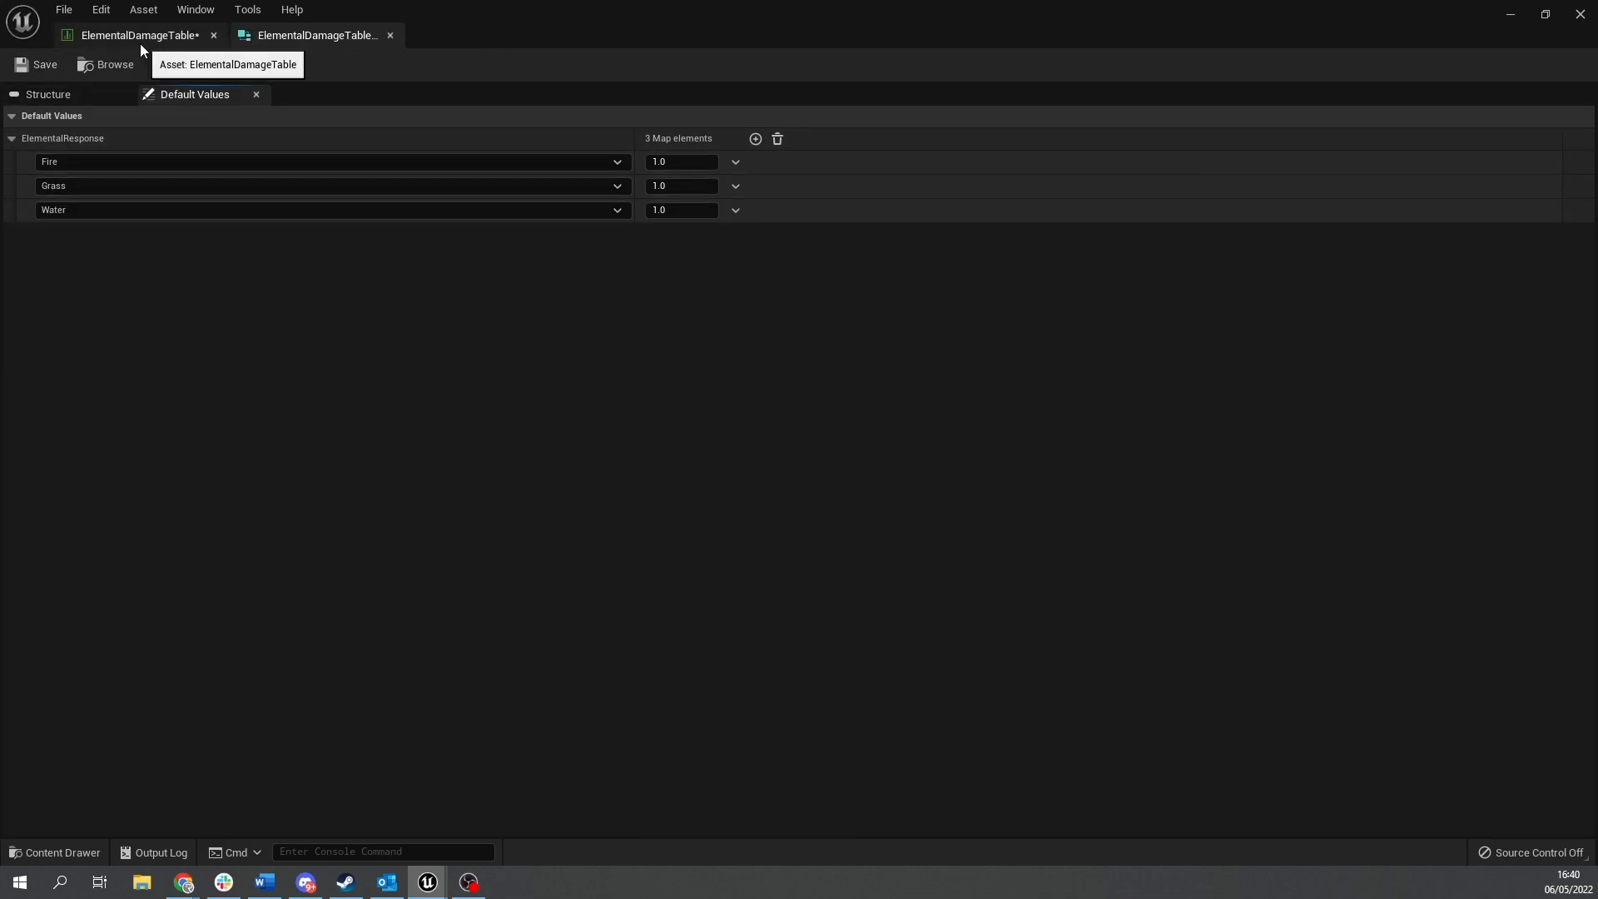
In ElementalDamageTable's Water row, set Fire to 2.0 and Grass to 0.5.
left_click(137, 35)
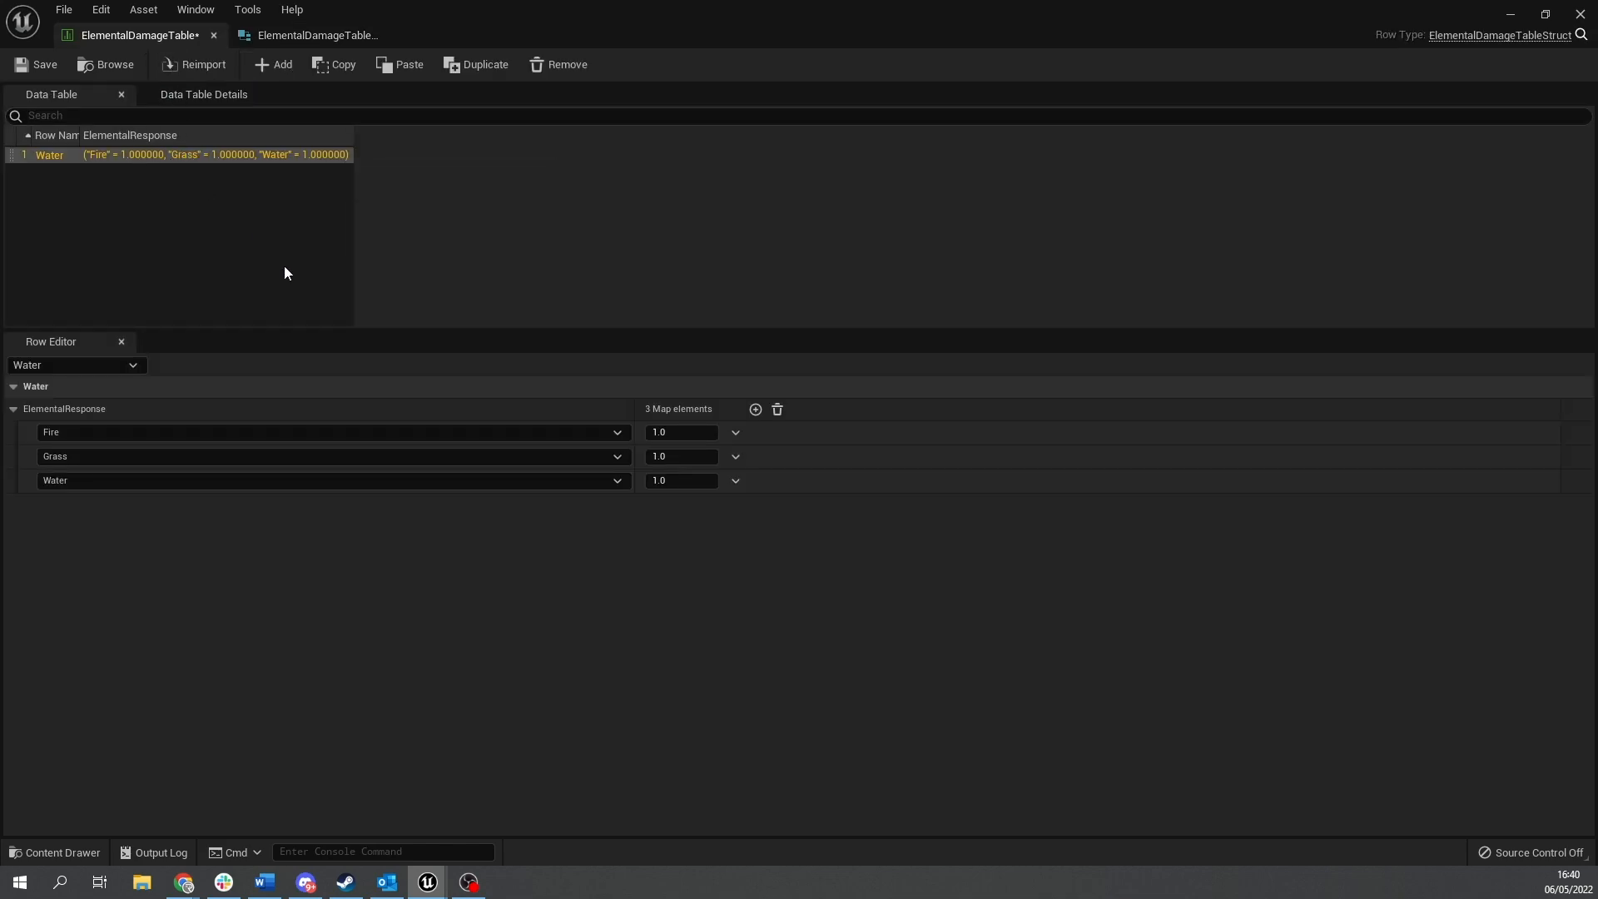
mouse_move(680, 431)
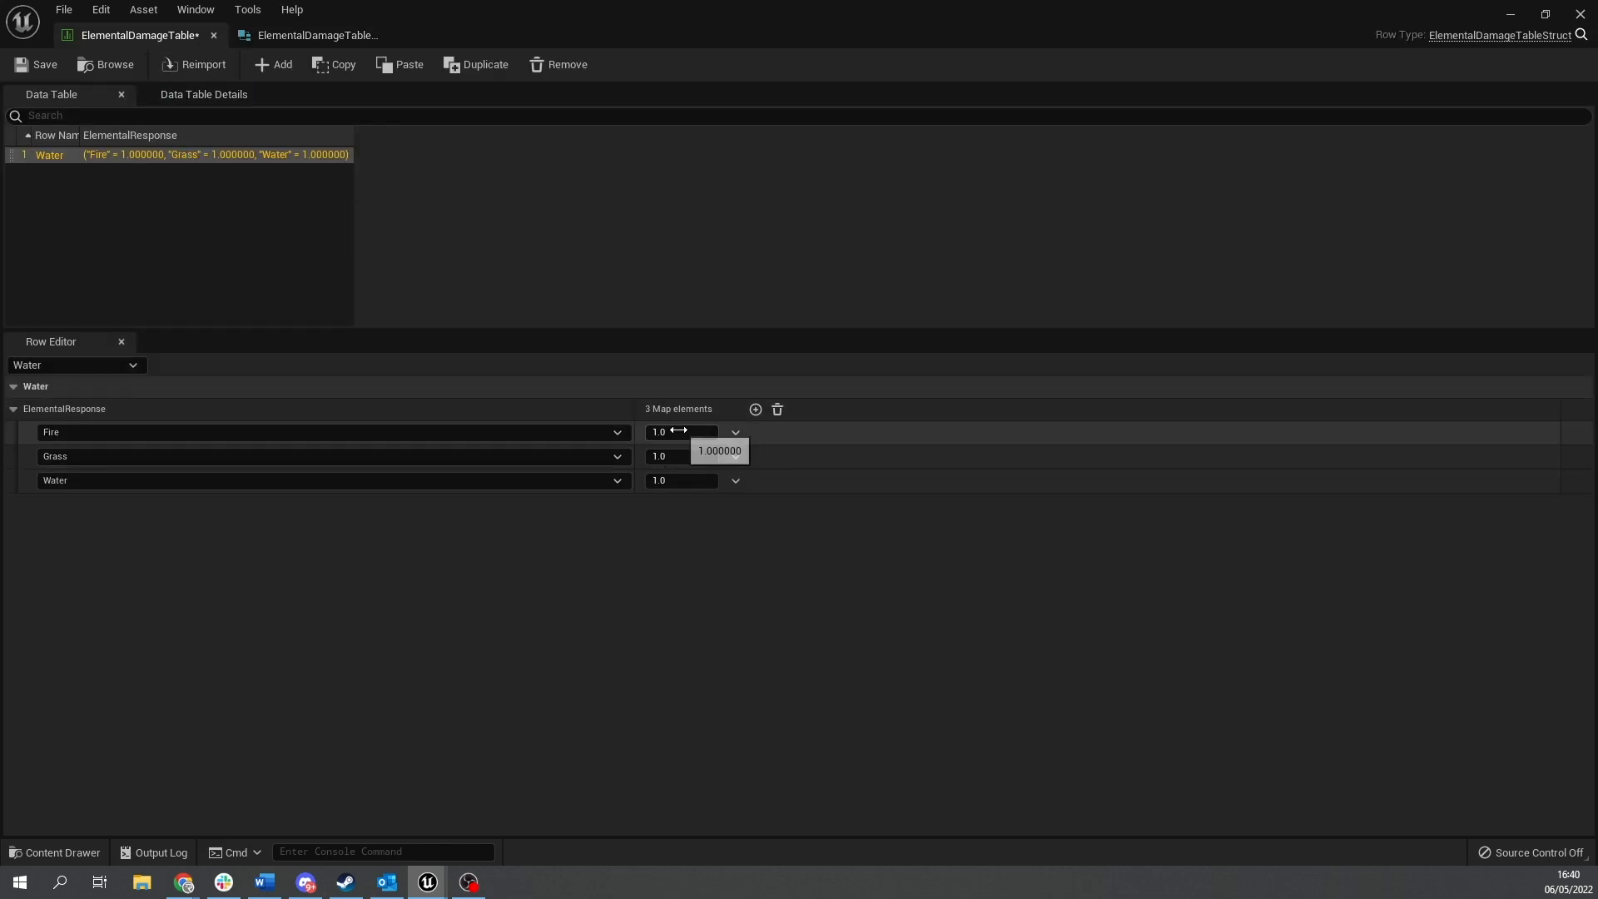
mouse_move(671, 551)
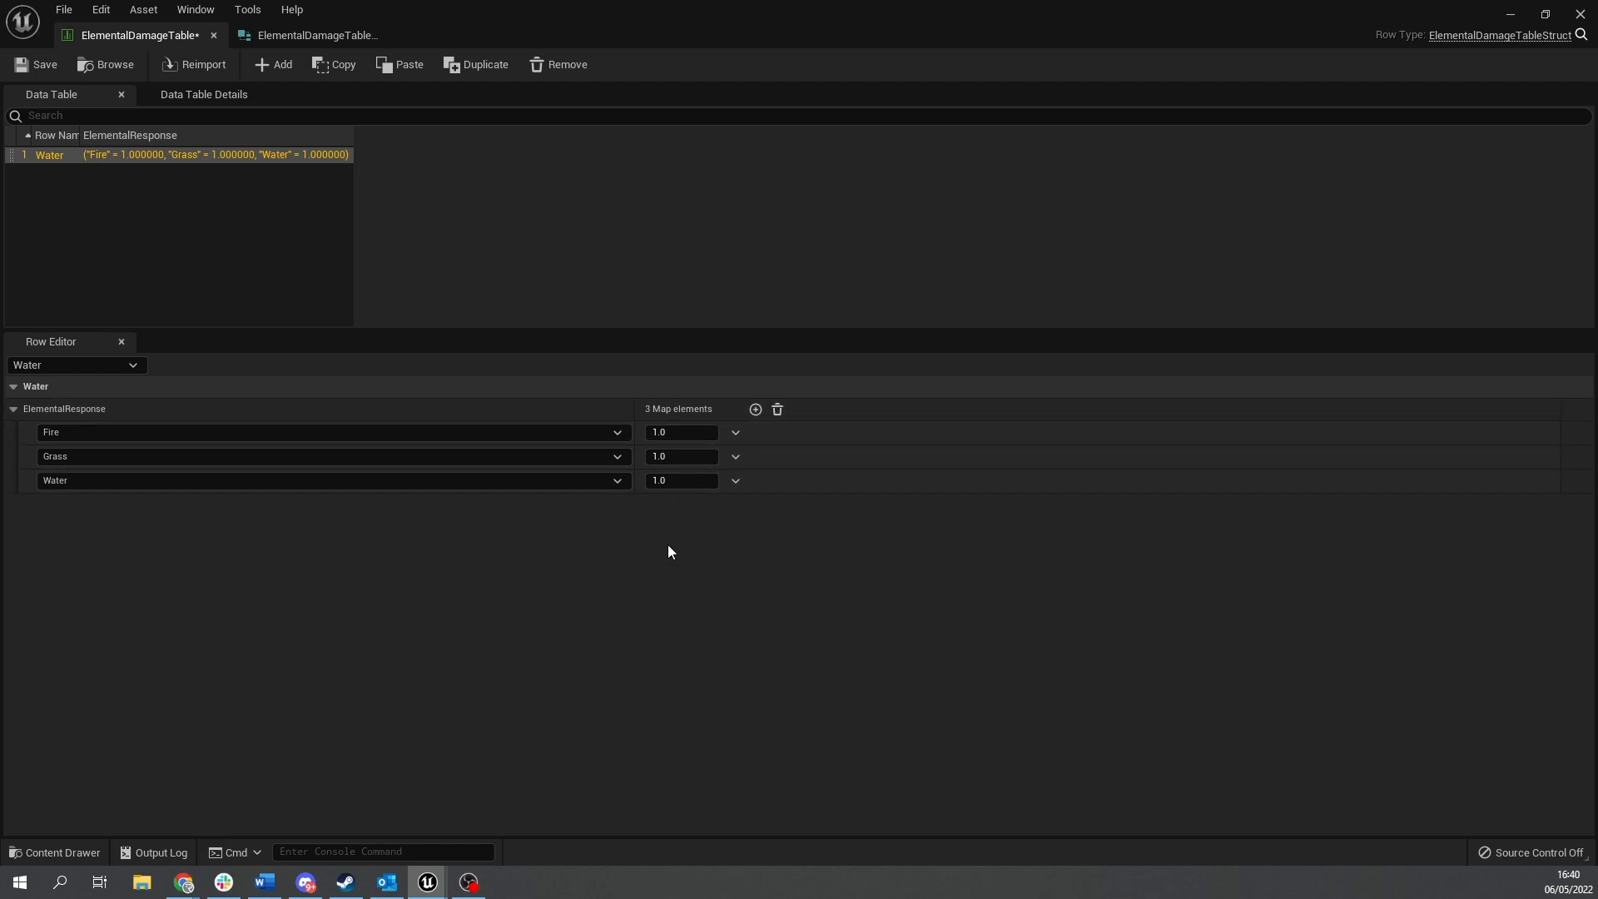
mouse_move(120, 404)
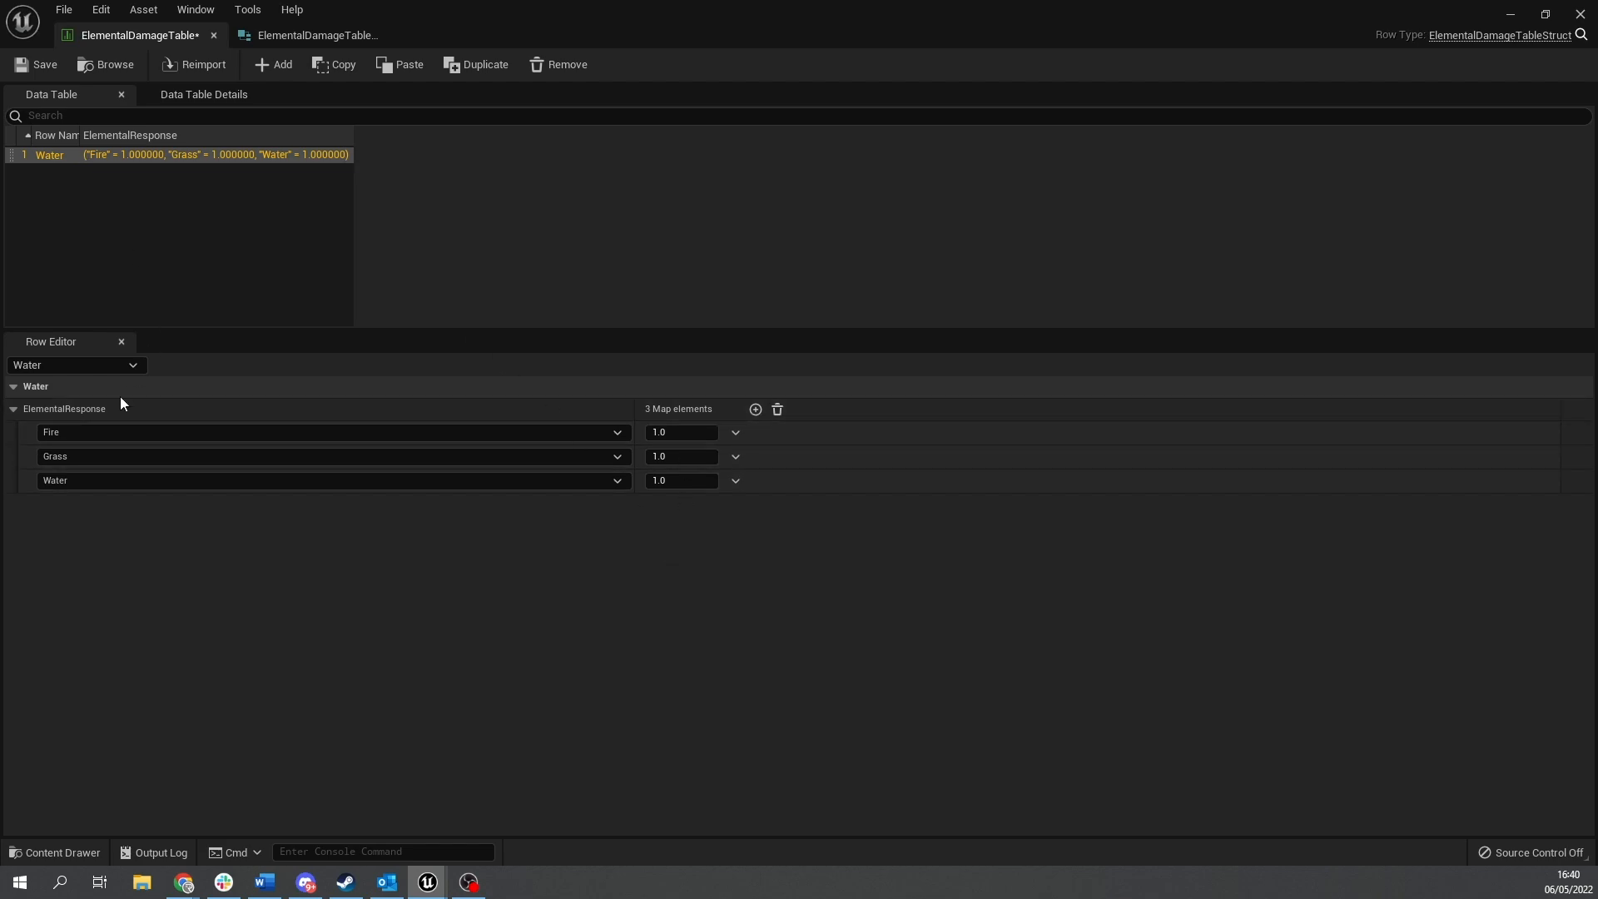
mouse_move(59, 151)
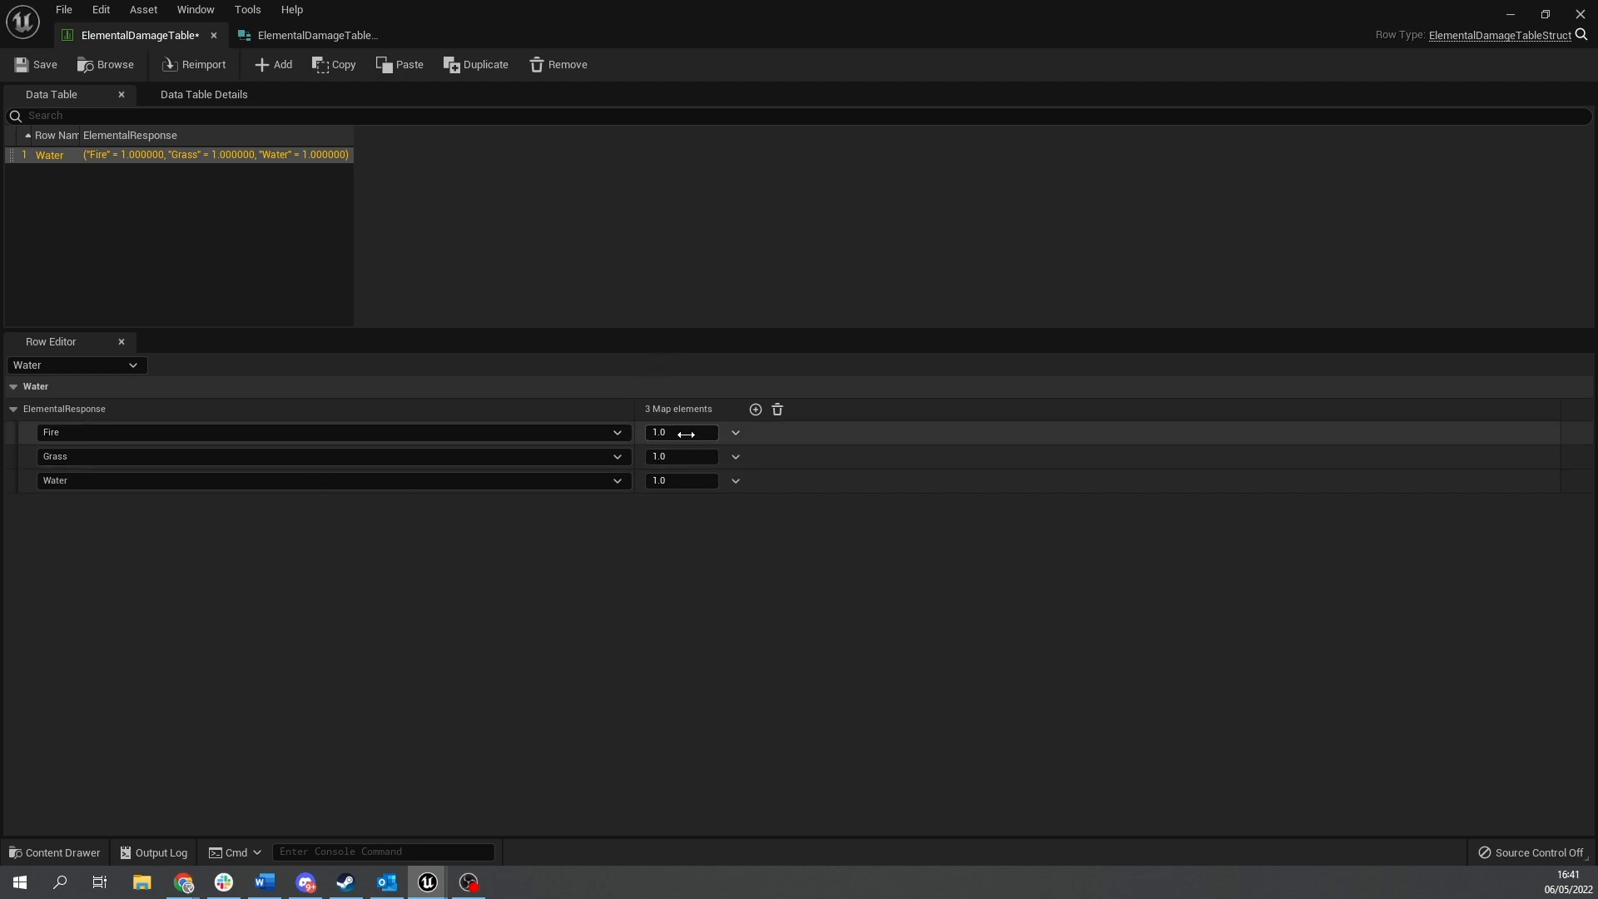
left_click(681, 431)
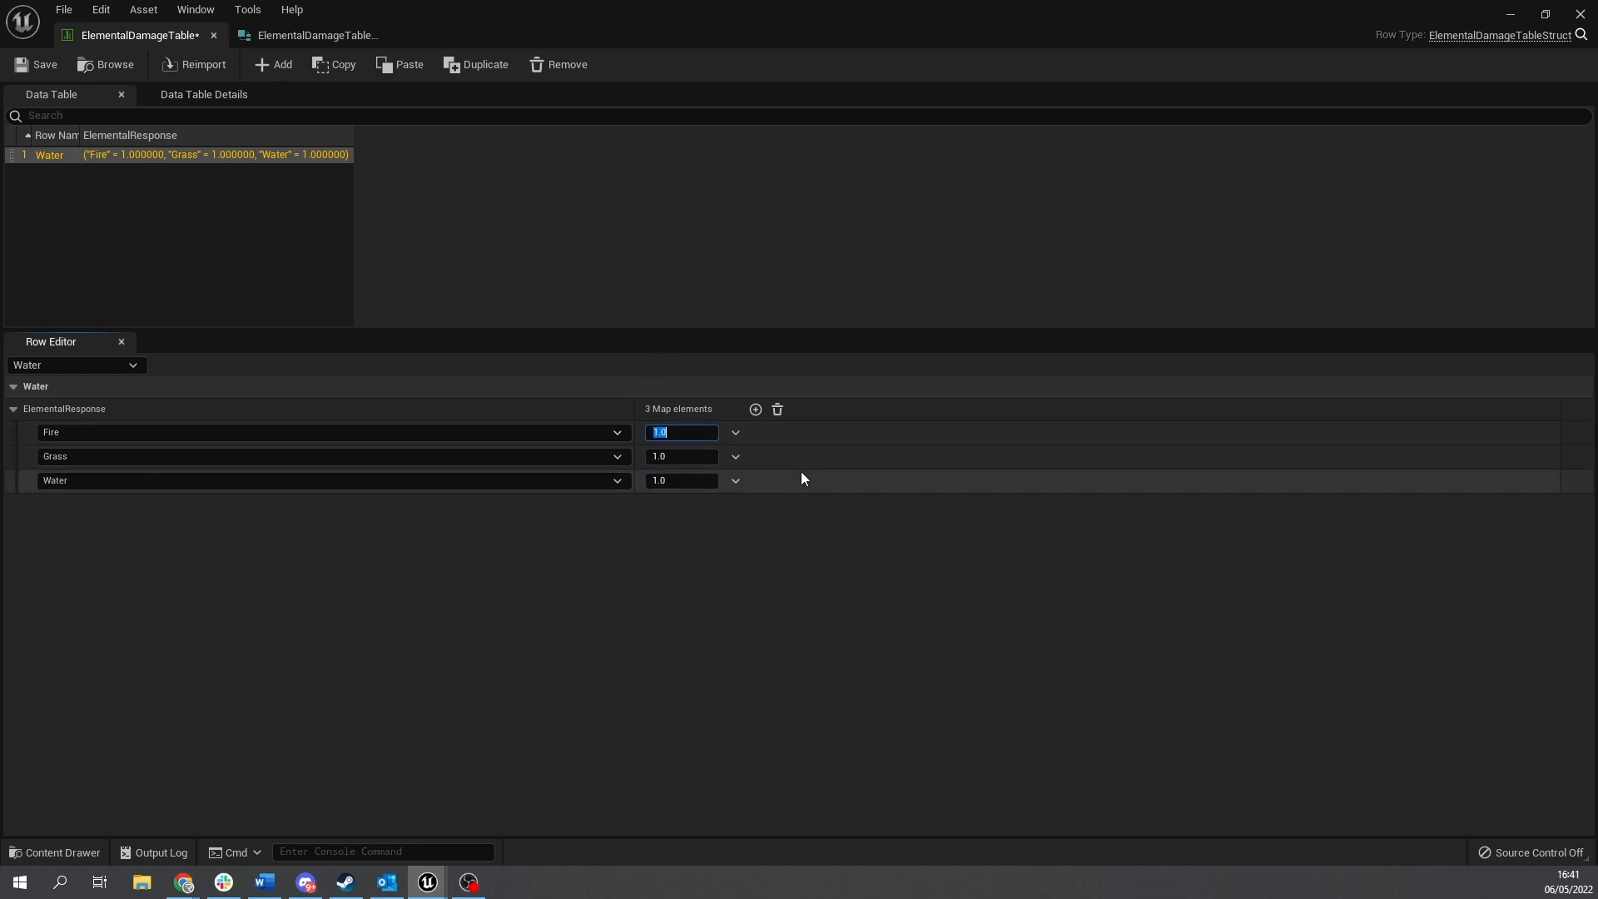
type("2.0")
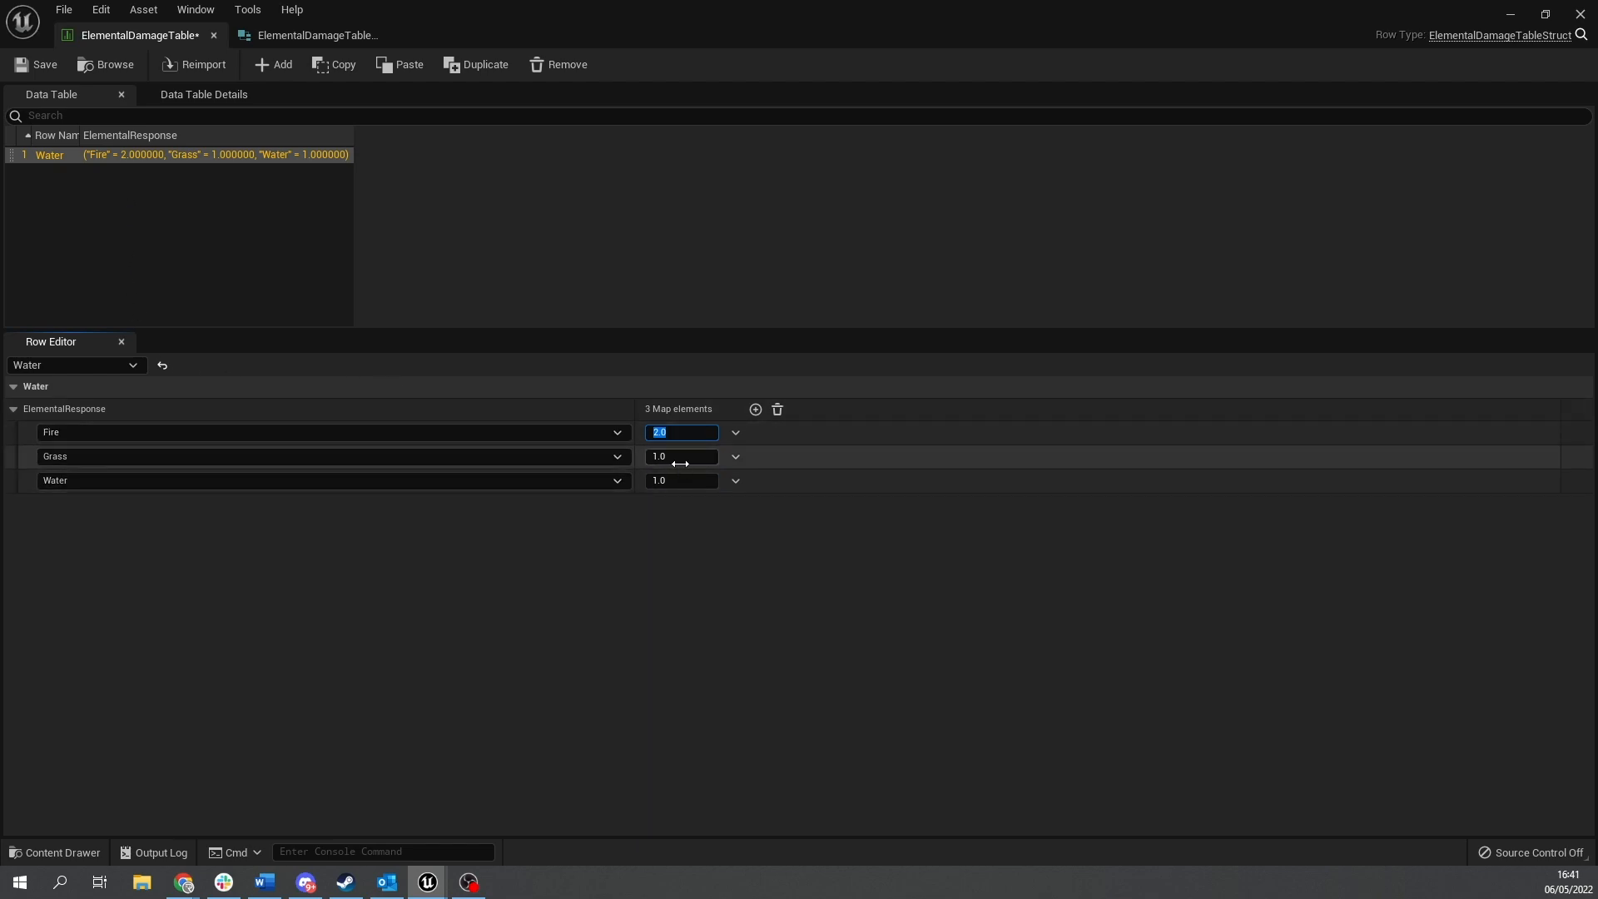
type("0.5")
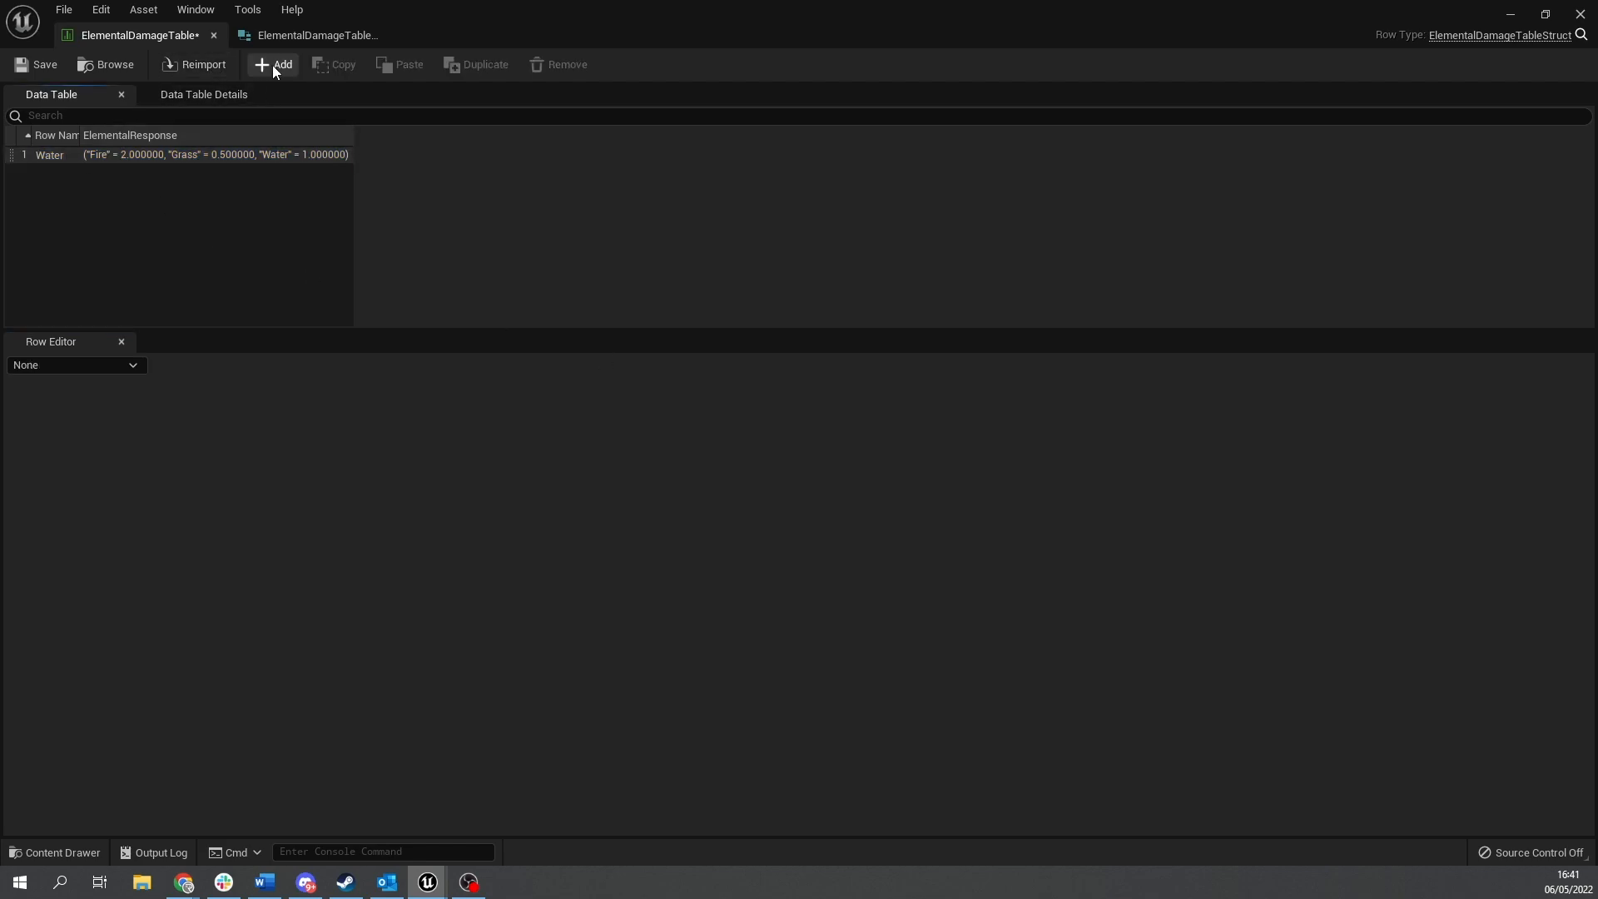
Add a Fire row with Grass 2.0 and Water 0.5, then add a third row.
left_click(273, 64)
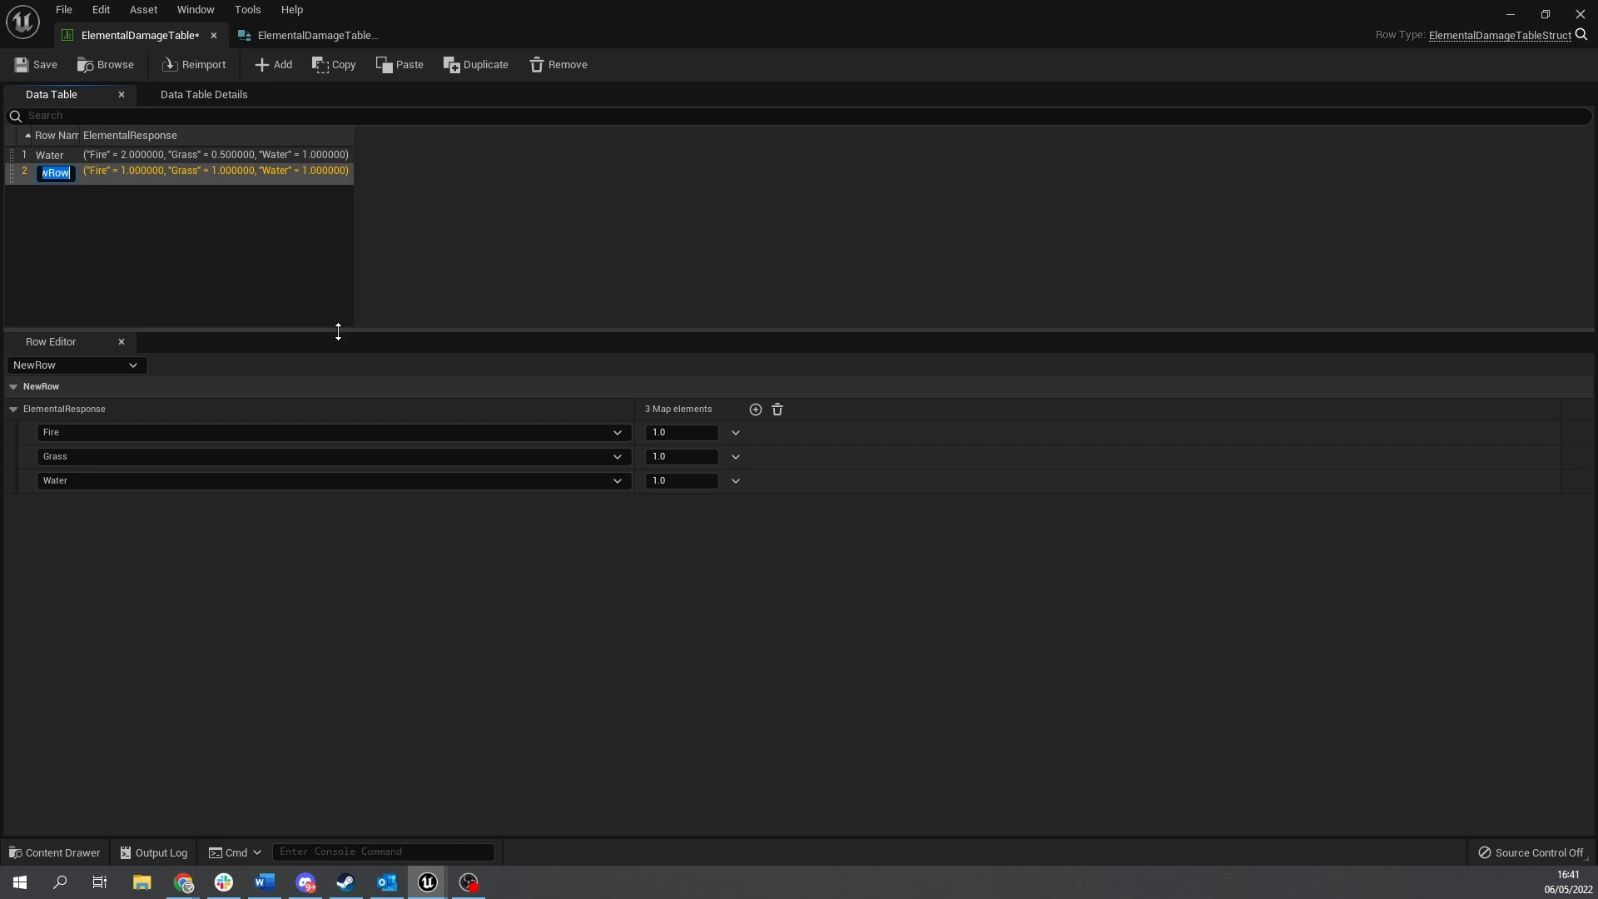
type("Fire")
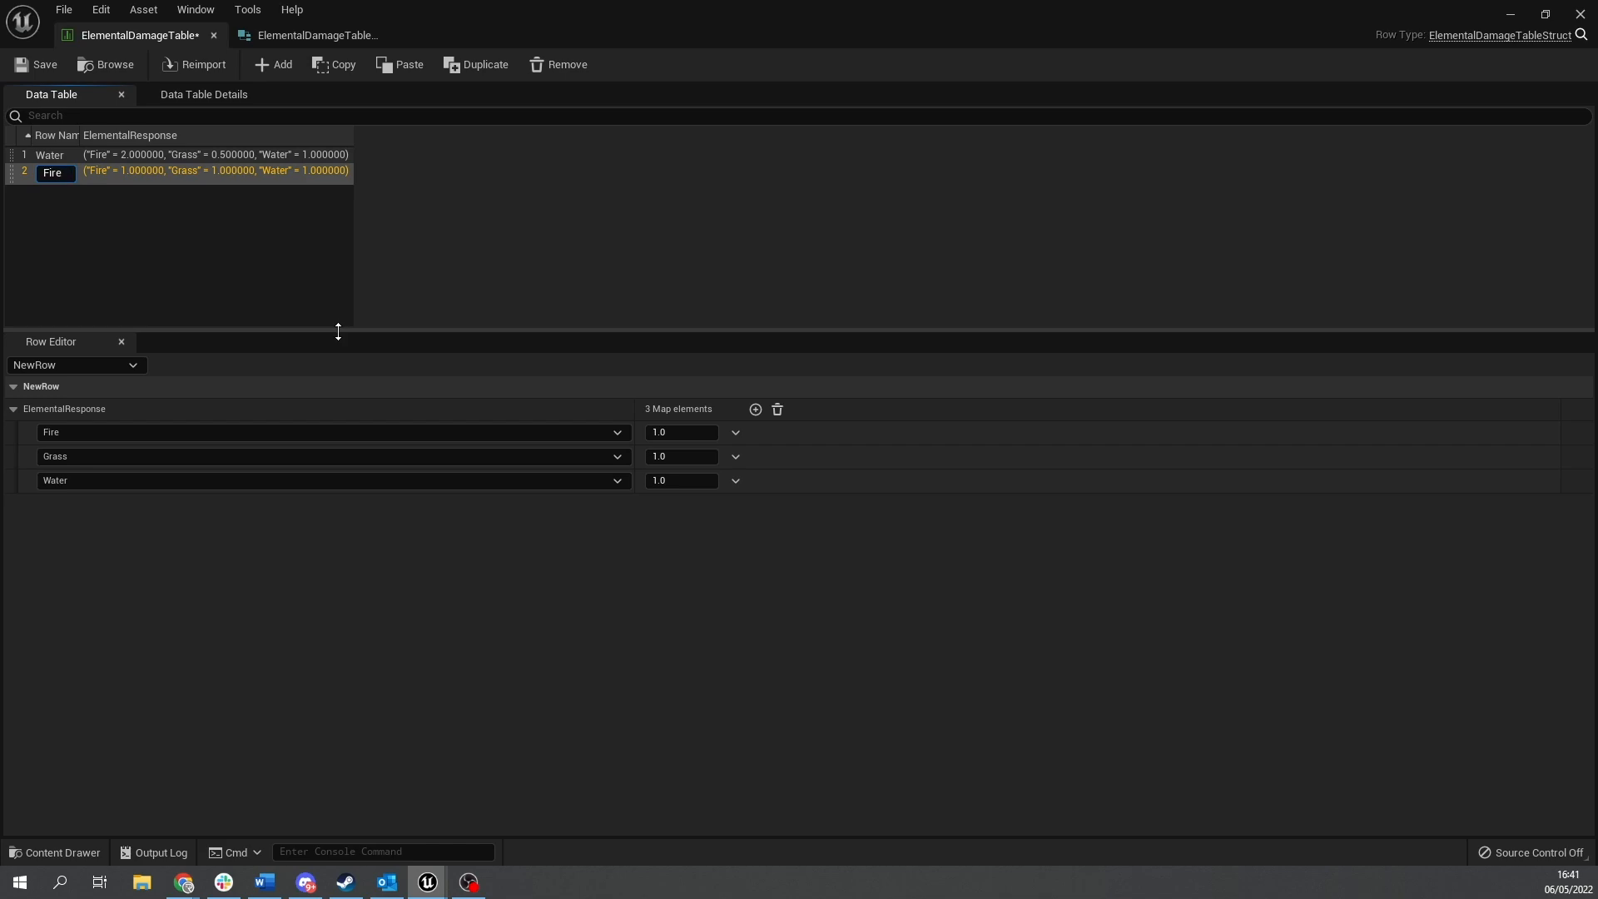
left_click(44, 169)
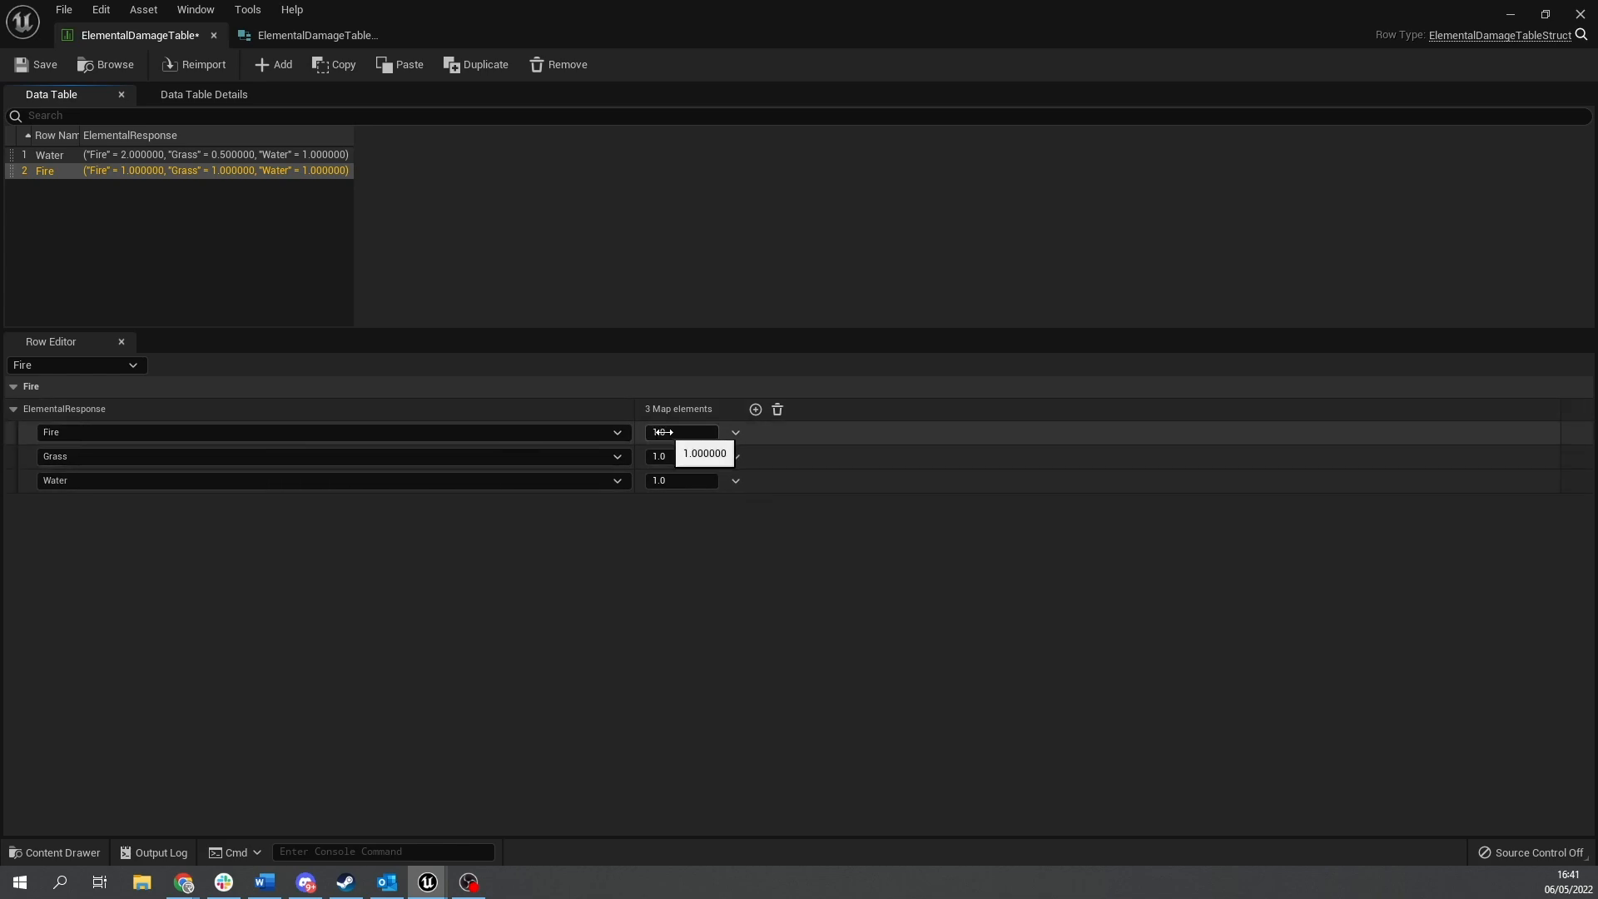
left_click(680, 455)
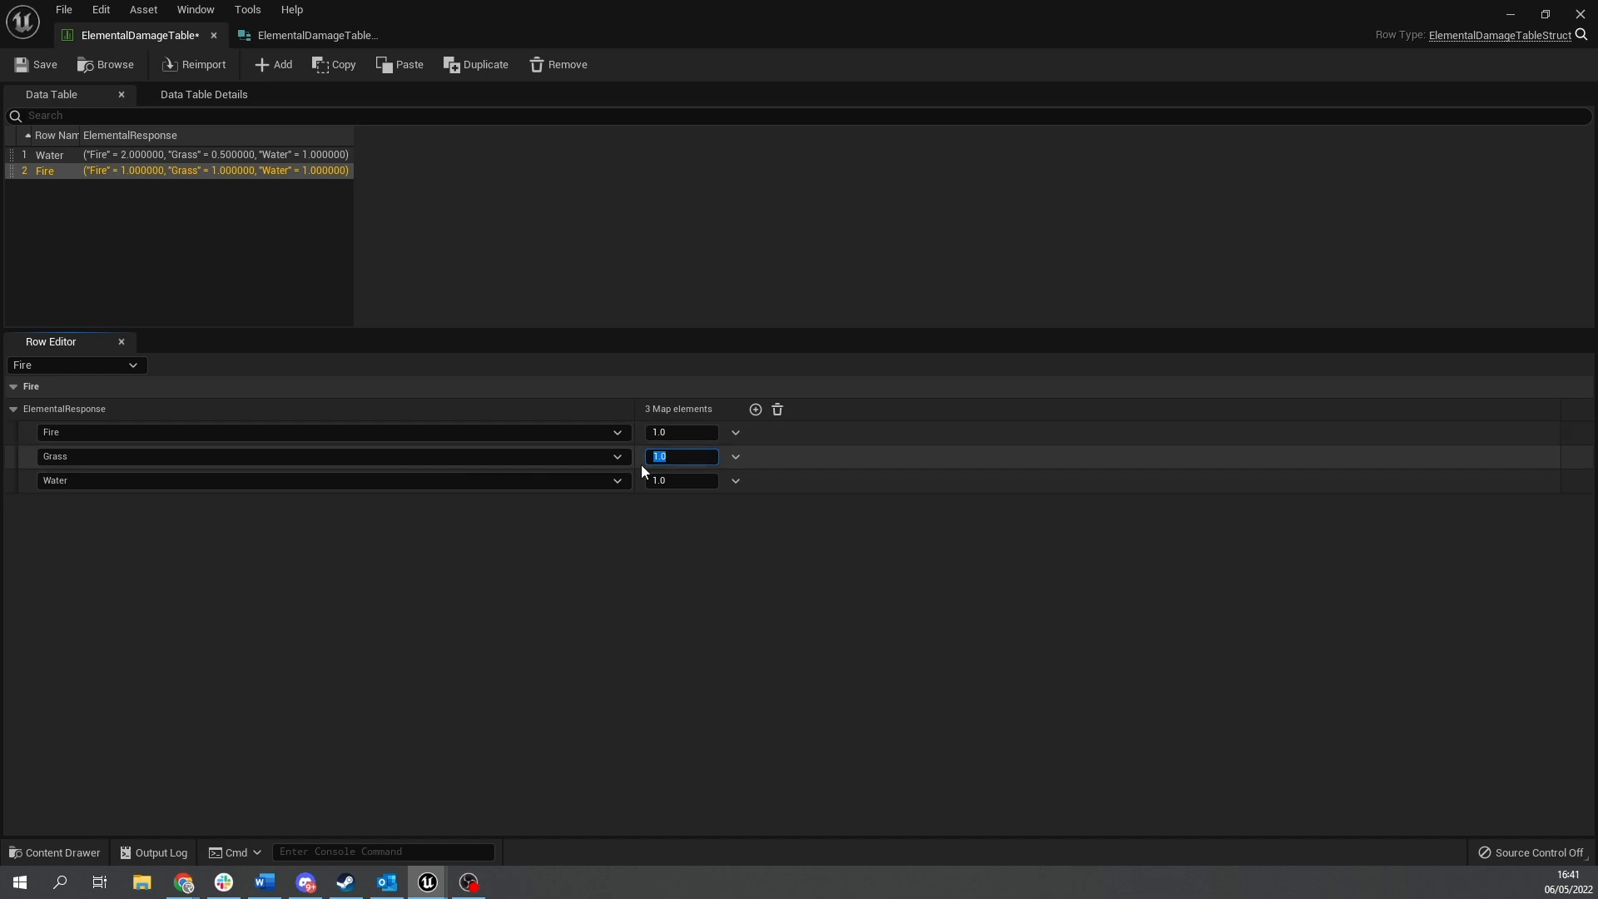
type("2.0")
left_click(682, 479)
type("0.5")
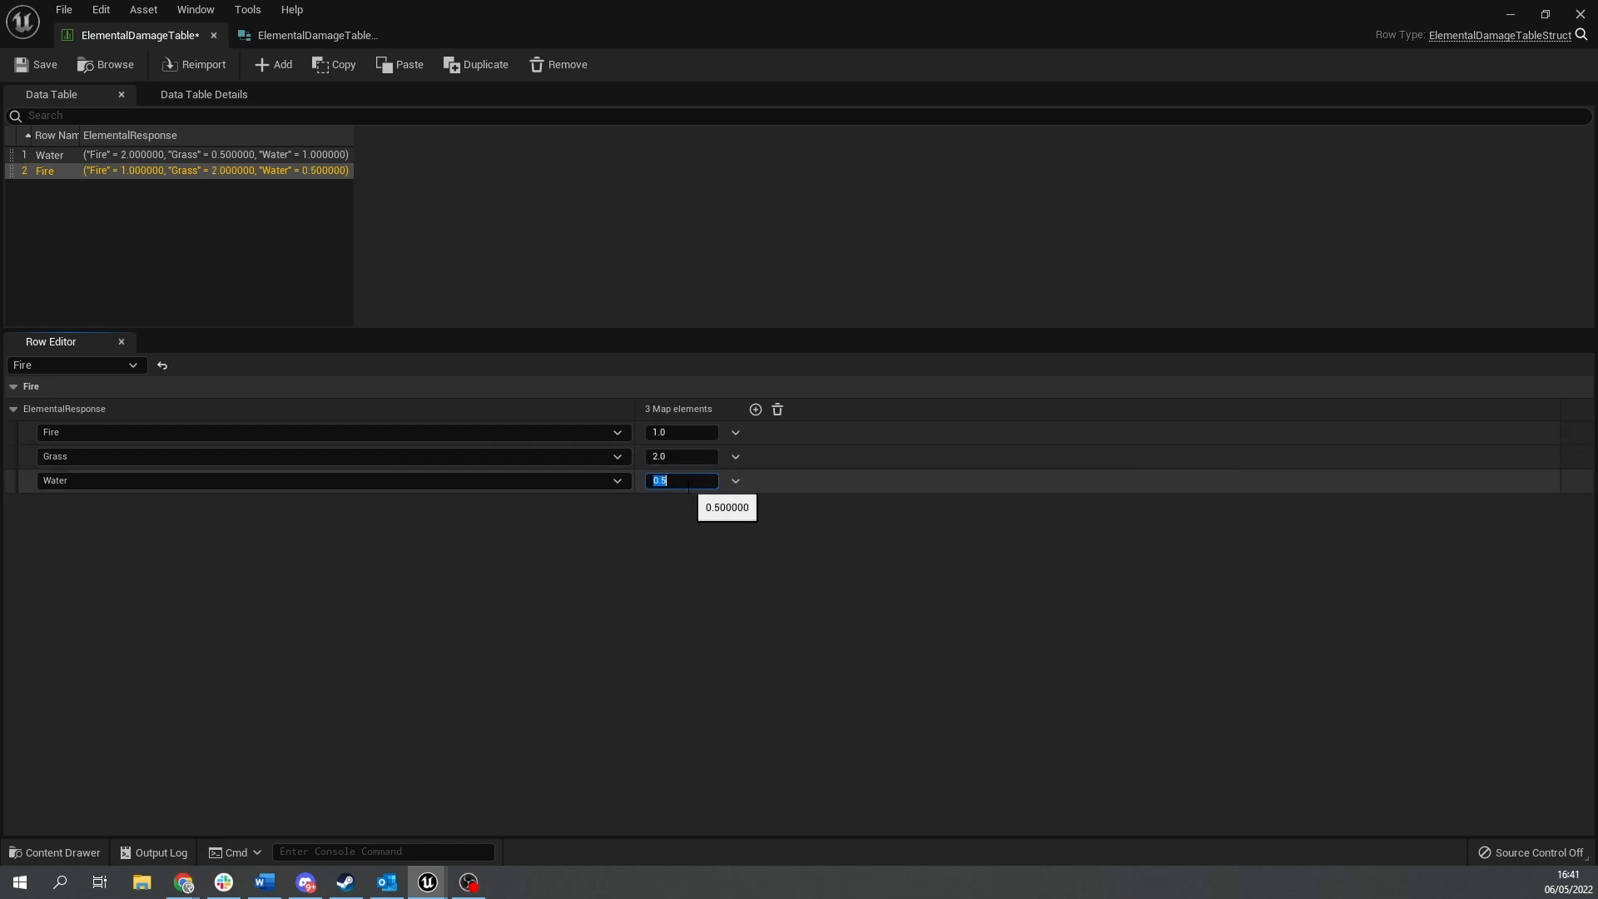
left_click(272, 64)
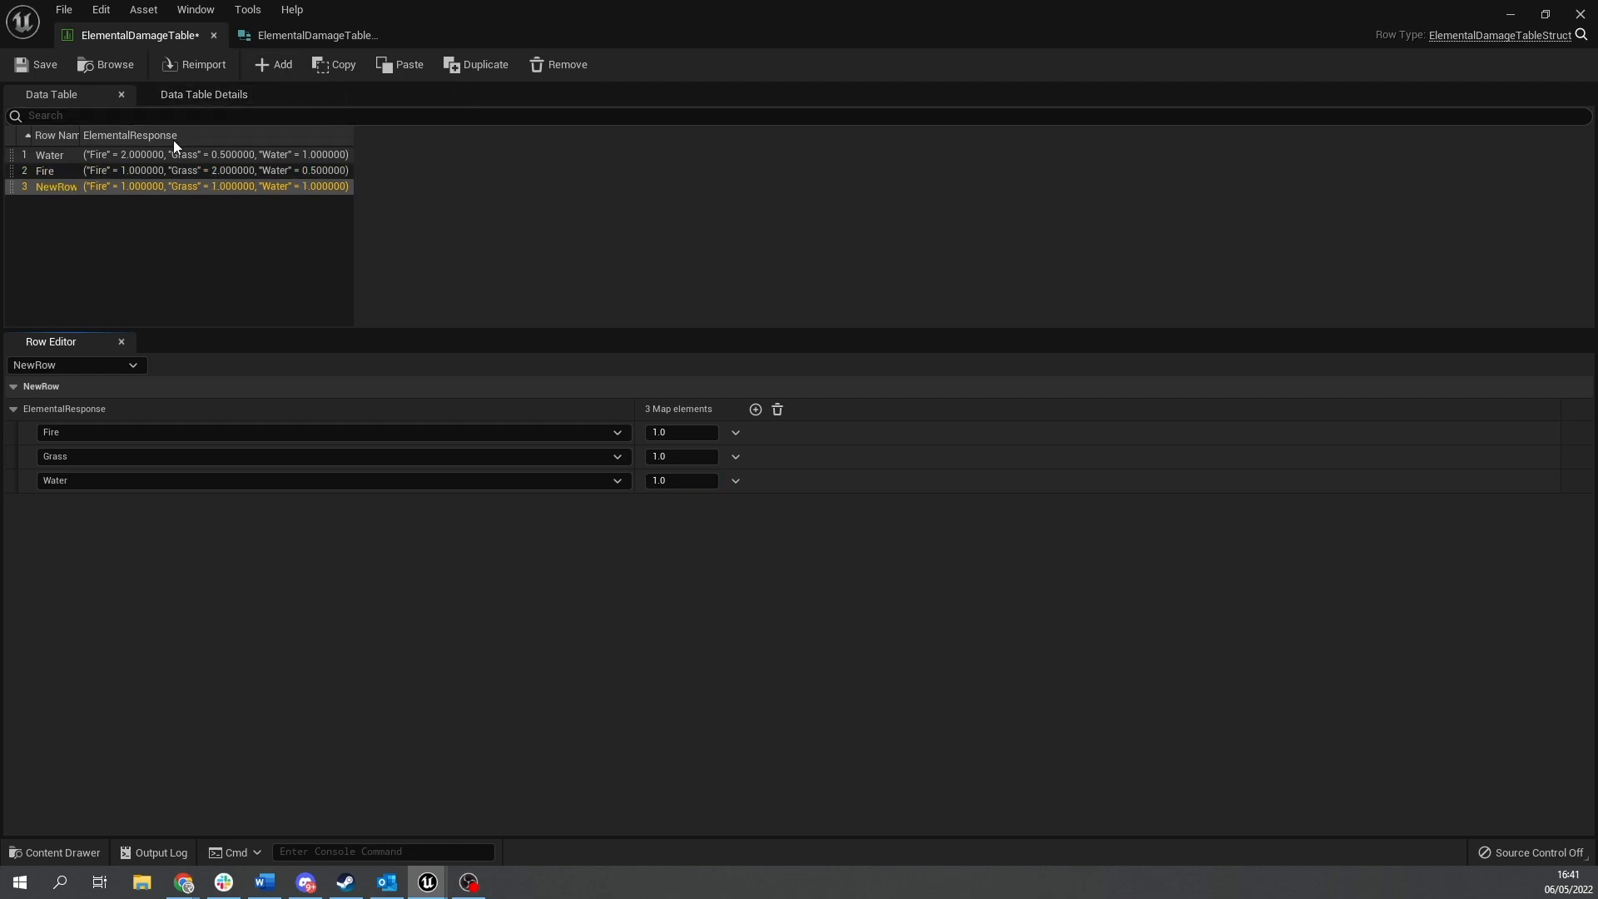
Rename the third row from NewRow to Grass and enter 0.5 as its Fire multiplier.
double_click(55, 187)
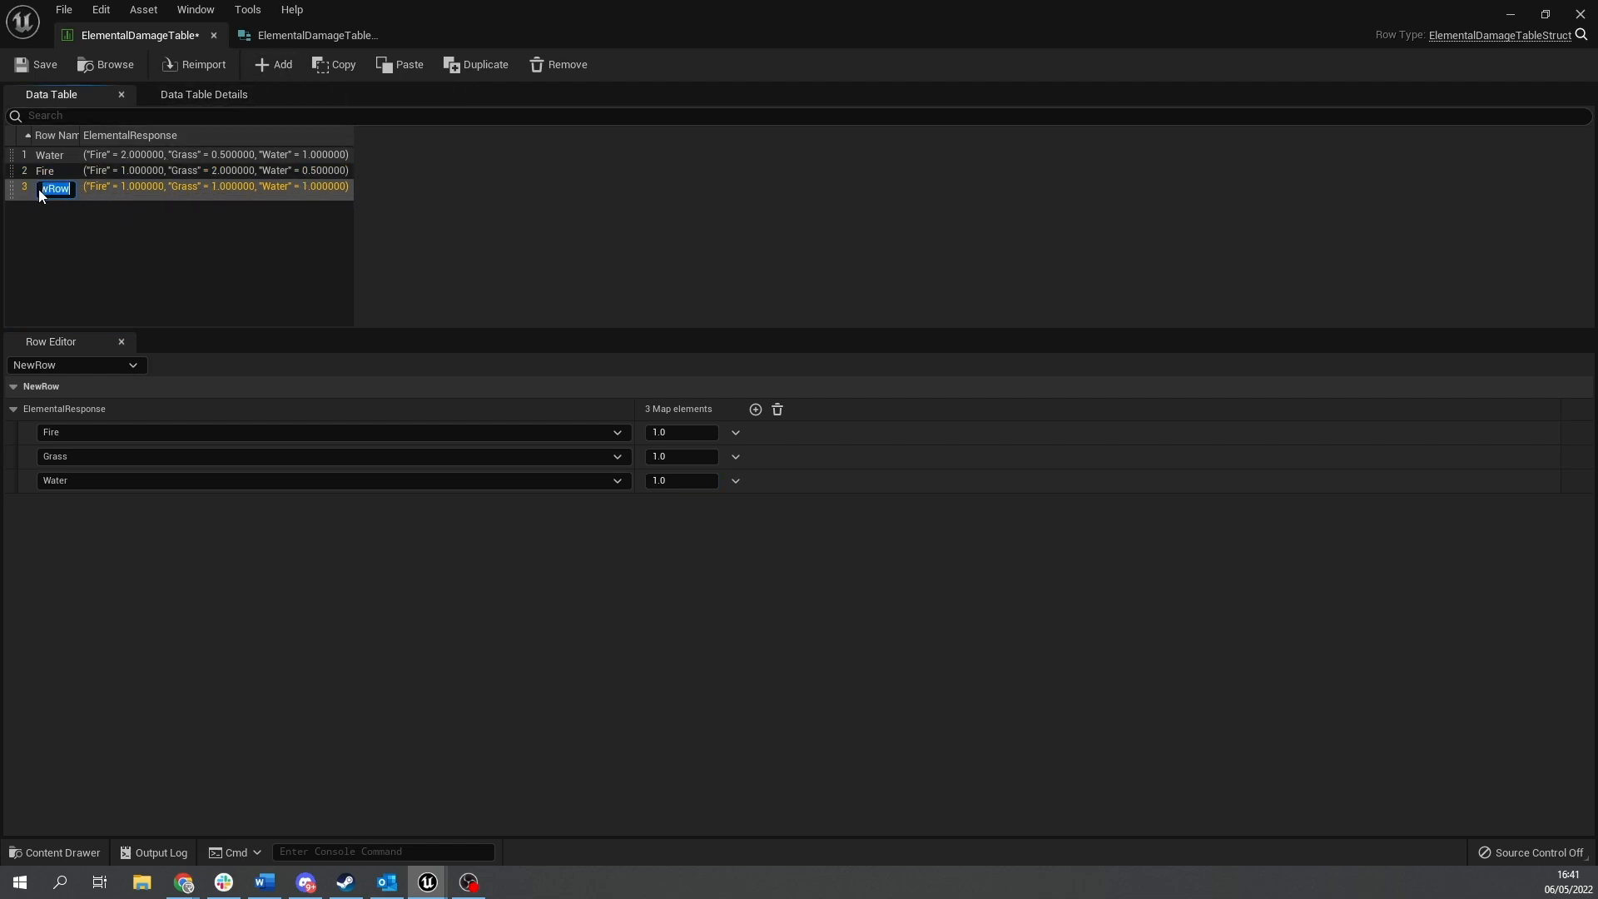
type("Grass")
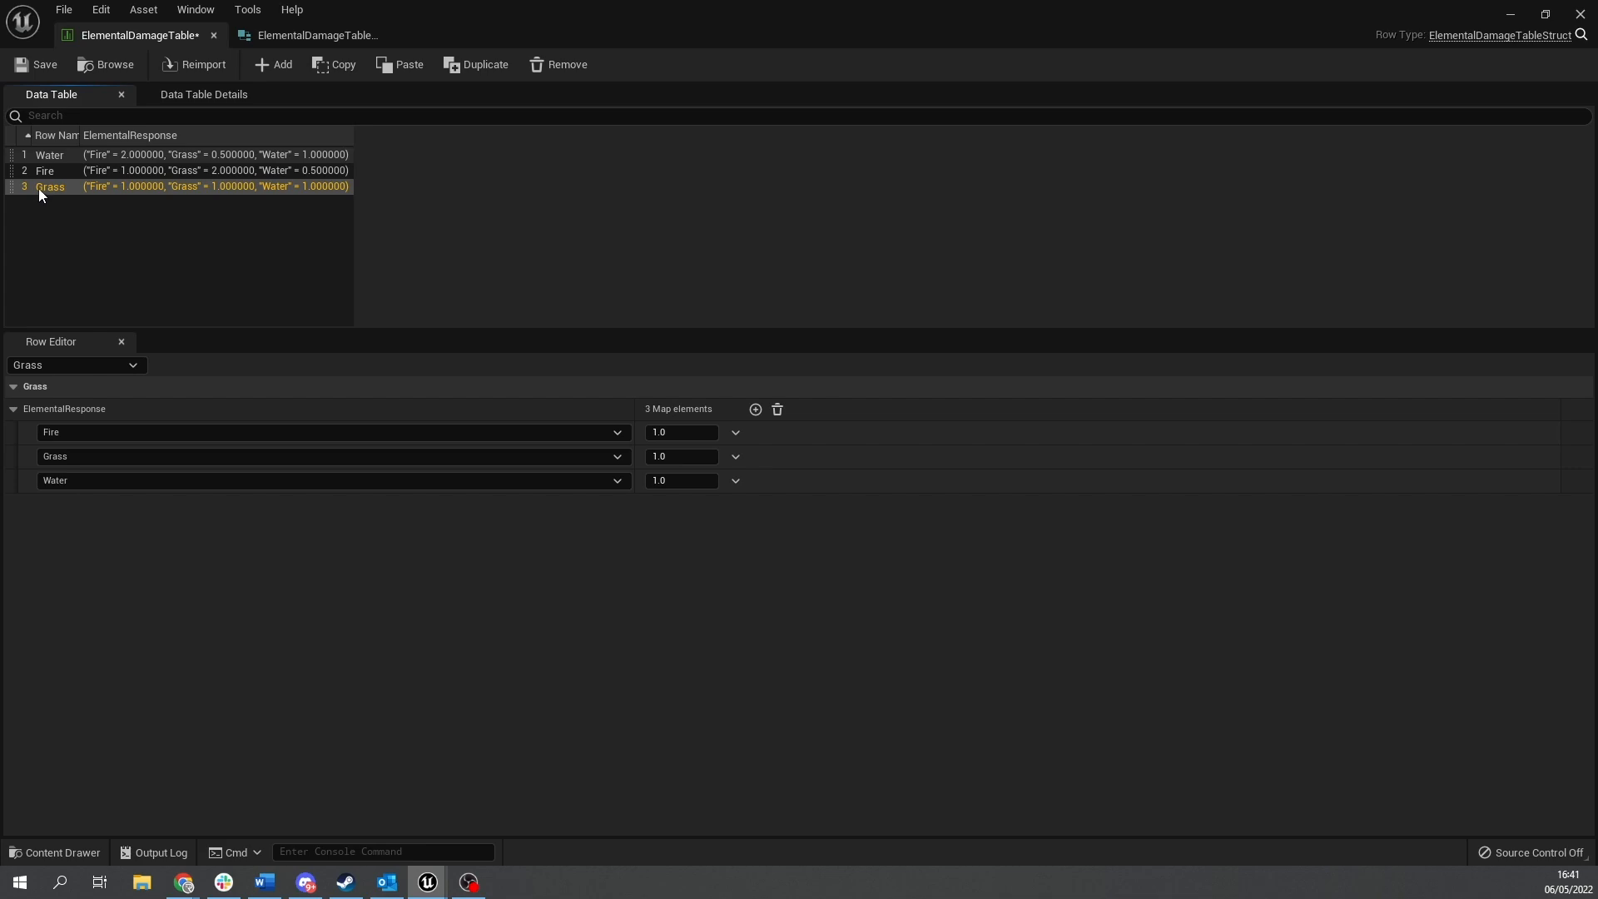
left_click(680, 431)
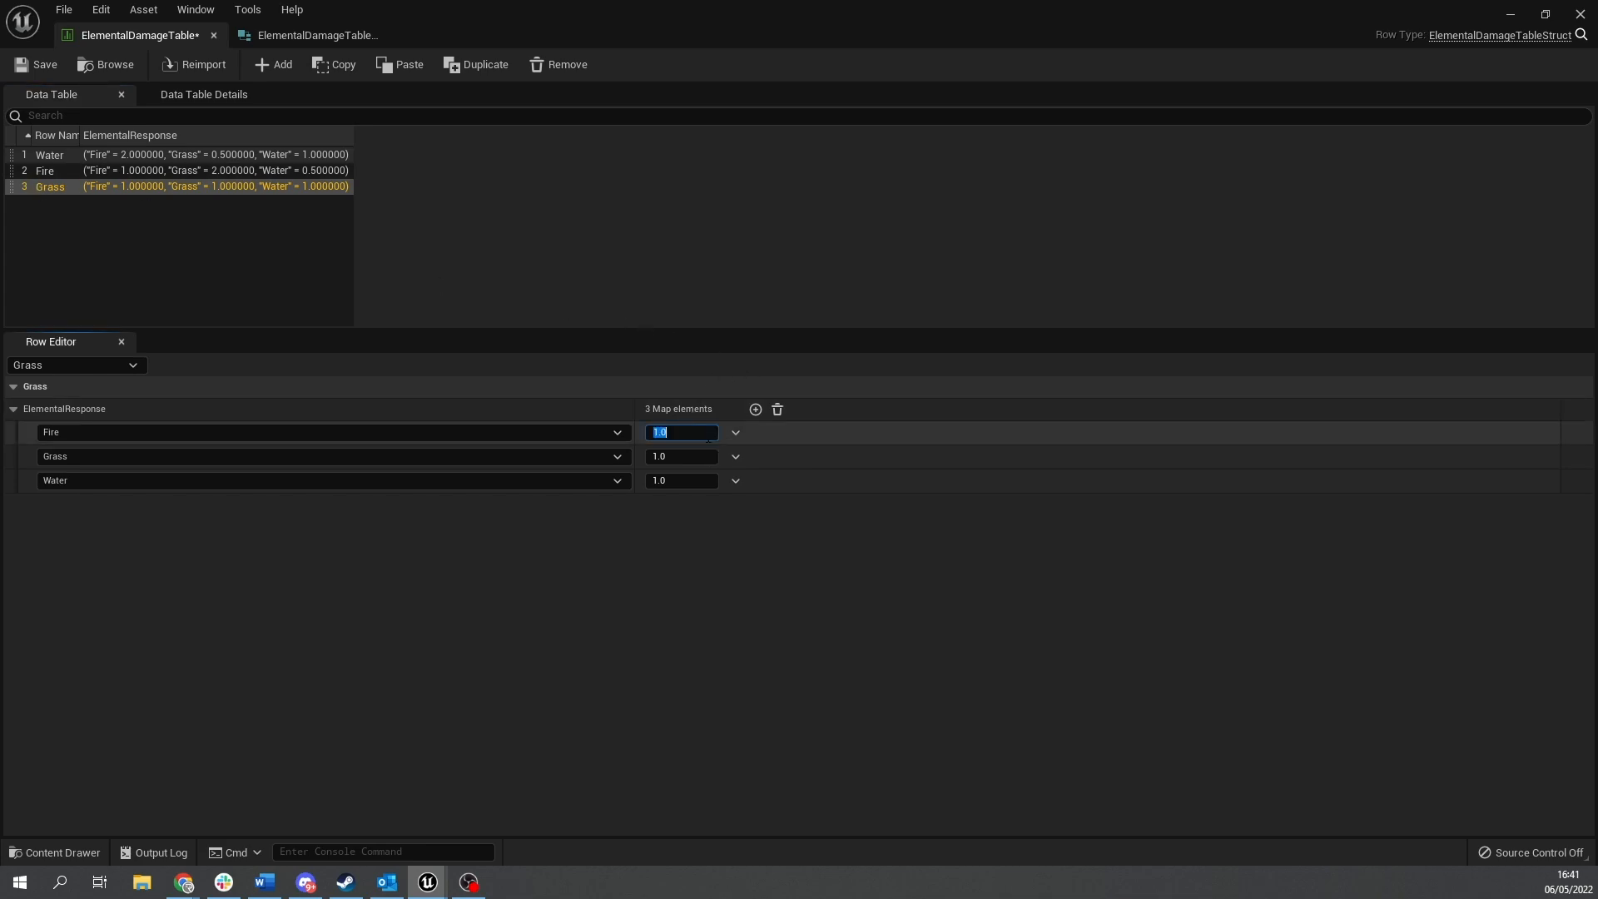
type("0.5")
left_click(683, 480)
type("2")
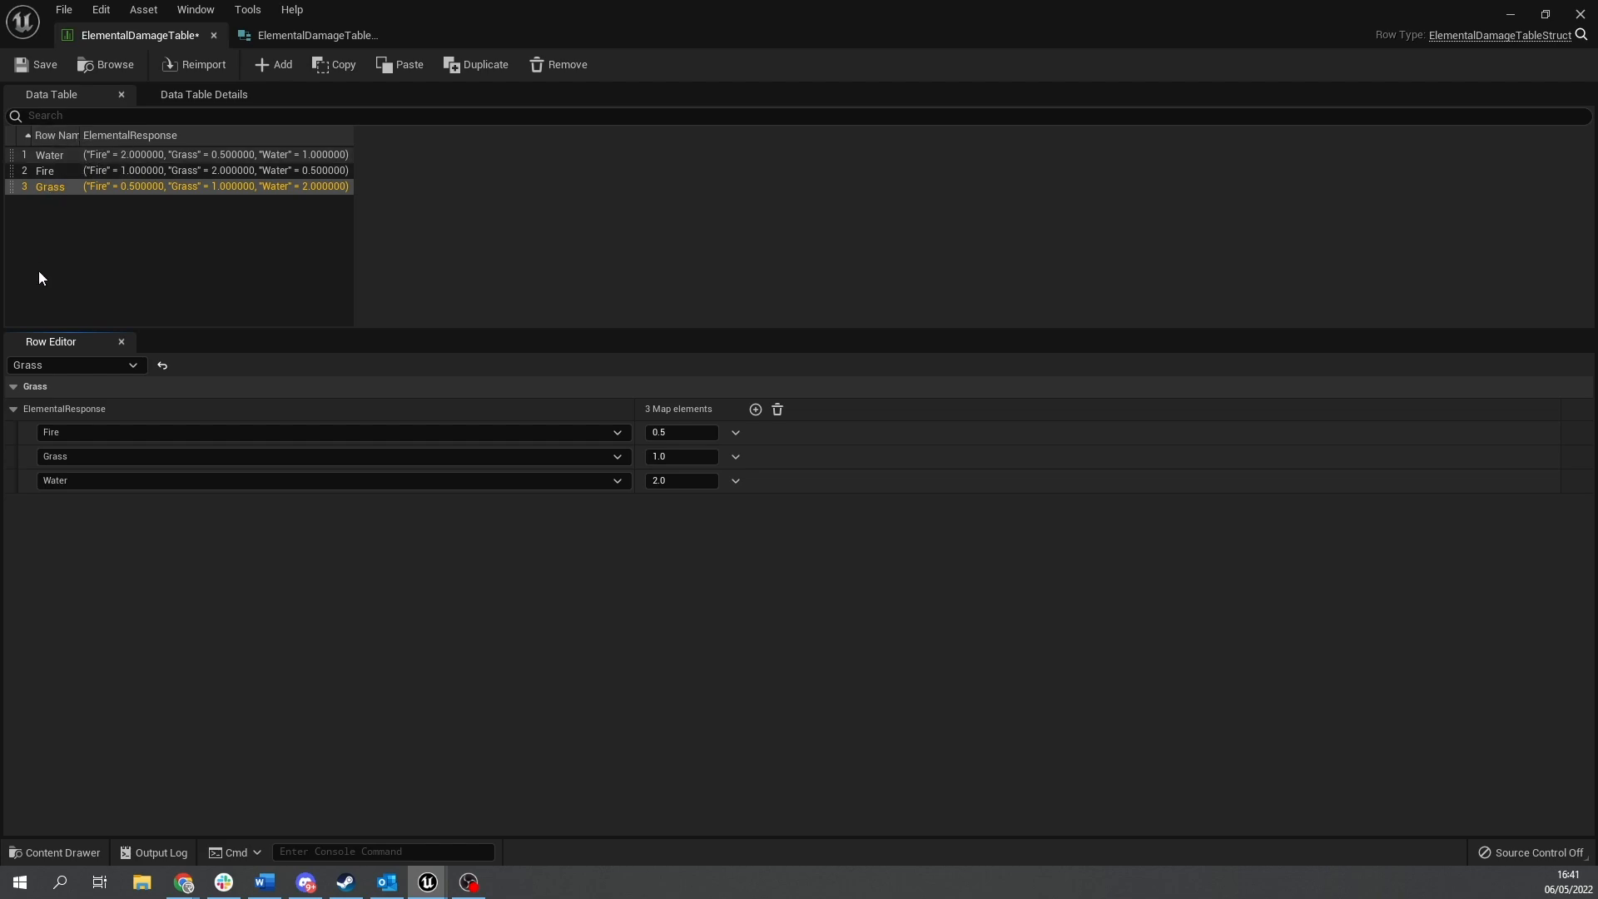
mouse_move(118, 280)
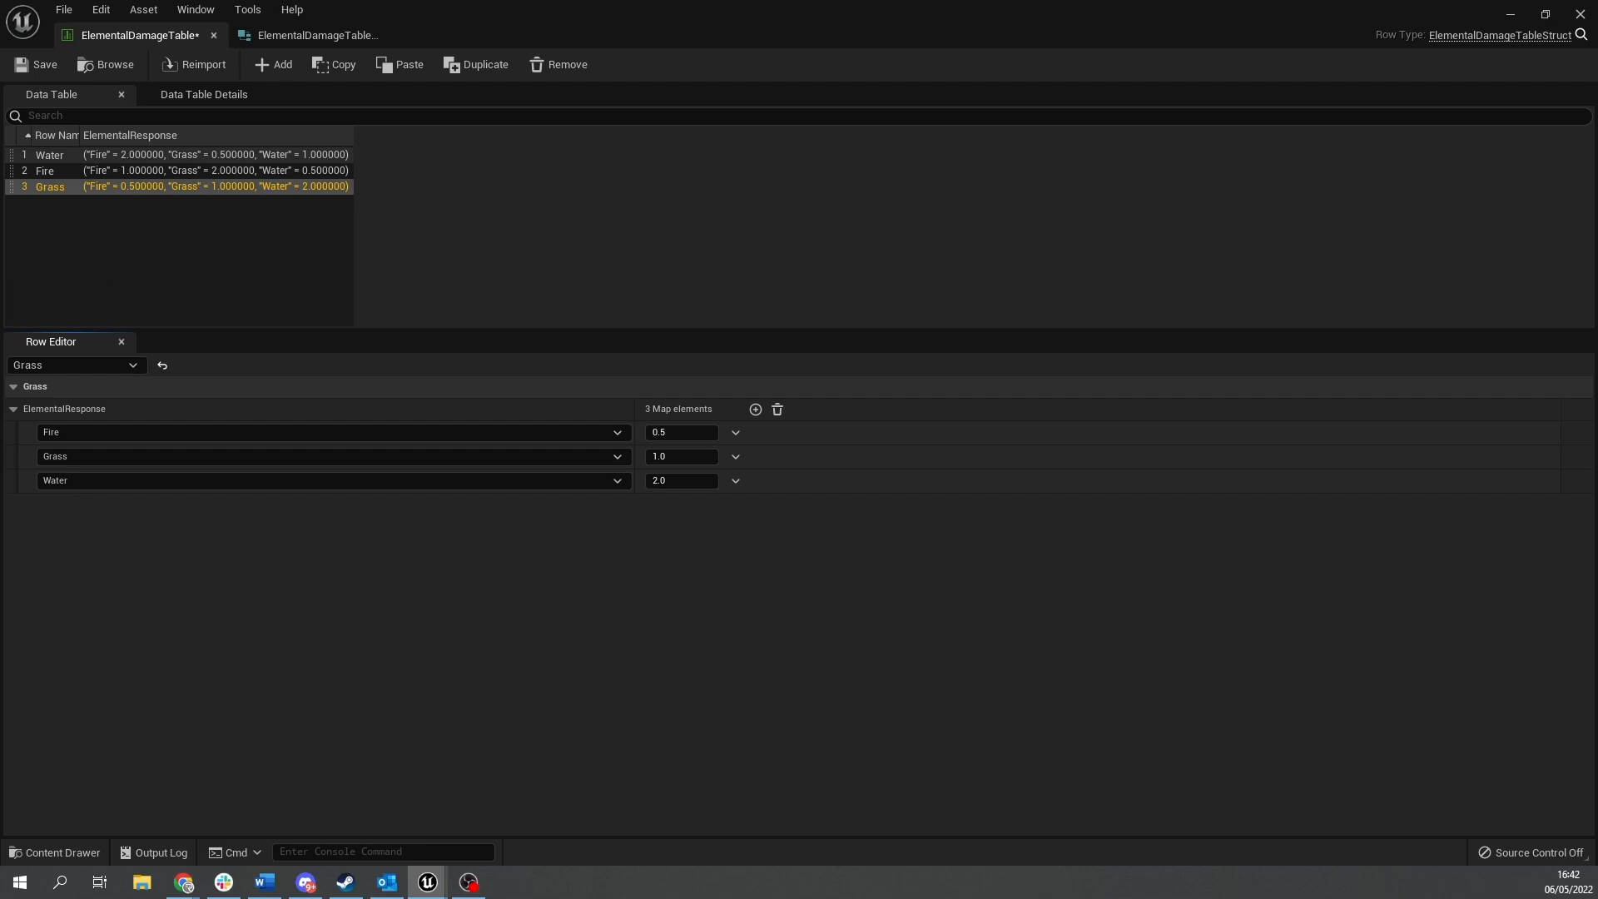
mouse_move(144, 163)
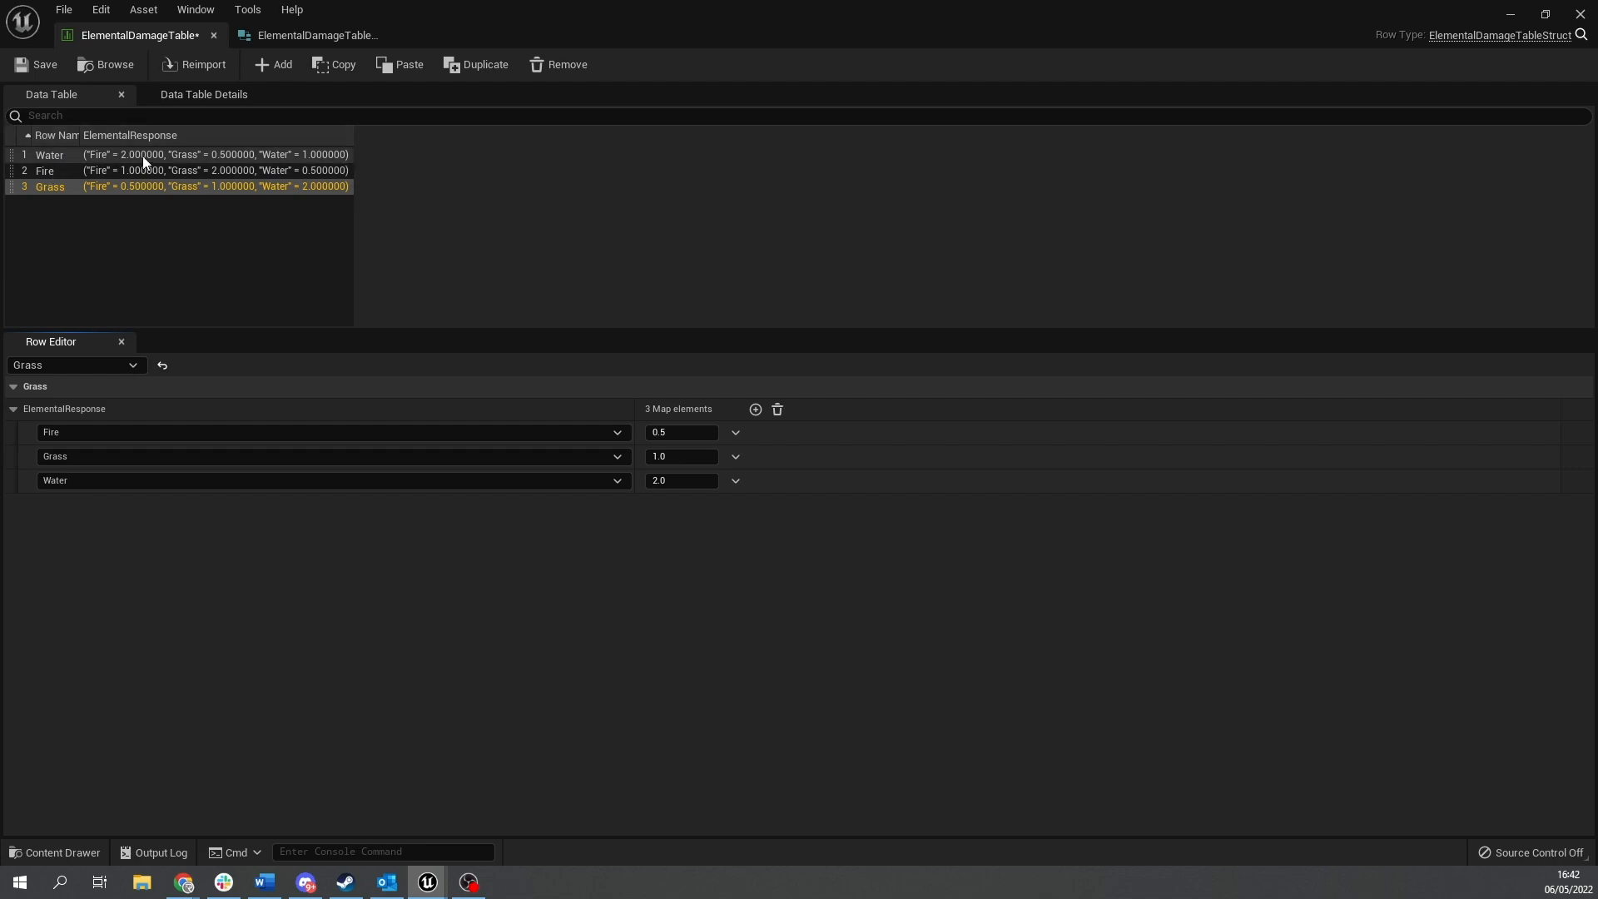
mouse_move(258, 205)
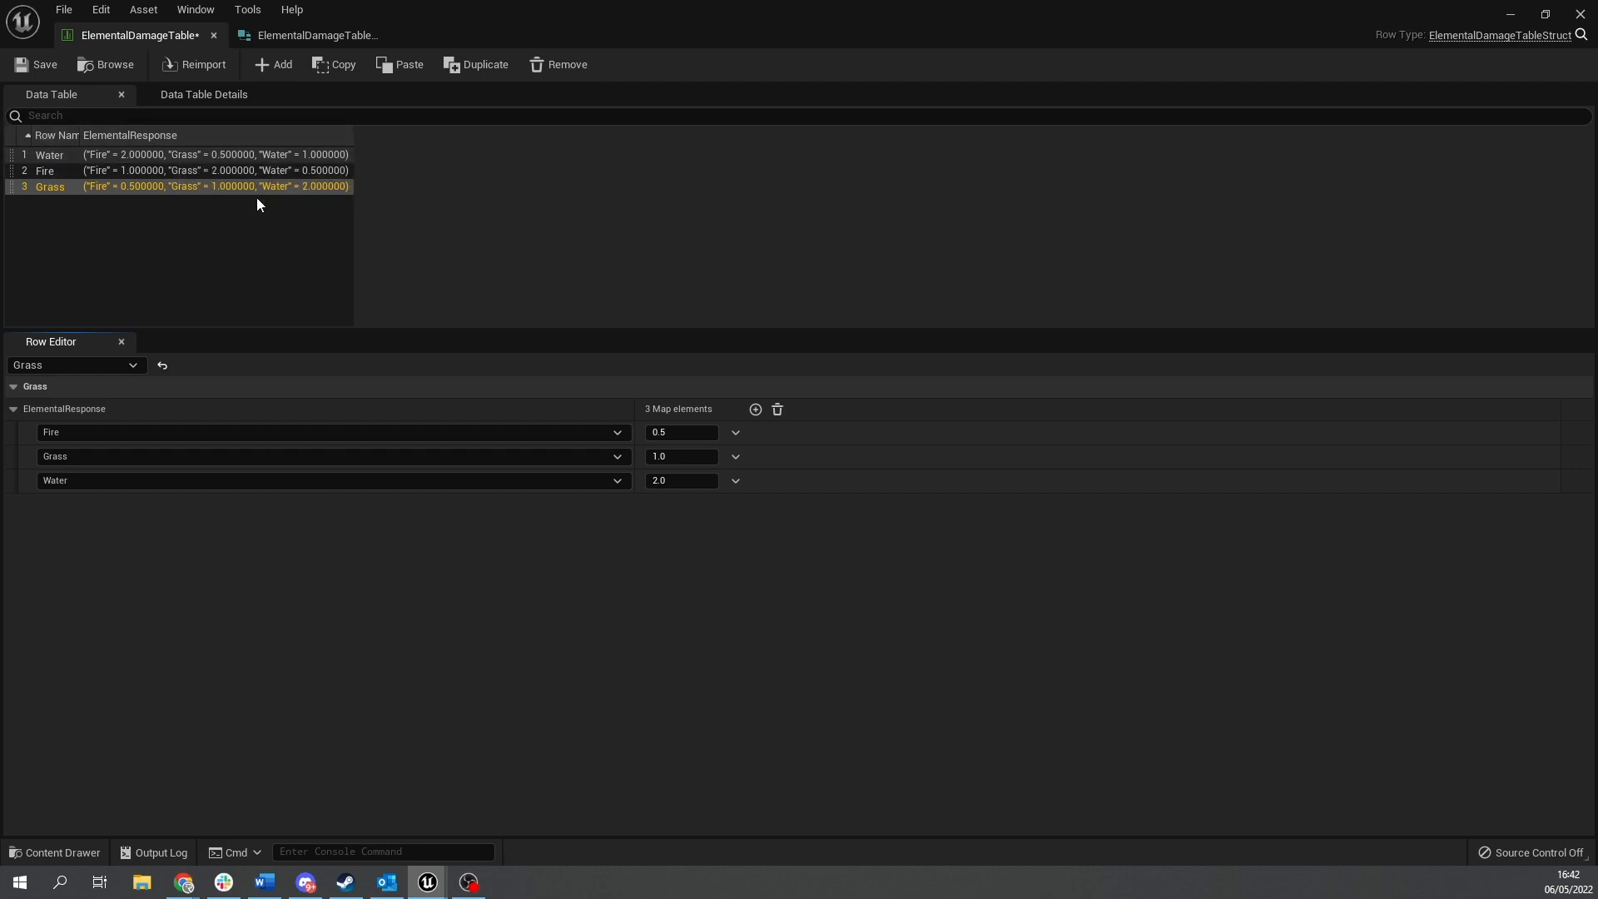
mouse_move(240, 159)
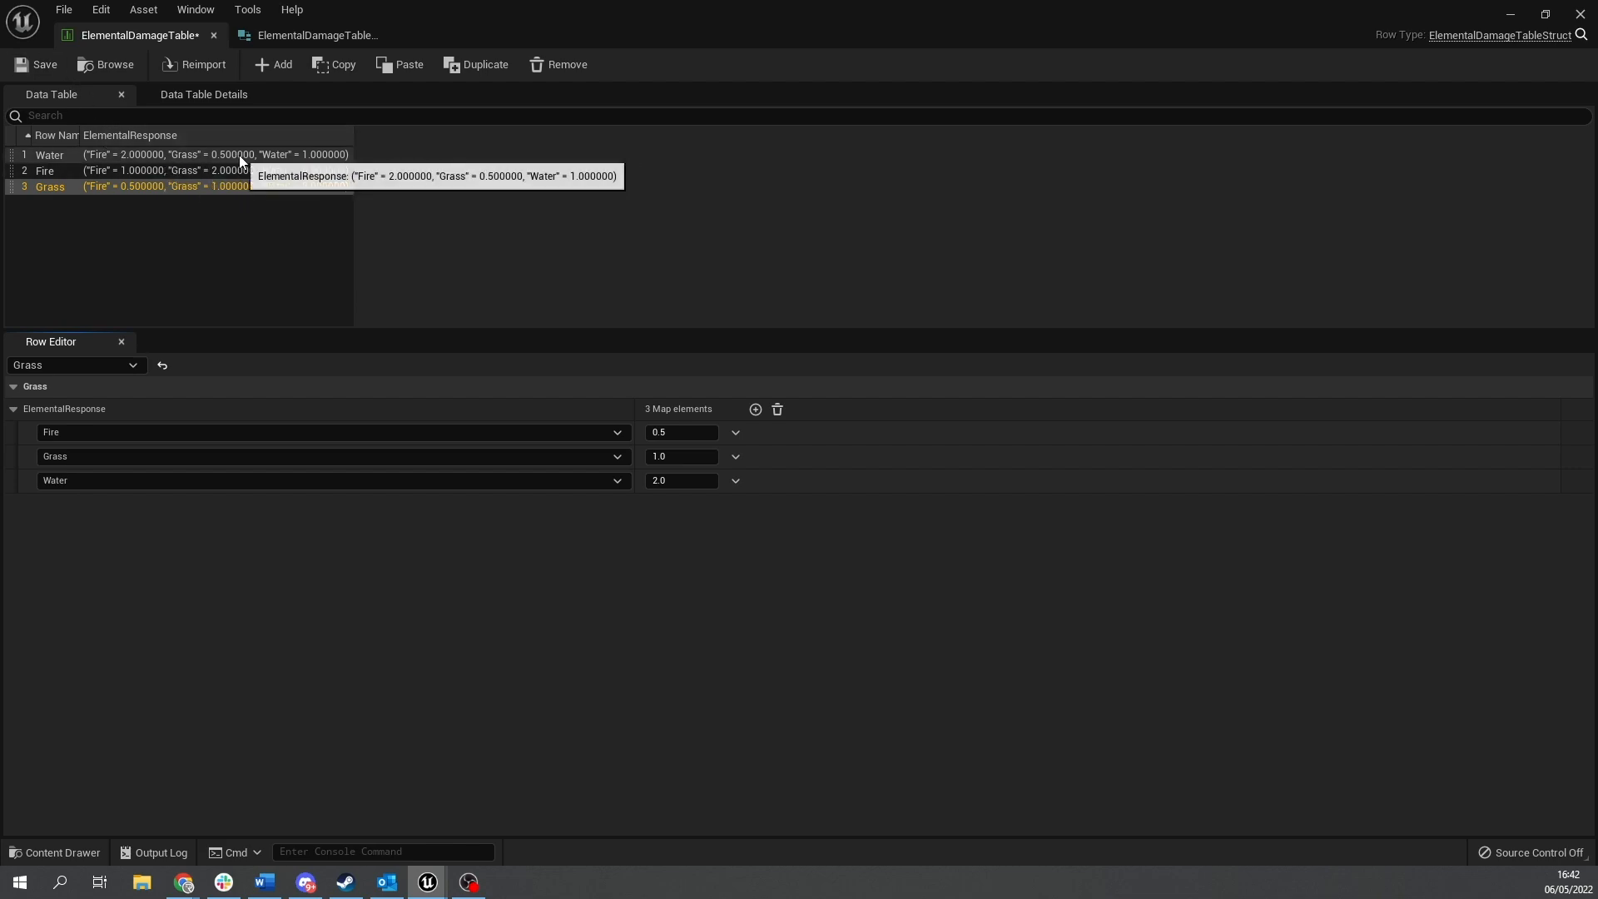
Close the ElementalDamageTable editor after reviewing Grass row multipliers (Fire 0.5, Grass 1.0, Water 2.0).
left_click(38, 64)
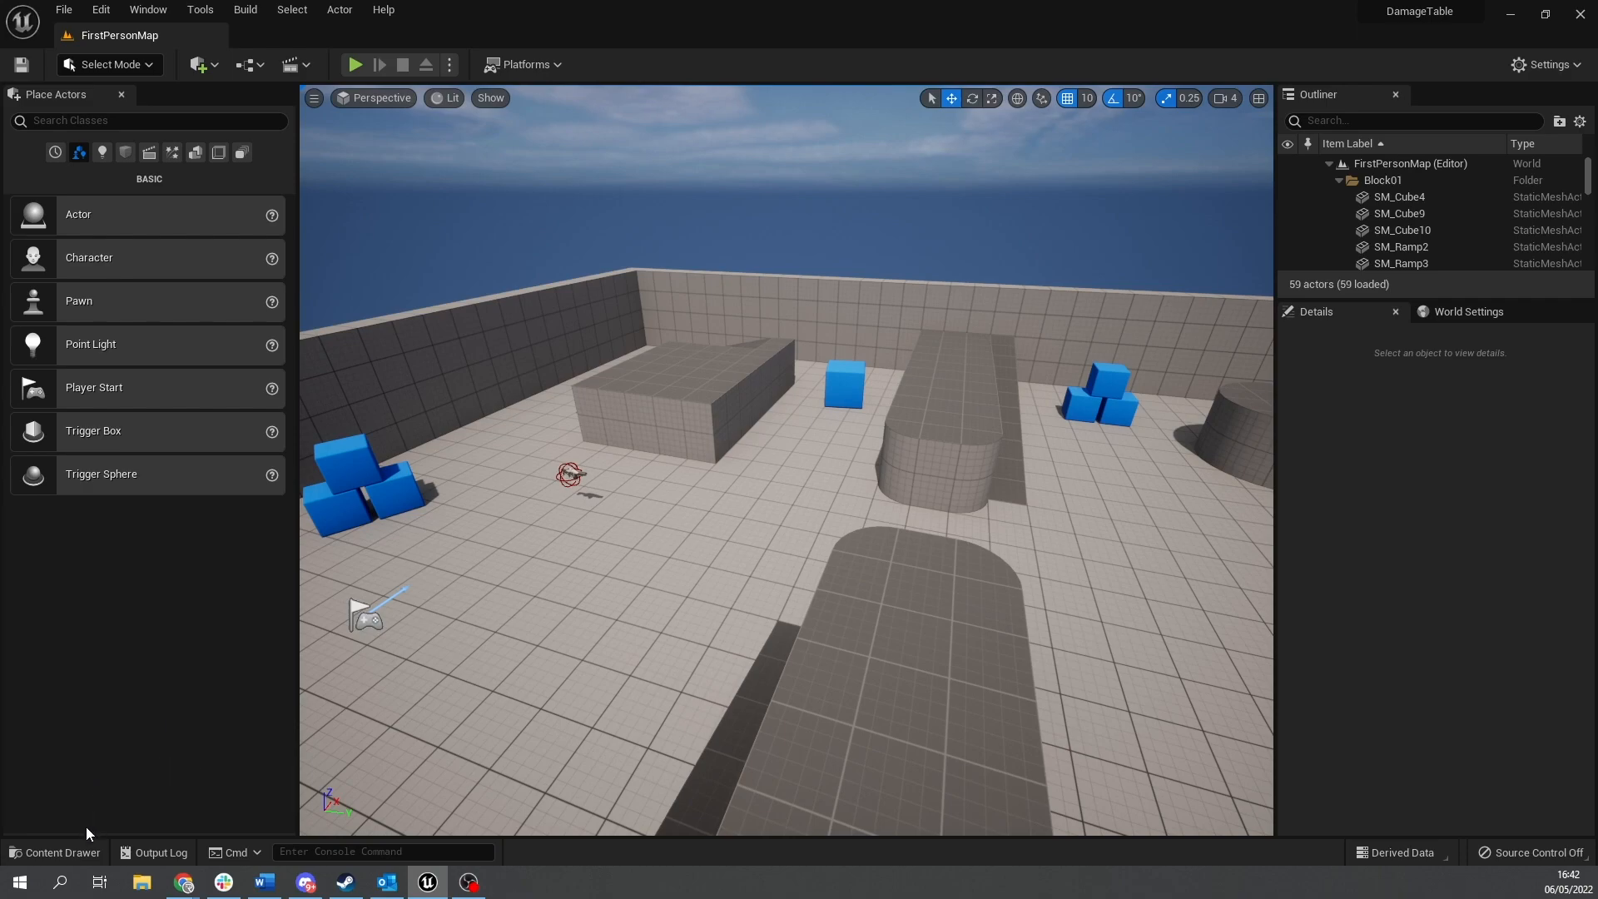
mouse_move(122, 753)
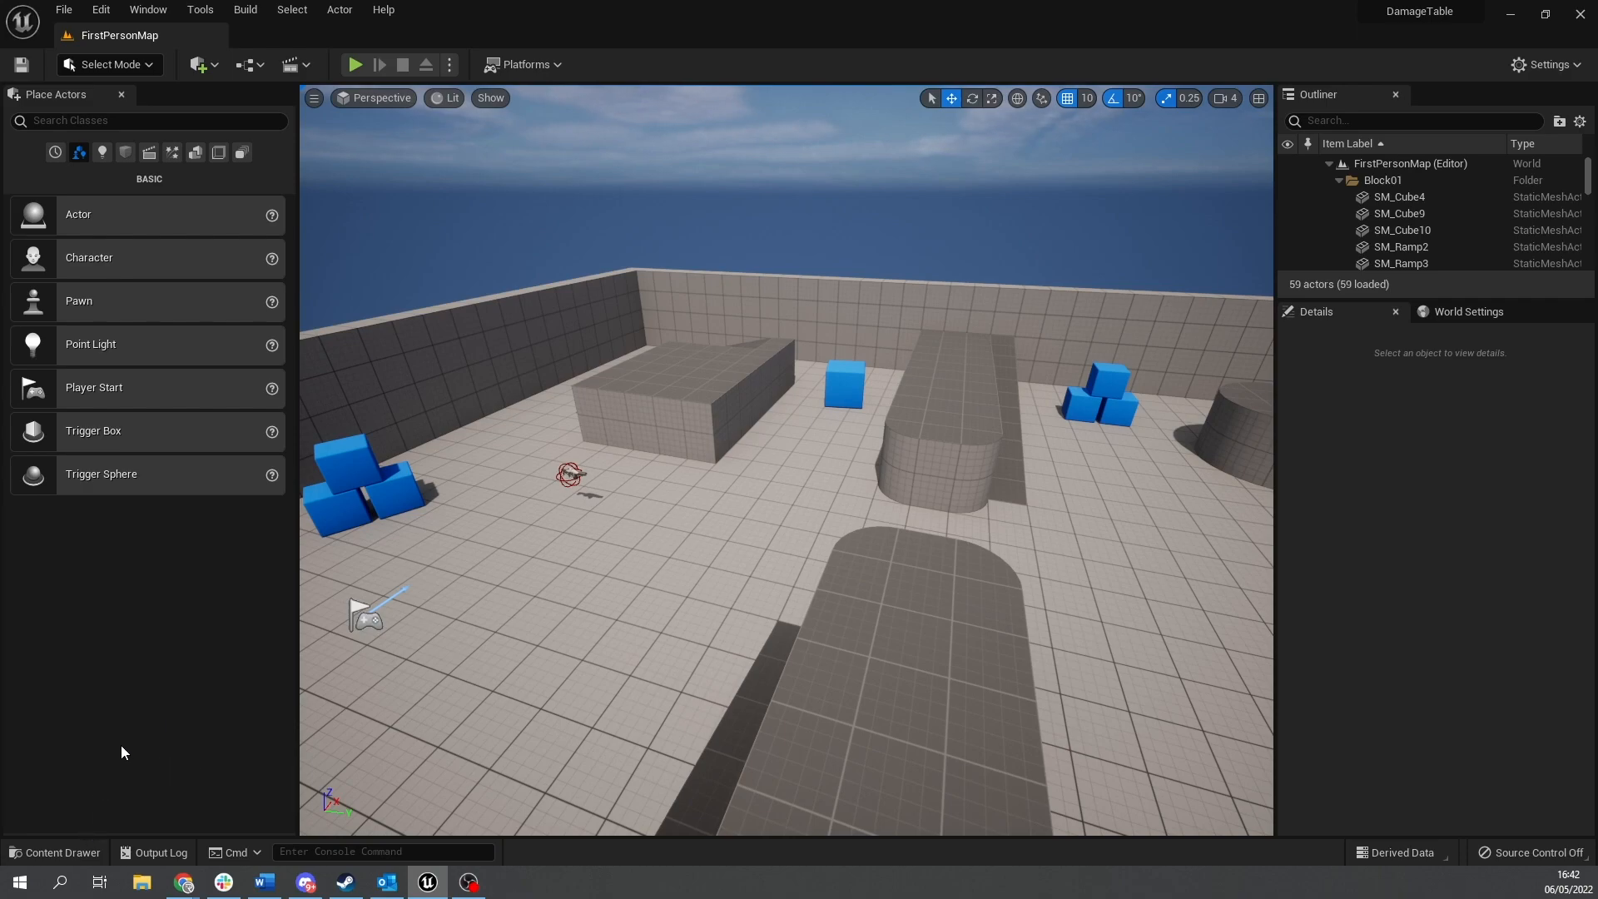
mouse_move(56, 852)
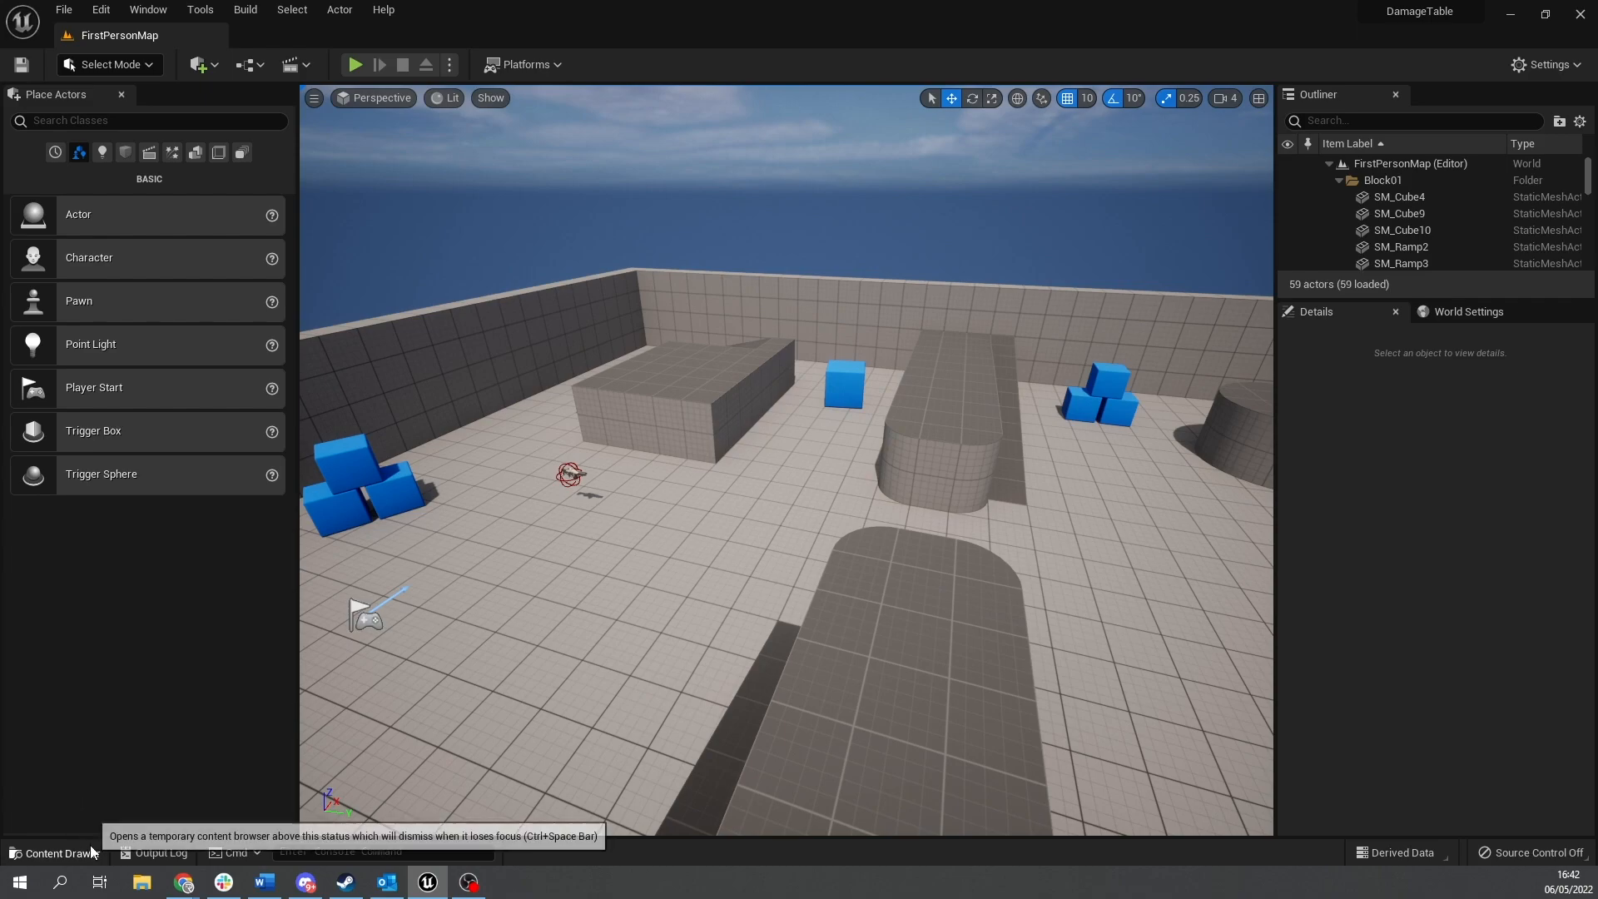
Add a Blueprint Function Library via the Content Drawer, name it CommonFunctionLibrary, and open it.
left_click(56, 859)
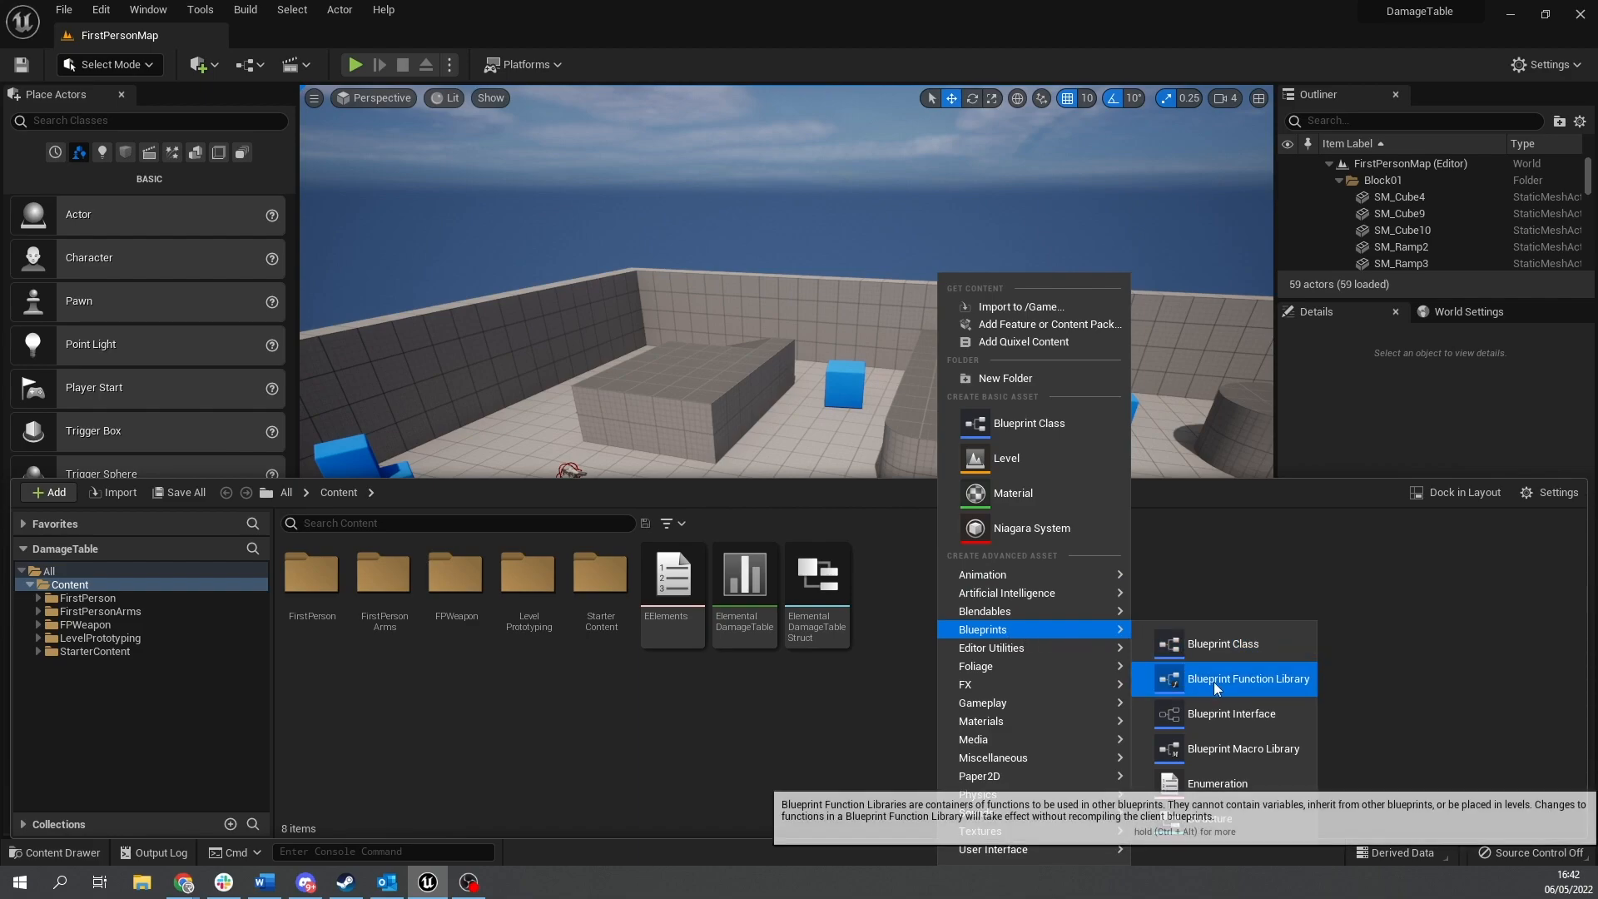
left_click(1247, 678)
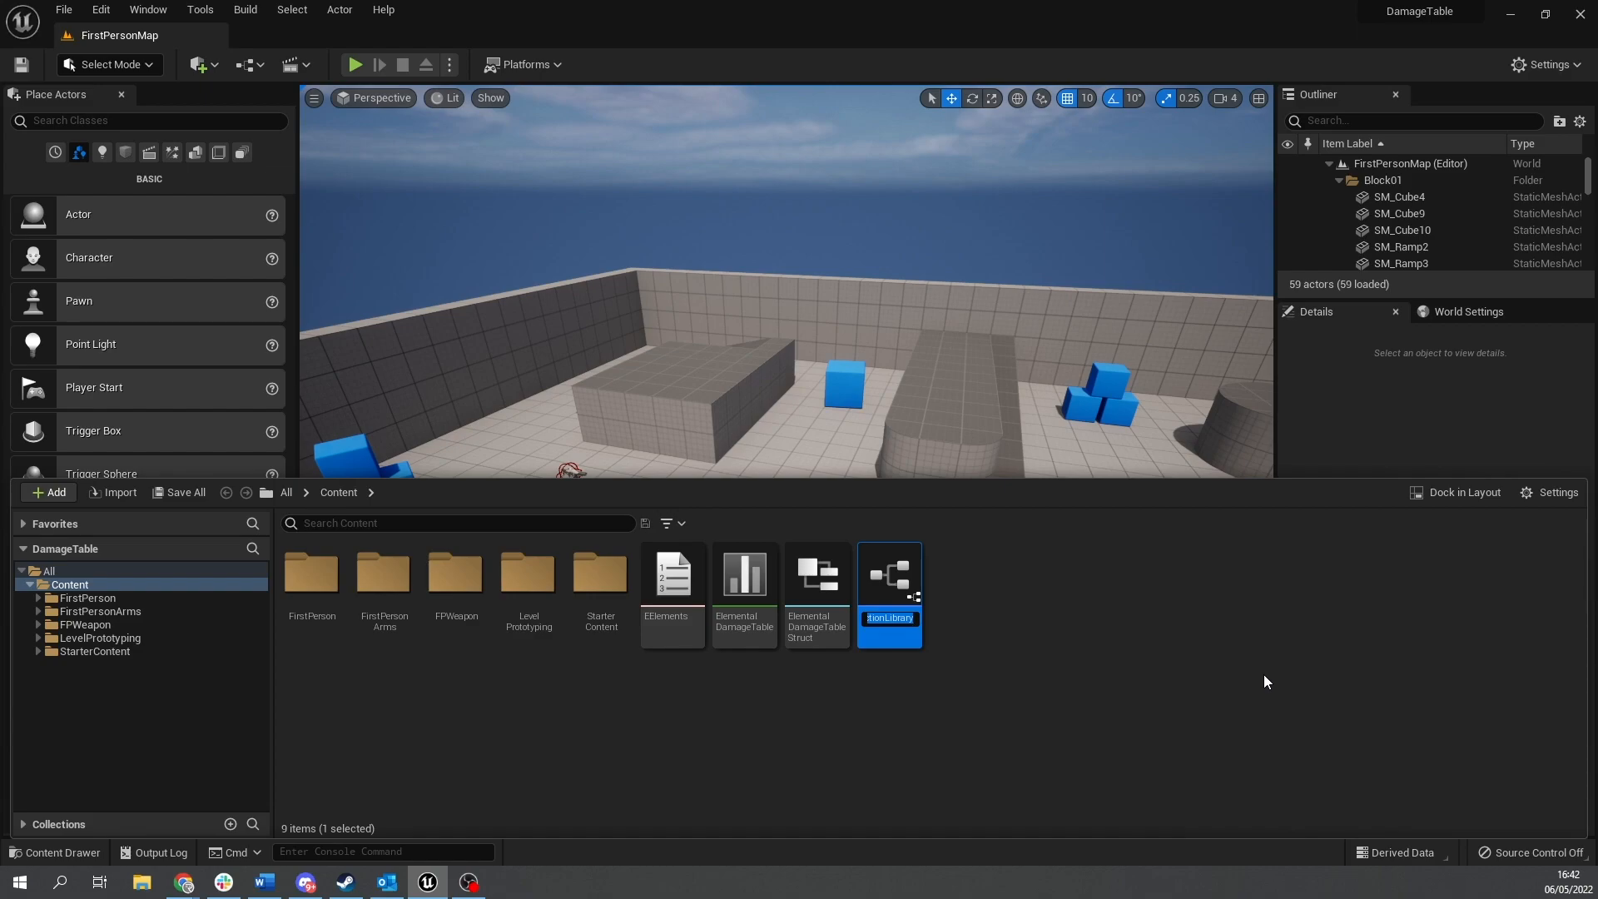
type("Co")
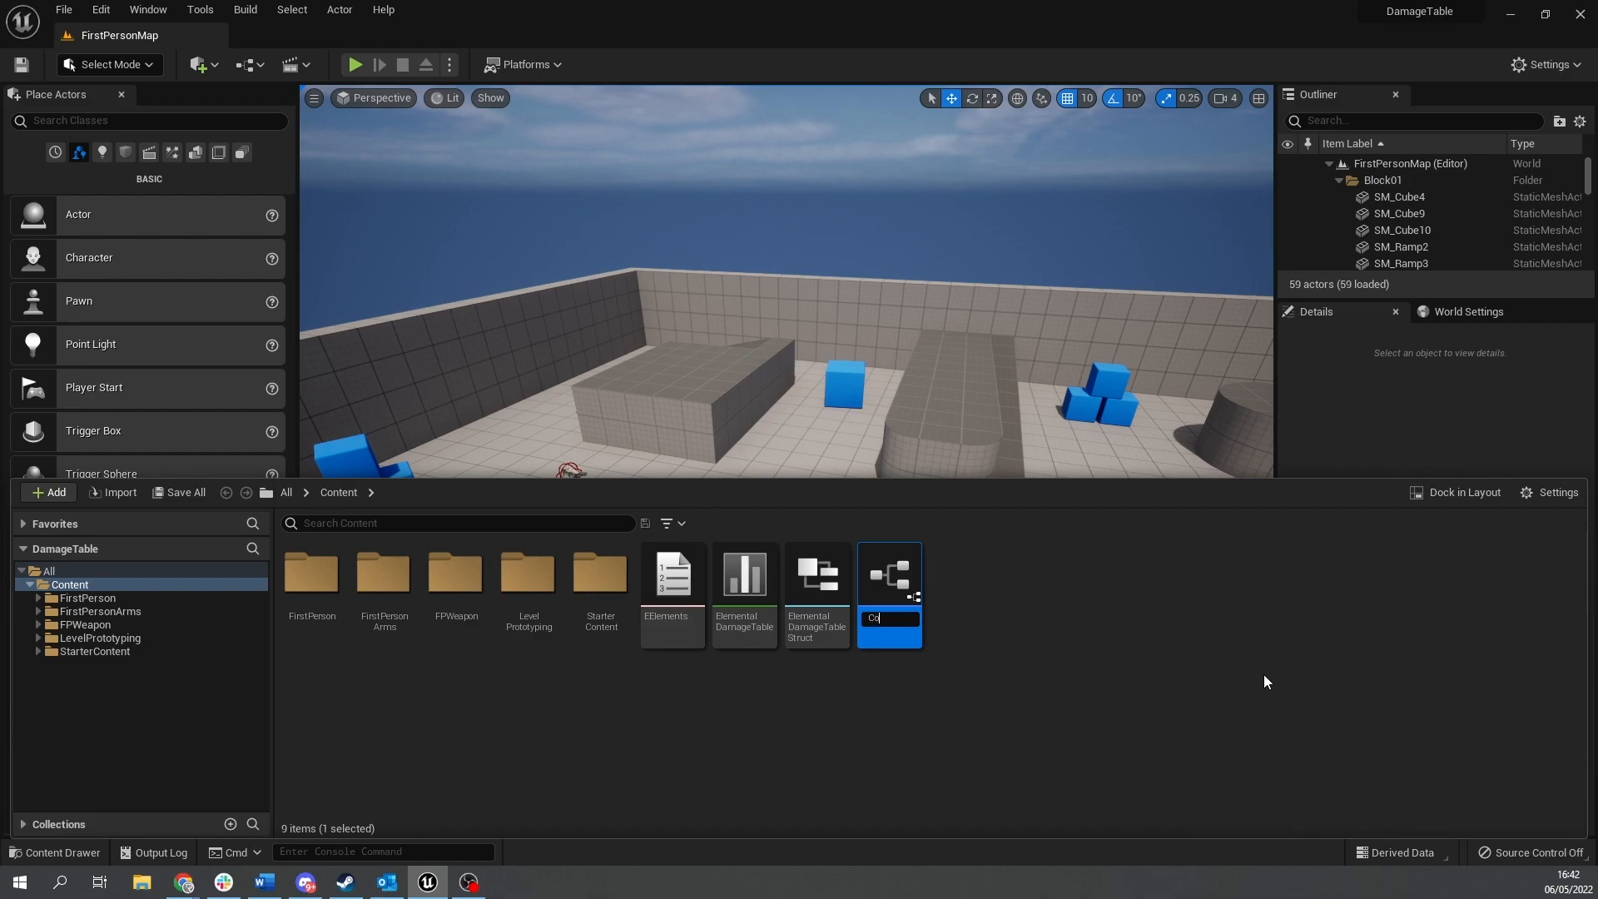
type("monFunc")
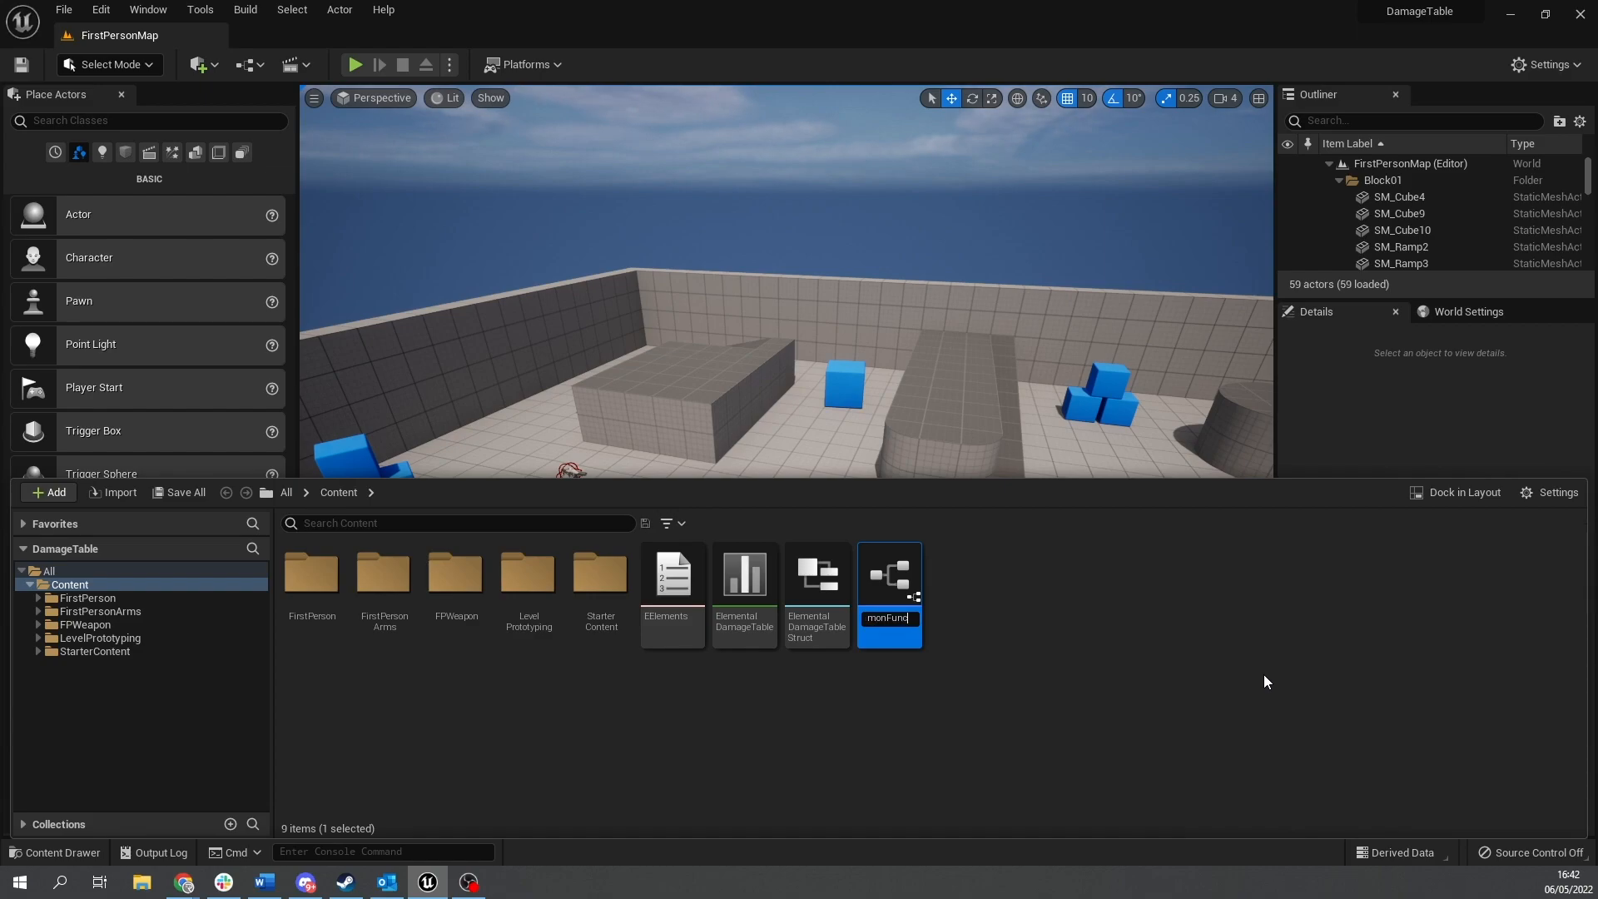
type("nctionLibrary")
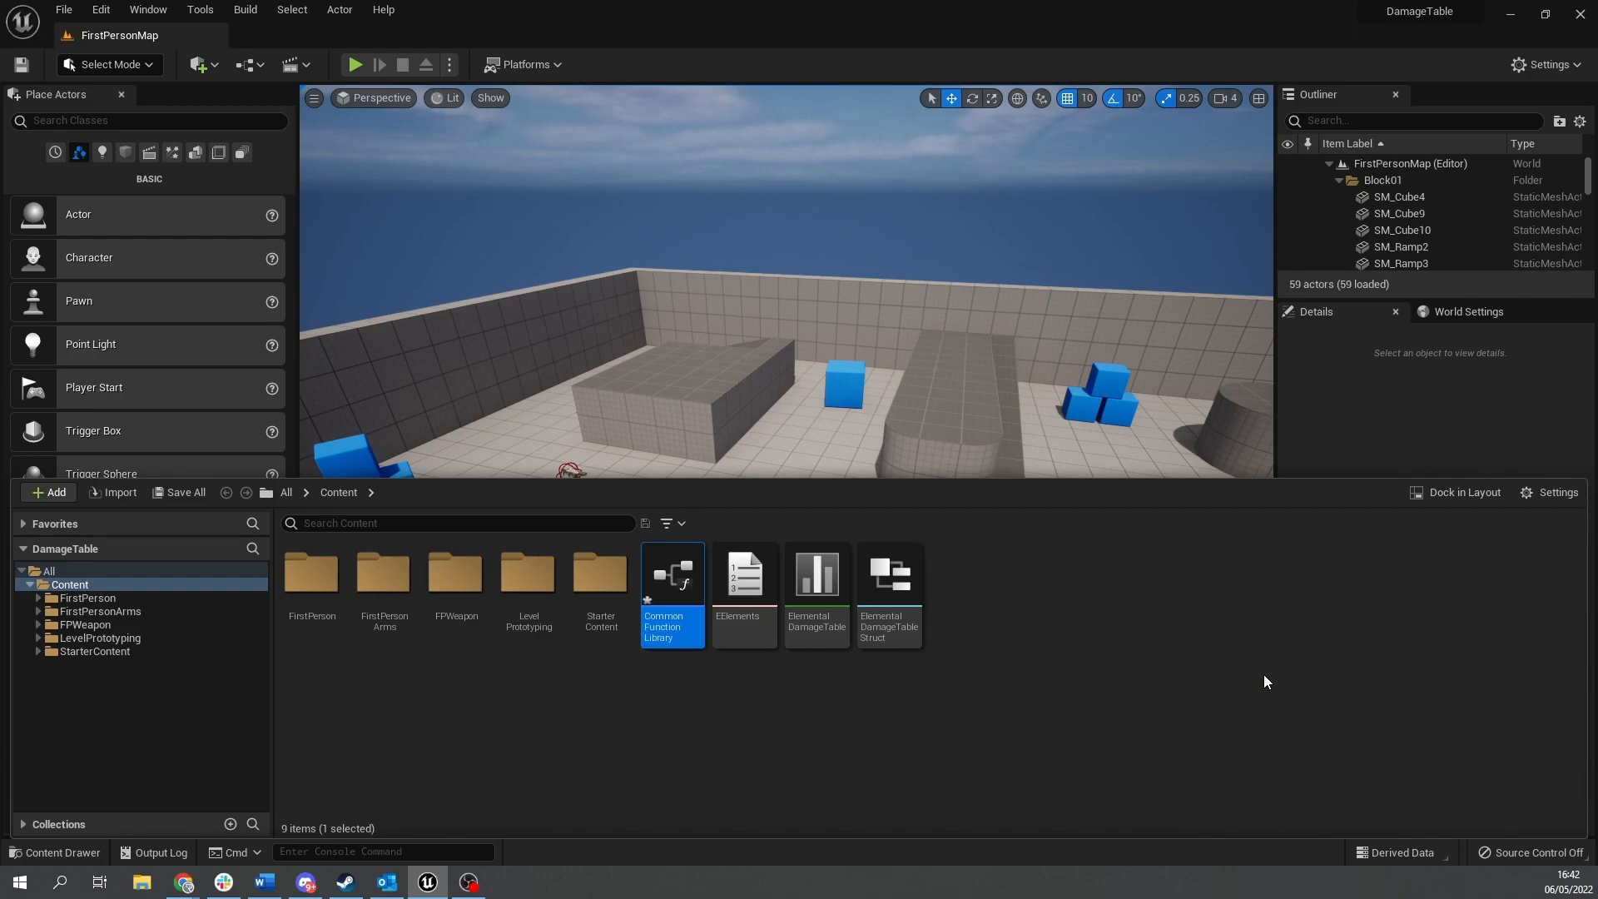
double_click(671, 572)
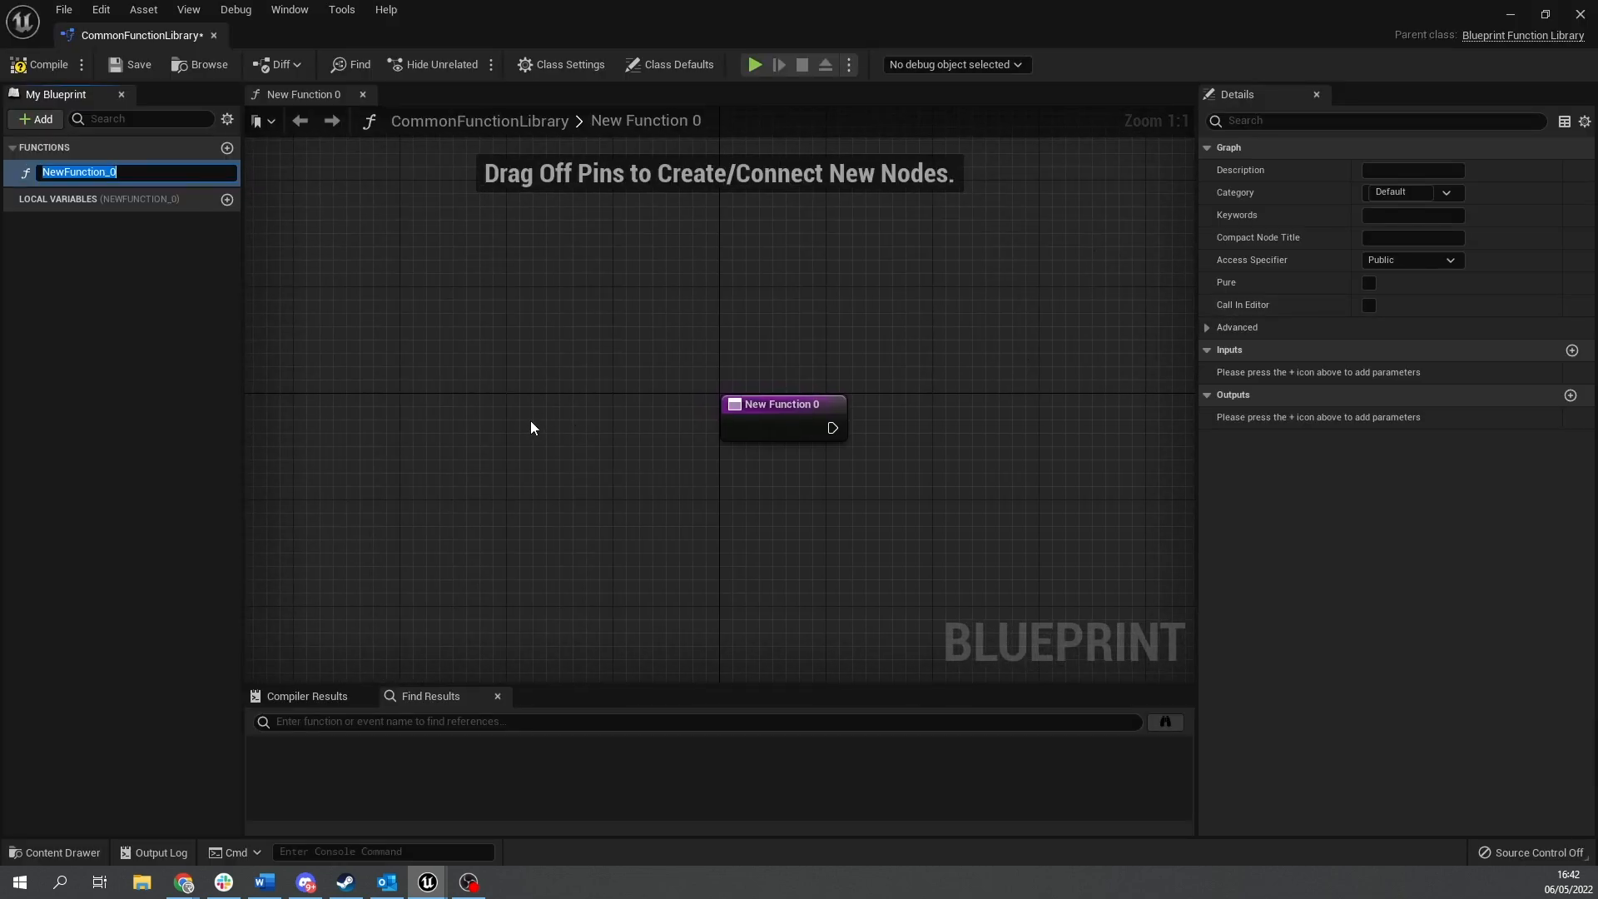
Type GetDamageMultiplier over the NewFunction_0 name in My Blueprint > Functions.
type("GetDamageMultiplier")
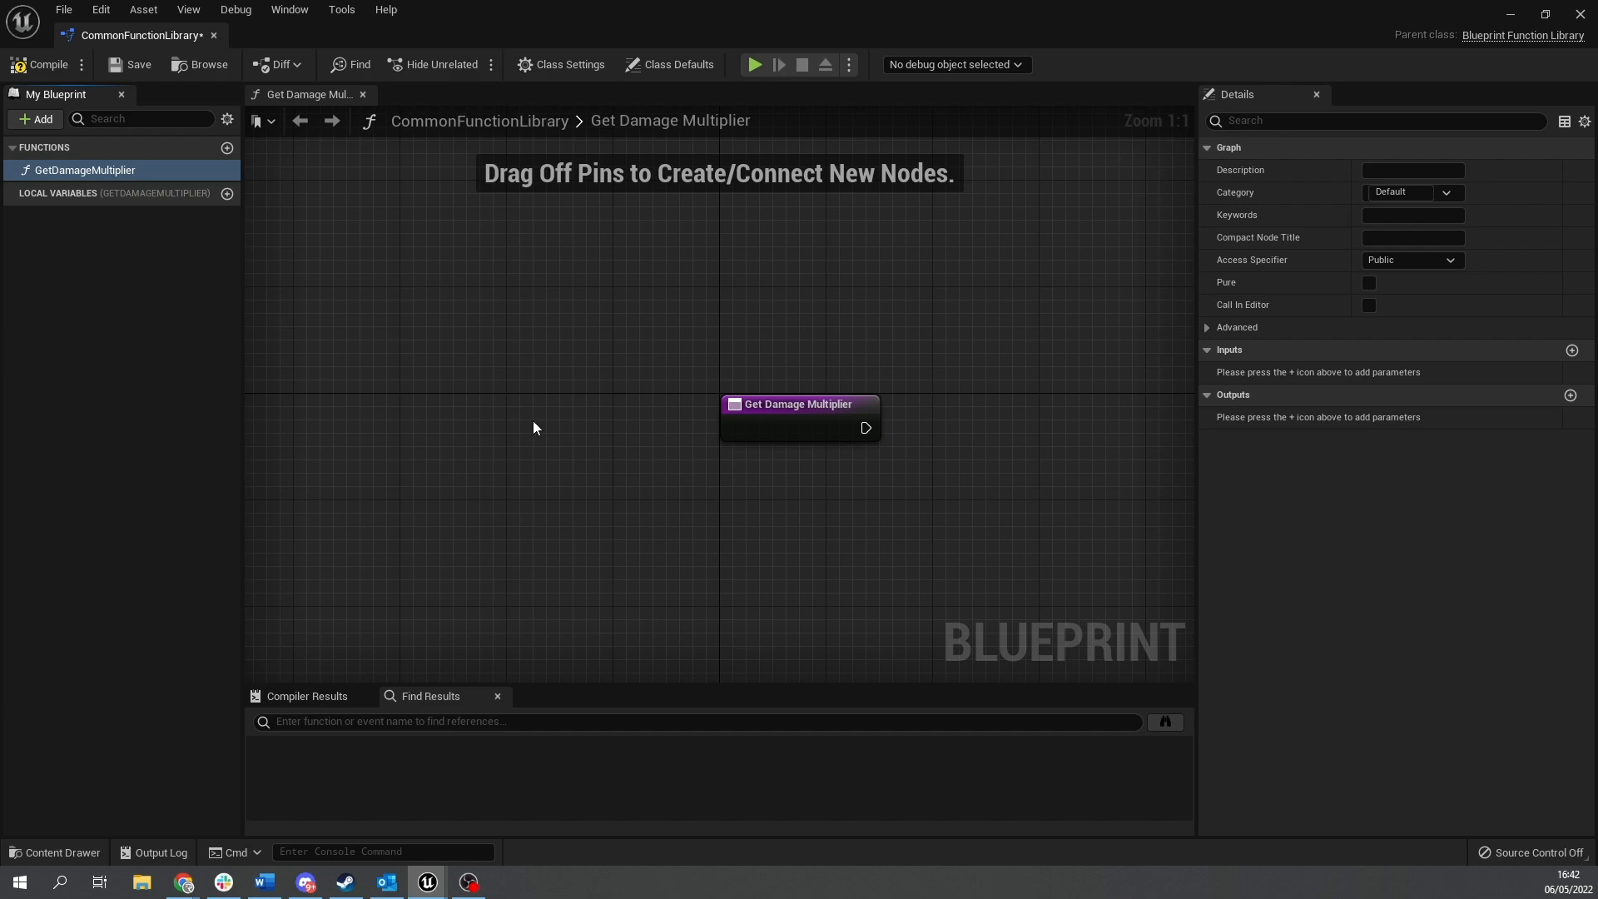
mouse_move(944, 471)
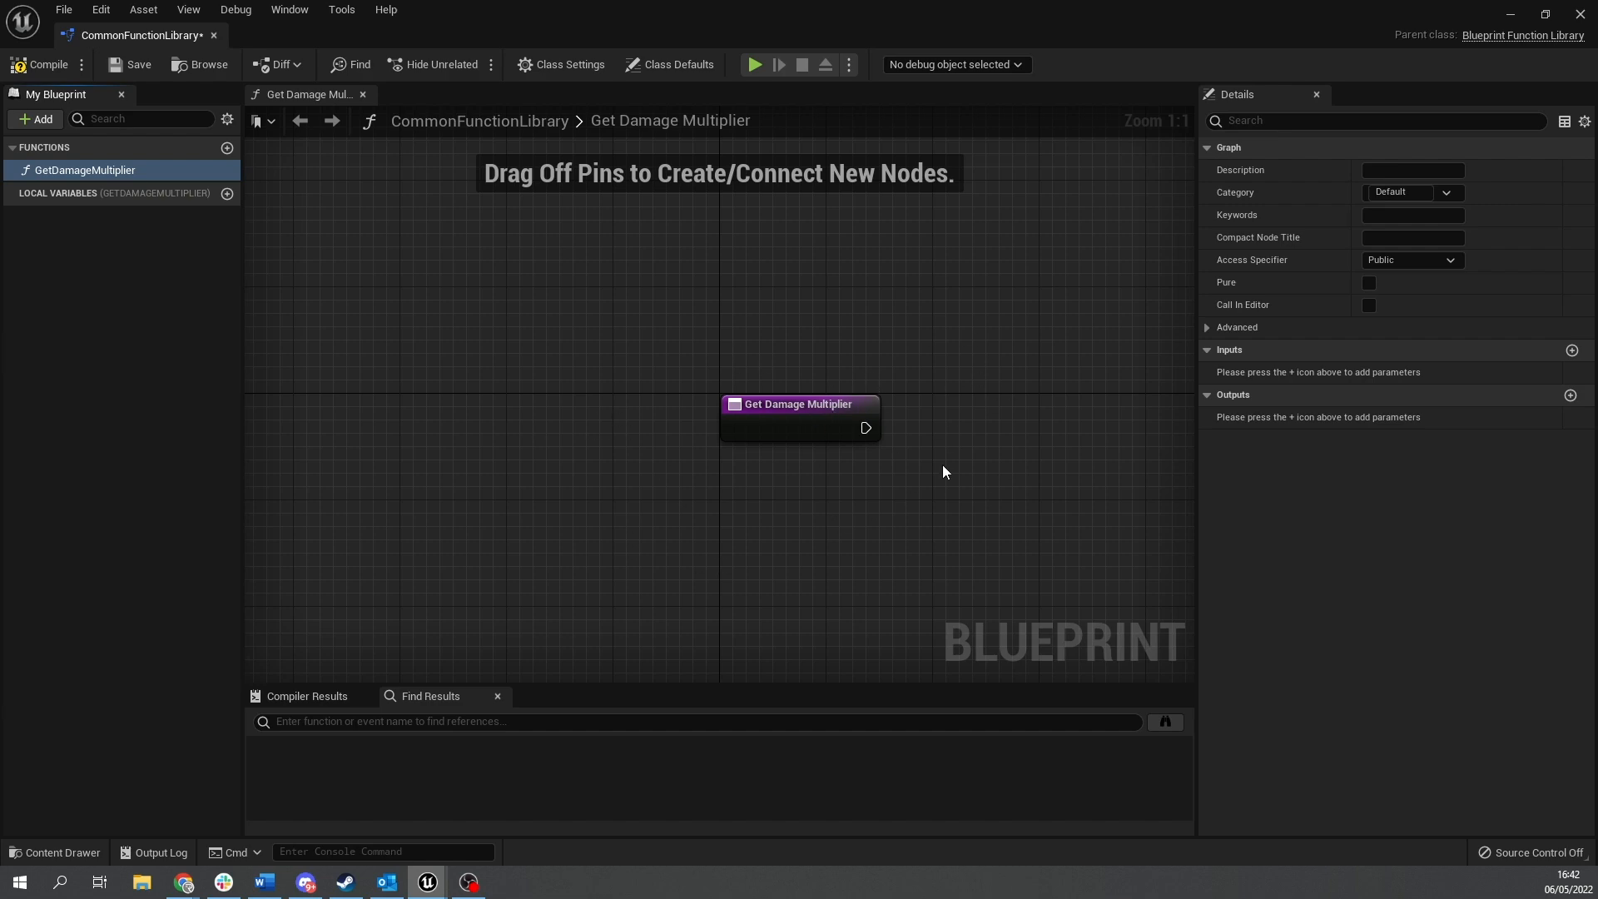
Add an input named IncomingDamage with type EElements.
left_click(1571, 350)
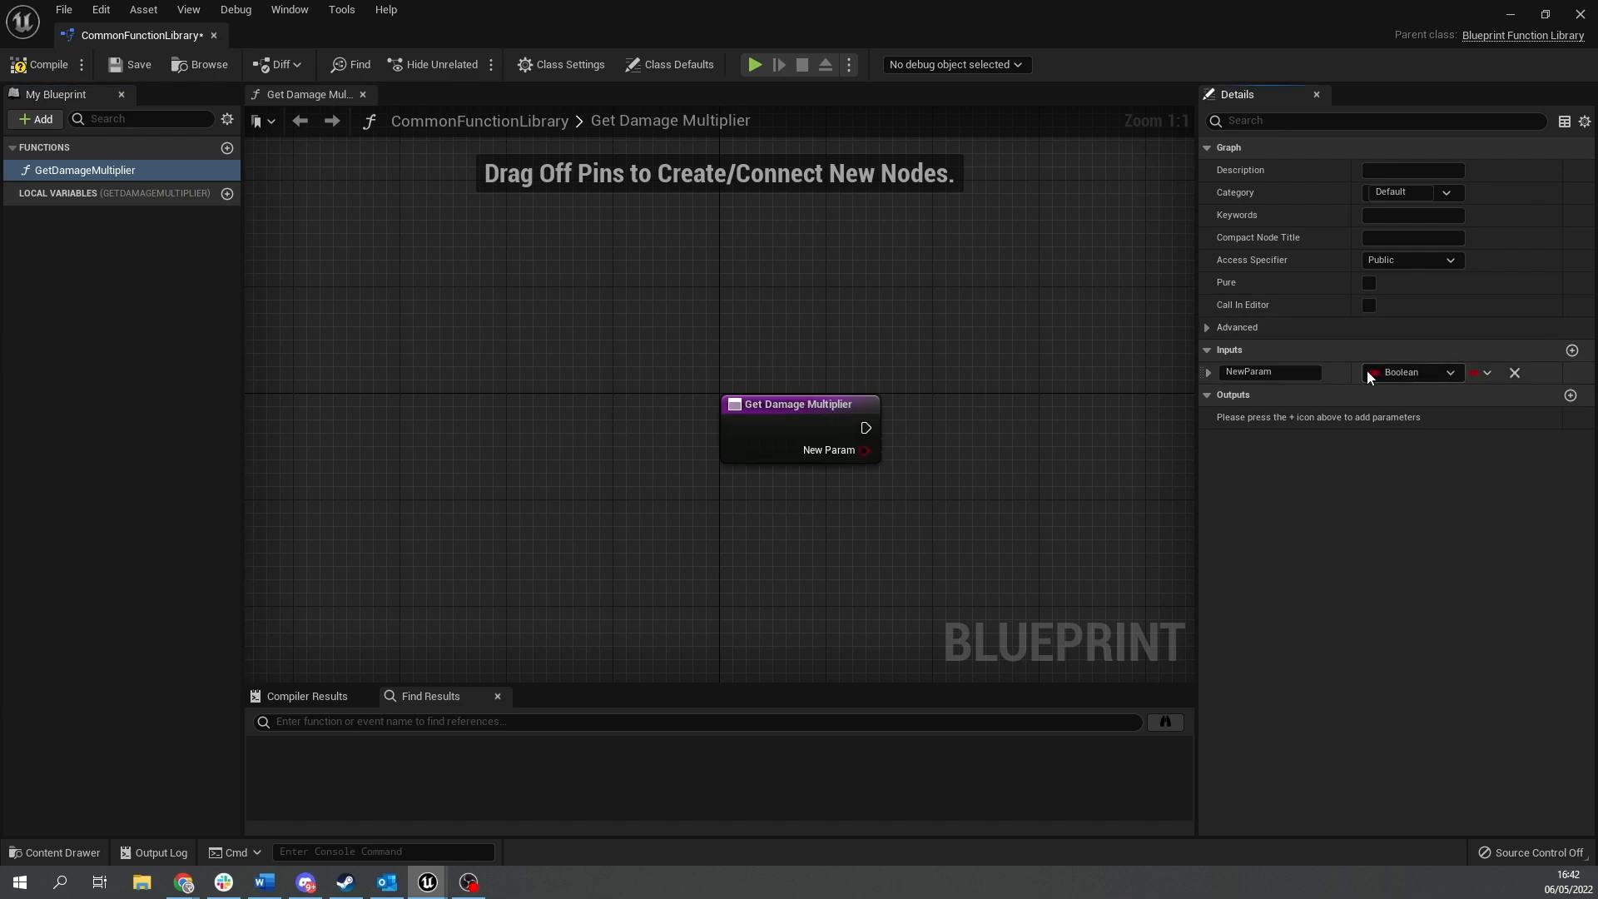
double_click(1270, 371)
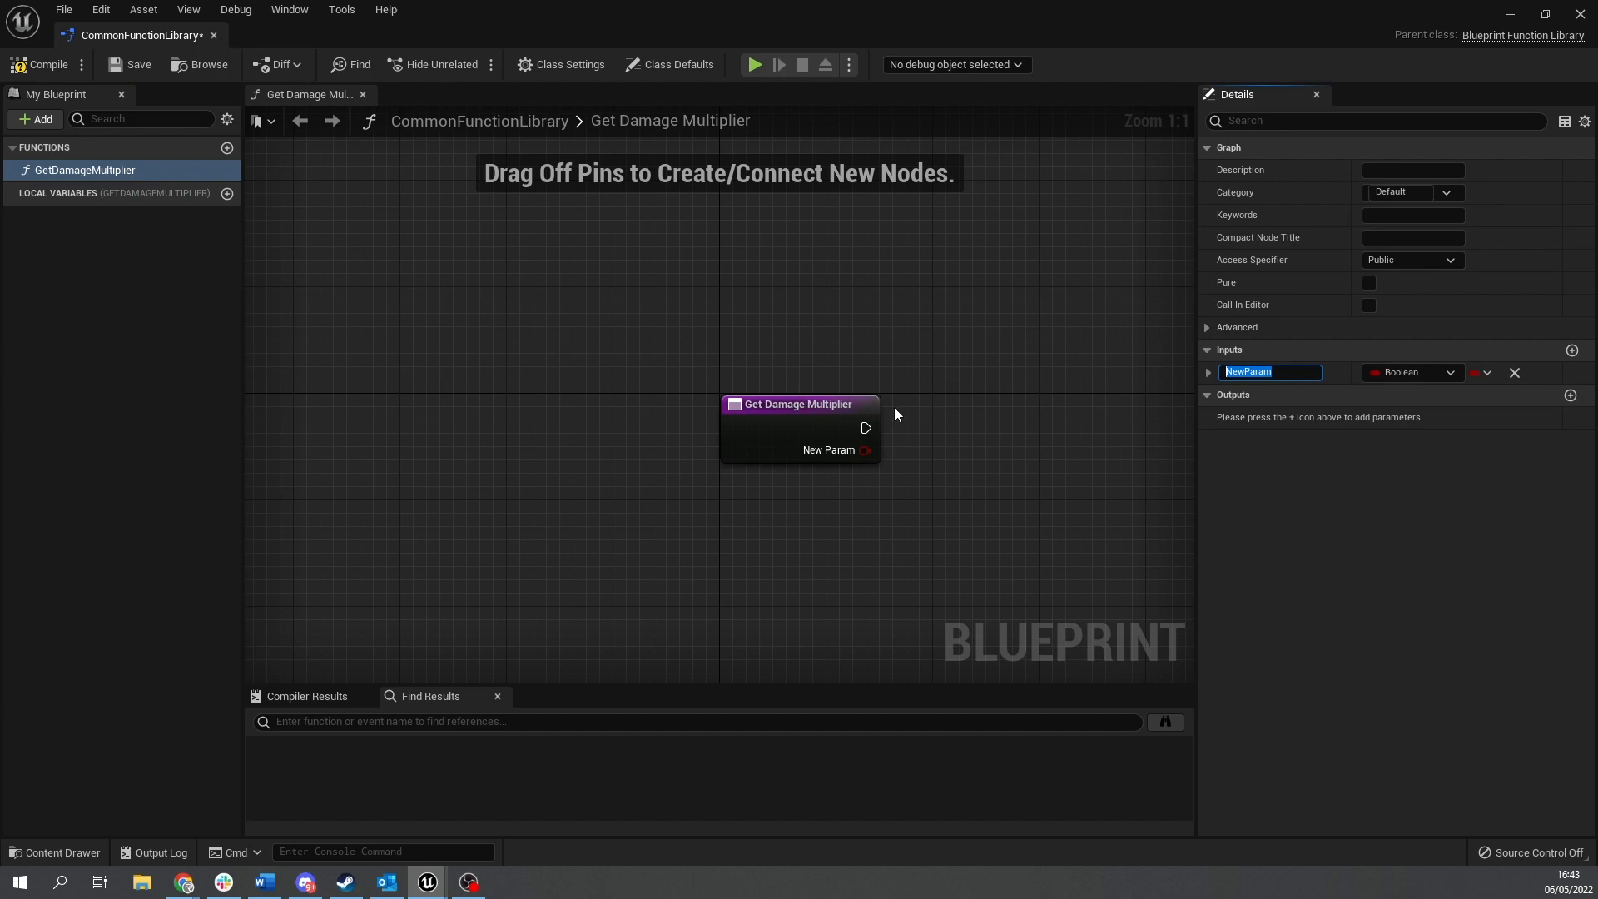
type("Incoming")
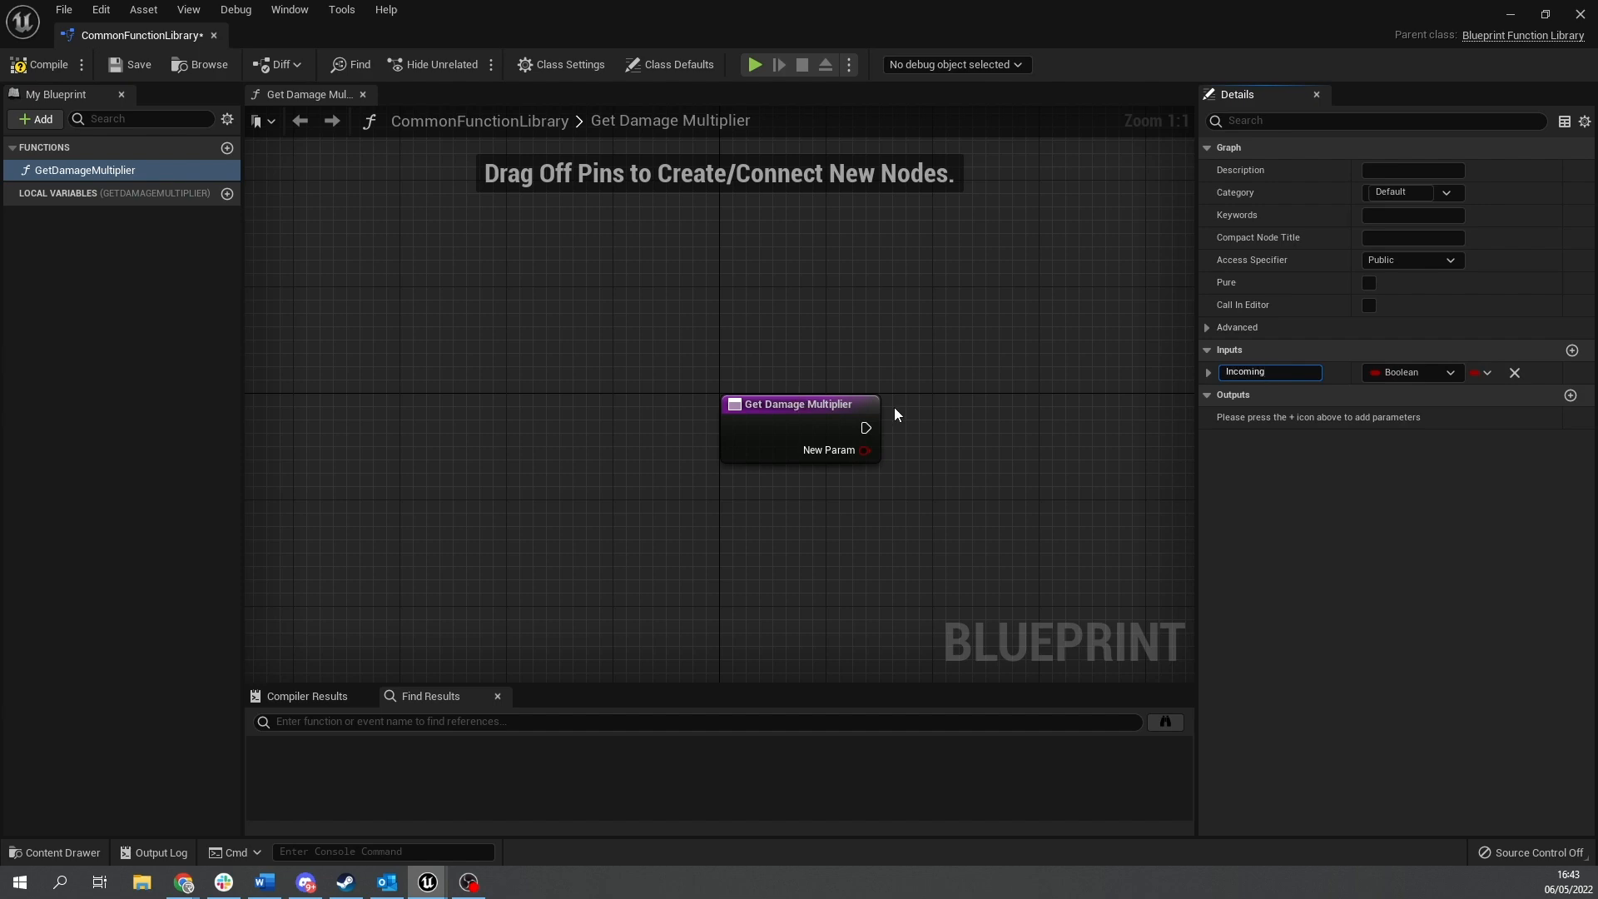
type("Damage")
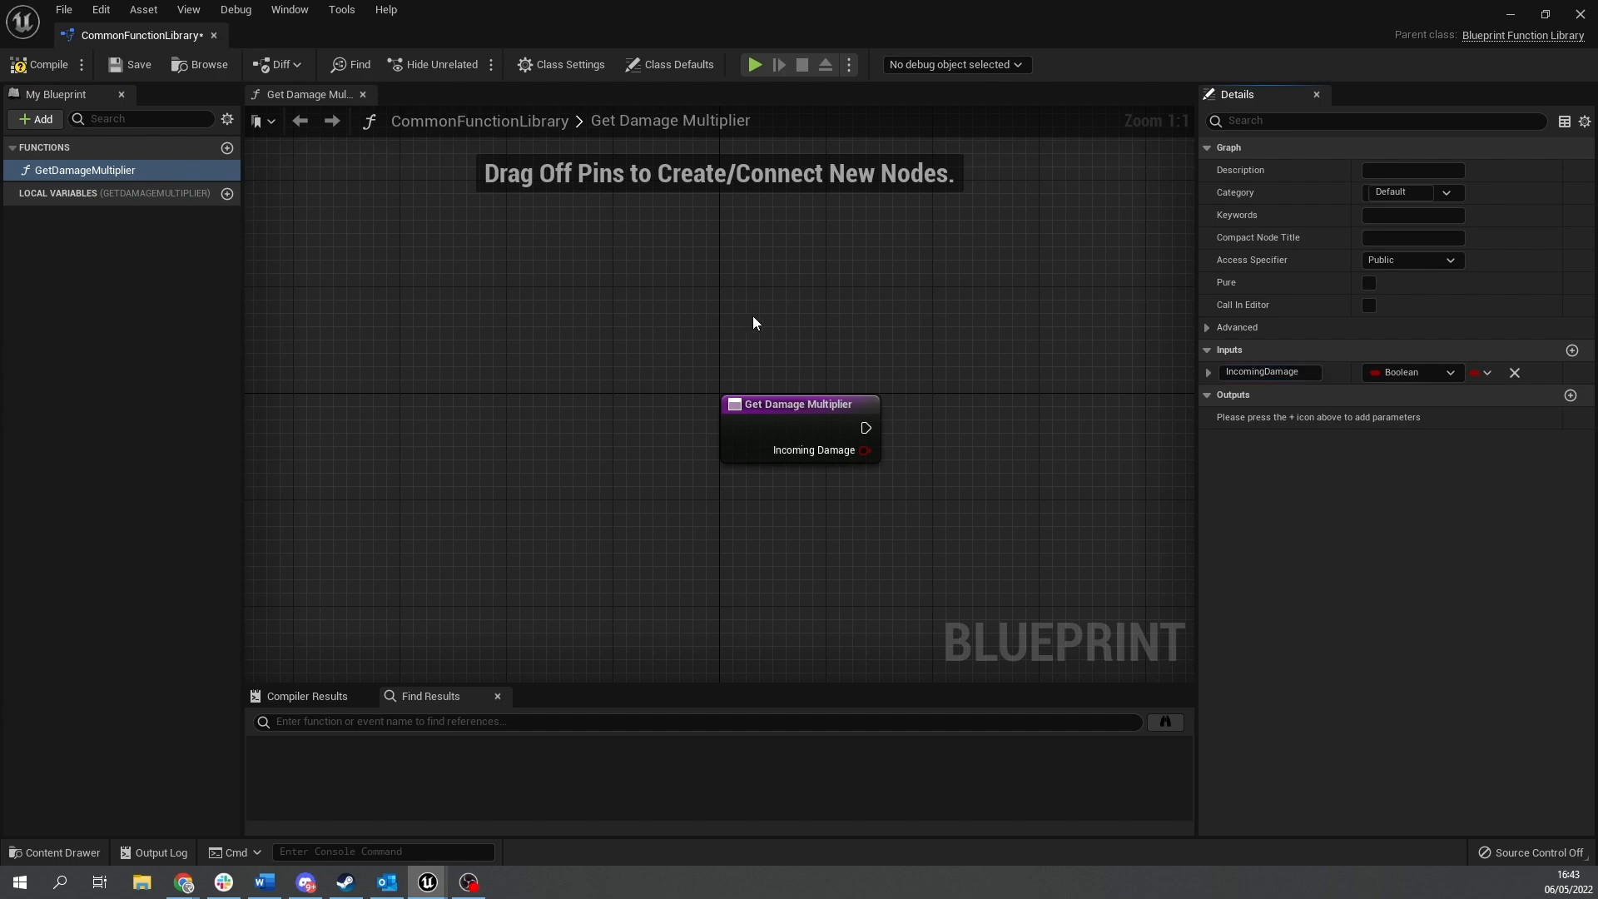
left_click(1412, 372)
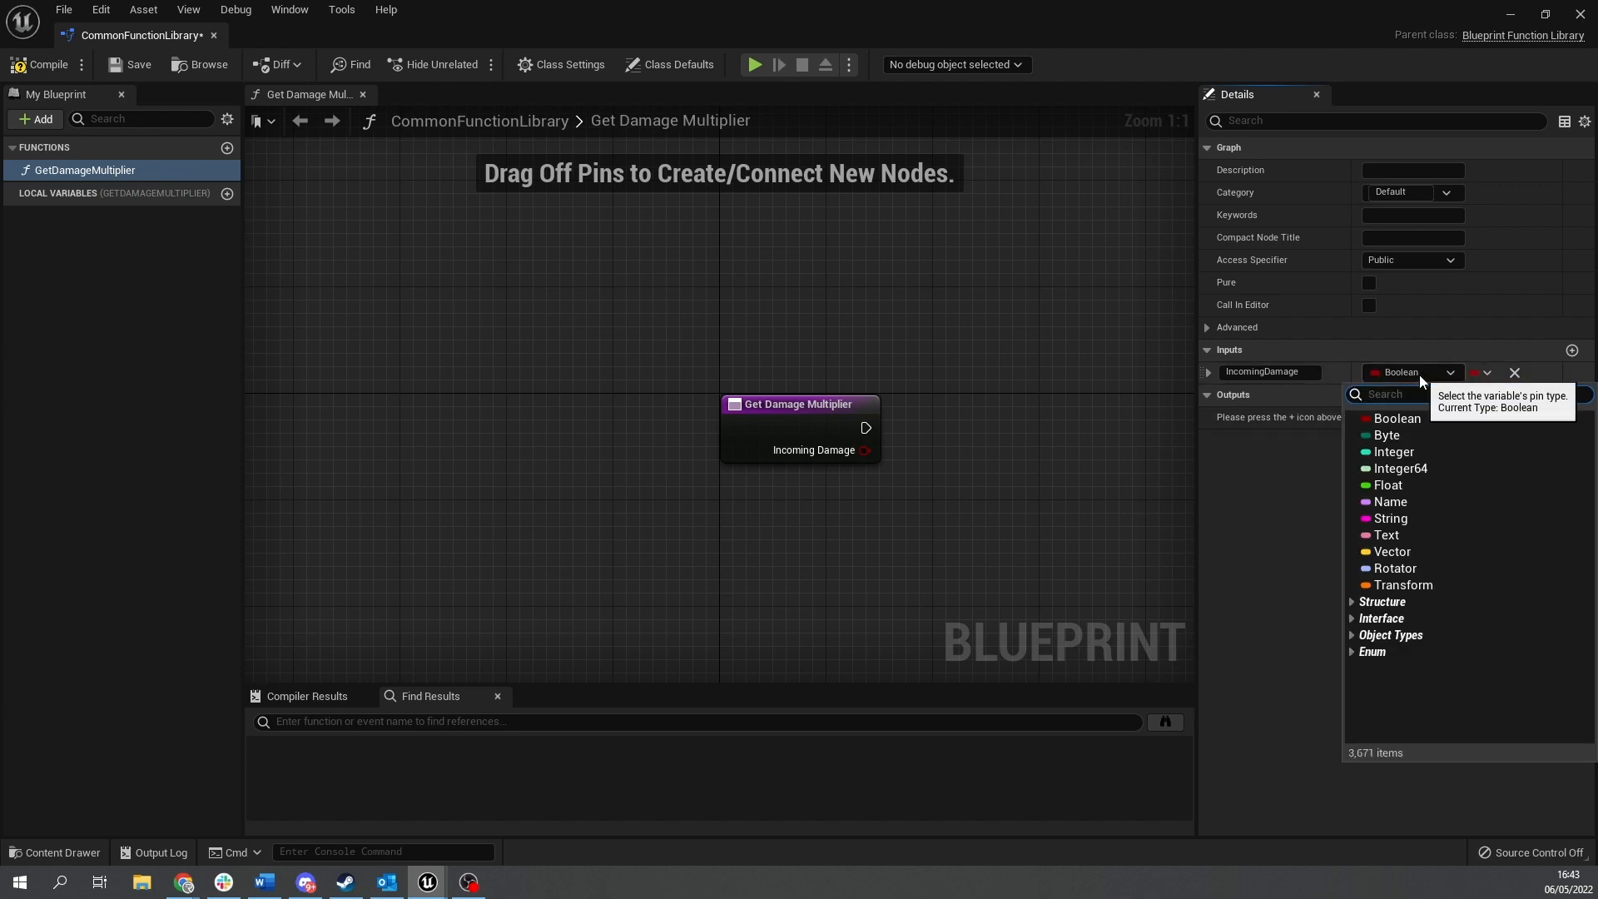
type("eele")
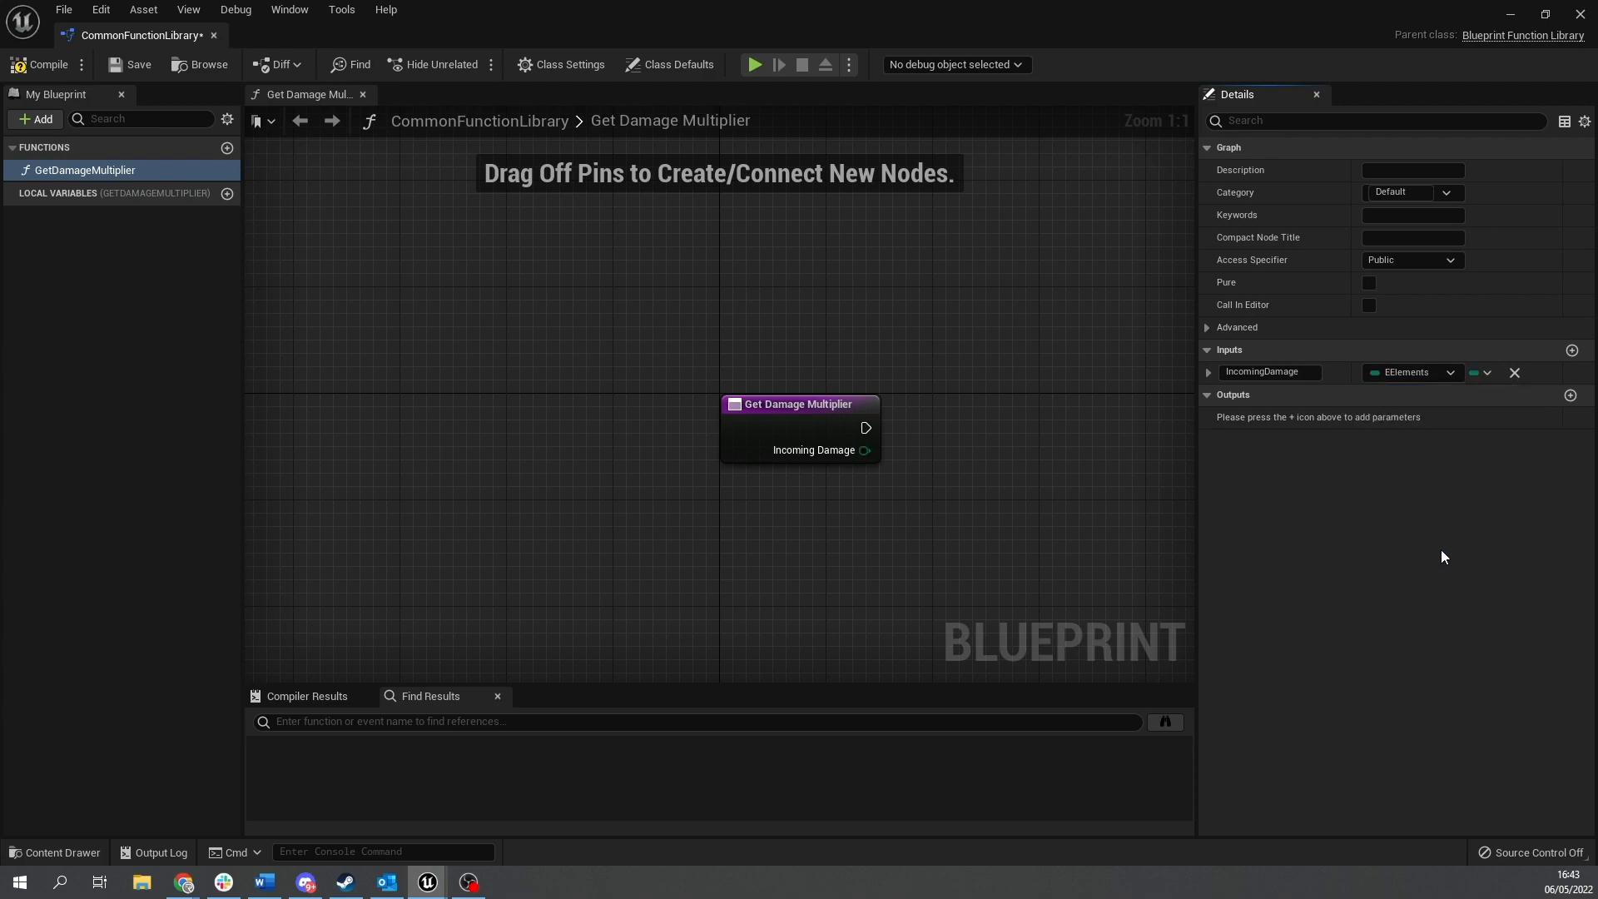
mouse_move(1571, 350)
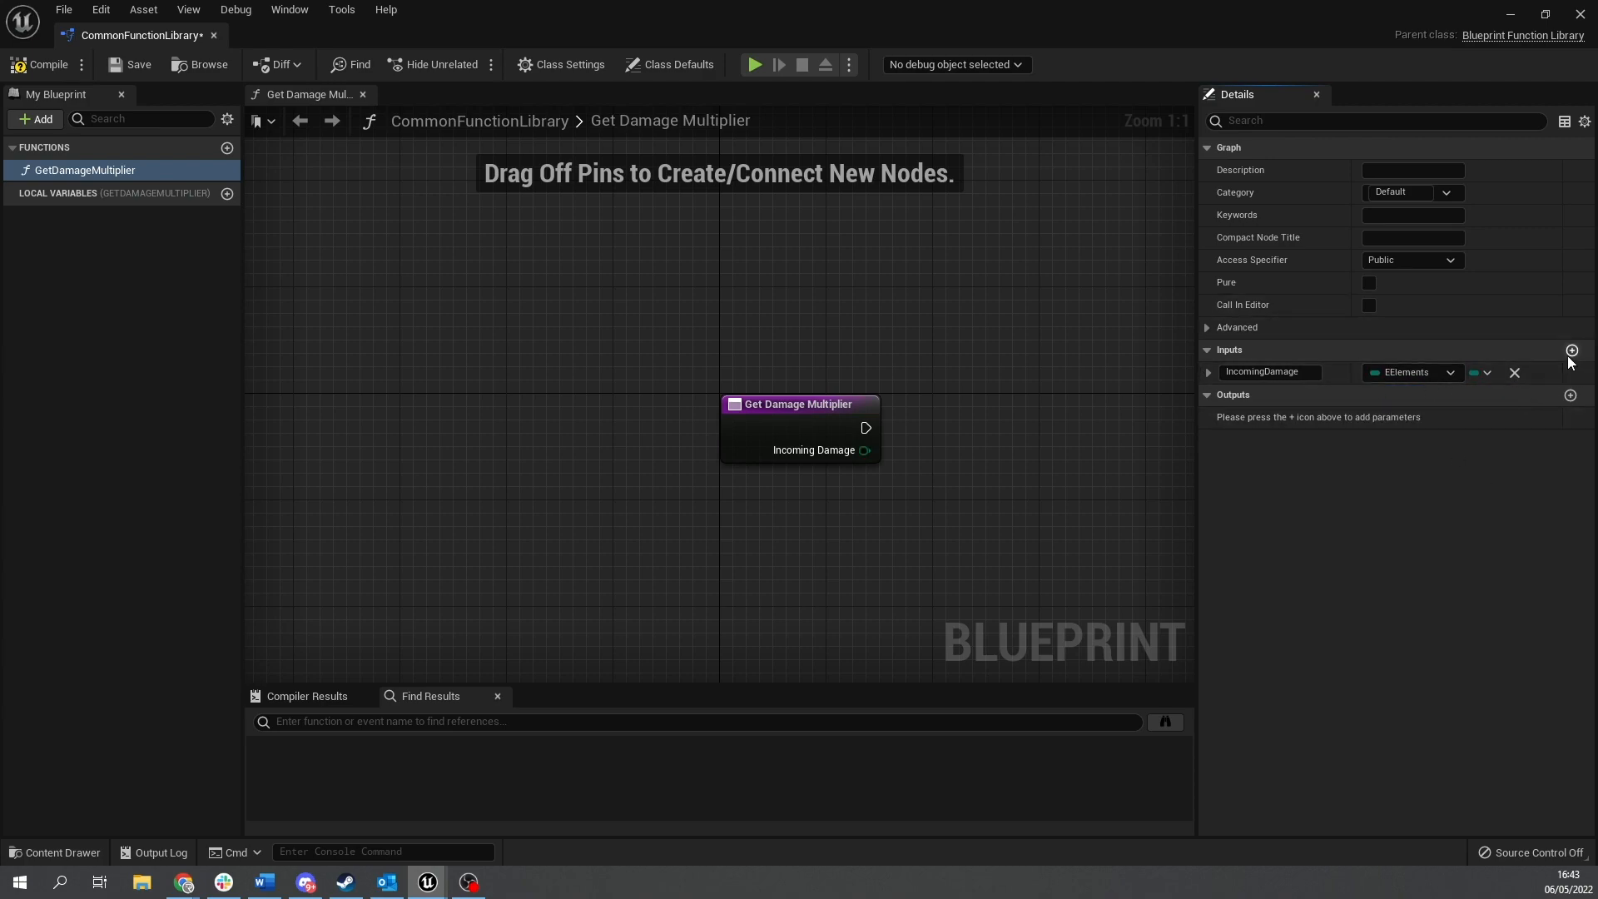
Add a second input AffiliatedElements as an array of EElements.
left_click(1571, 349)
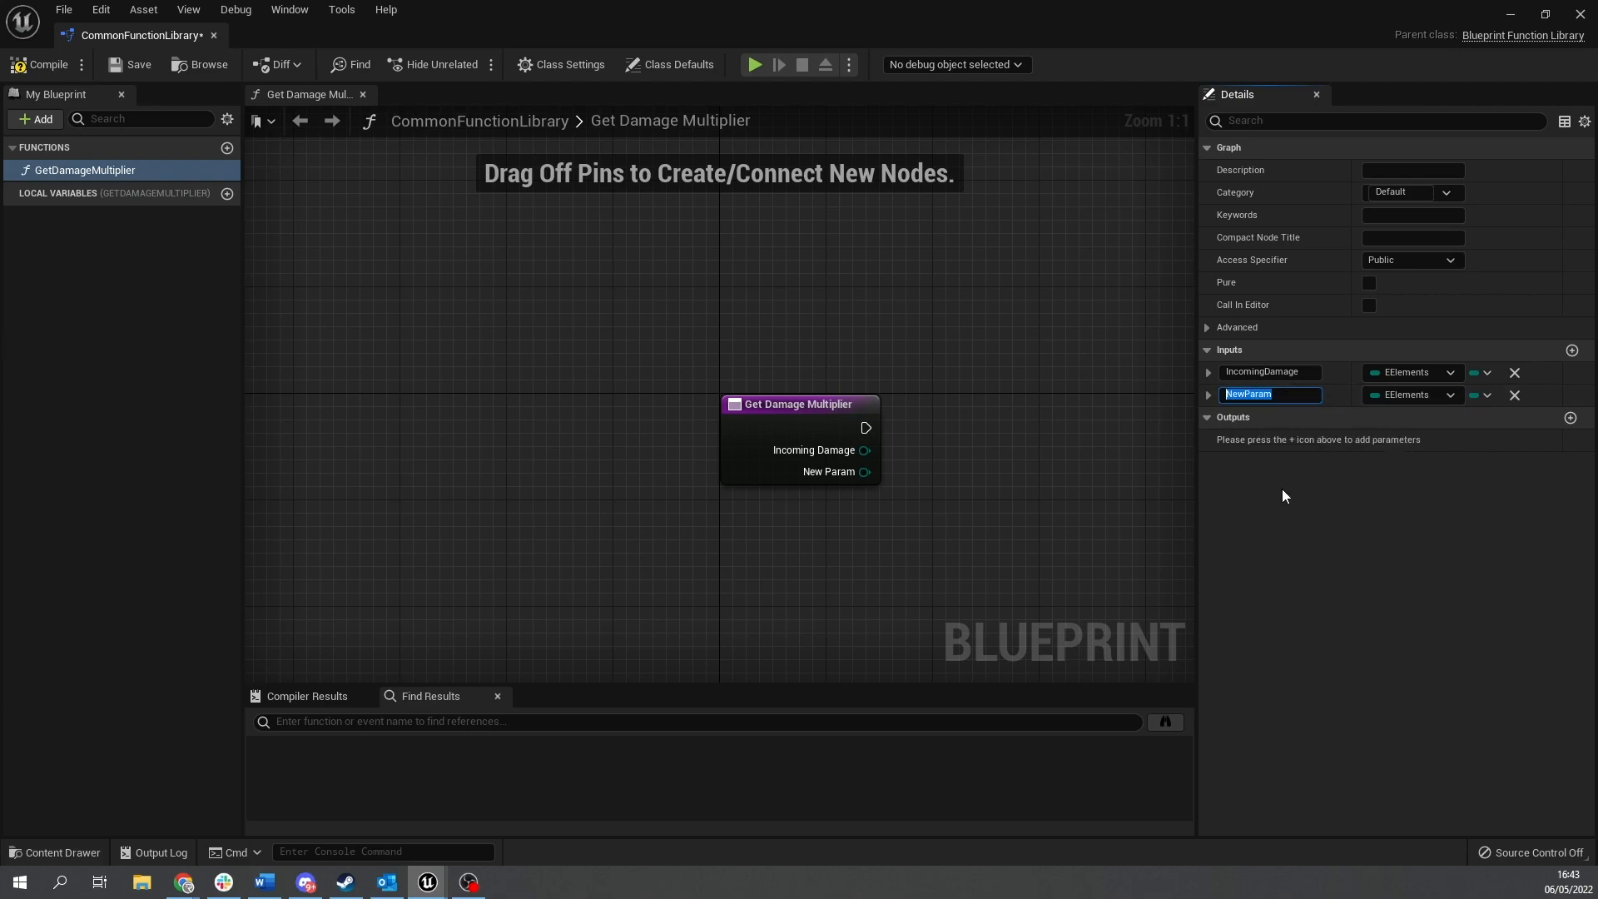
type("AffiliatedElements")
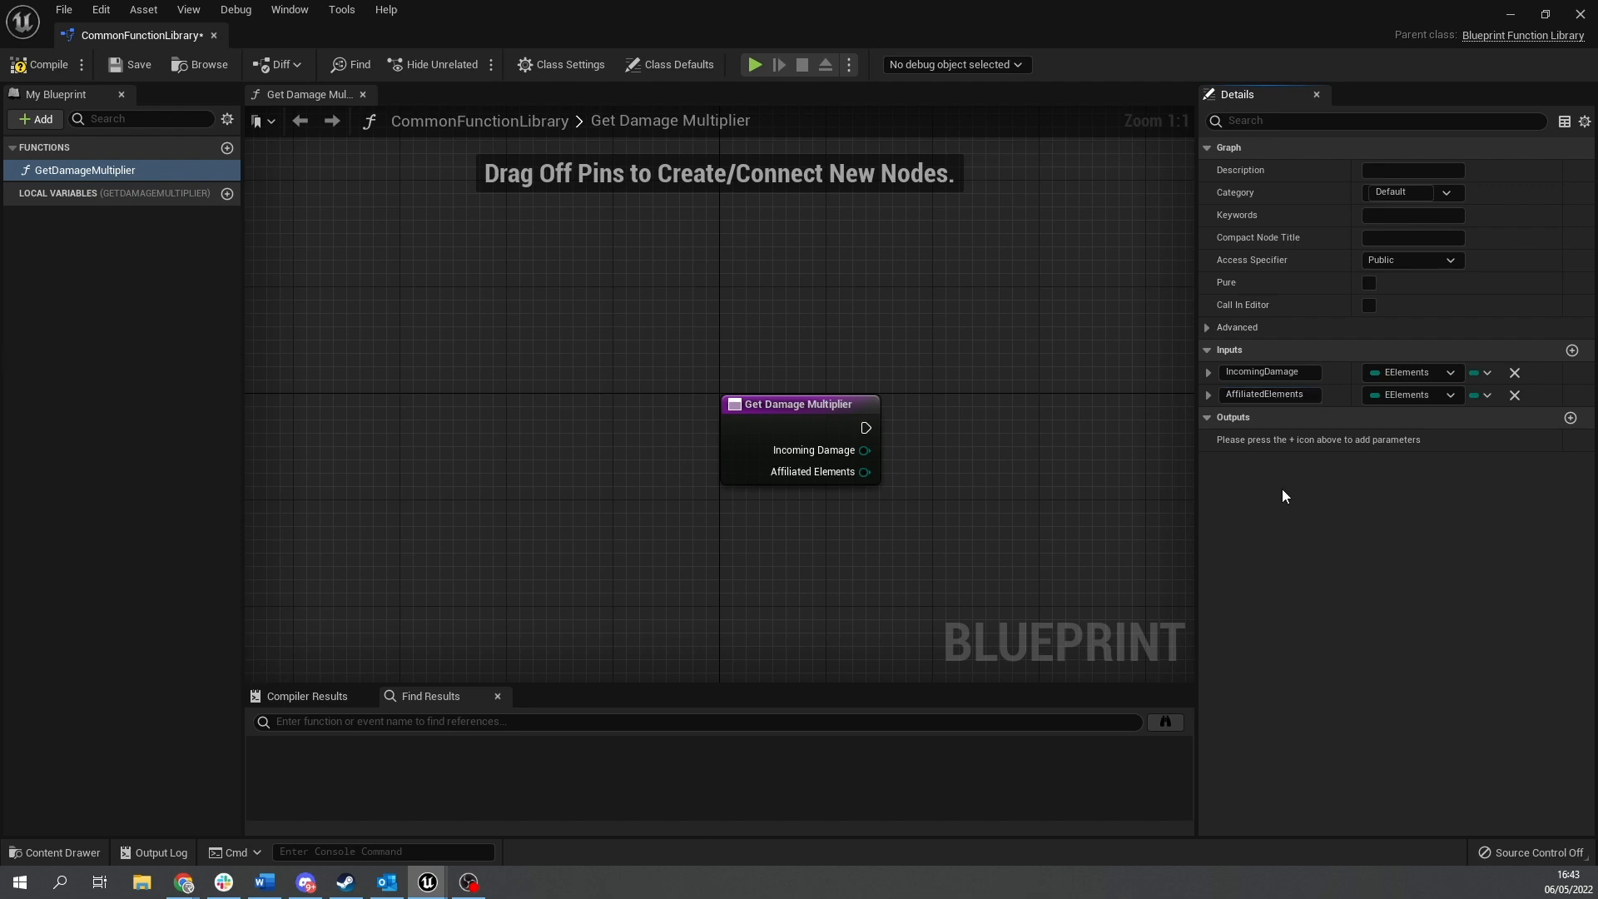
mouse_move(1529, 354)
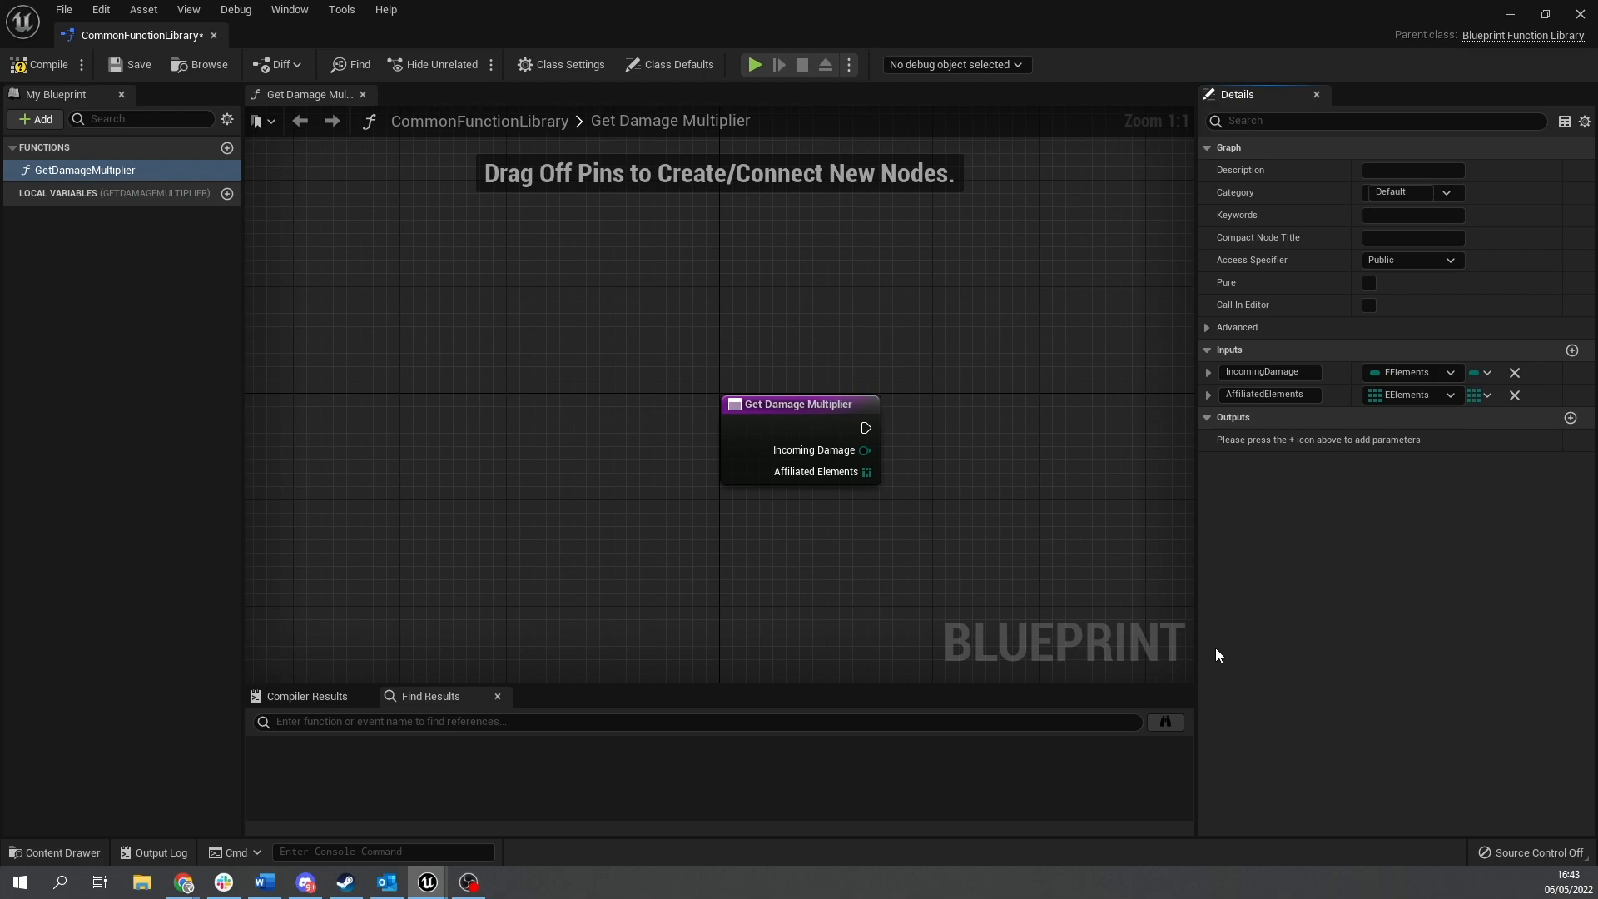
left_click_drag(799, 404, 719, 351)
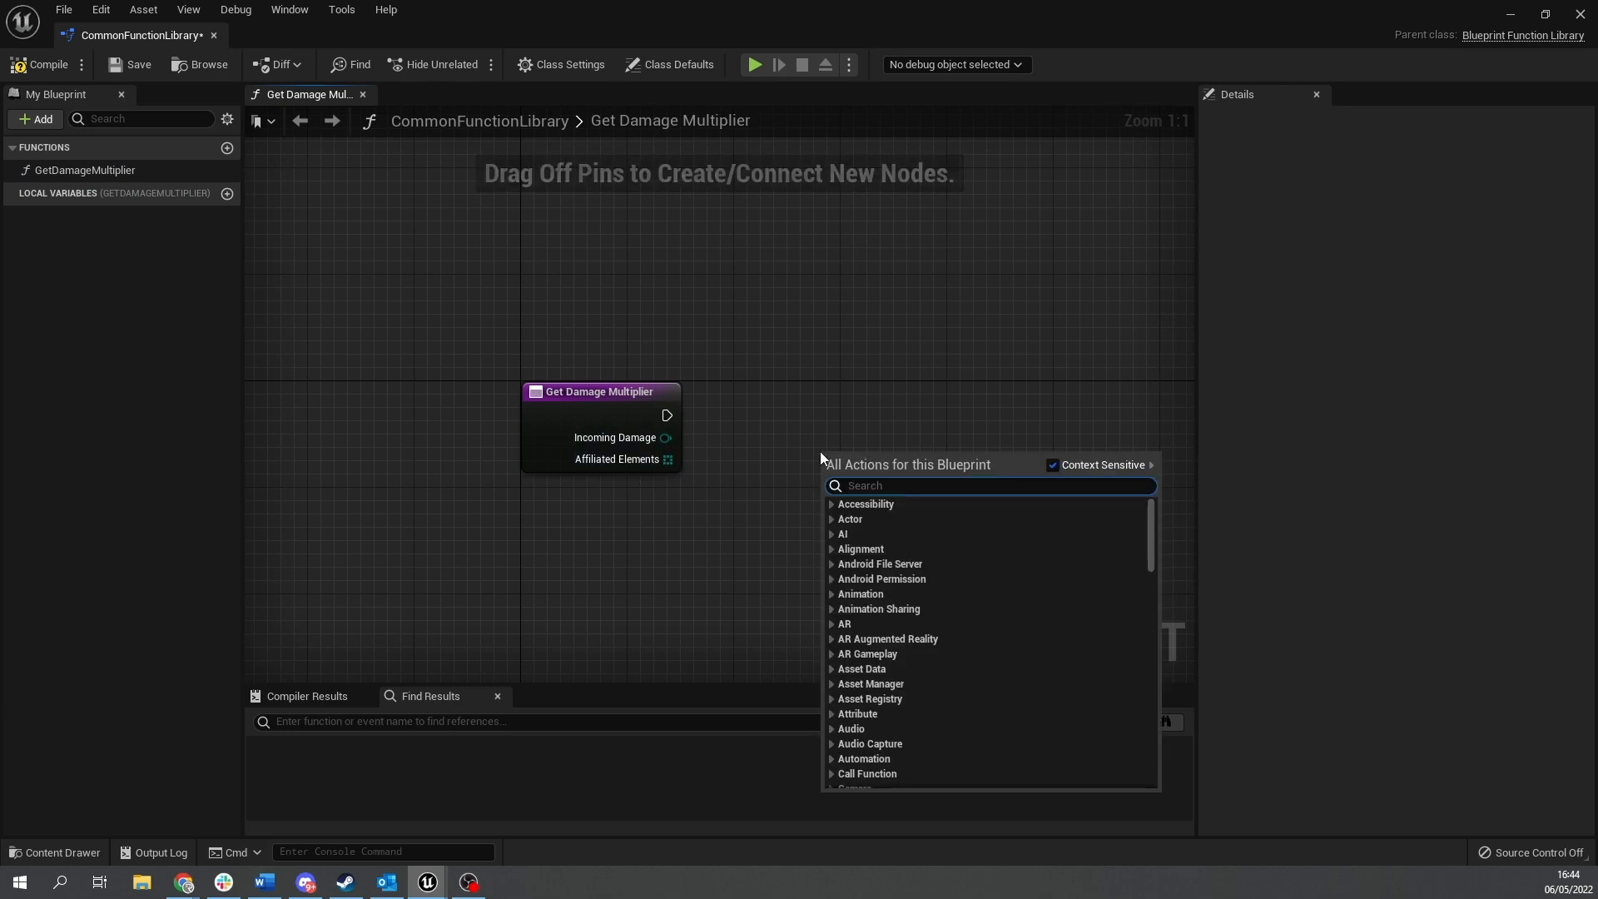
Add a Get Data Table Row node reading from ElementalDamageTable.
type("get data tabl")
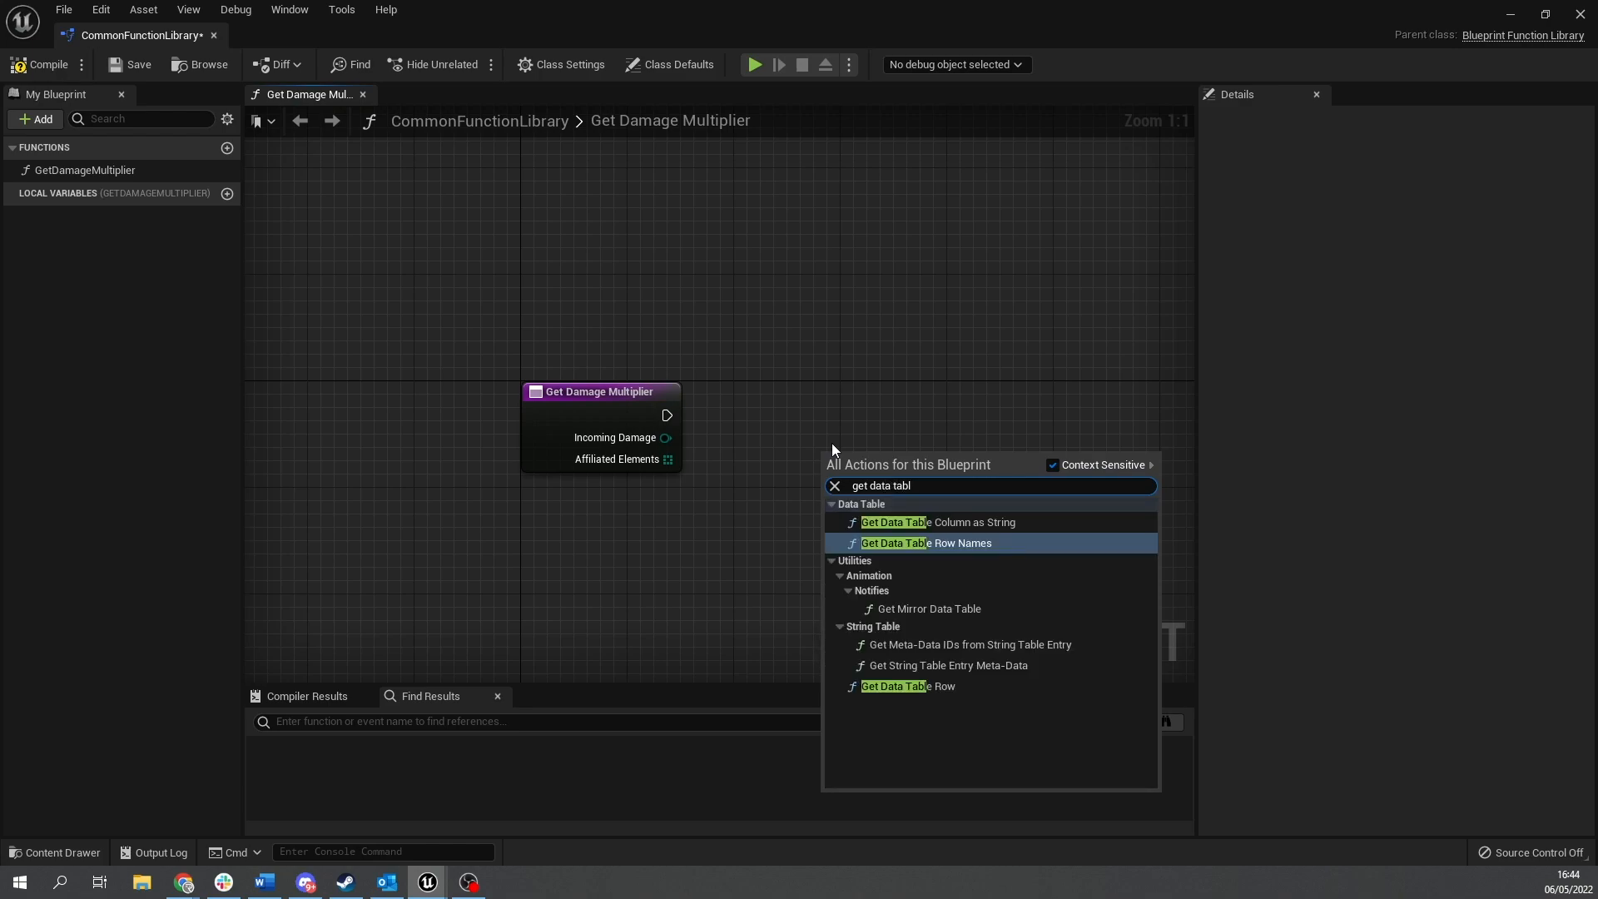
left_click(905, 686)
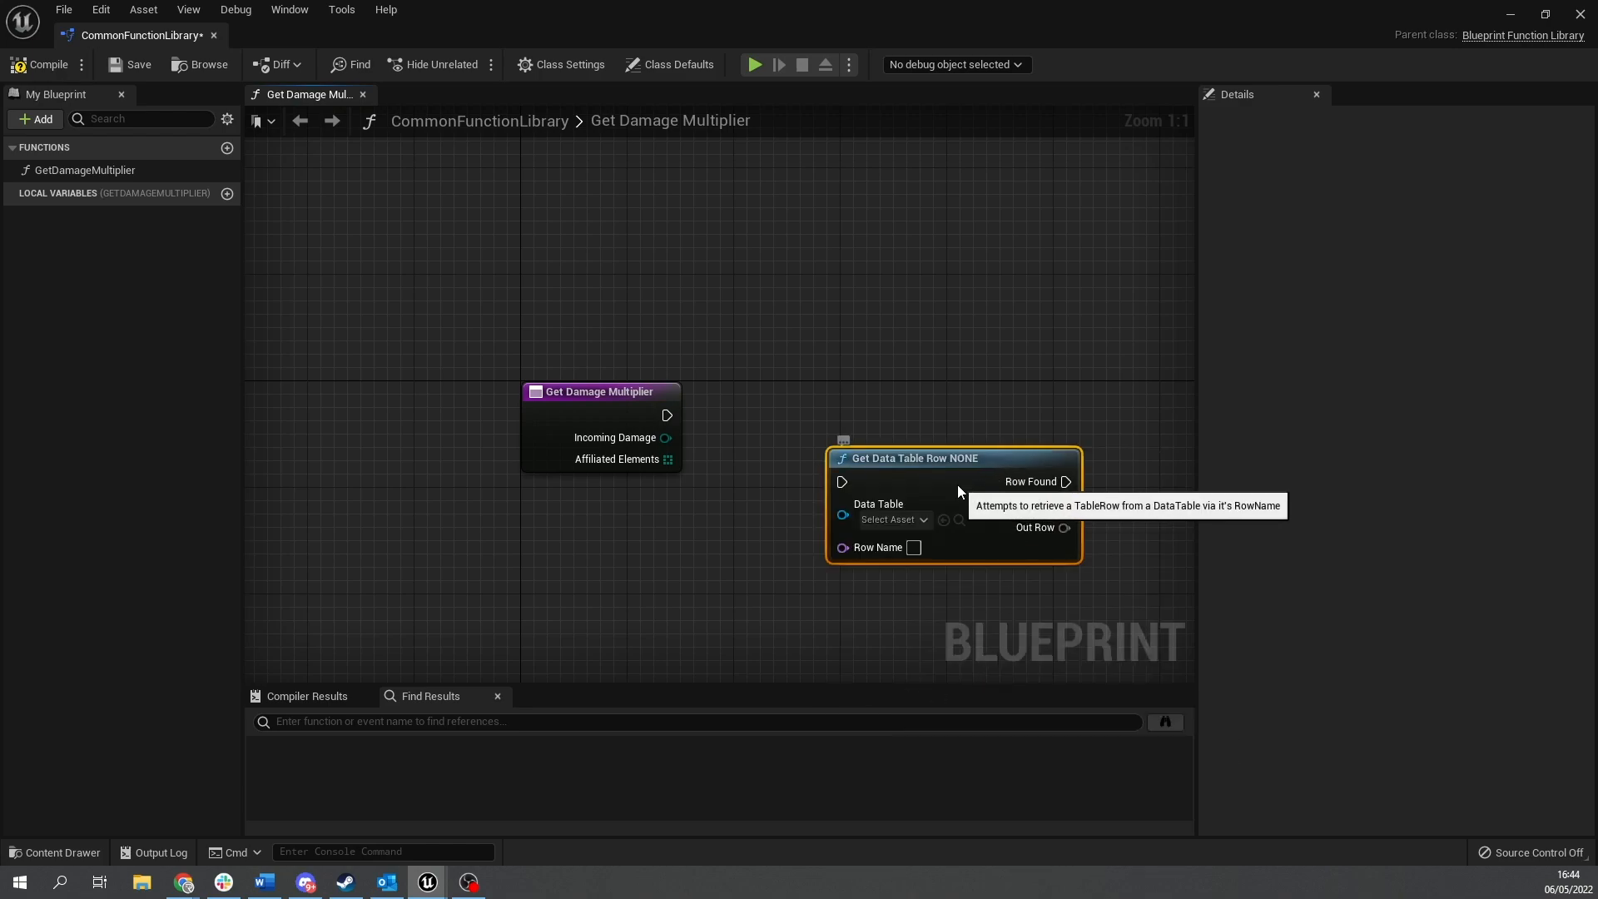
left_click(891, 519)
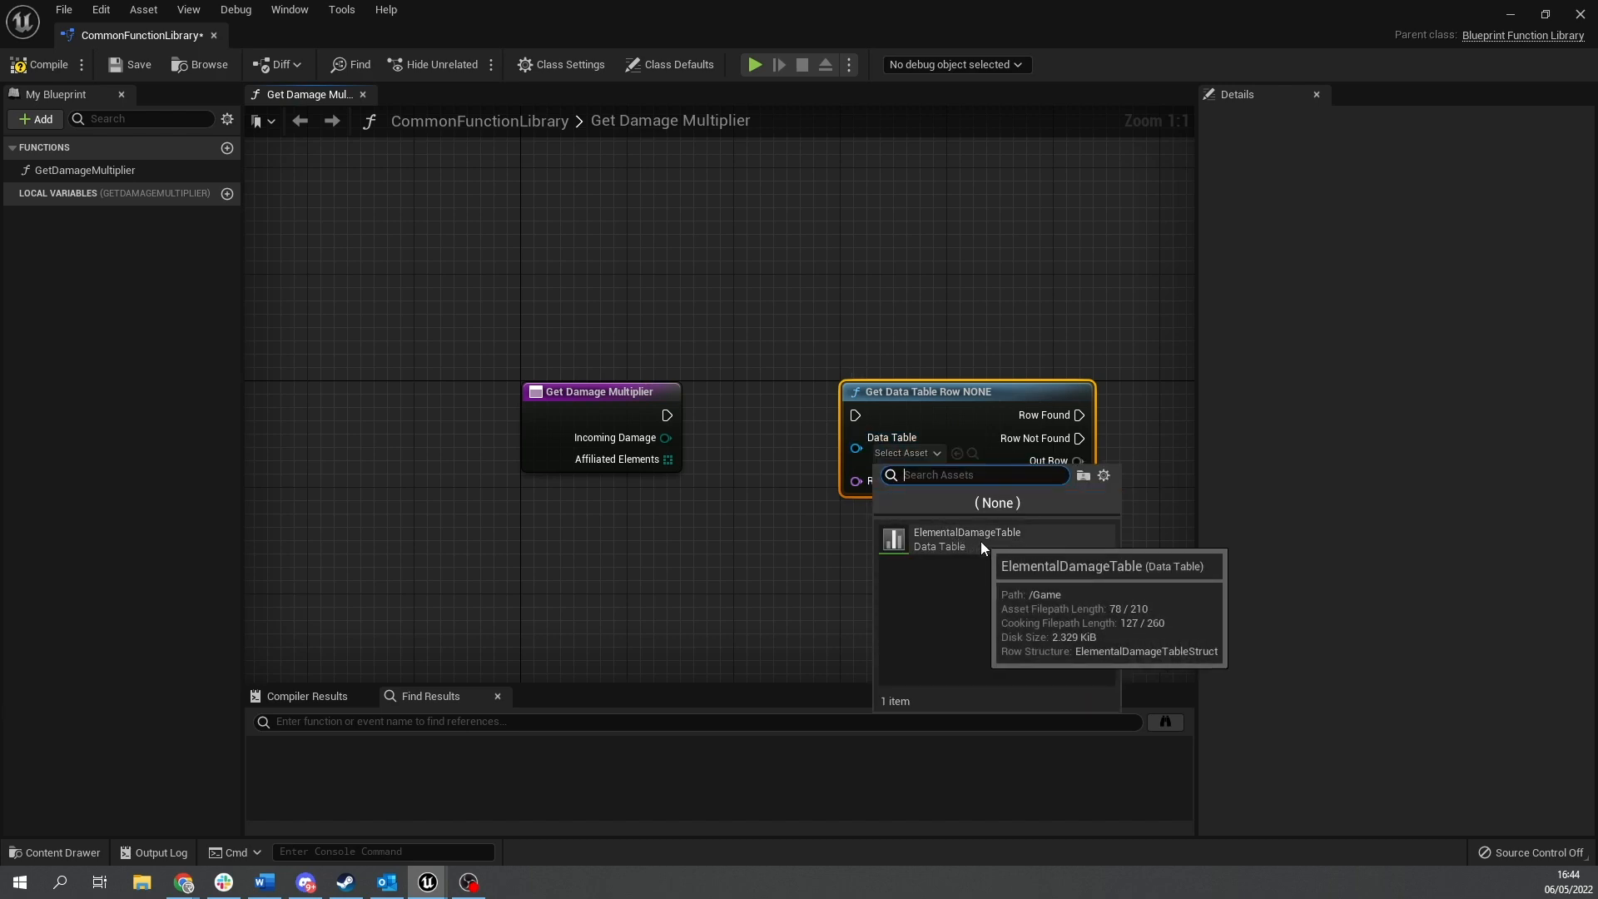
left_click(964, 538)
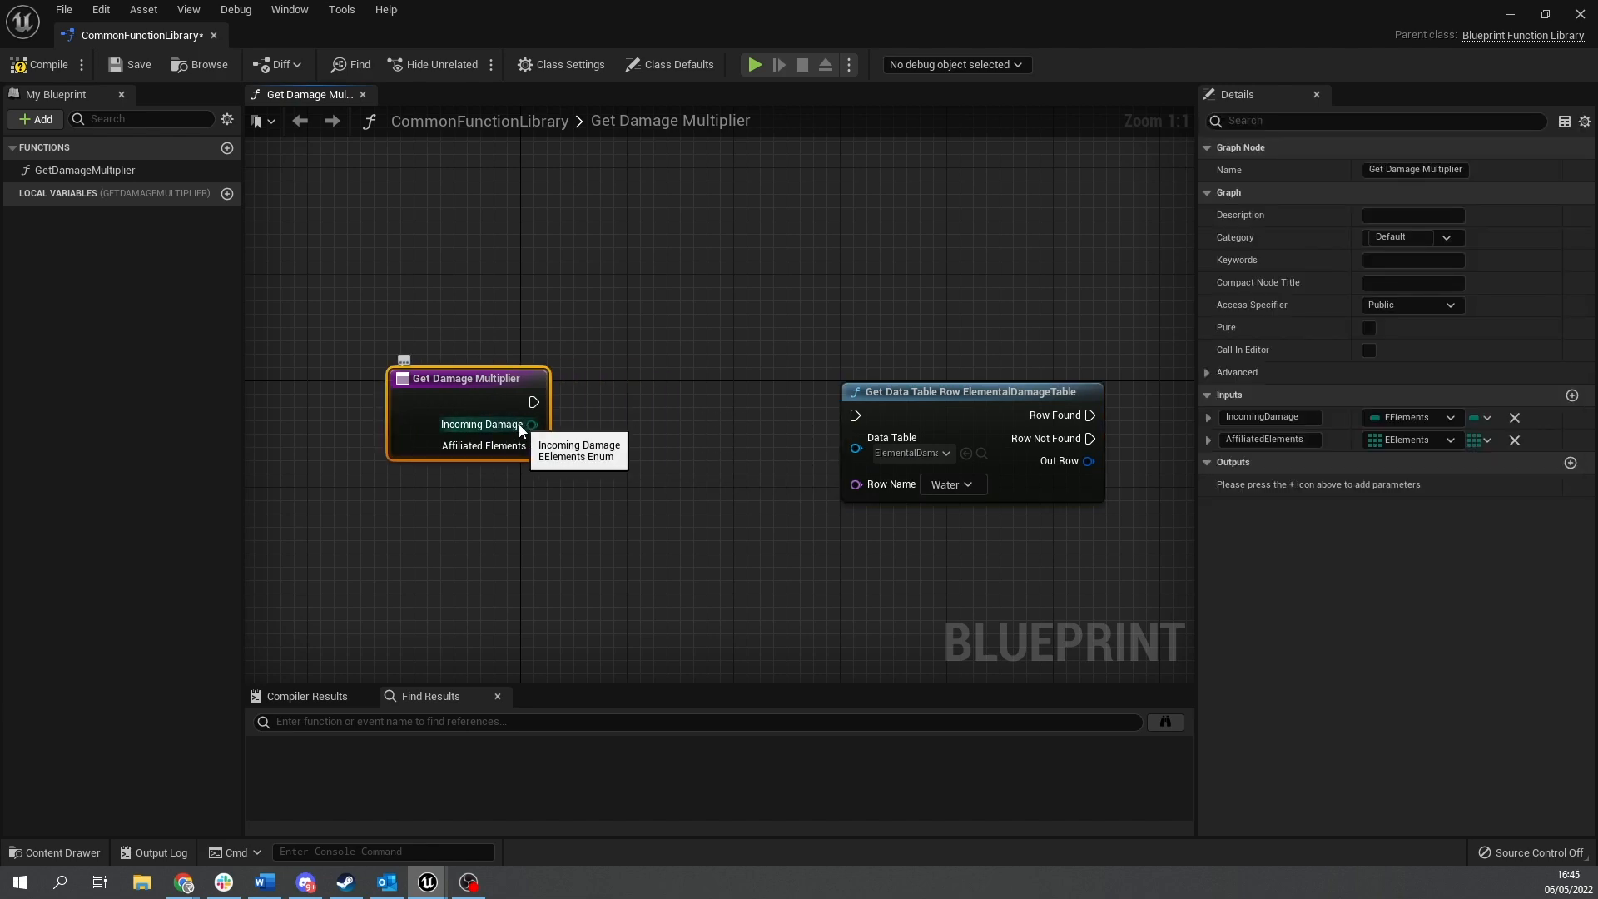
Convert Incoming Damage with an Enum to String node feeding Row Name.
left_click_drag(532, 424, 854, 483)
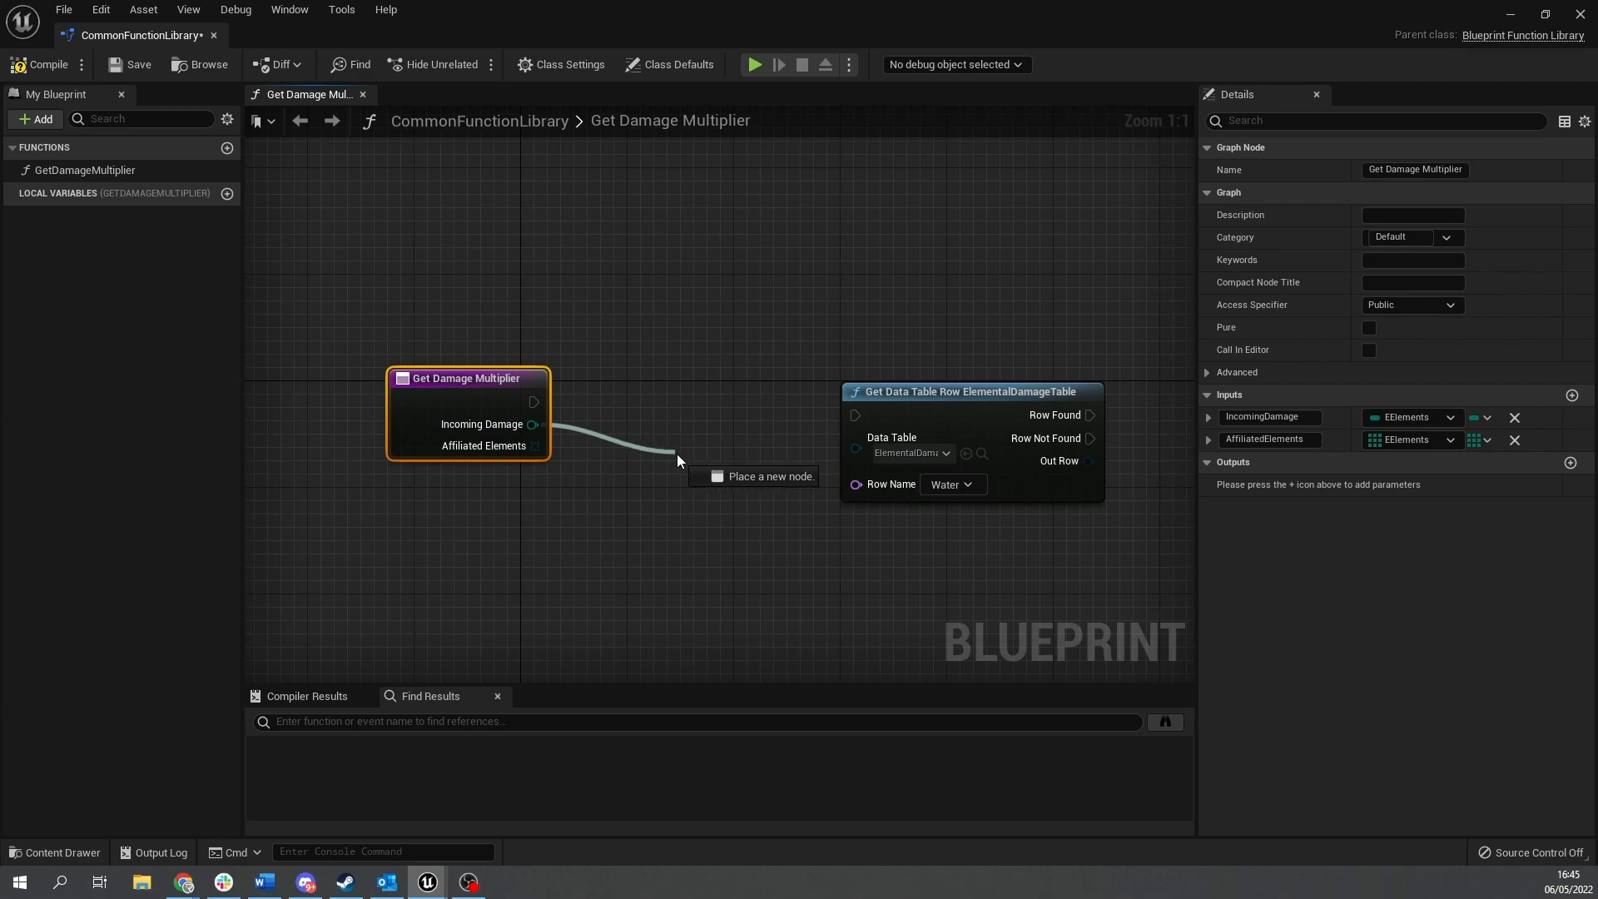
type("string")
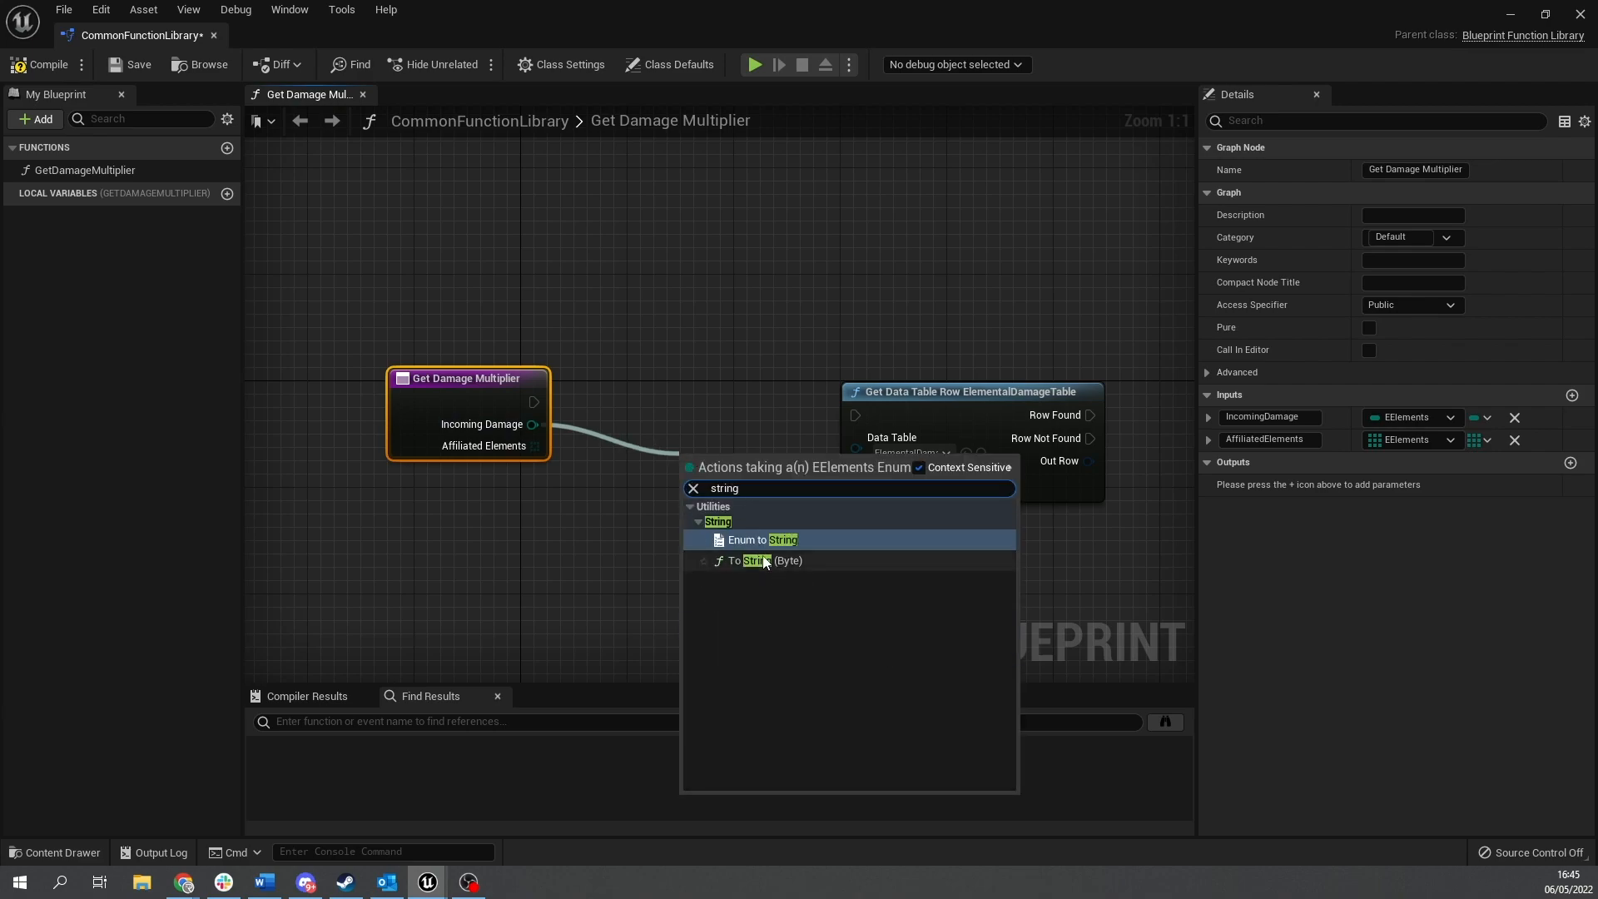
left_click(759, 539)
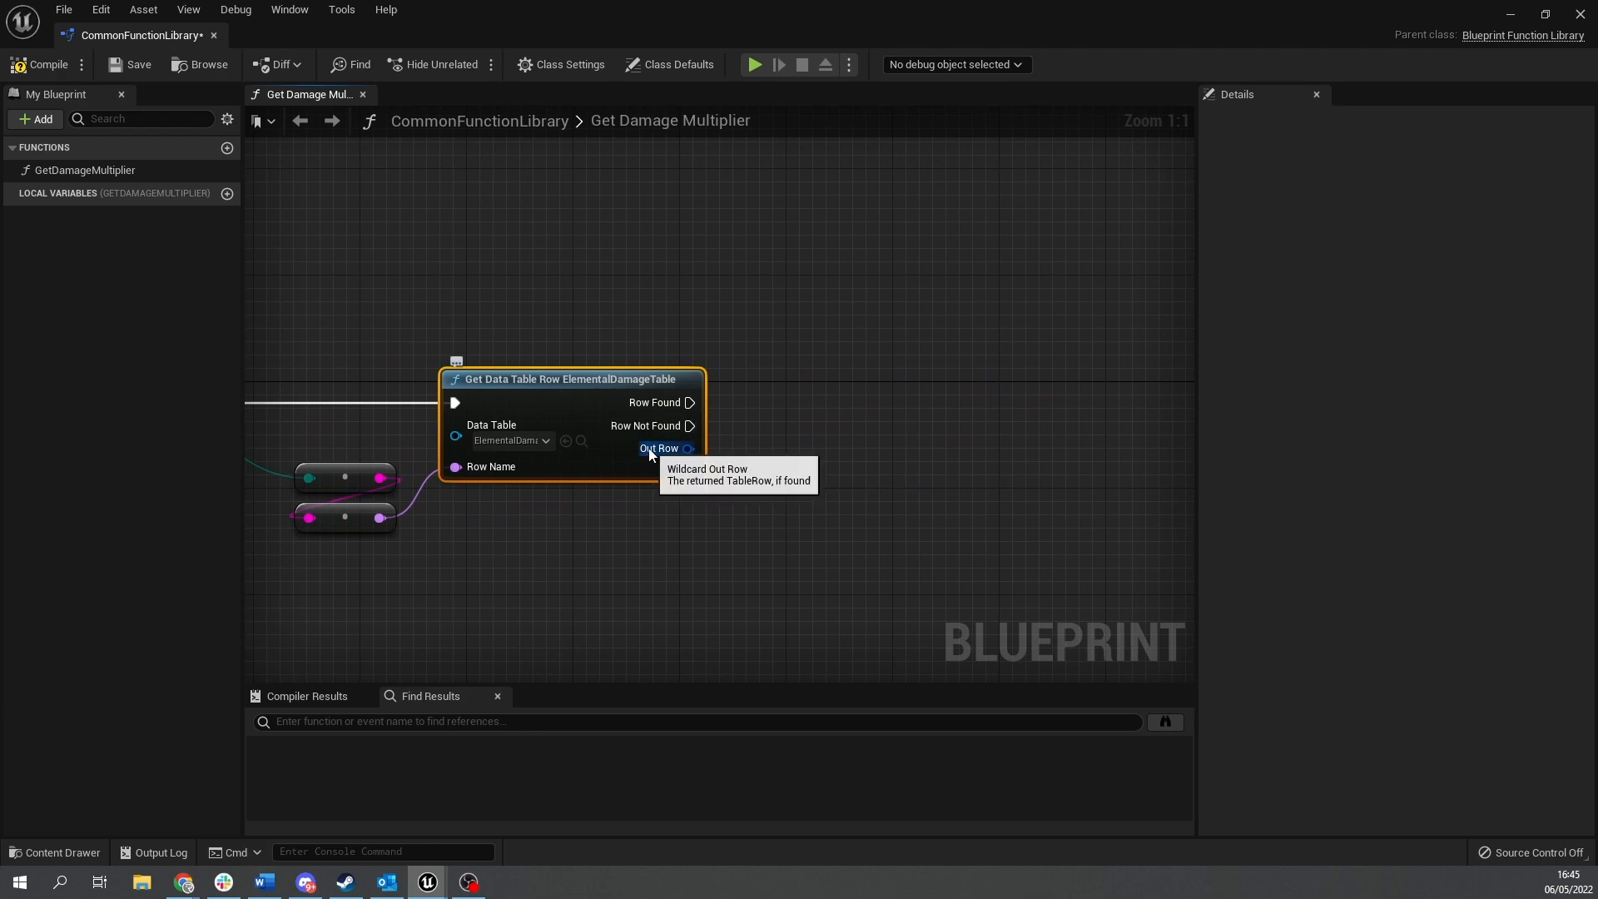
Break Out Row into ElementalDamageTableStruct fields and add a For Each Loop over Affiliated Elements after Row Found.
left_click_drag(689, 449, 917, 562)
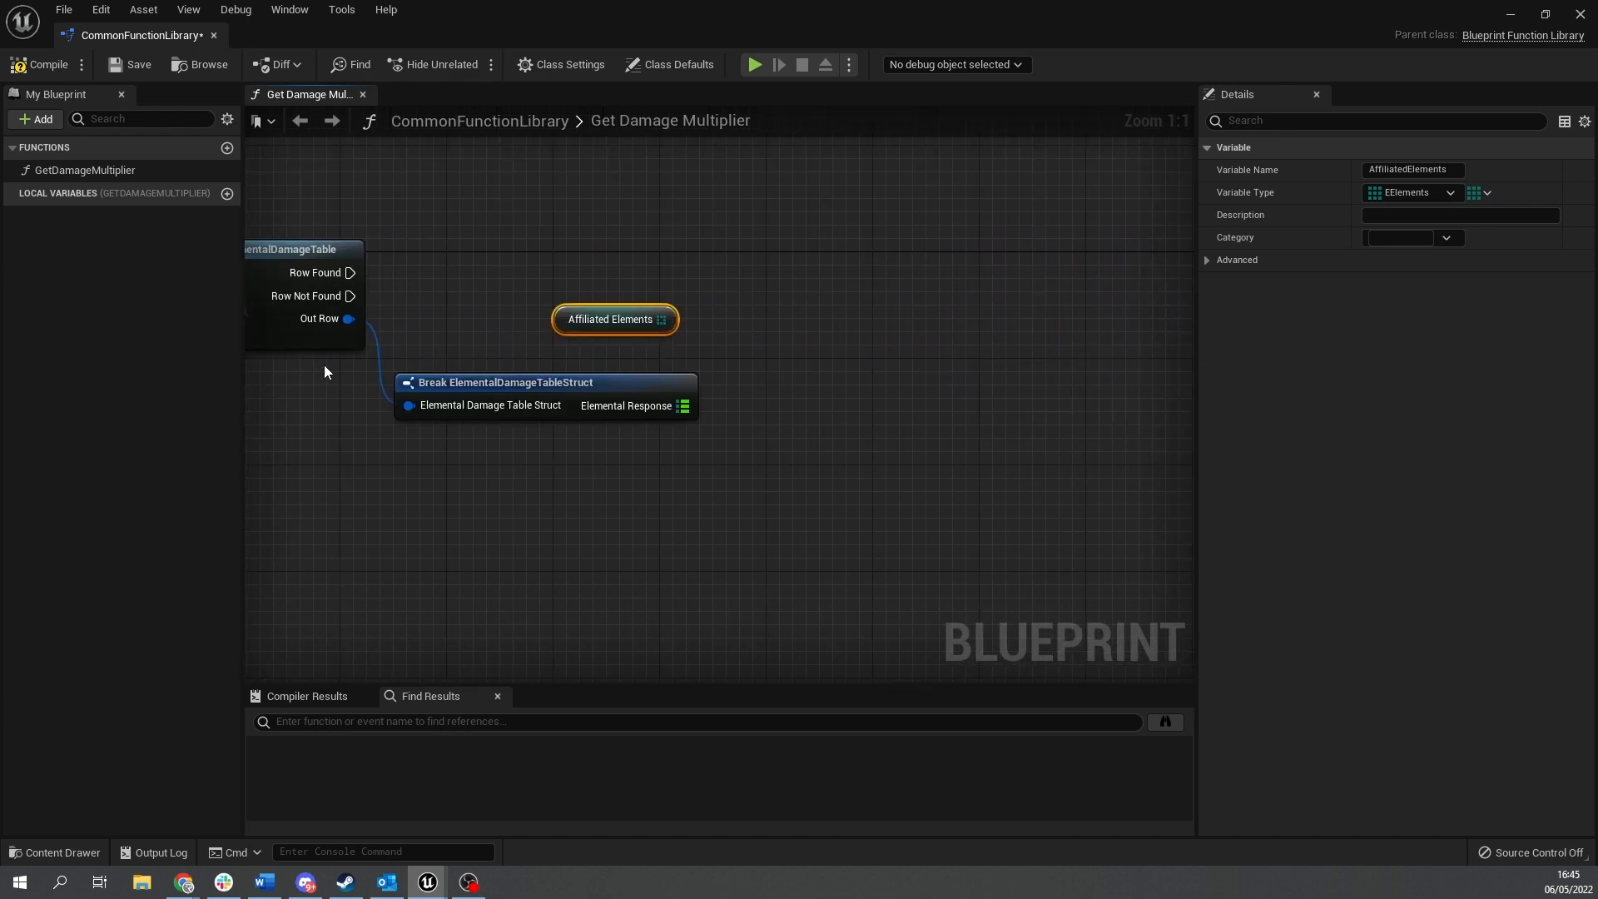
left_click_drag(660, 319, 717, 298)
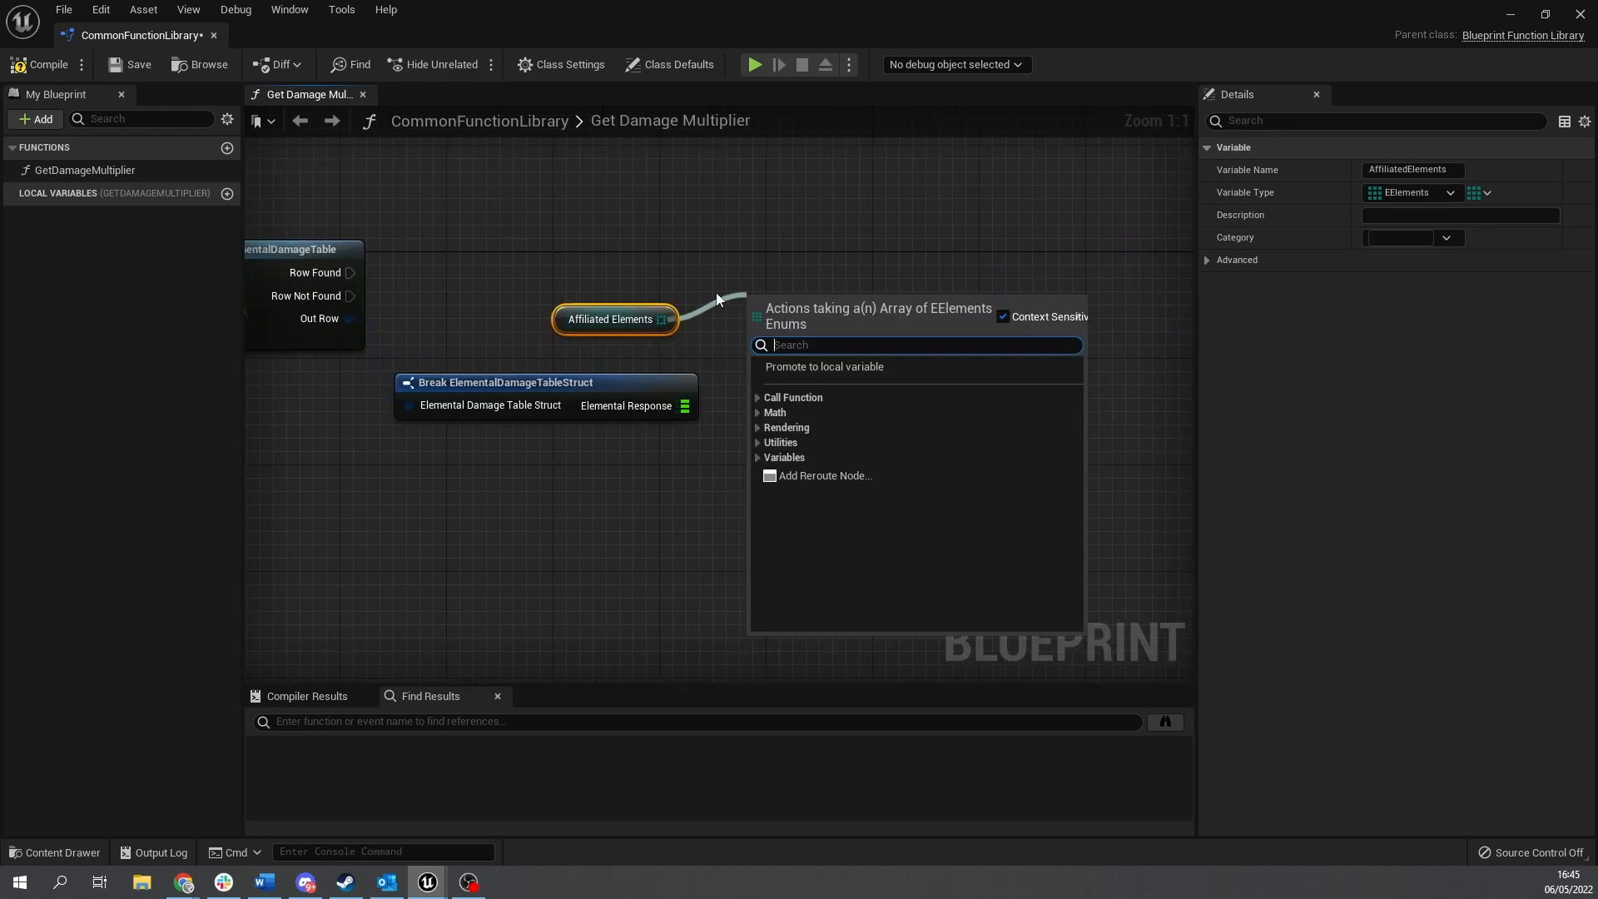
type("foreach")
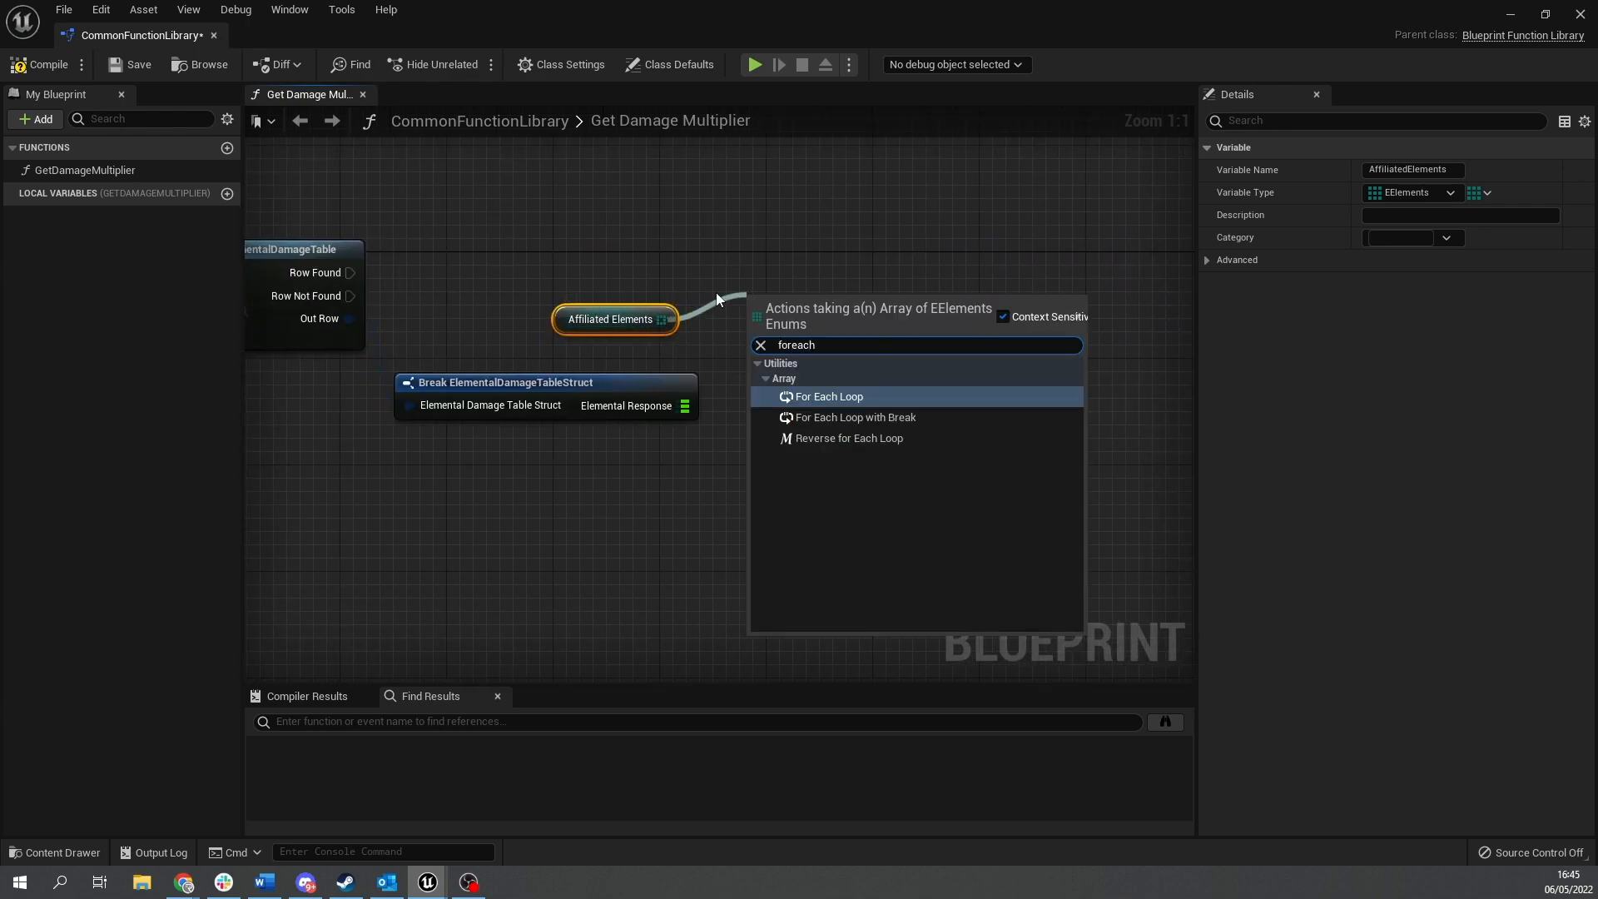
left_click(830, 395)
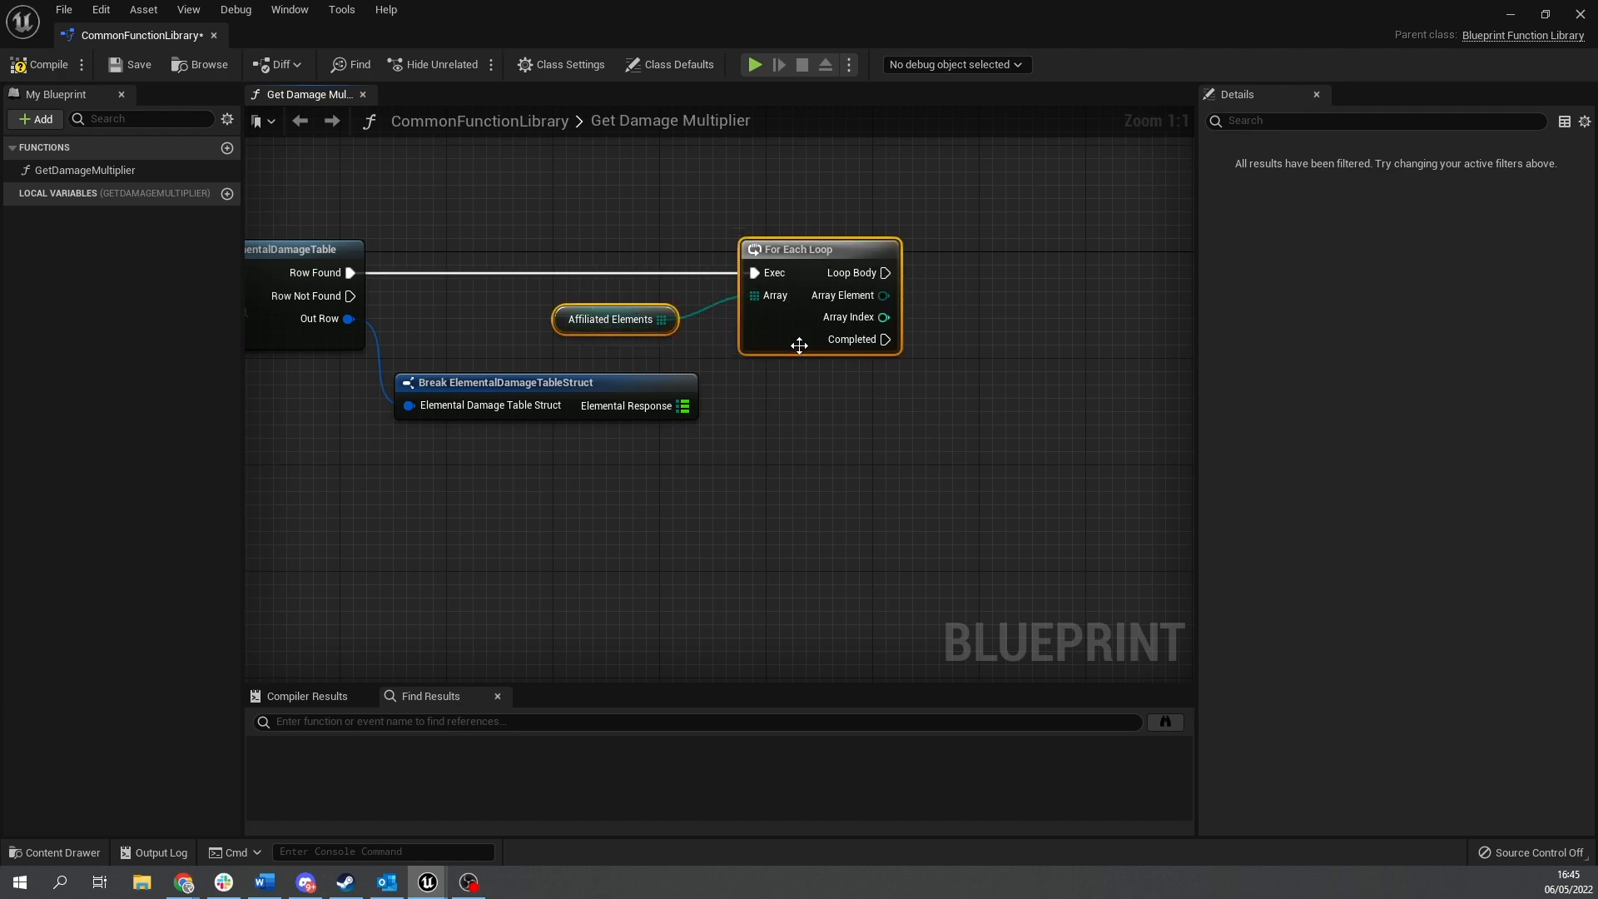
left_click_drag(815, 249, 671, 249)
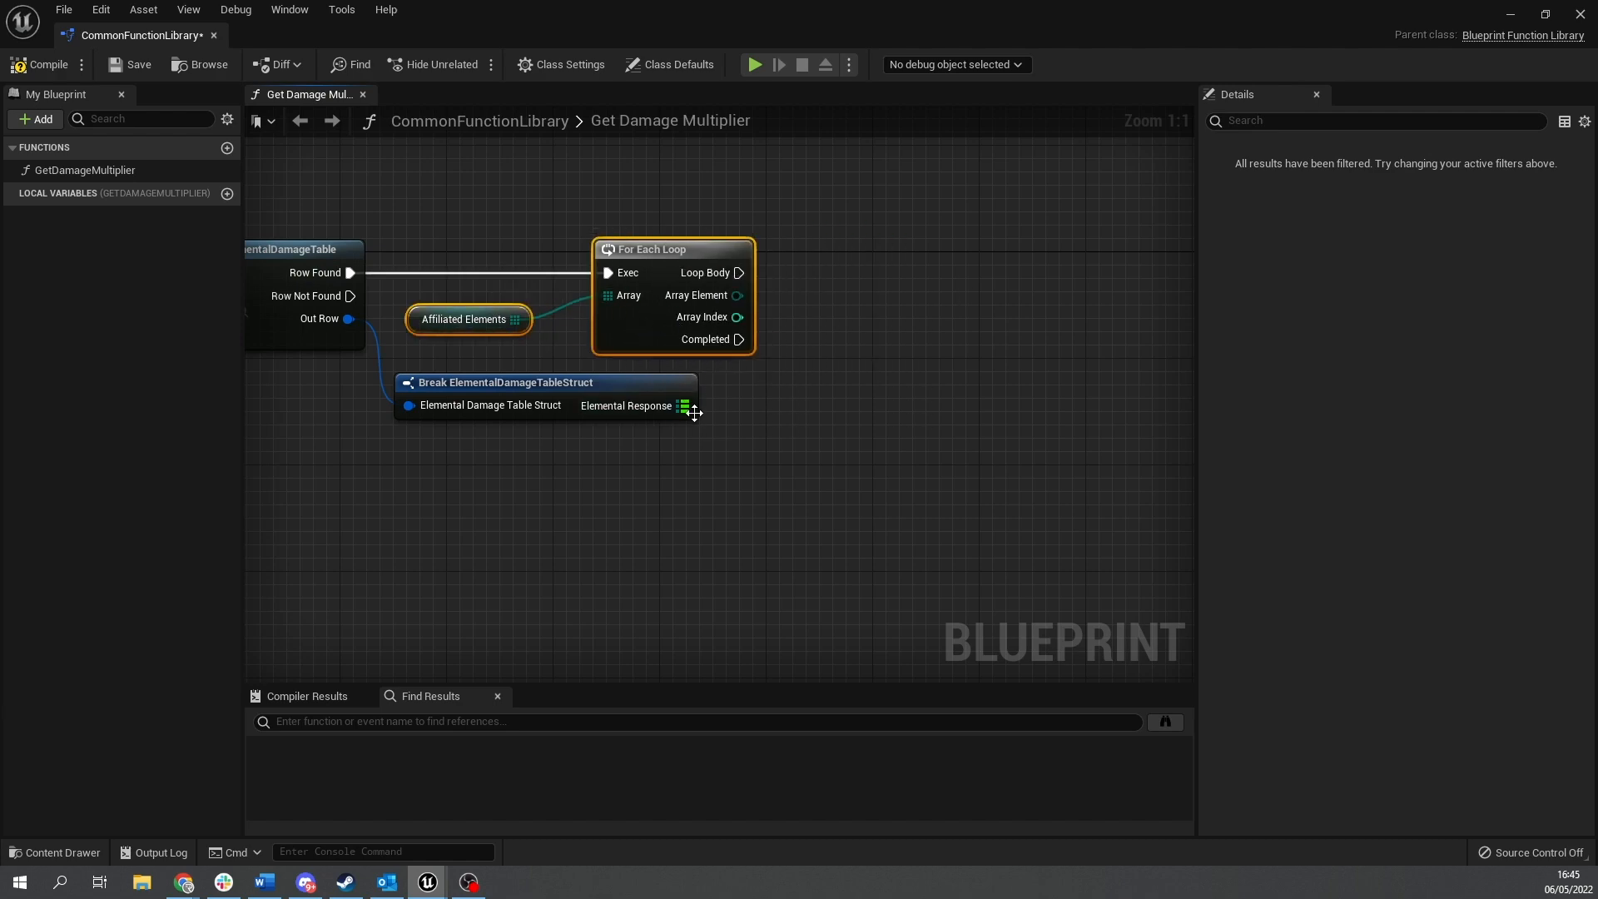
mouse_move(691, 410)
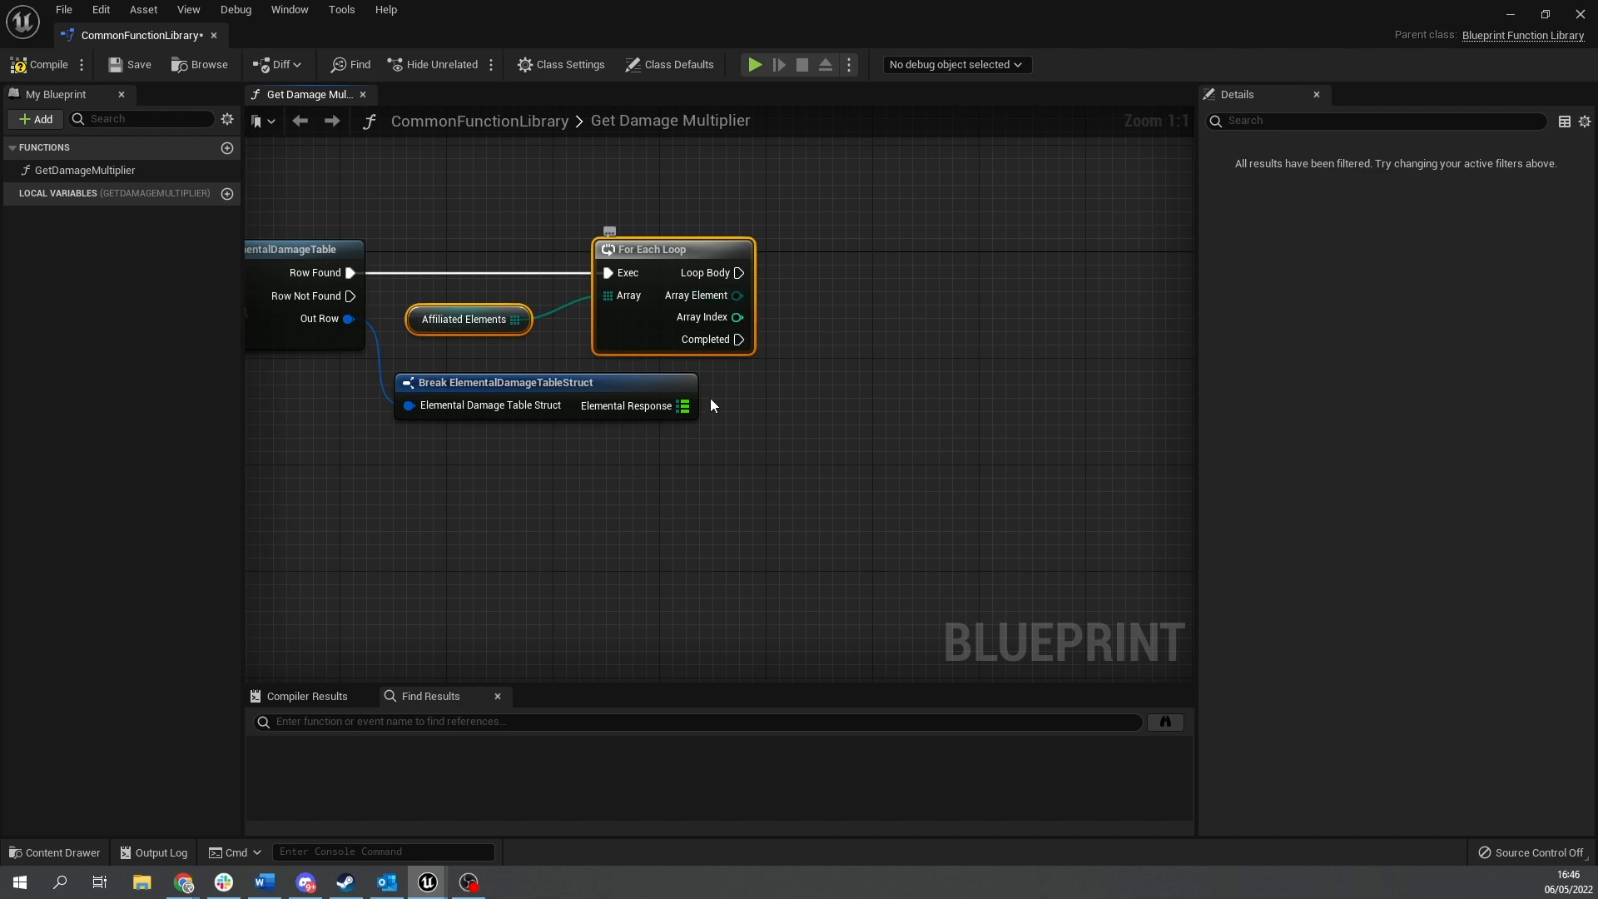
Add a Map Find node on Elemental Response keyed by the loop's Array Element.
left_click_drag(681, 406, 902, 318)
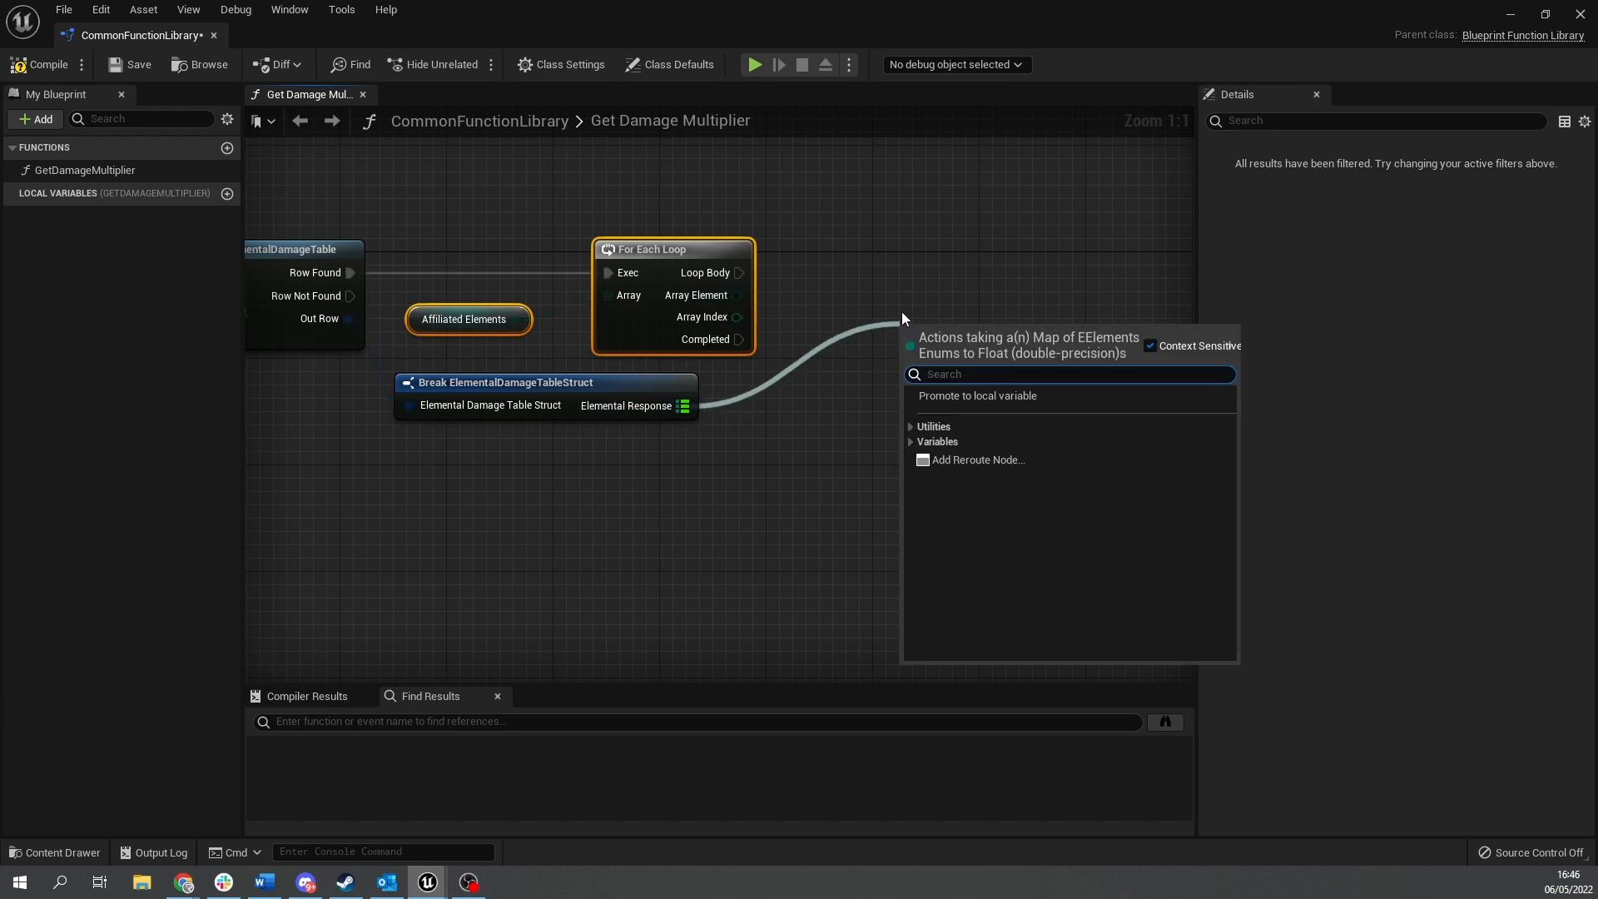
type("find")
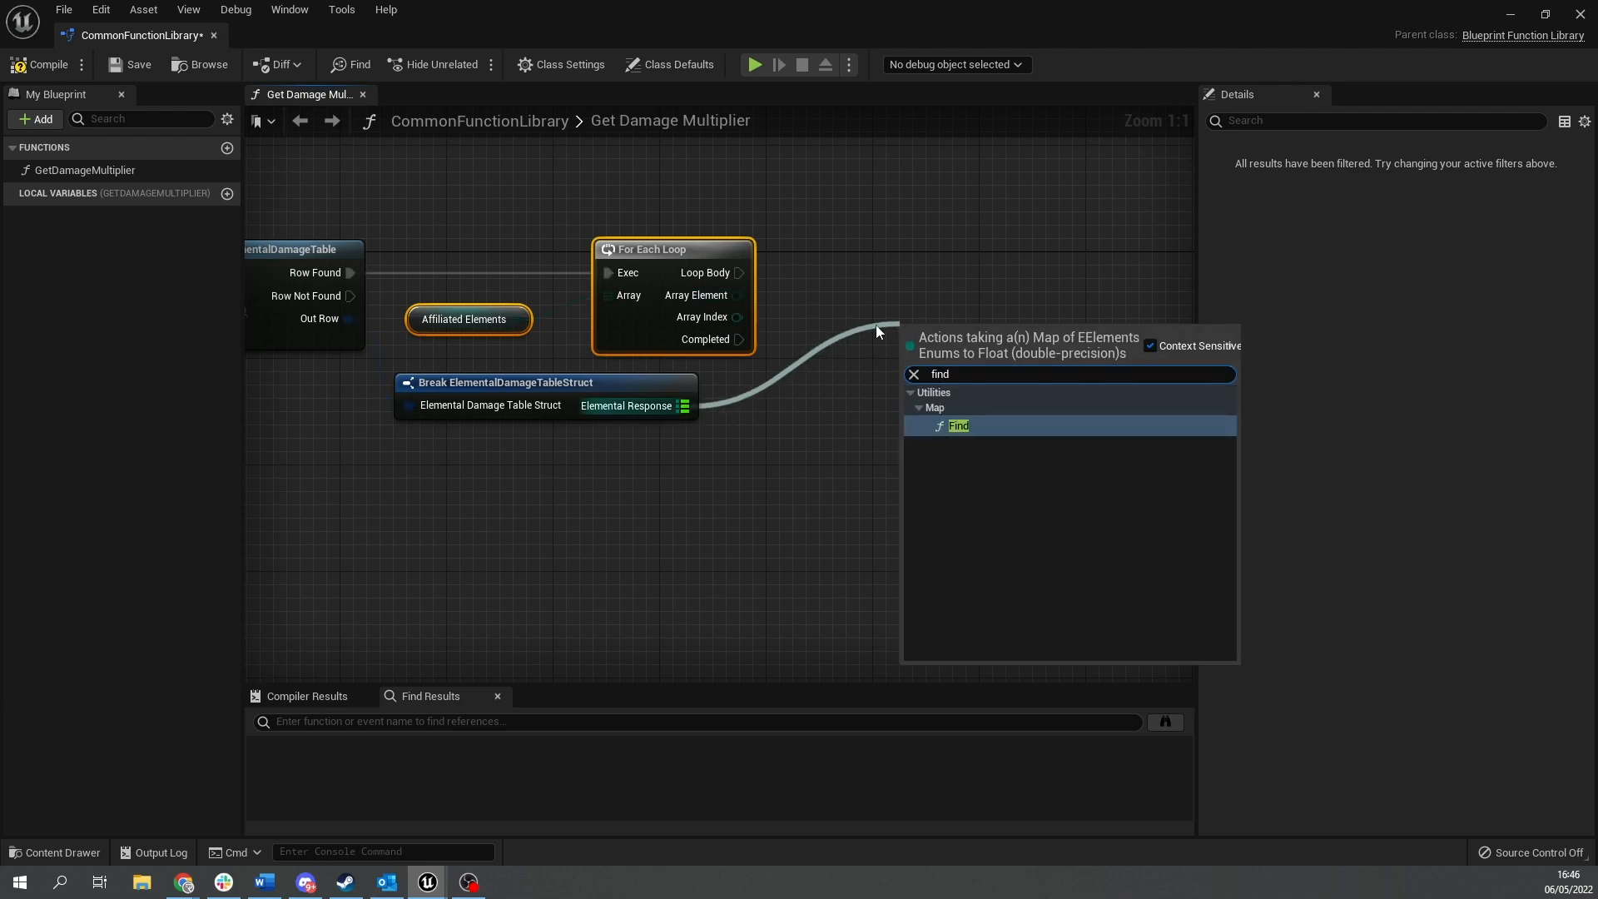
left_click(957, 426)
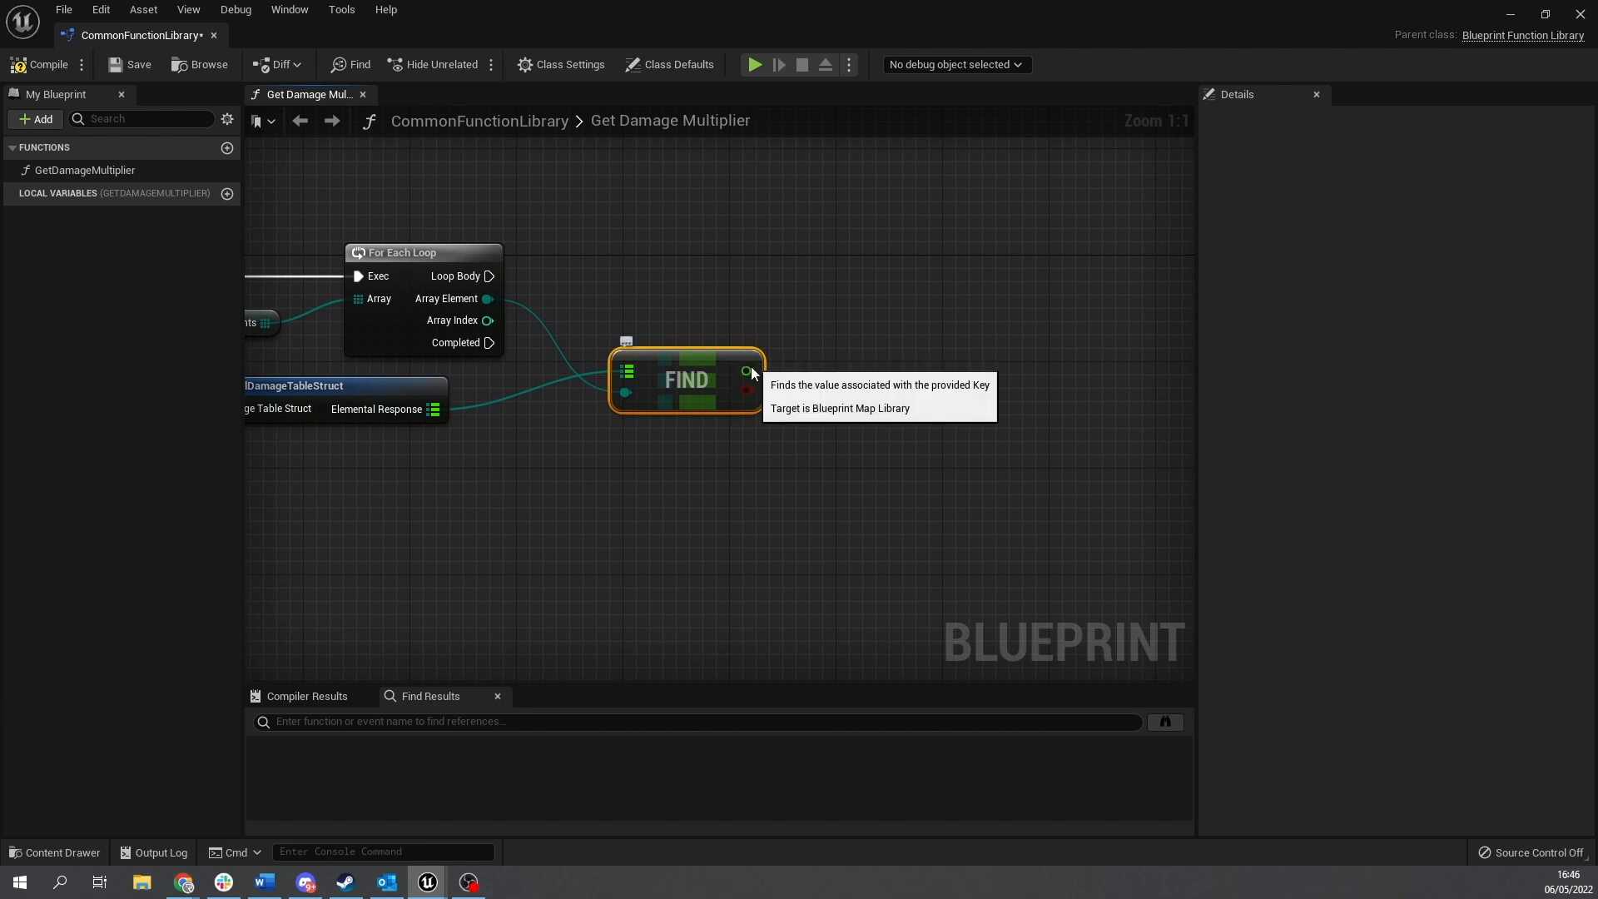
mouse_move(736, 228)
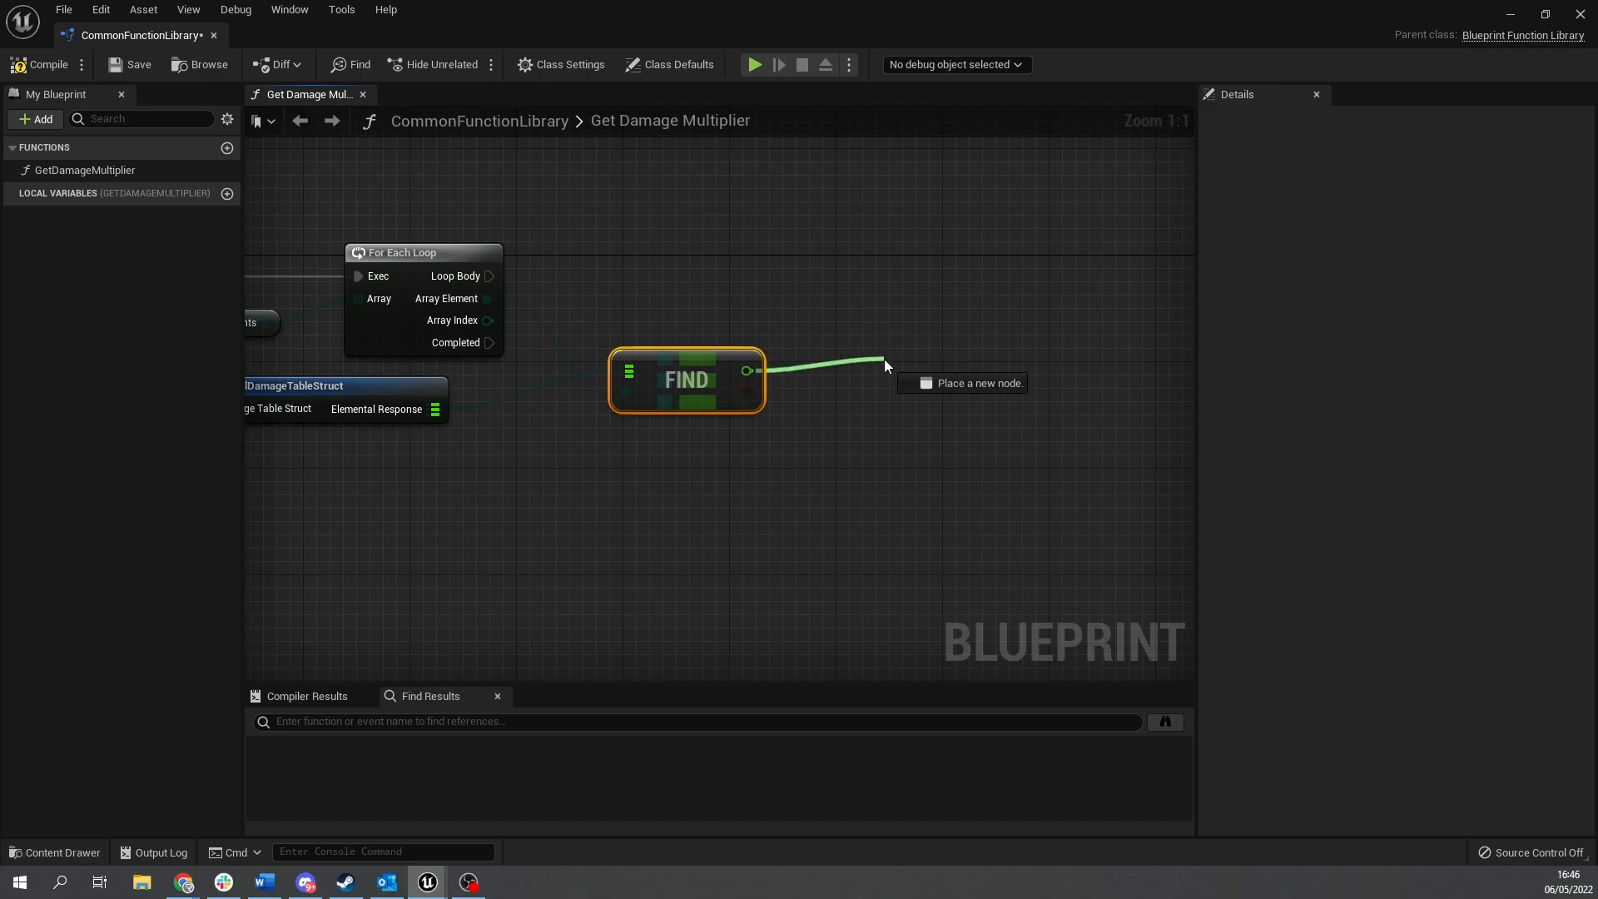
mouse_move(926, 369)
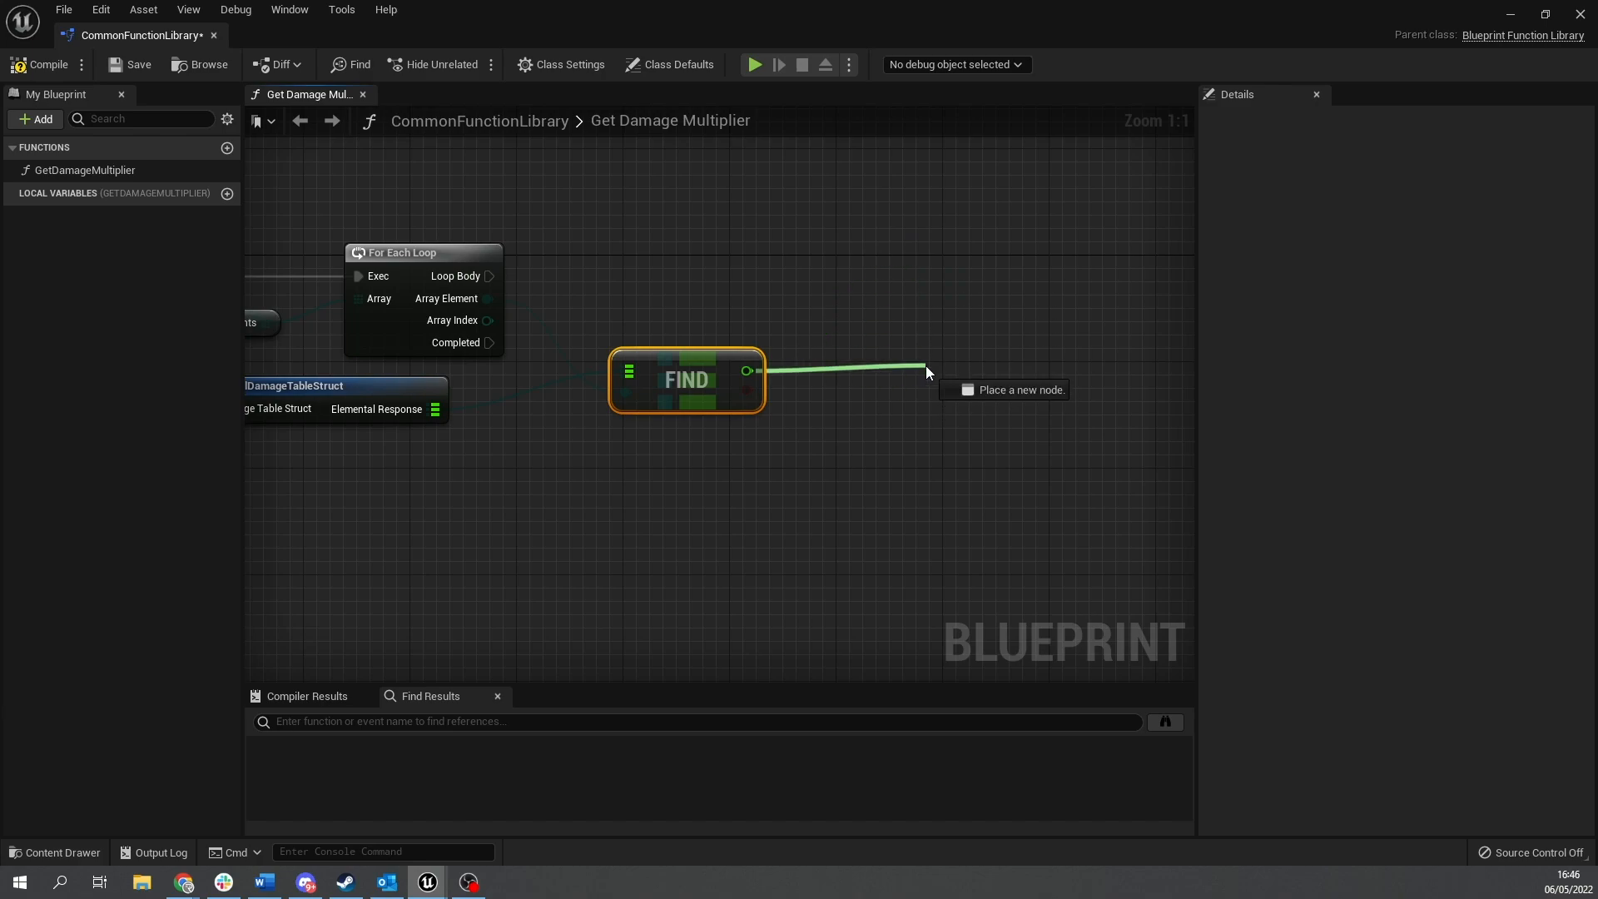
Create local variable L_Multipliers with type Float set to an Array container.
left_click(926, 369)
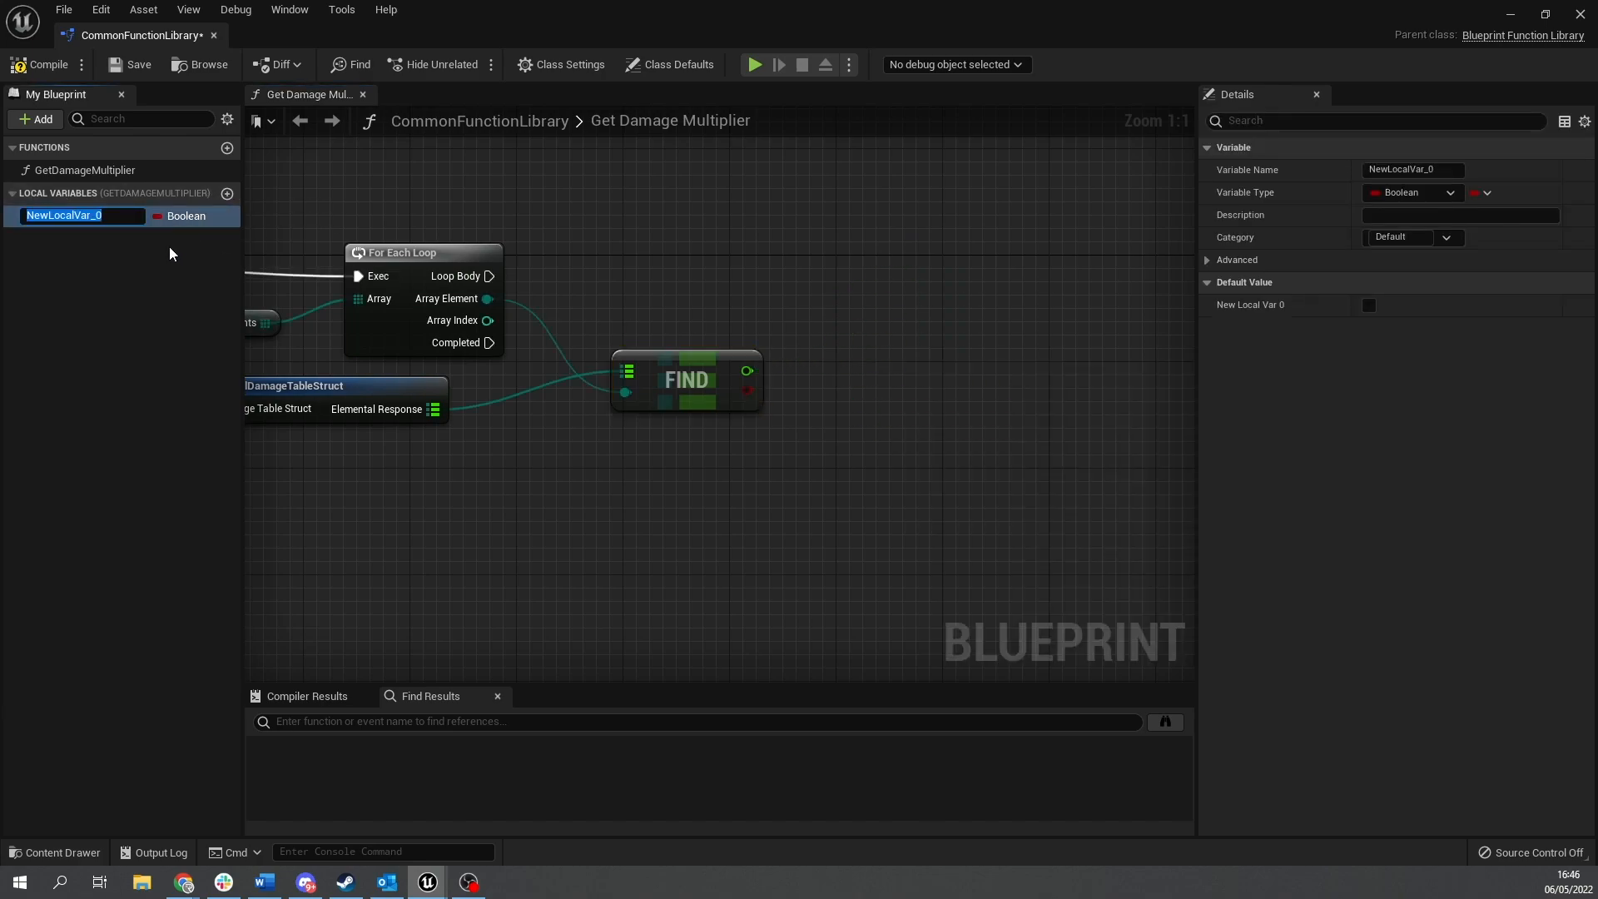
type("L")
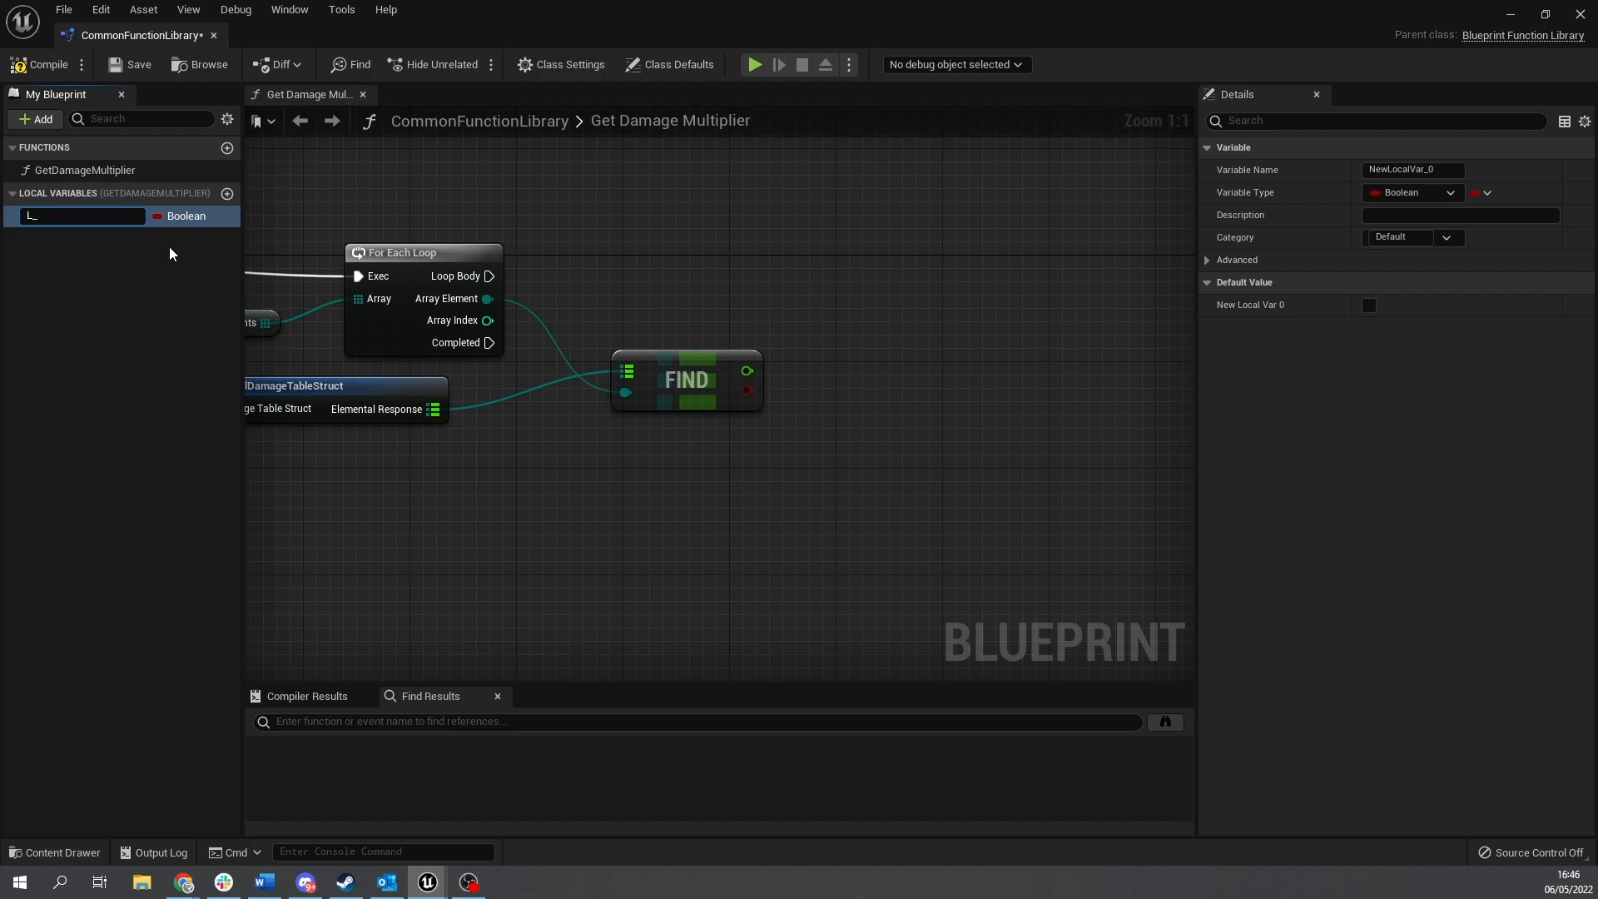
type("L_Multipliers")
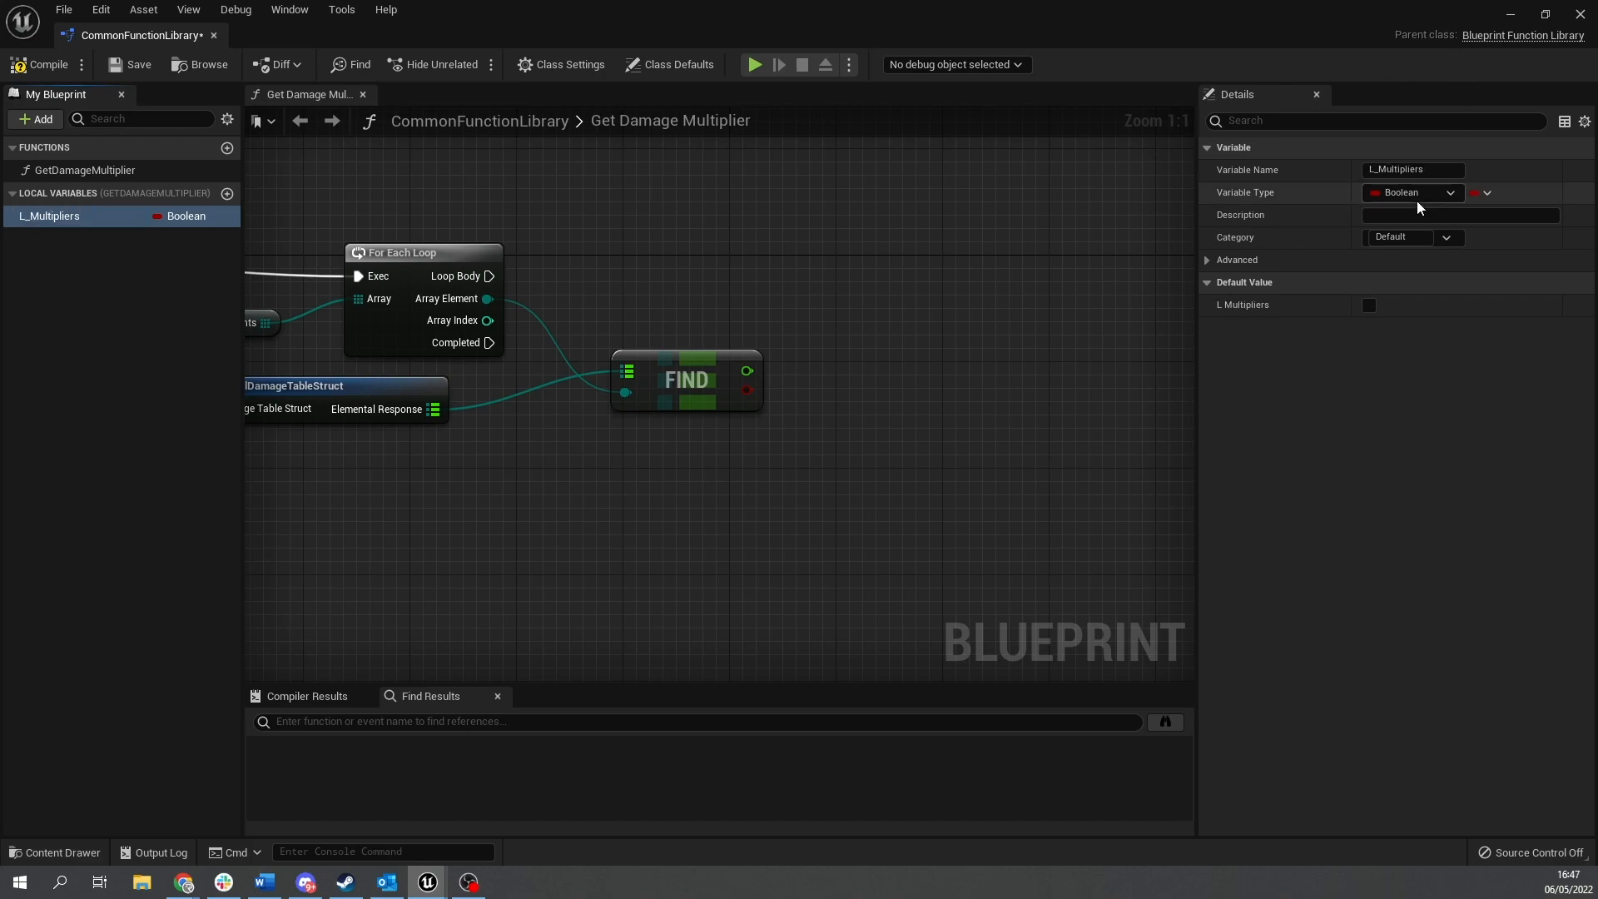
left_click(1412, 192)
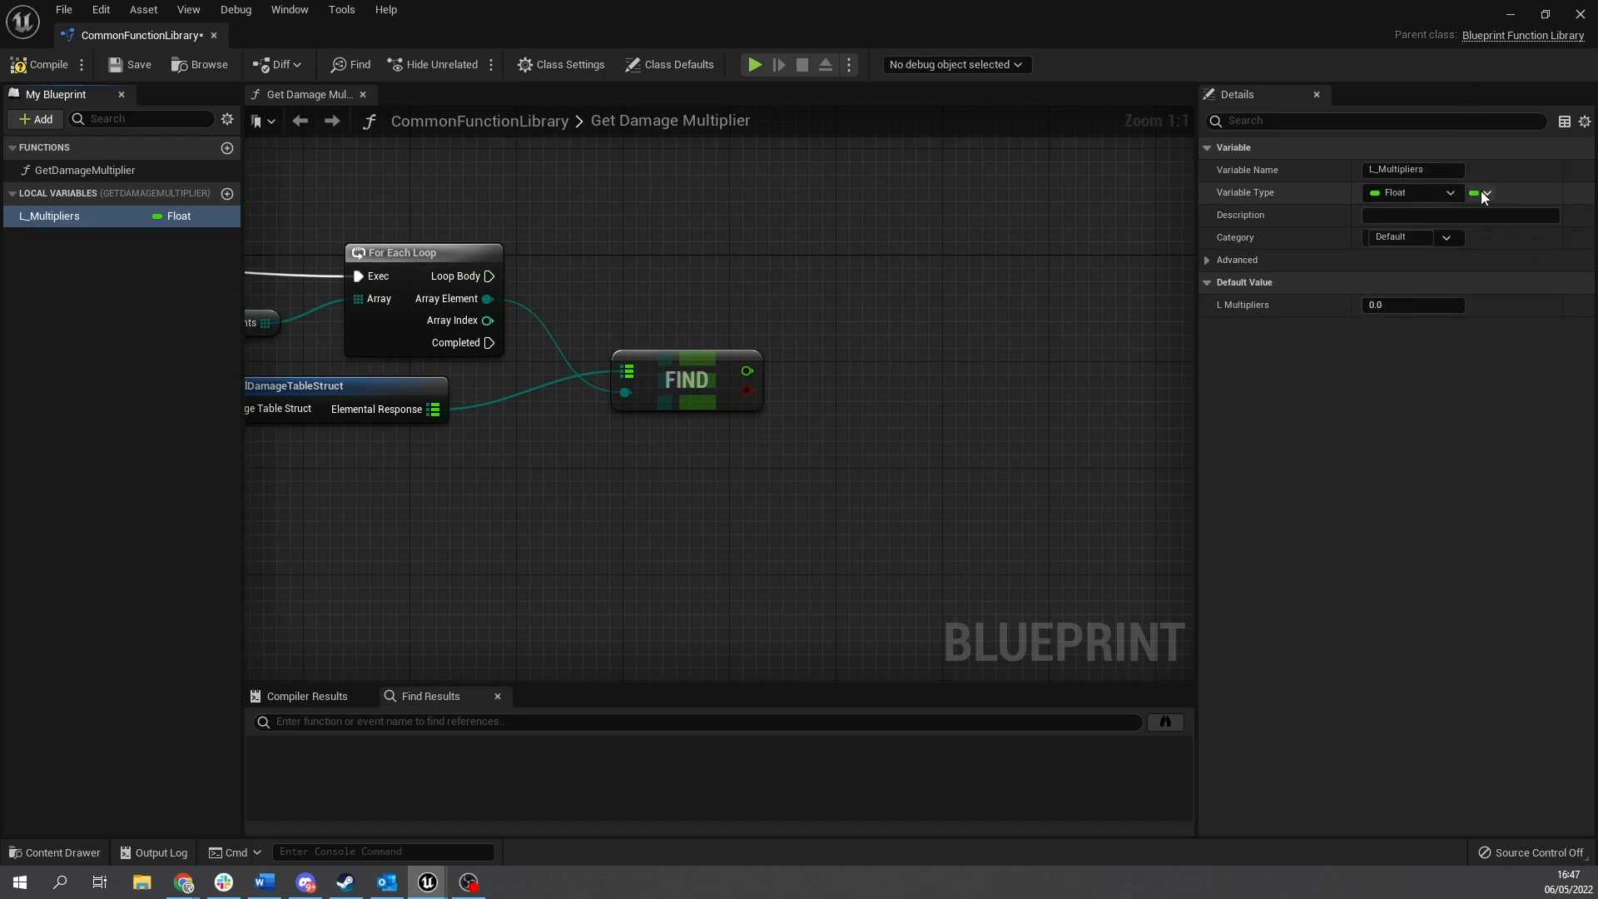
left_click(1475, 192)
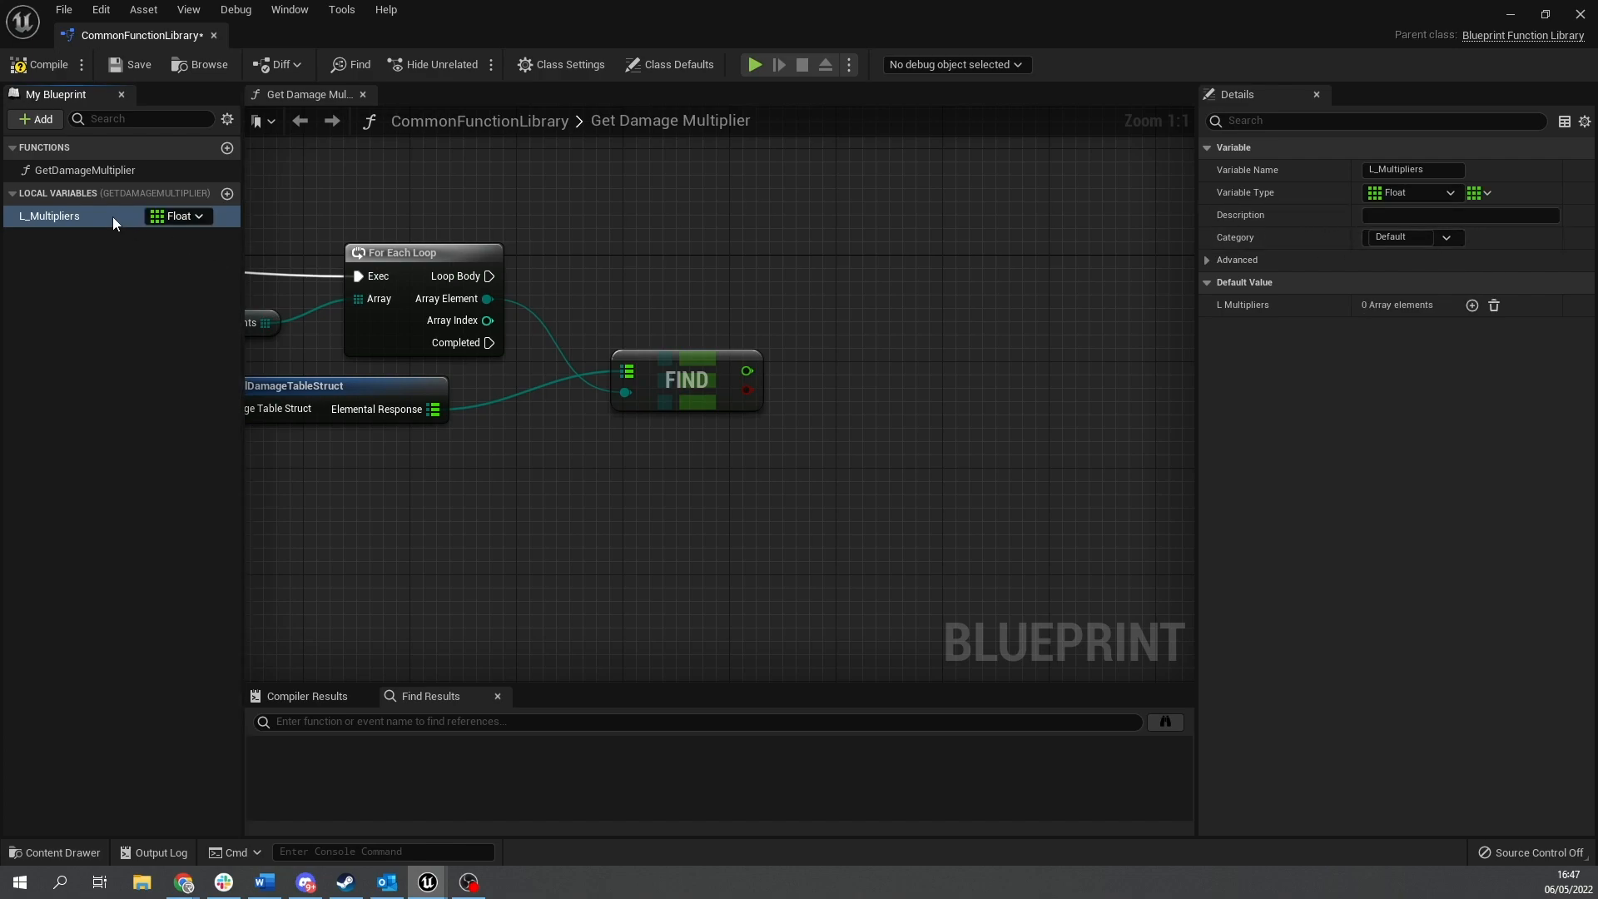
Place L_Multipliers in the graph and align the Branch node with the loop.
left_click_drag(49, 214, 704, 309)
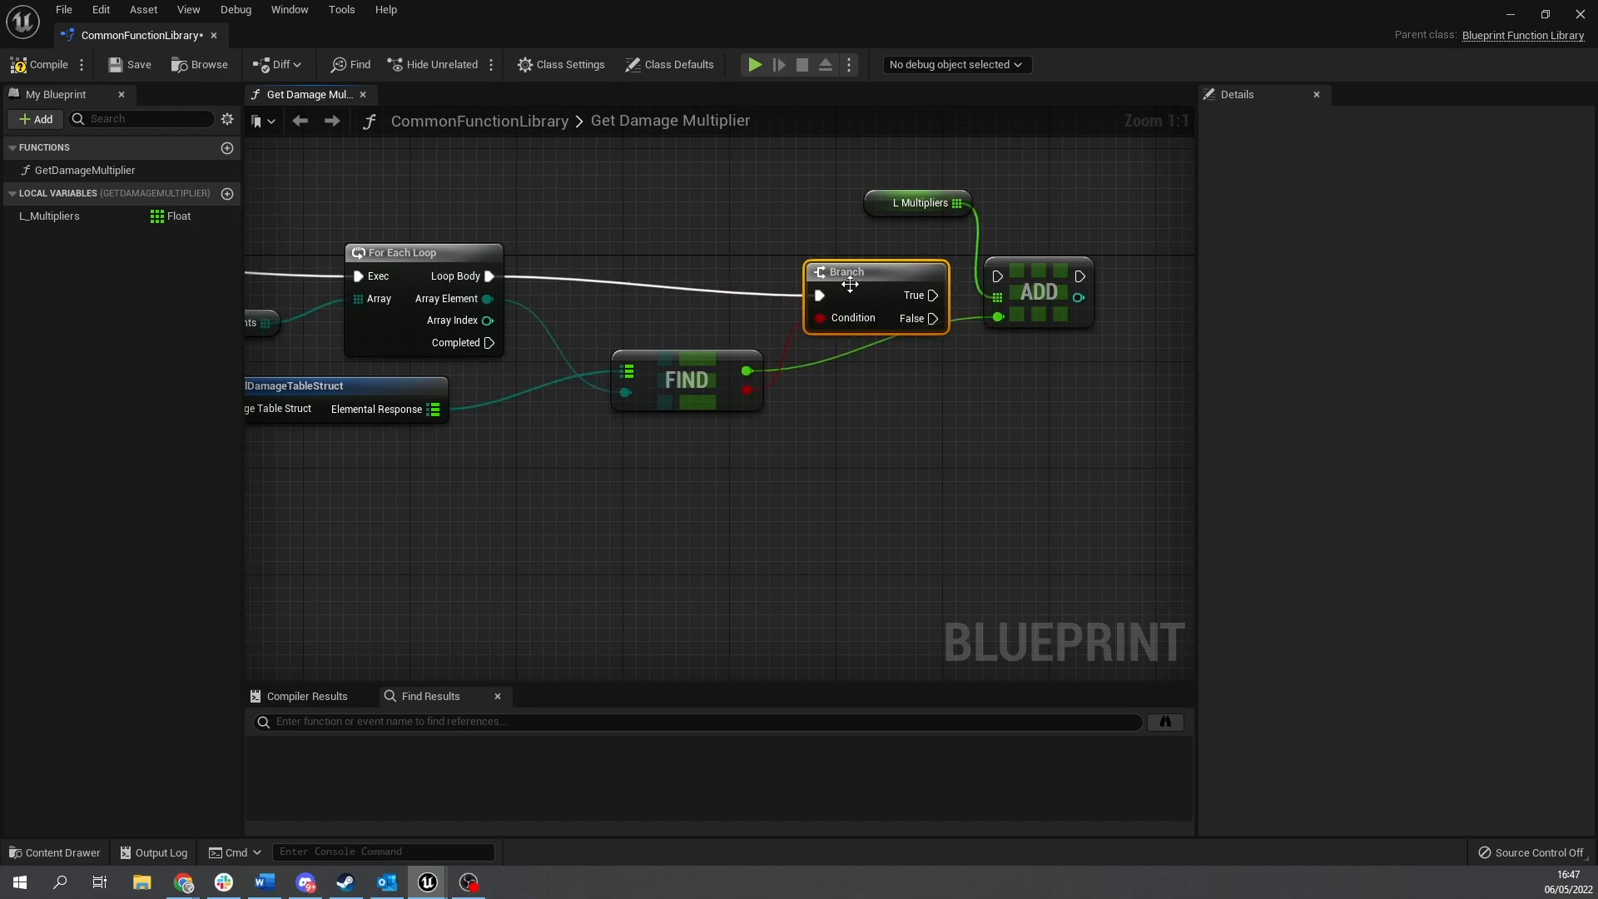
left_click_drag(845, 282, 839, 261)
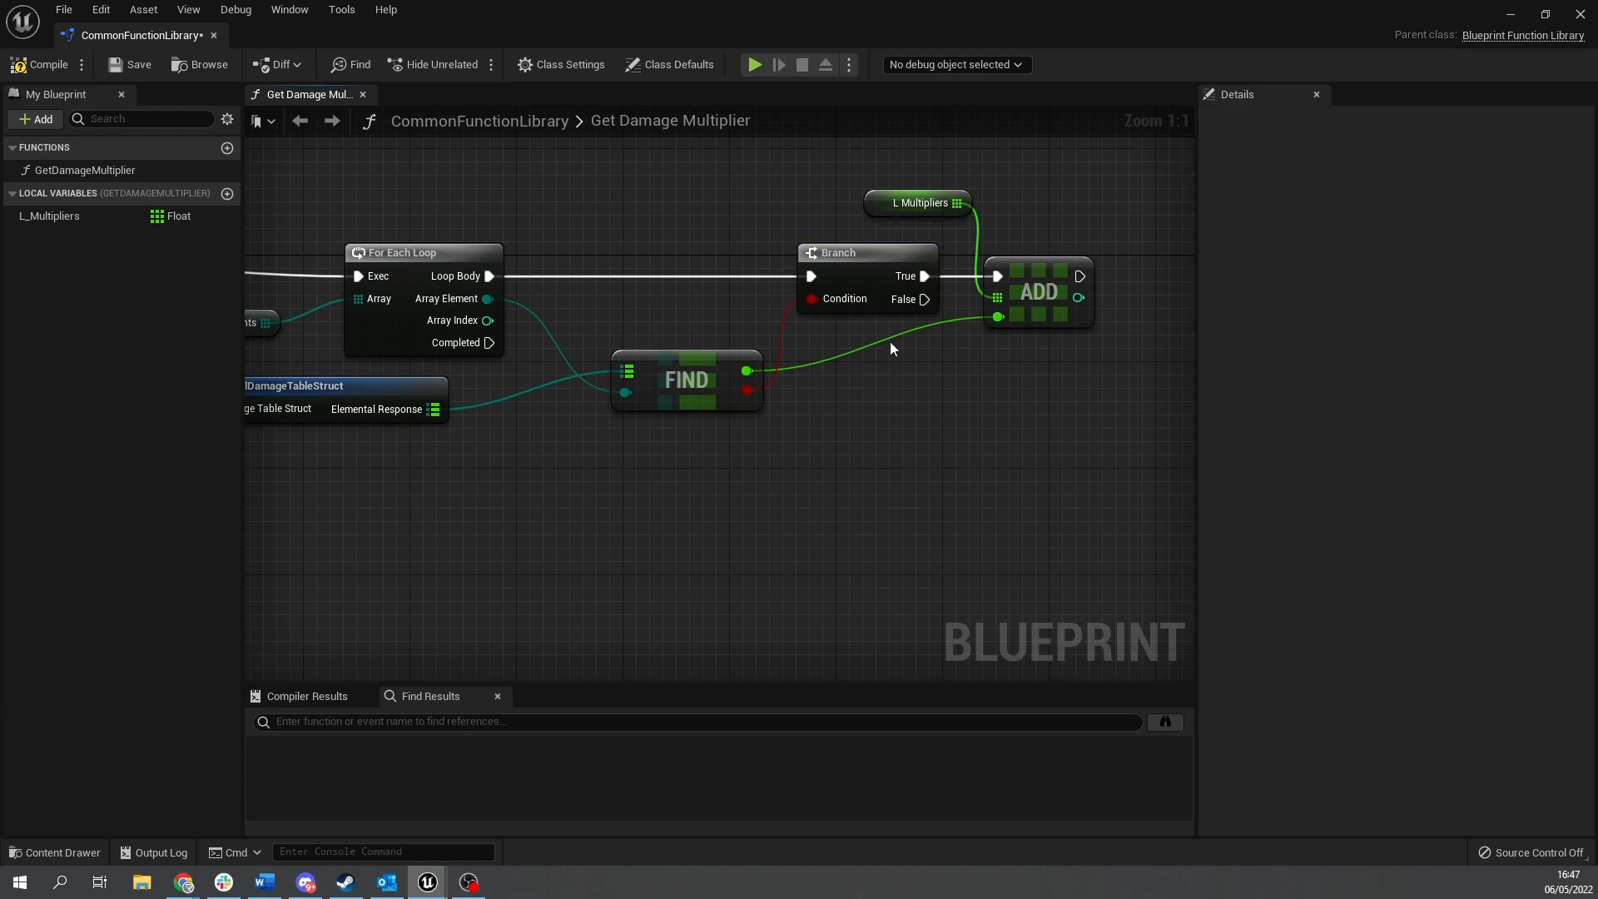
mouse_move(1020, 192)
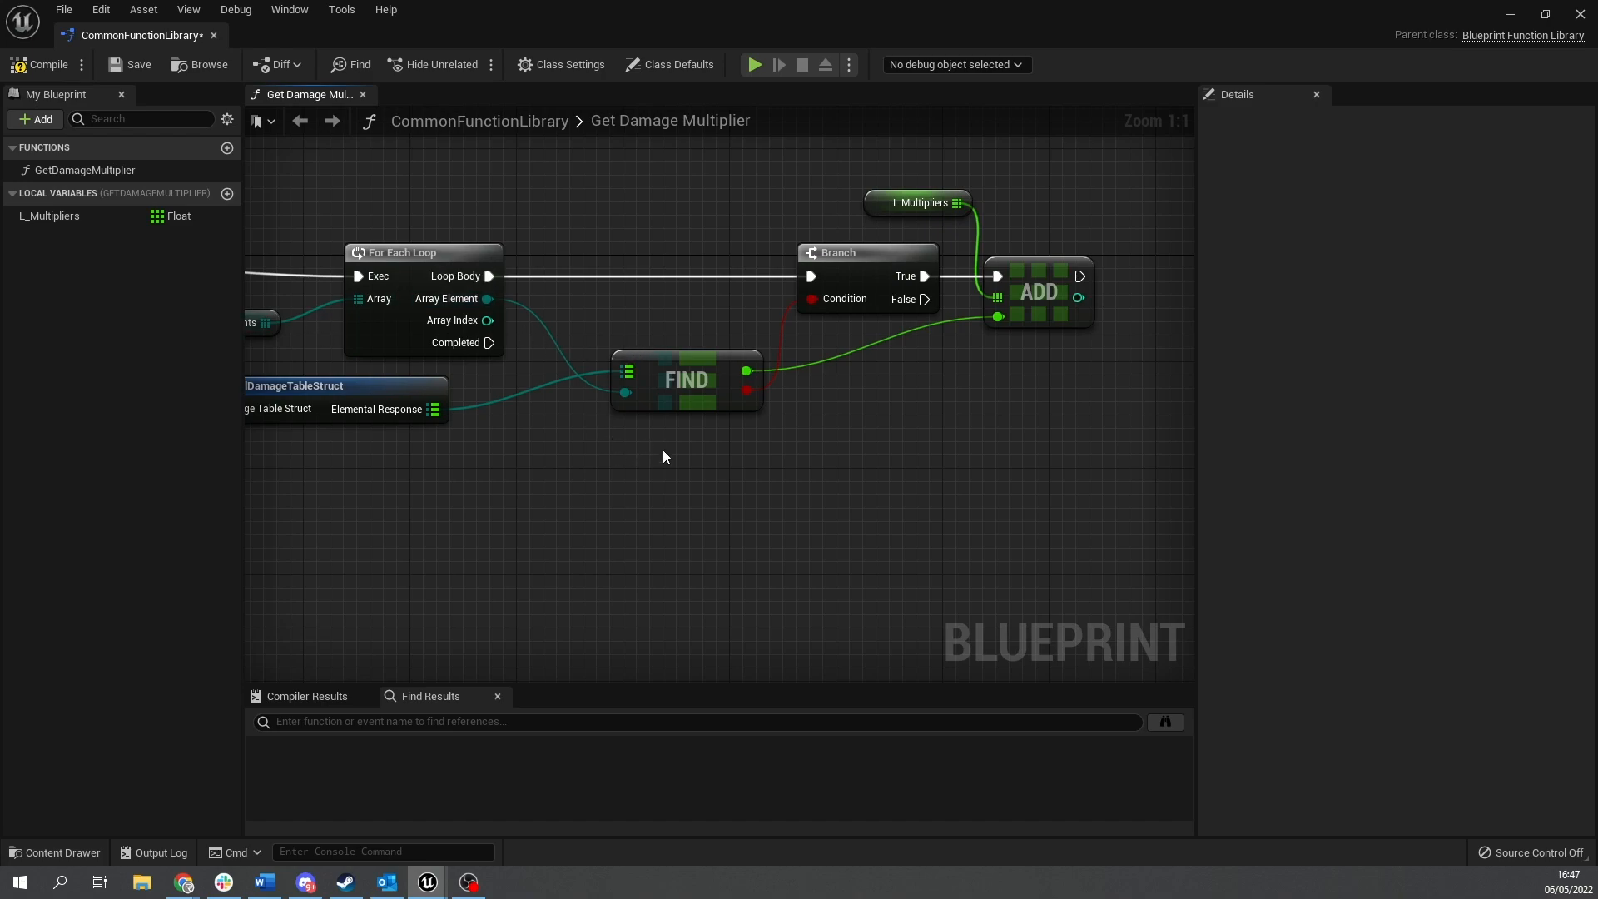
mouse_move(500, 378)
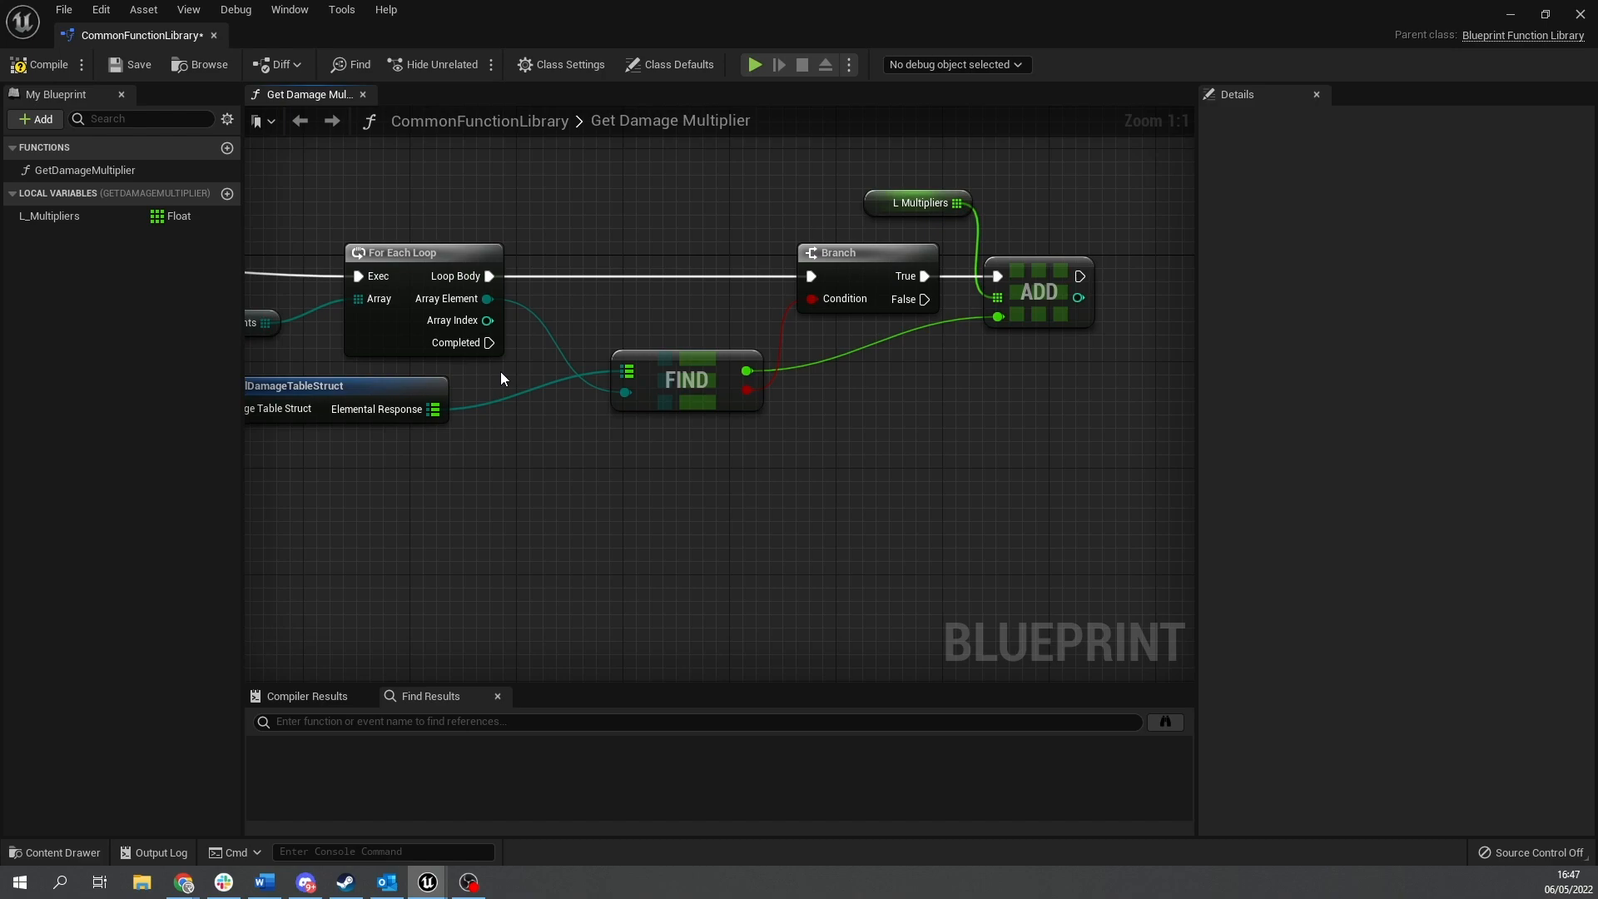
mouse_move(455, 109)
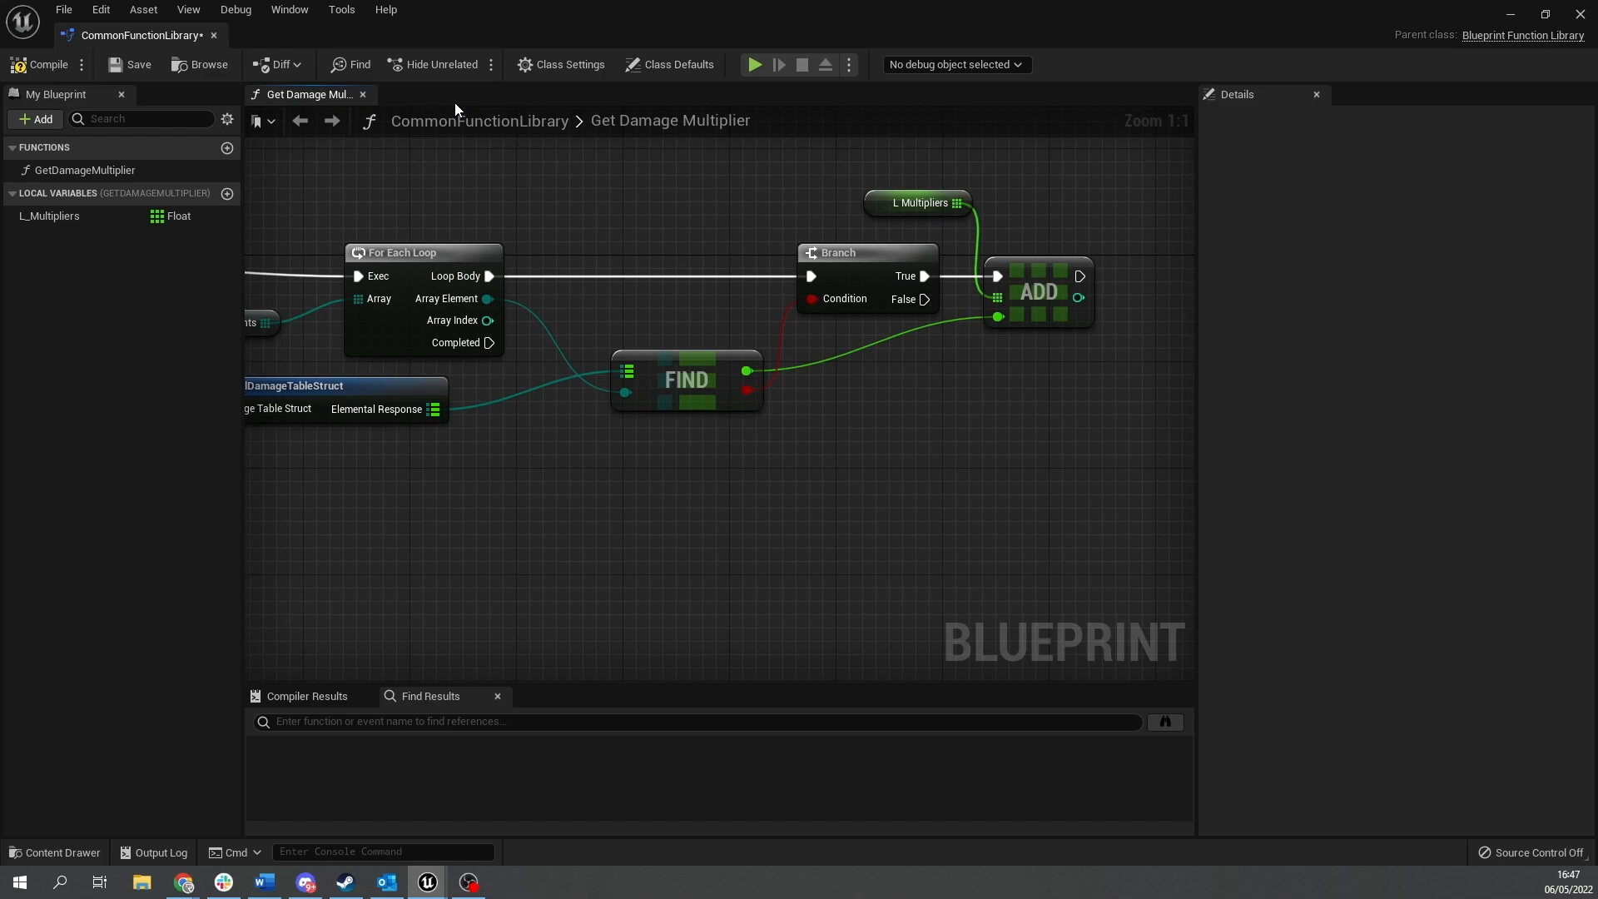
mouse_move(459, 110)
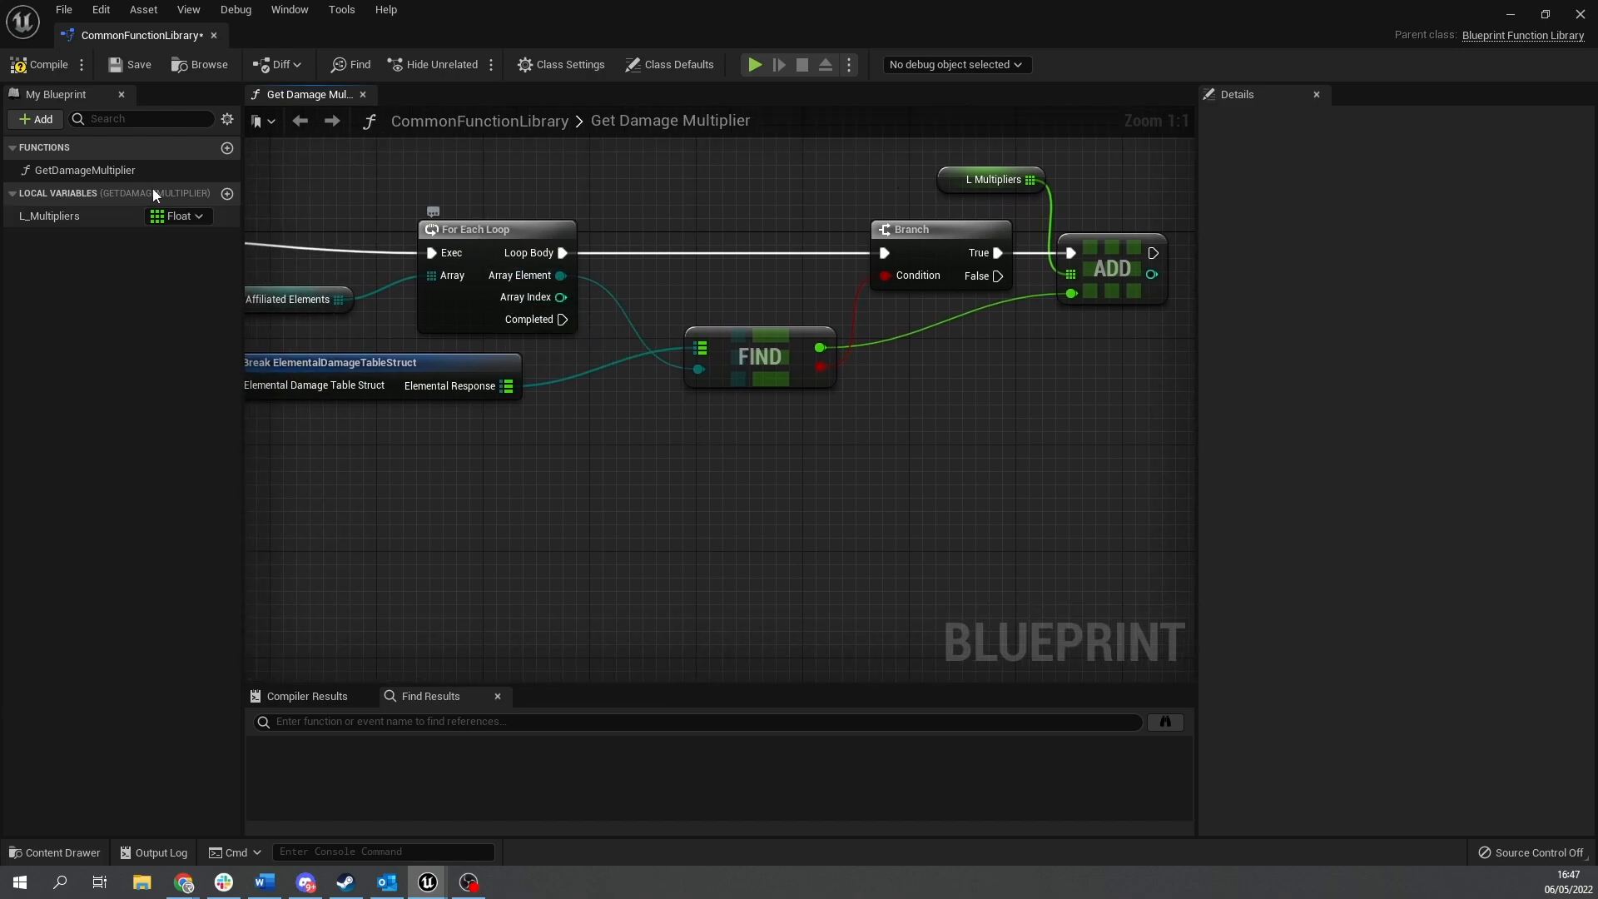
mouse_move(178, 215)
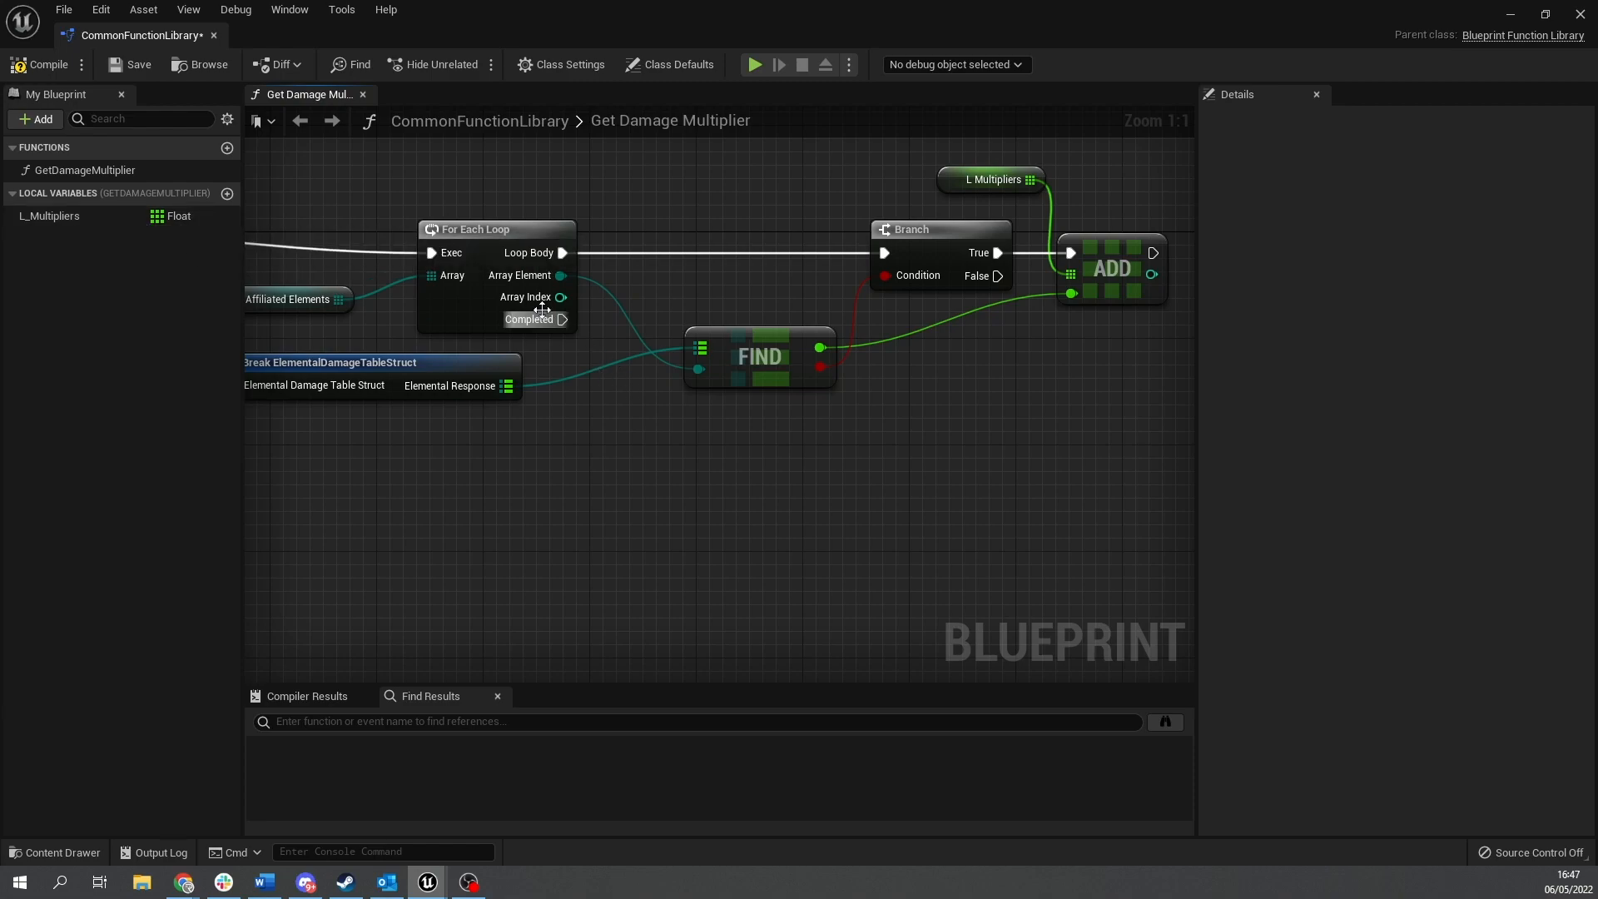
Chain a second For Each Loop off the first loop's Completed pin, iterating over L_Multipliers.
left_click_drag(563, 319, 691, 530)
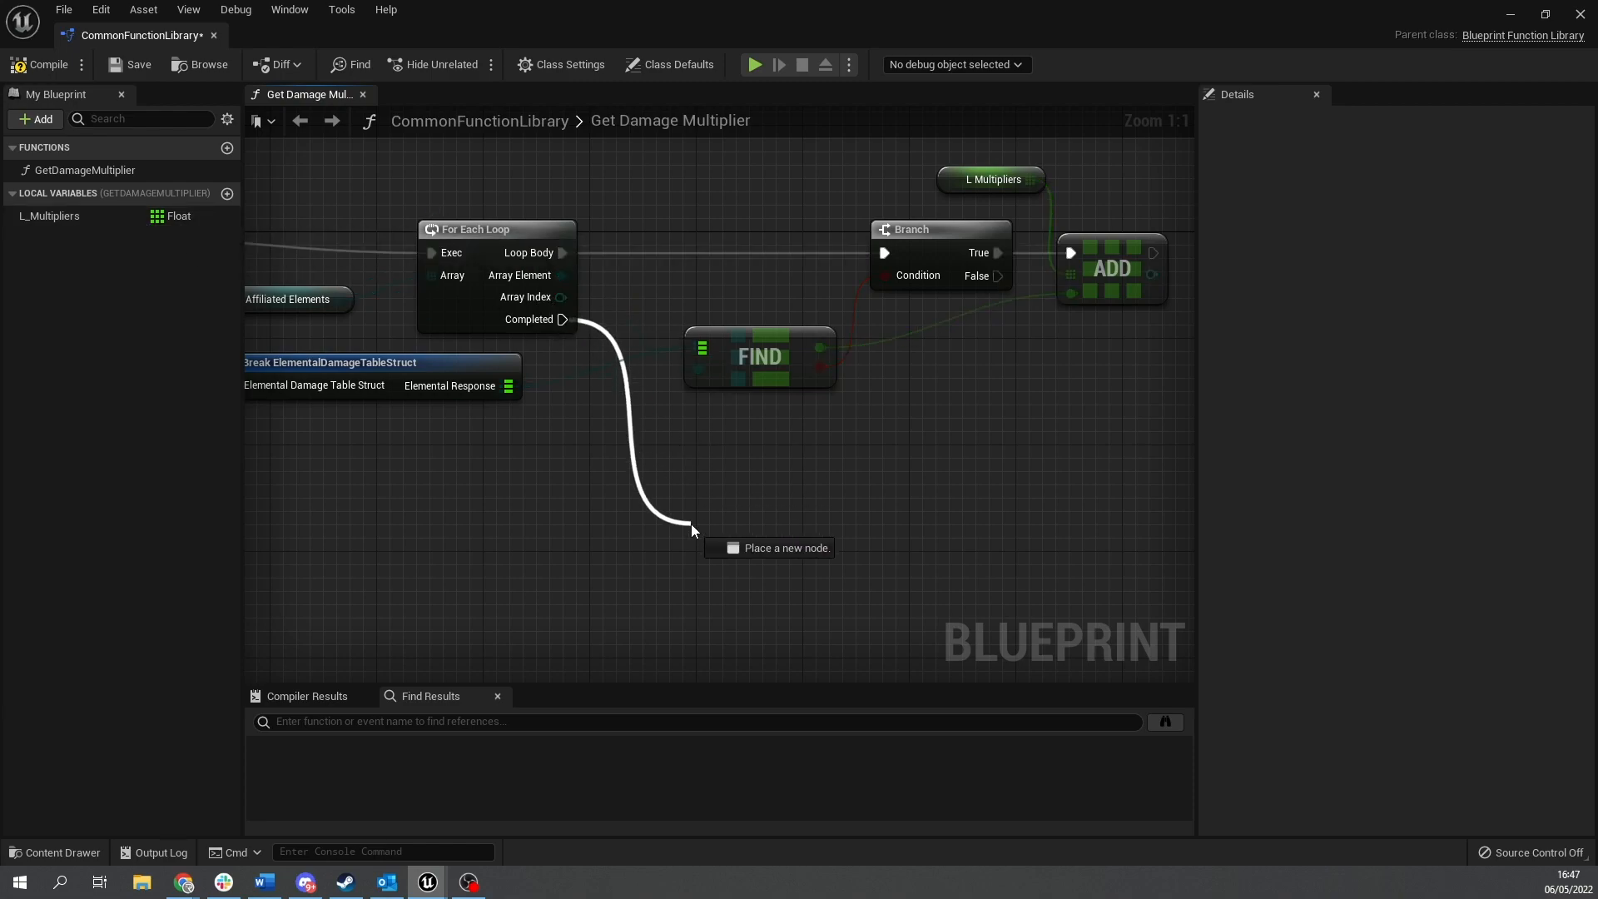
left_click(692, 530)
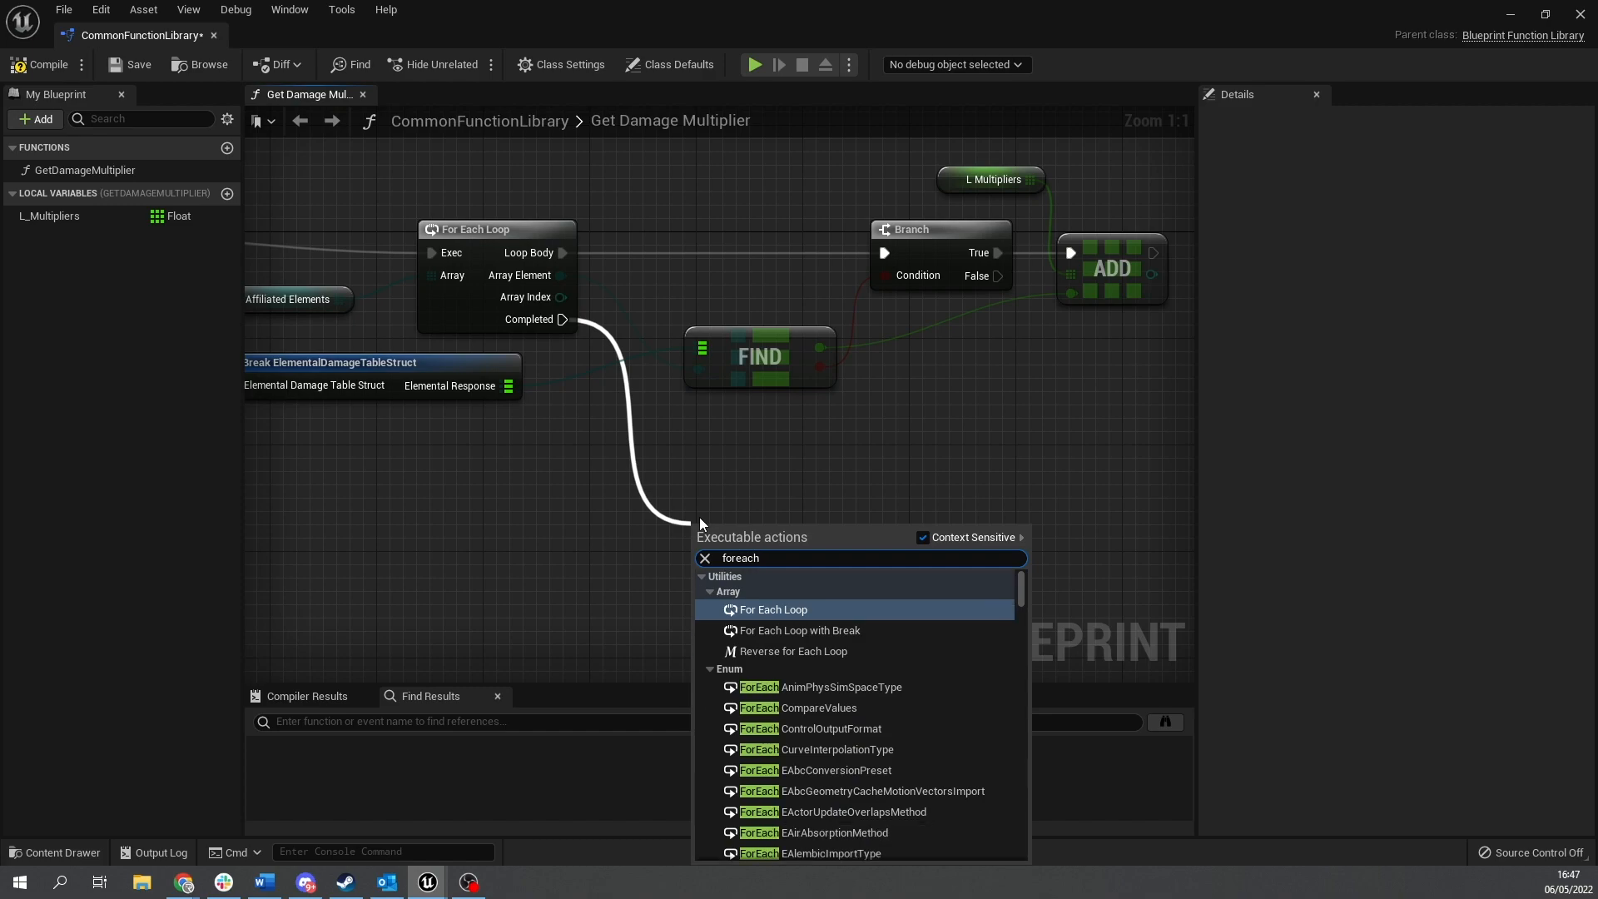
left_click(774, 609)
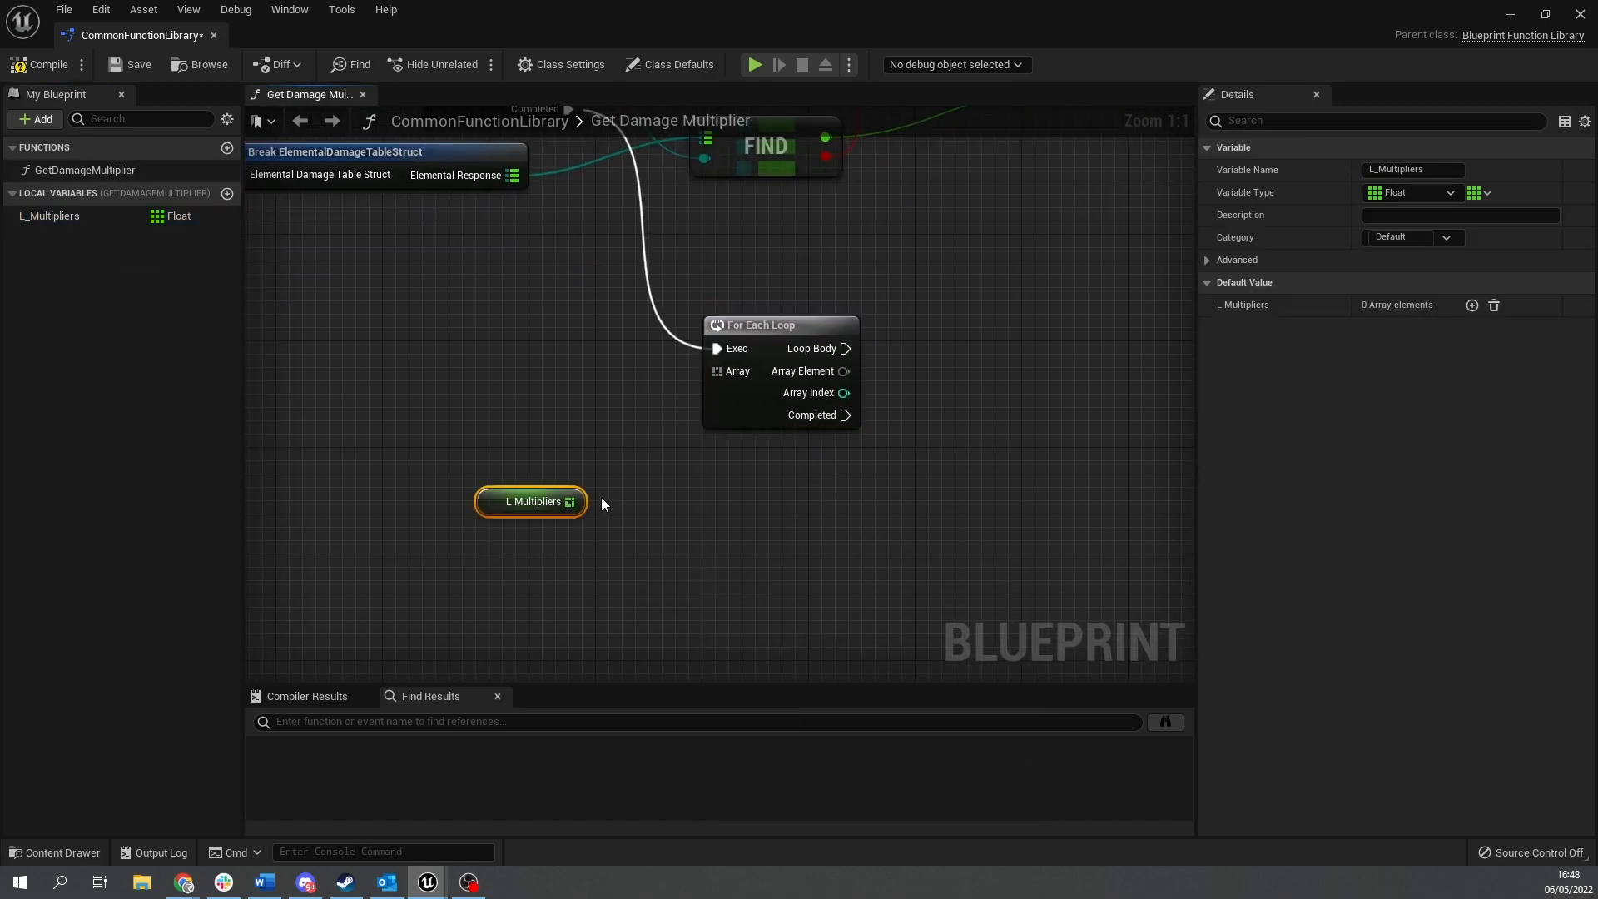
left_click_drag(576, 500, 716, 369)
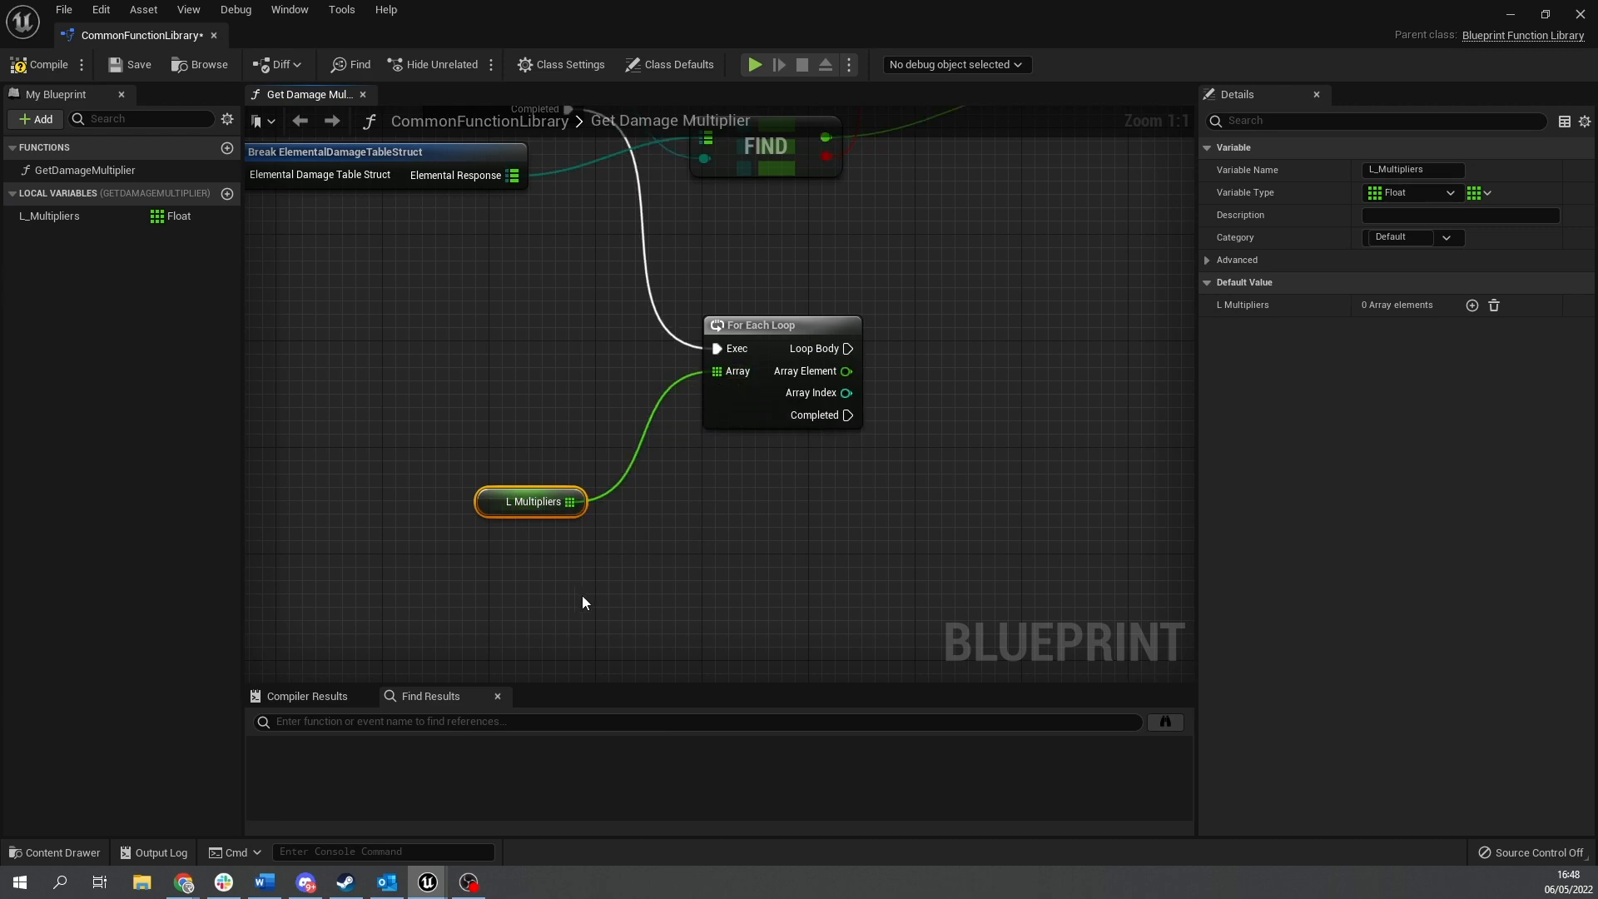
left_click_drag(531, 500, 623, 447)
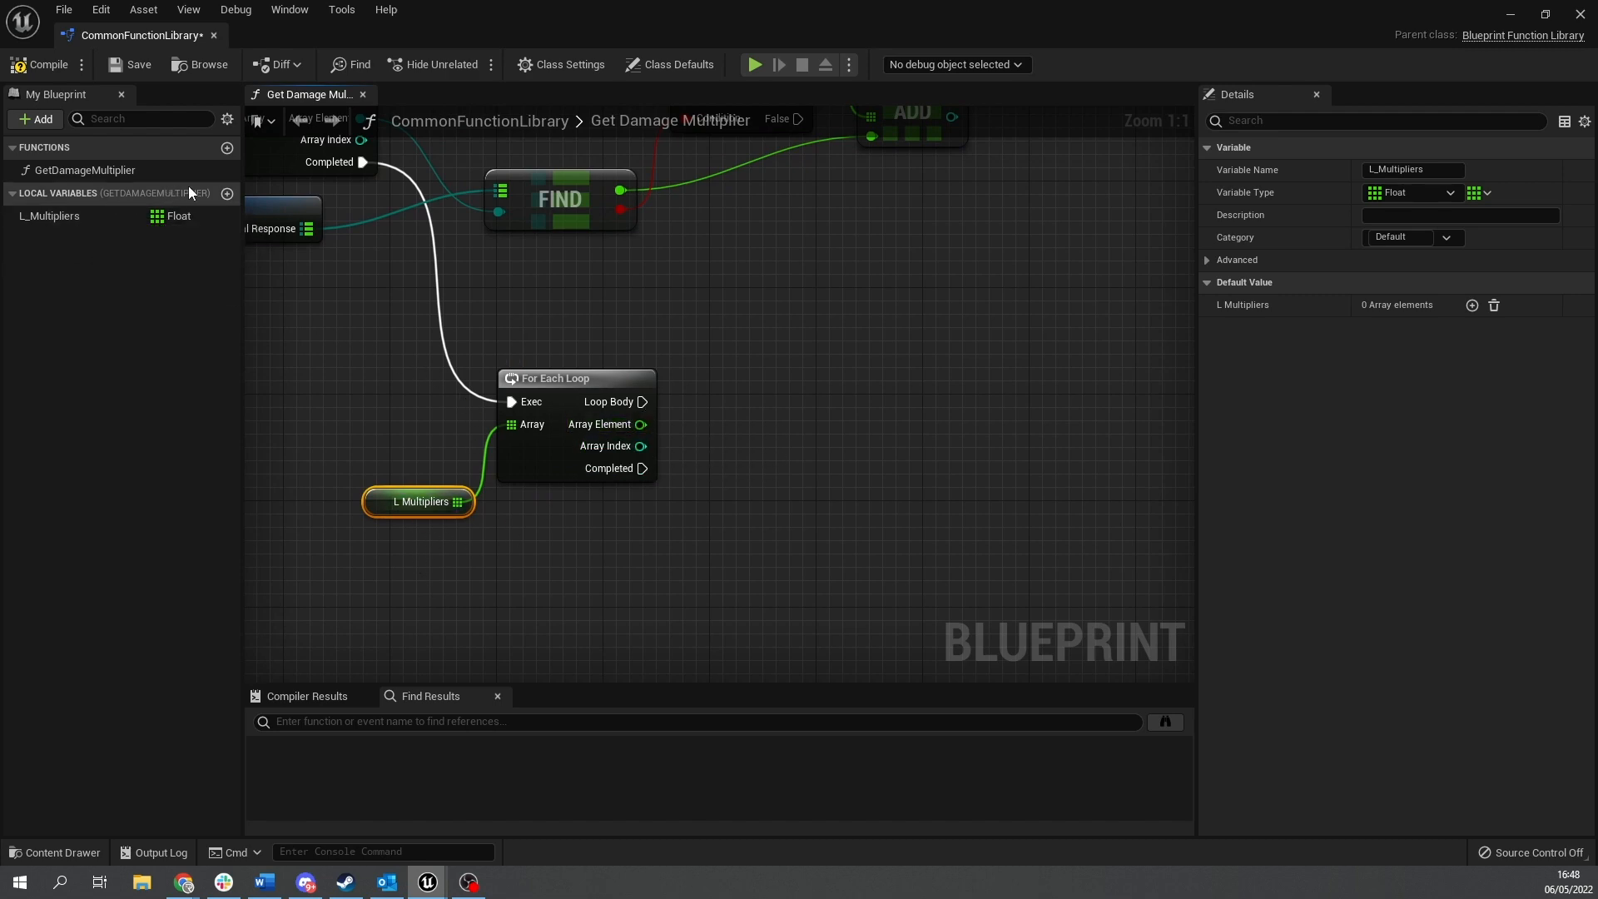
Create local variable L_CurrentMultiplier as a single float value defaulting to 1.0.
left_click(227, 194)
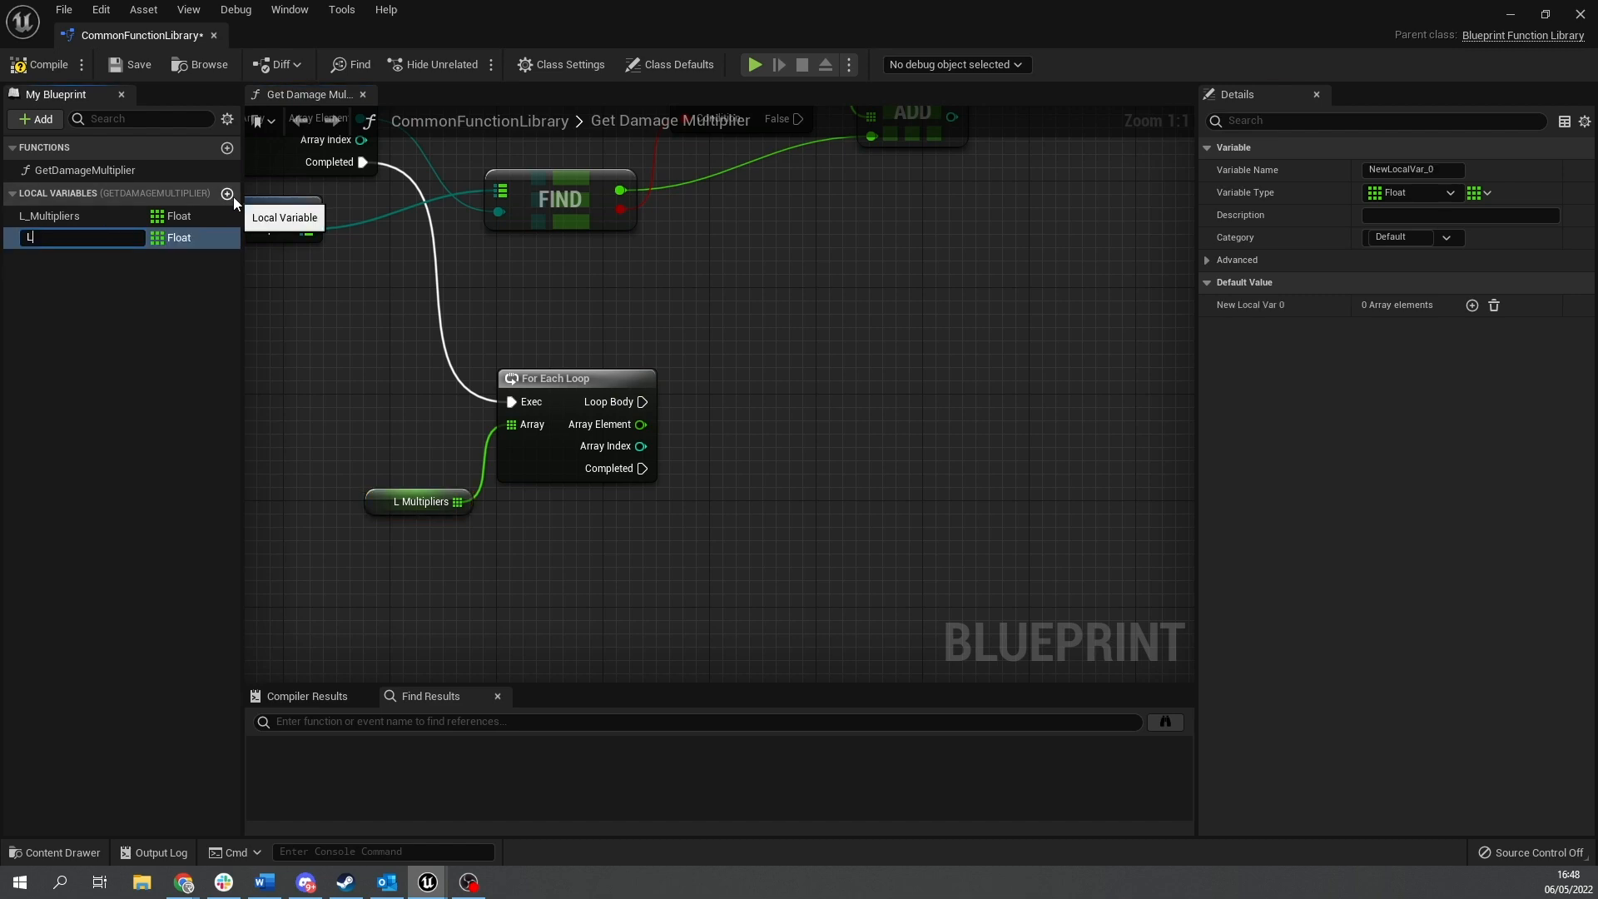
type("_CurrentMultiplie")
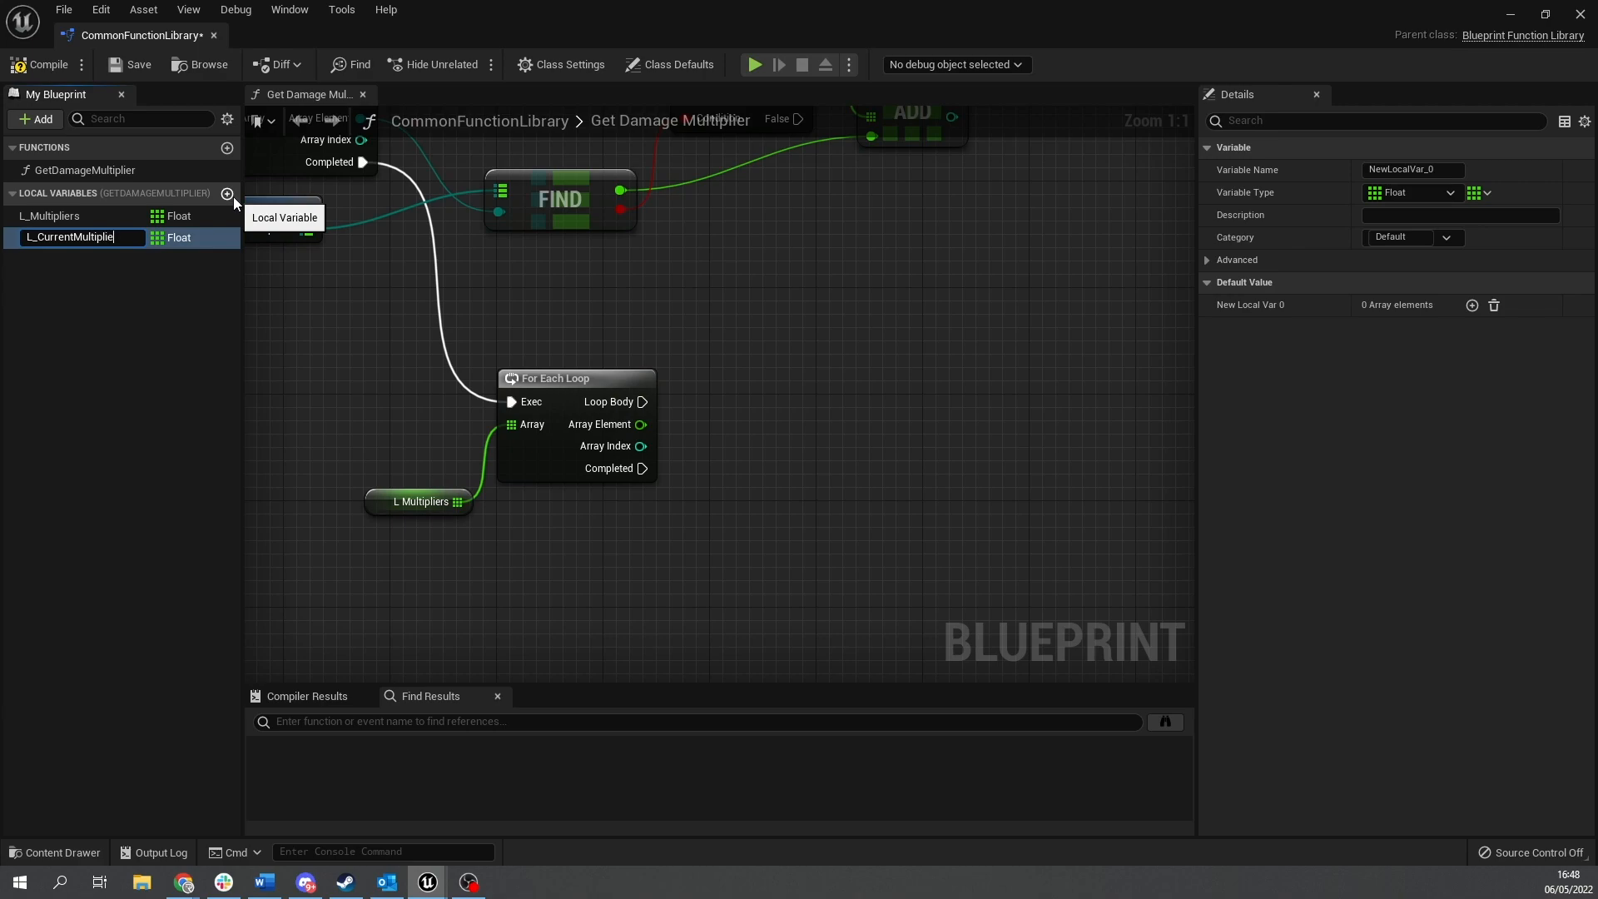
type("L_CurrentMultiplier")
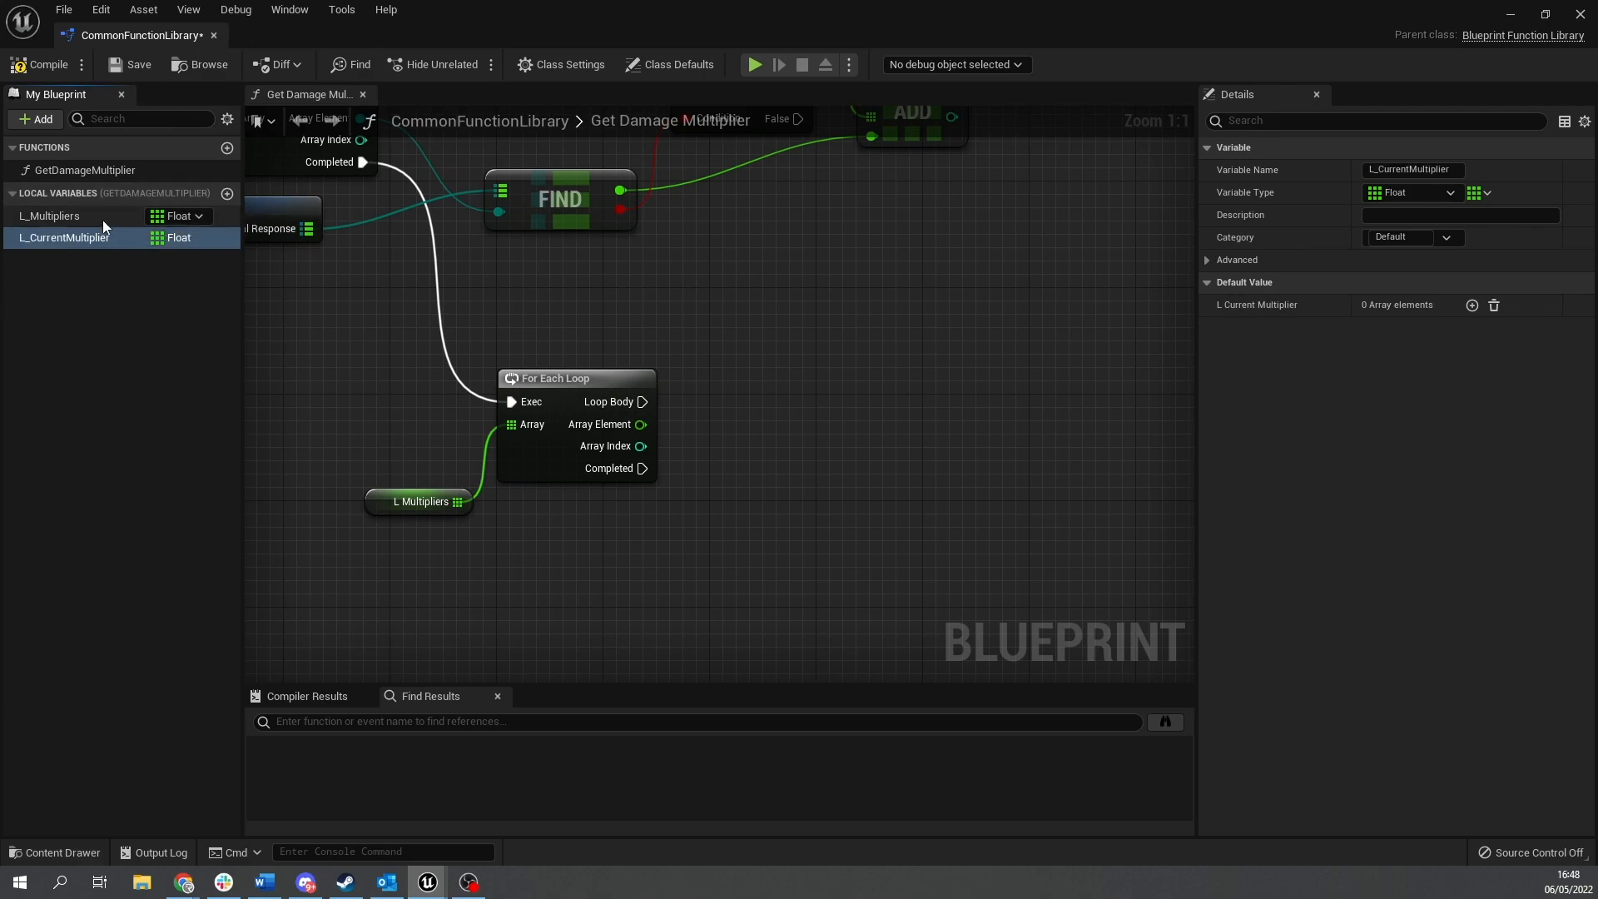
double_click(65, 236)
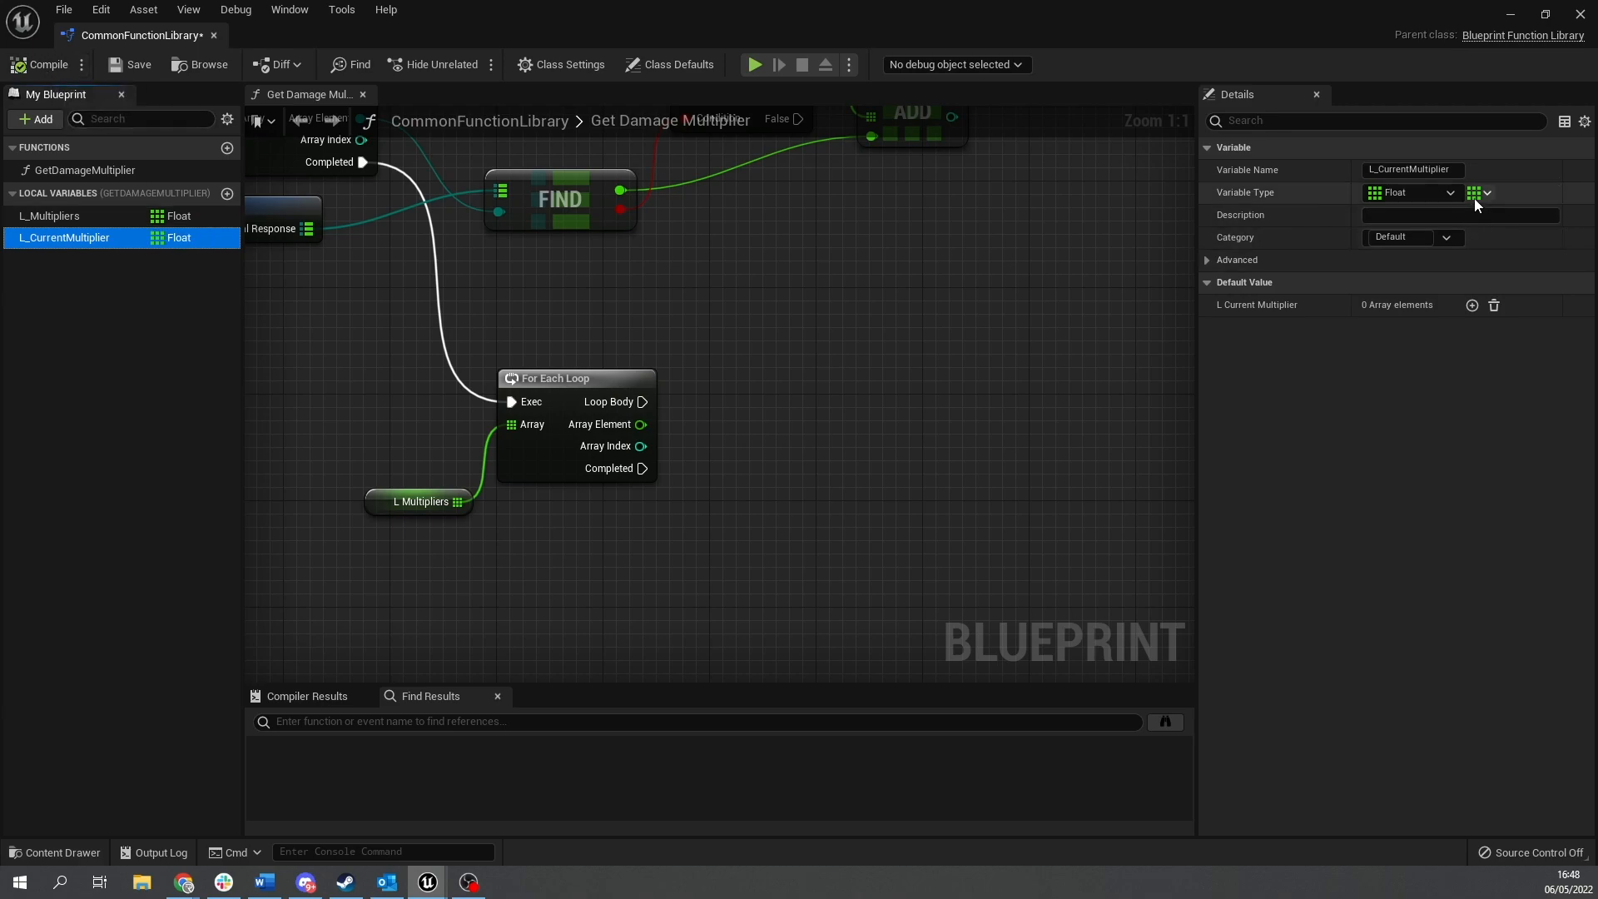
left_click(1475, 192)
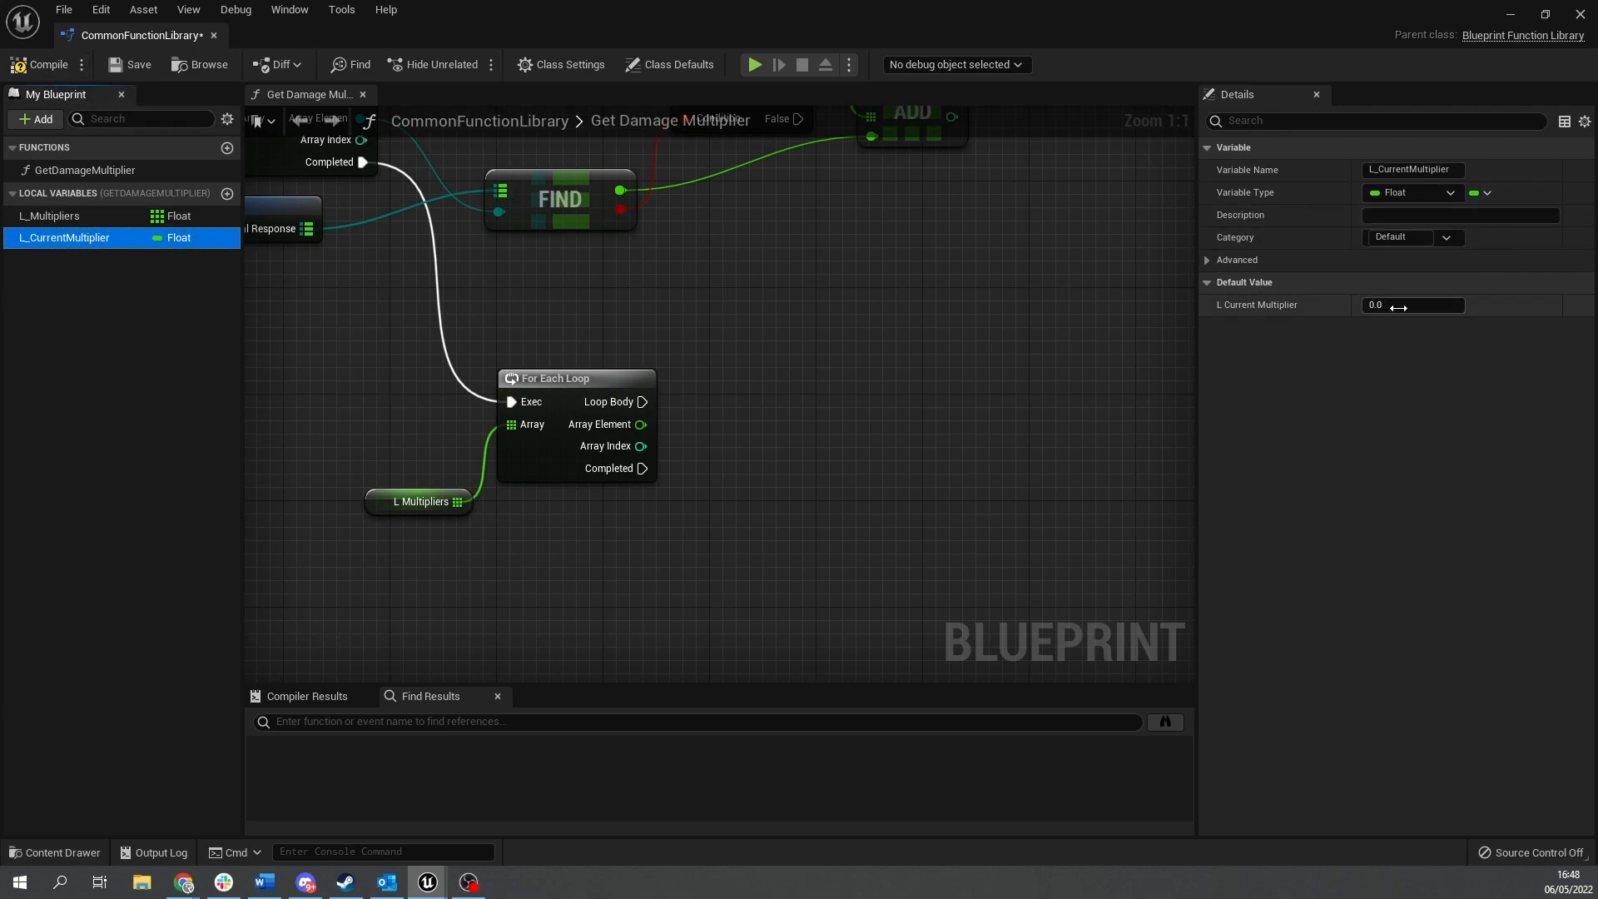
left_click(1412, 304)
type("1")
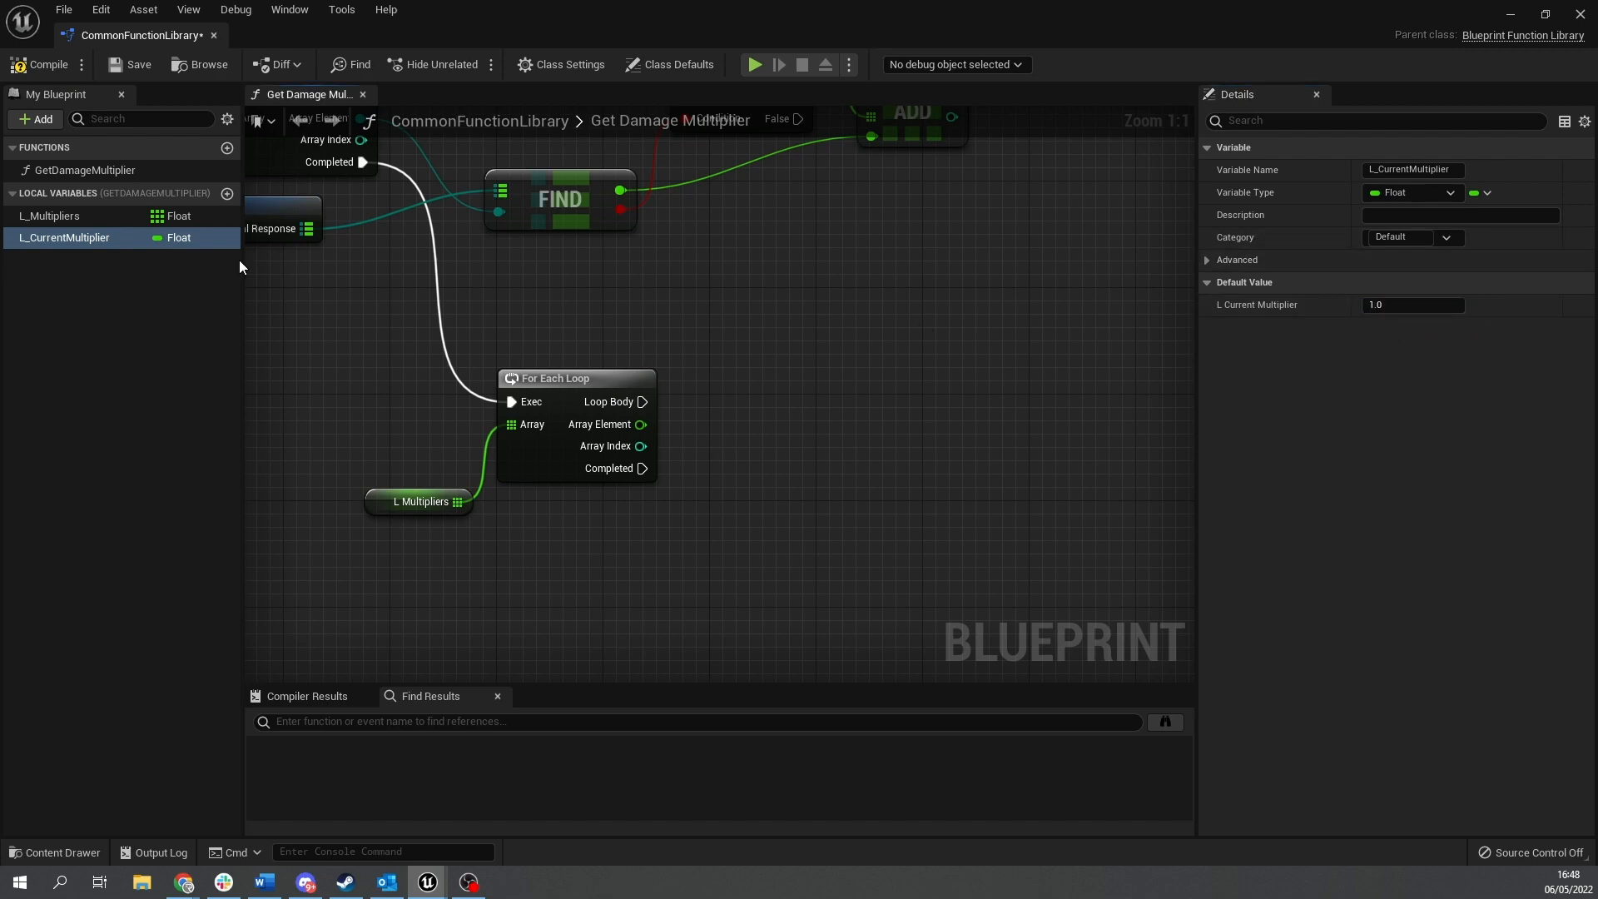
On each Loop Body pass, set L_CurrentMultiplier to itself multiplied by the Array Element.
left_click_drag(63, 238, 681, 302)
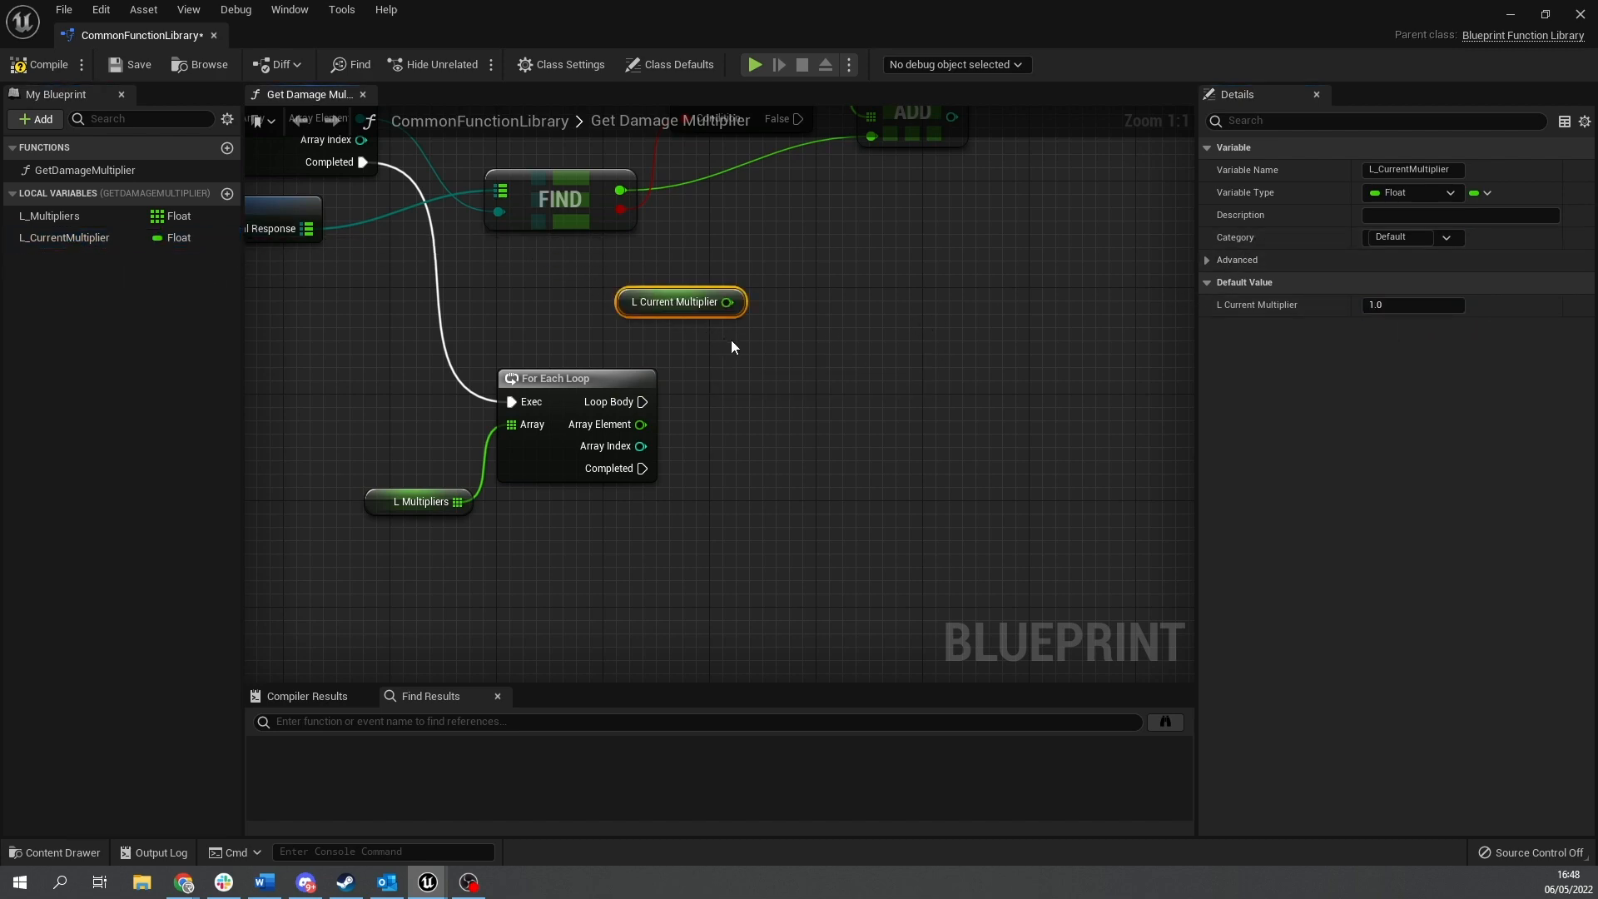
left_click_drag(728, 301, 795, 387)
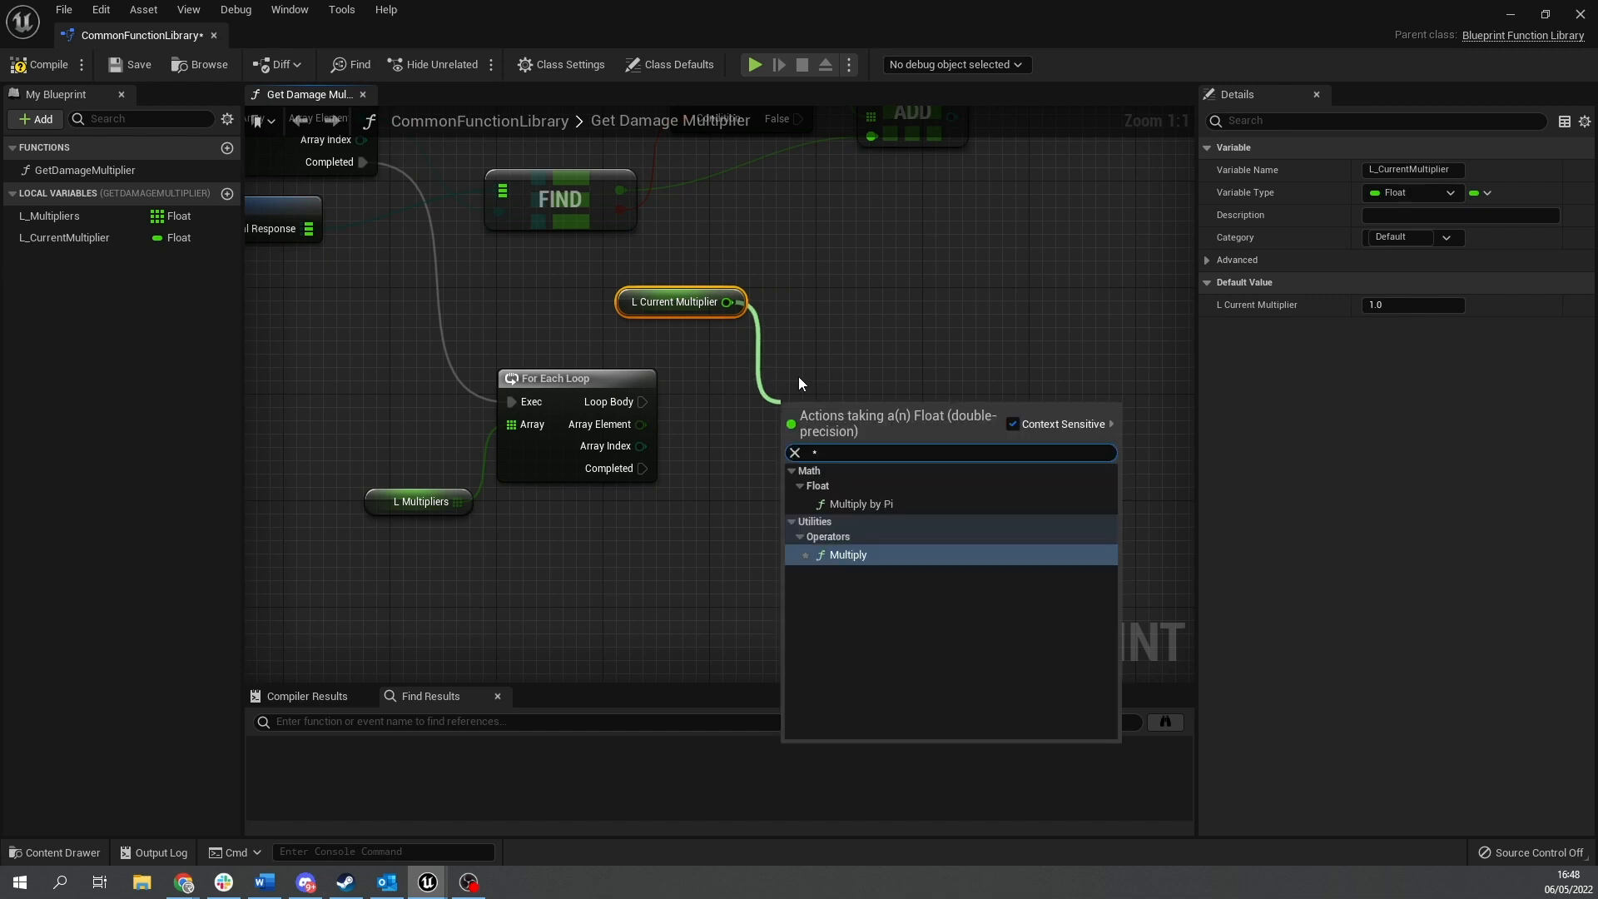
left_click(847, 554)
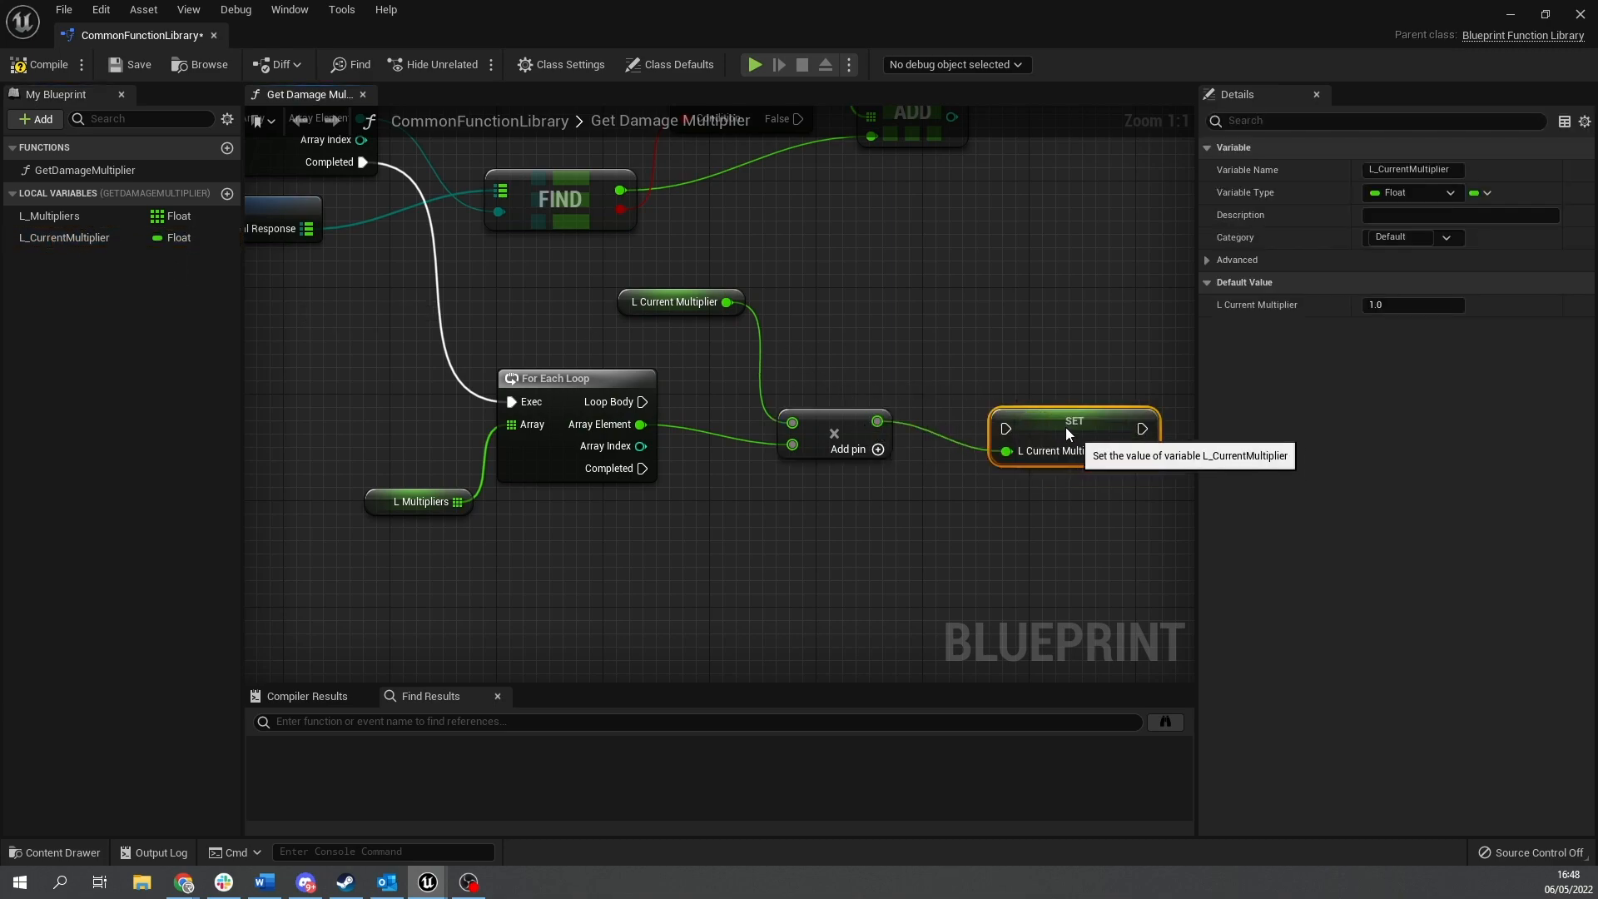
left_click_drag(1073, 422, 1047, 381)
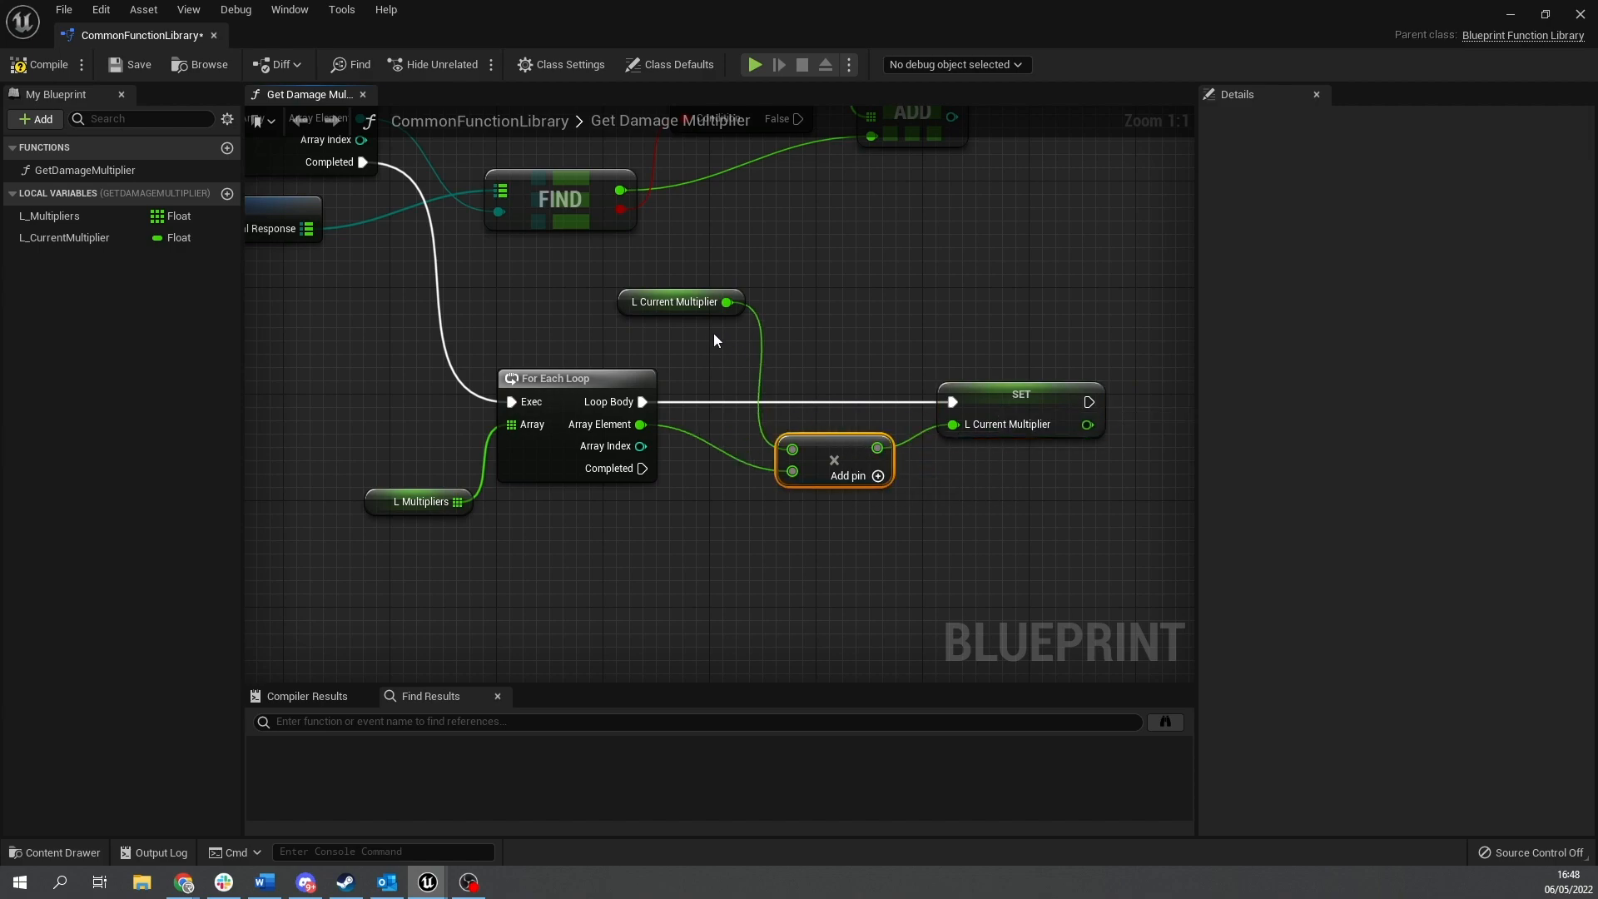
left_click(680, 302)
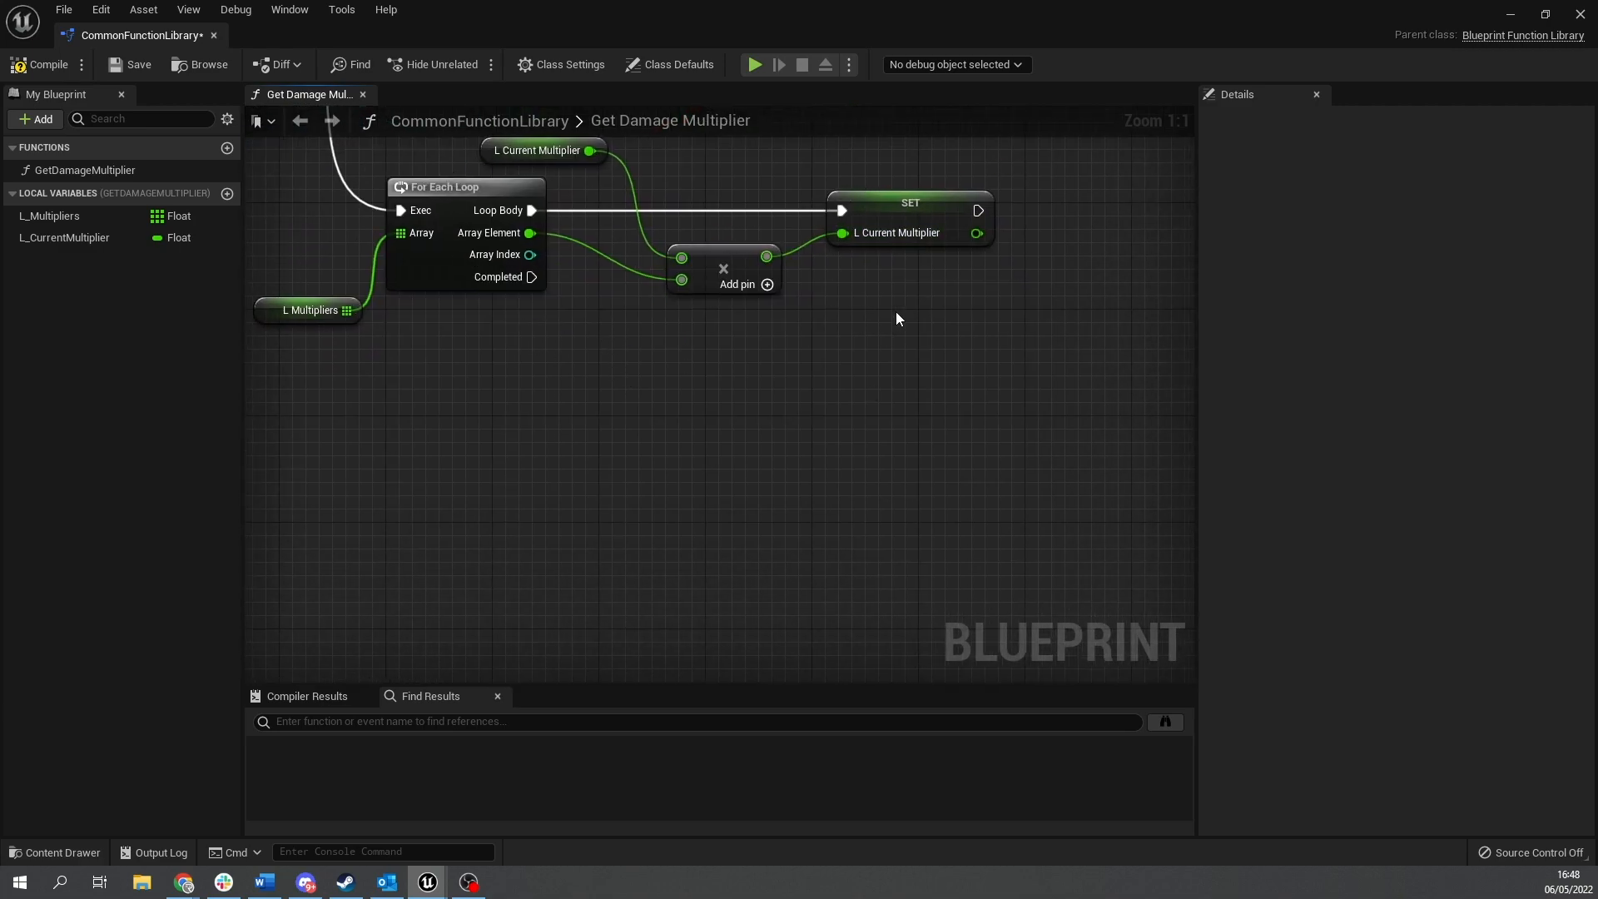
mouse_move(510, 286)
type("retu")
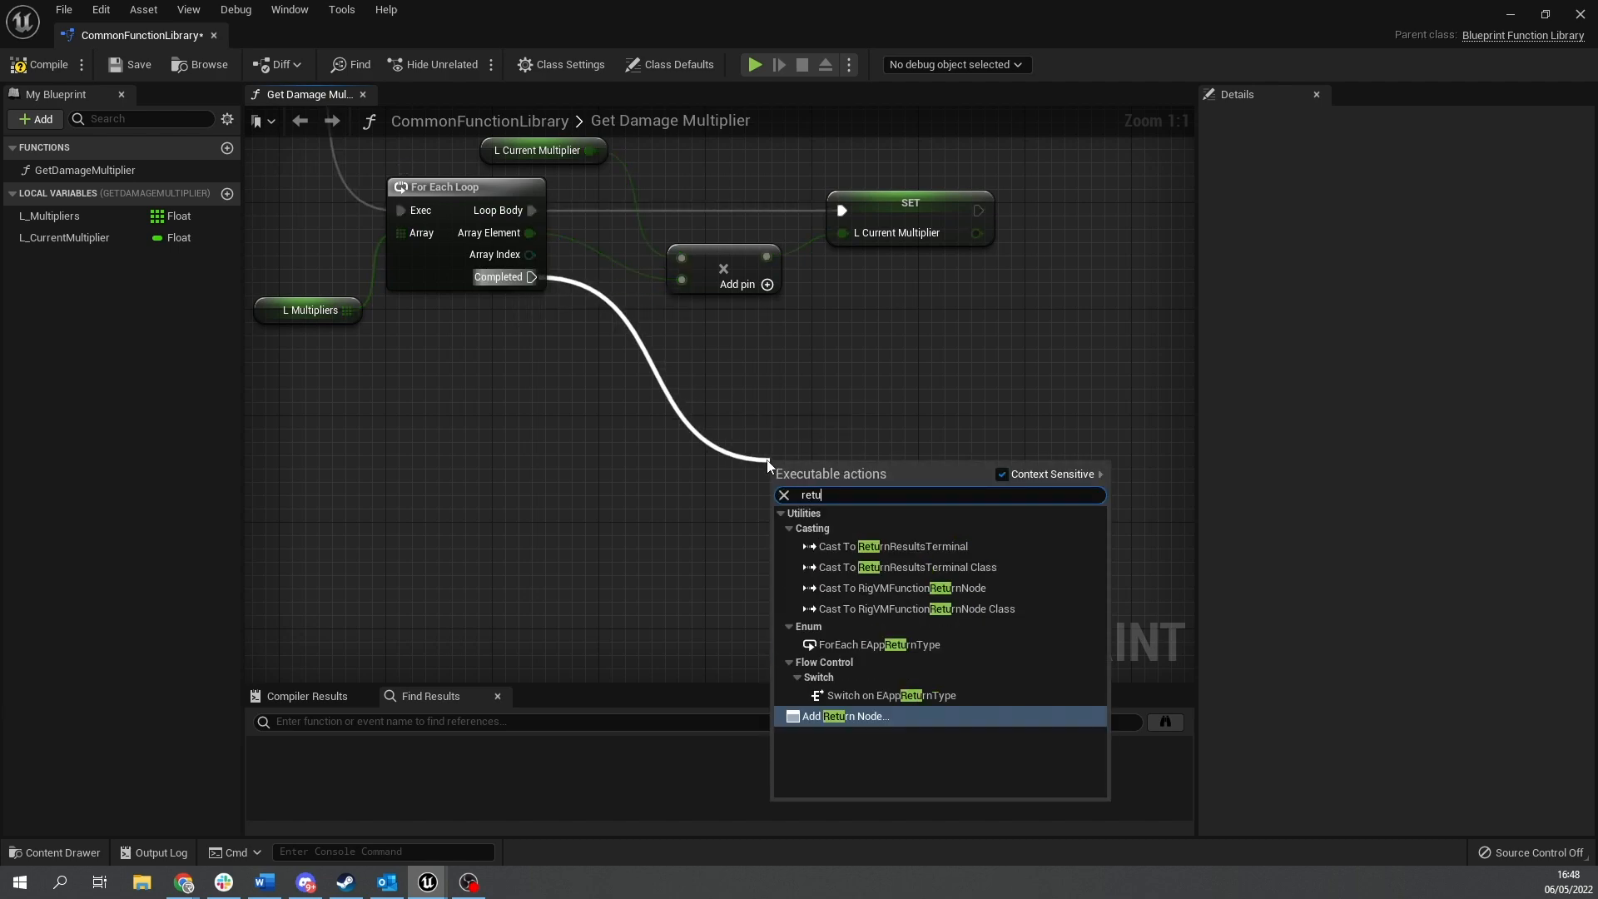
Return L_CurrentMultiplier on loop completion through an output renamed DamageMultiplier.
left_click(850, 716)
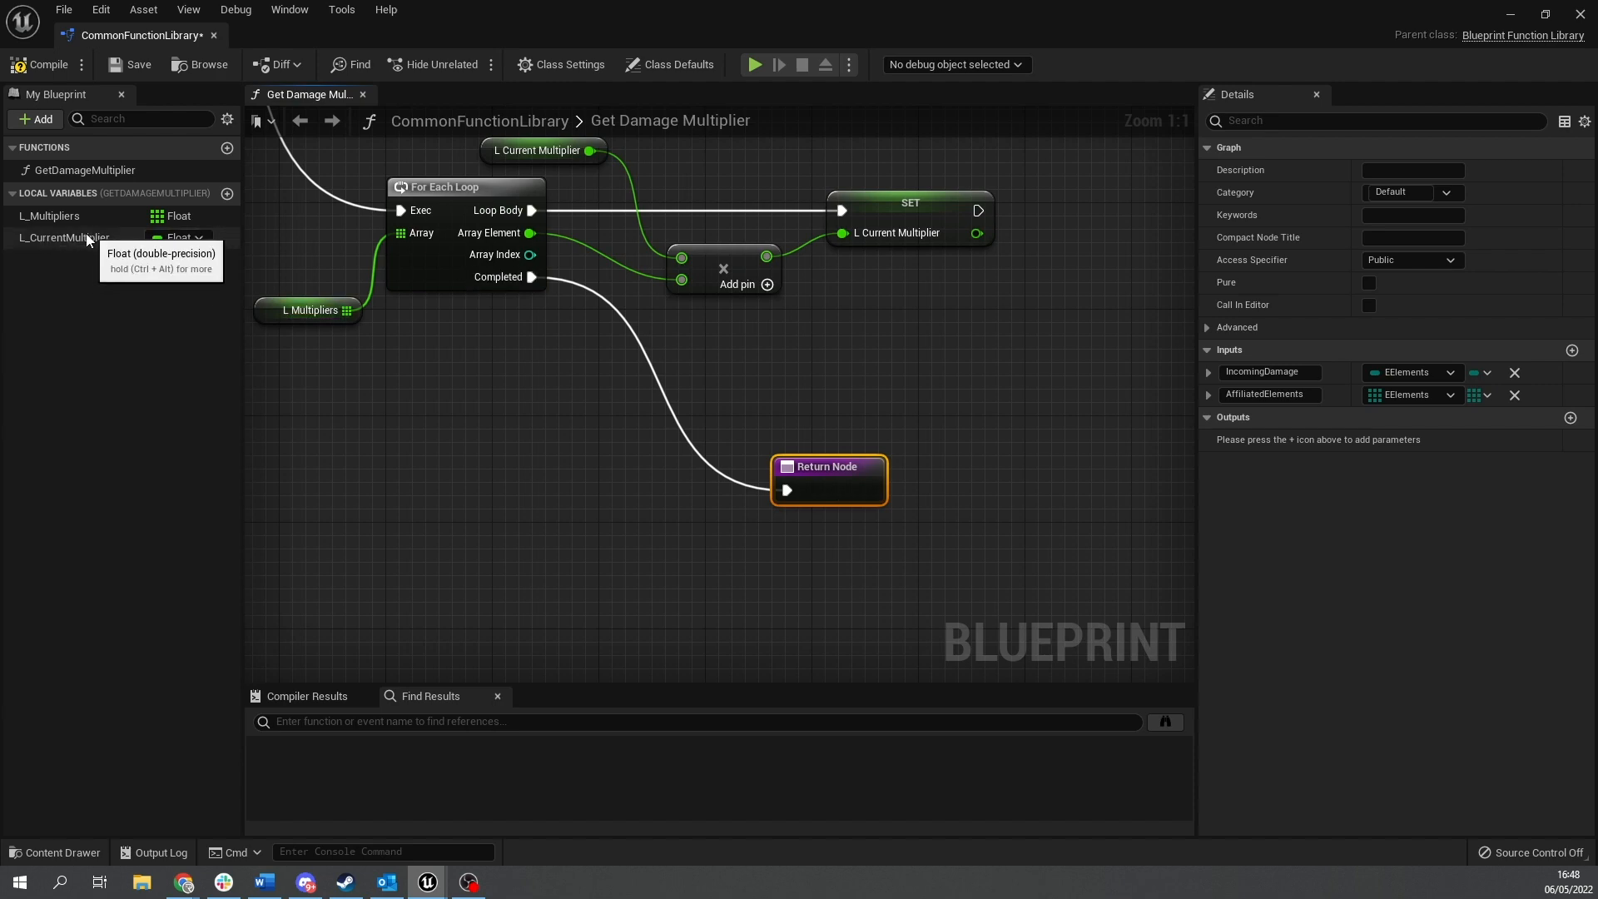
left_click(64, 238)
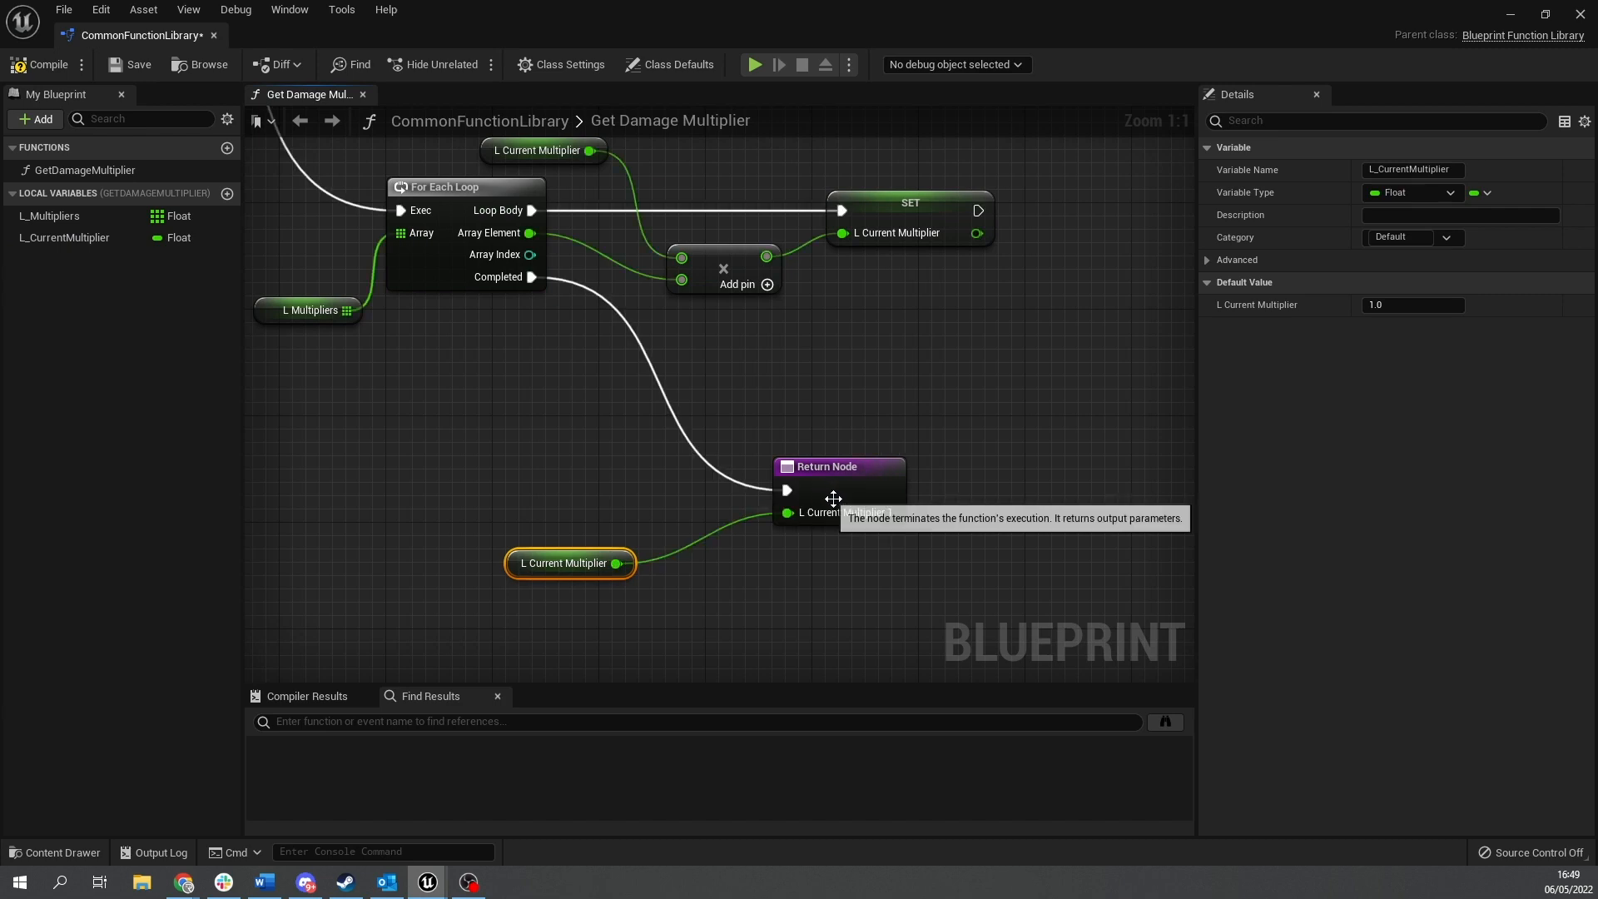
left_click(836, 466)
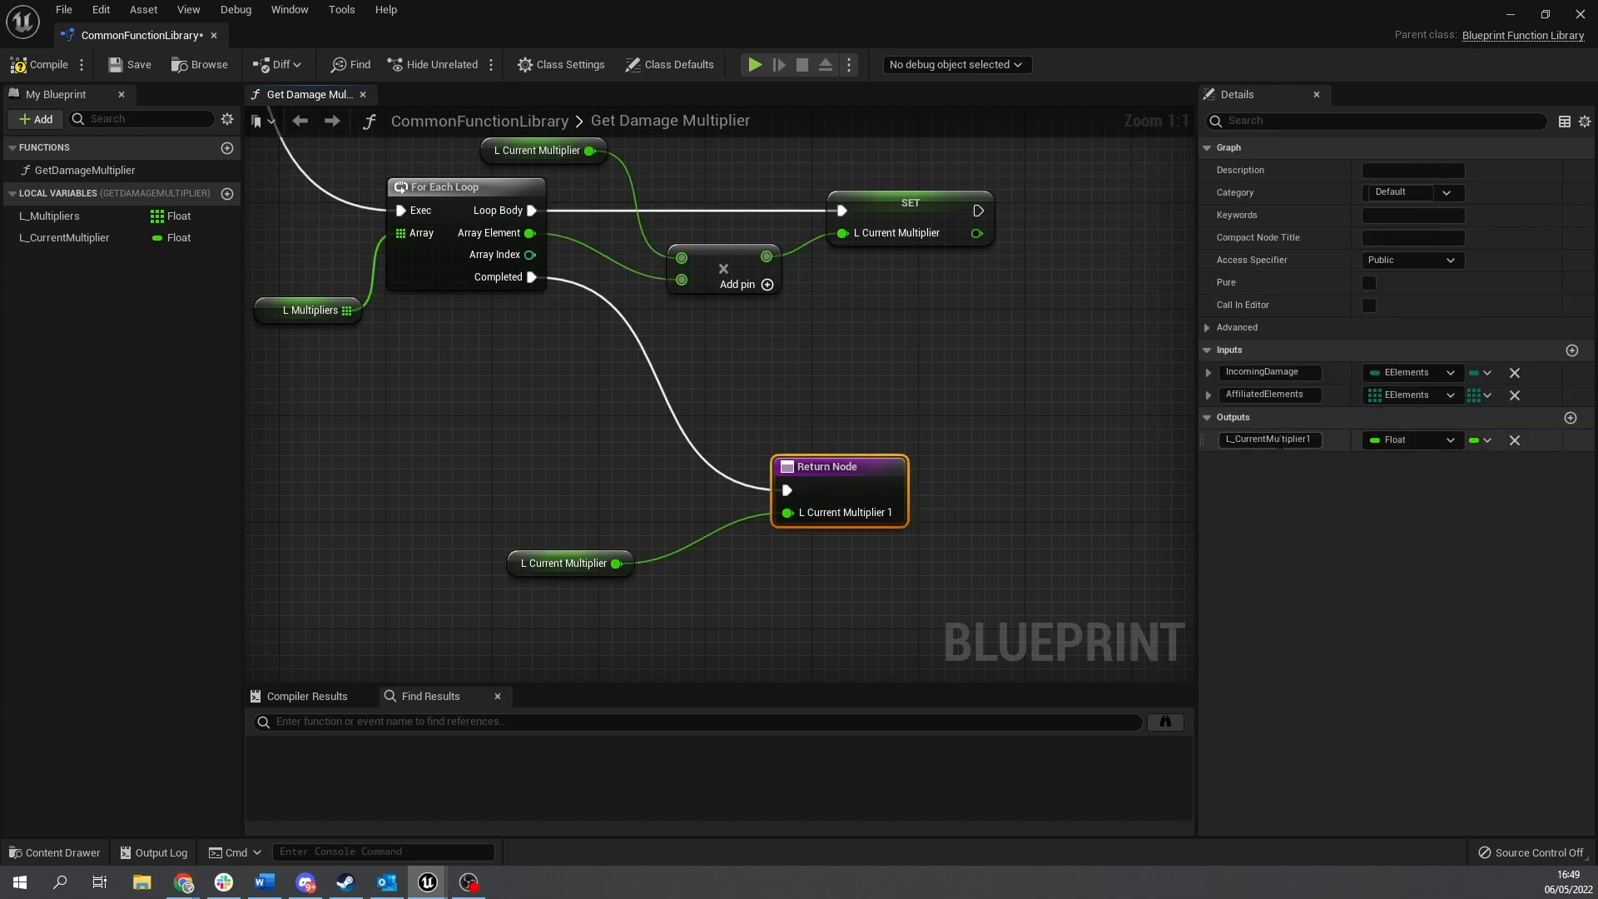
double_click(1268, 439)
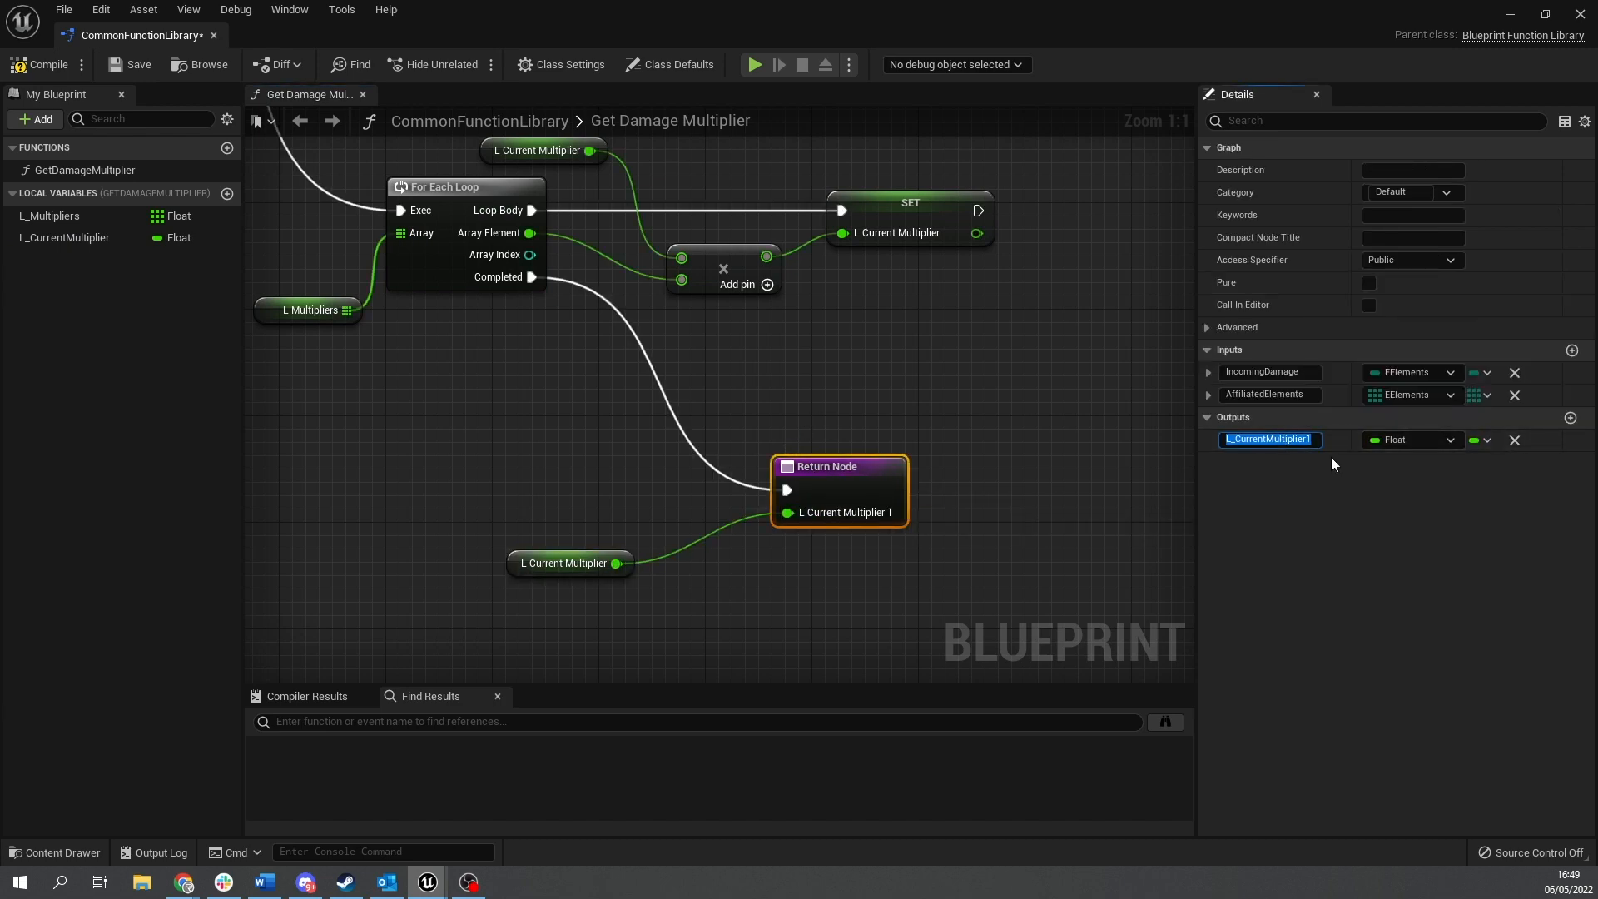
type("DamageMulti")
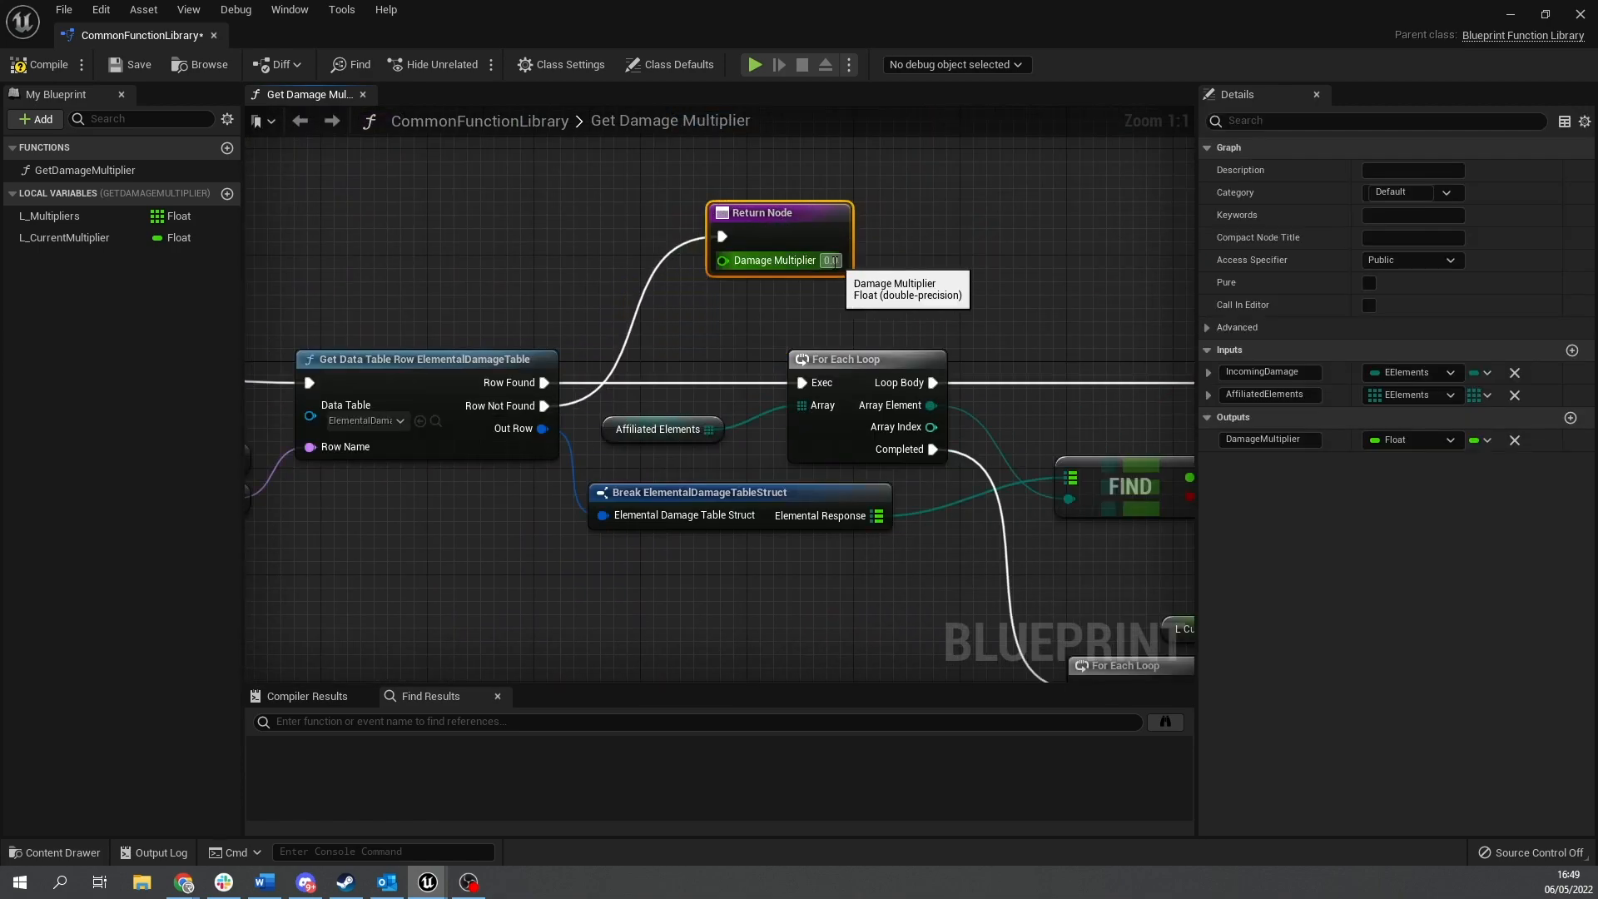
mouse_move(1148, 377)
type("1")
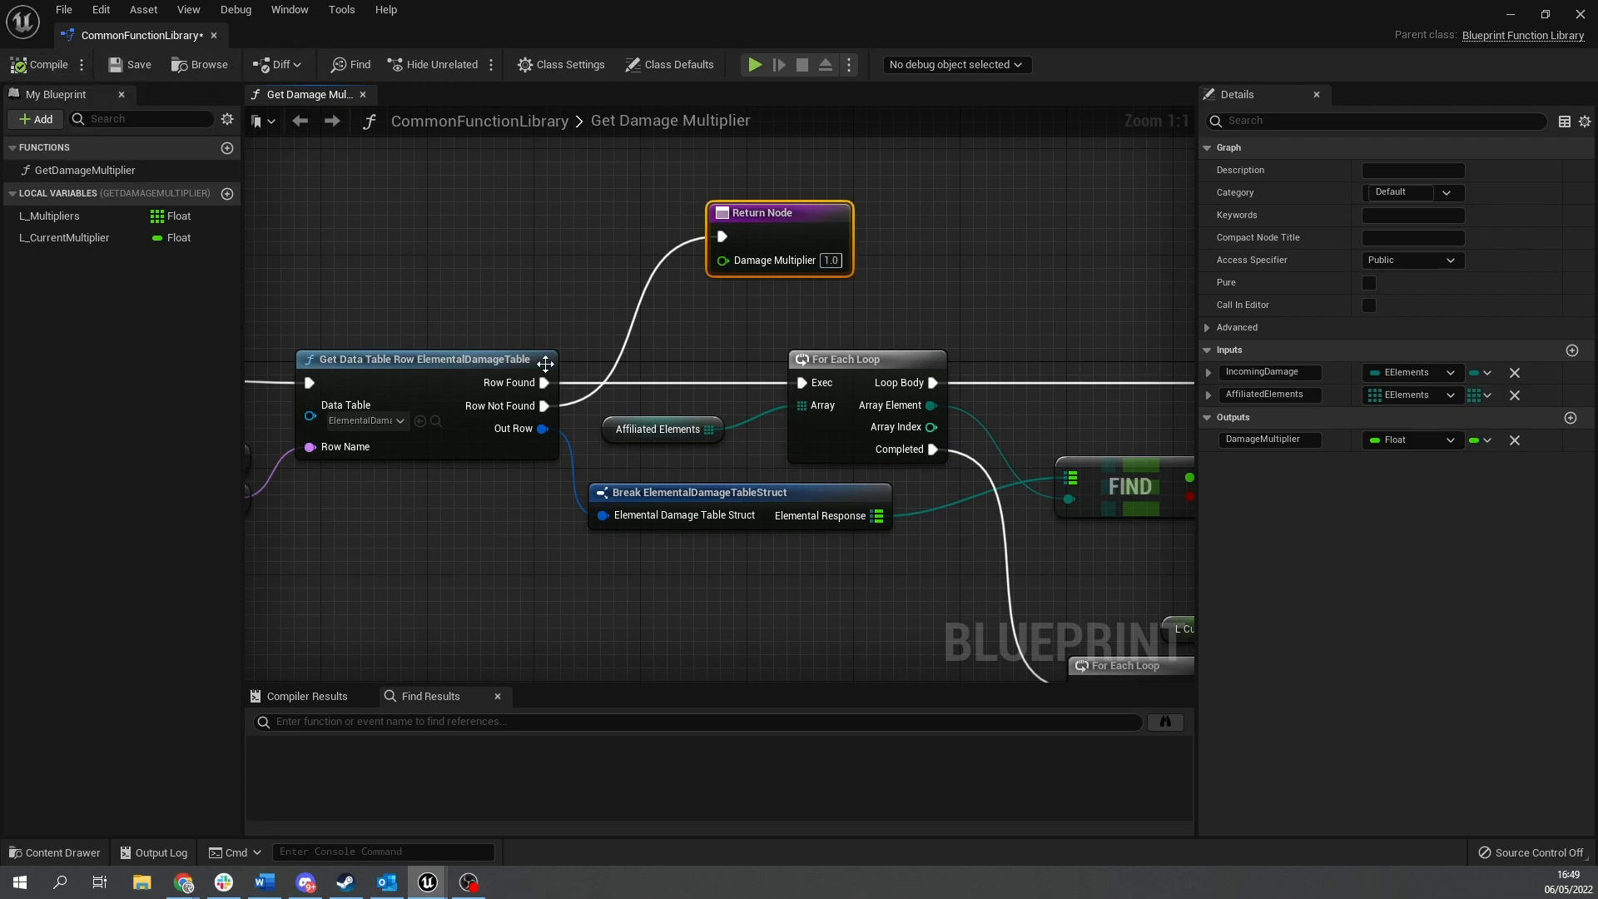
Scroll the graph down toward the Row Not Found branch.
scroll("down", 3)
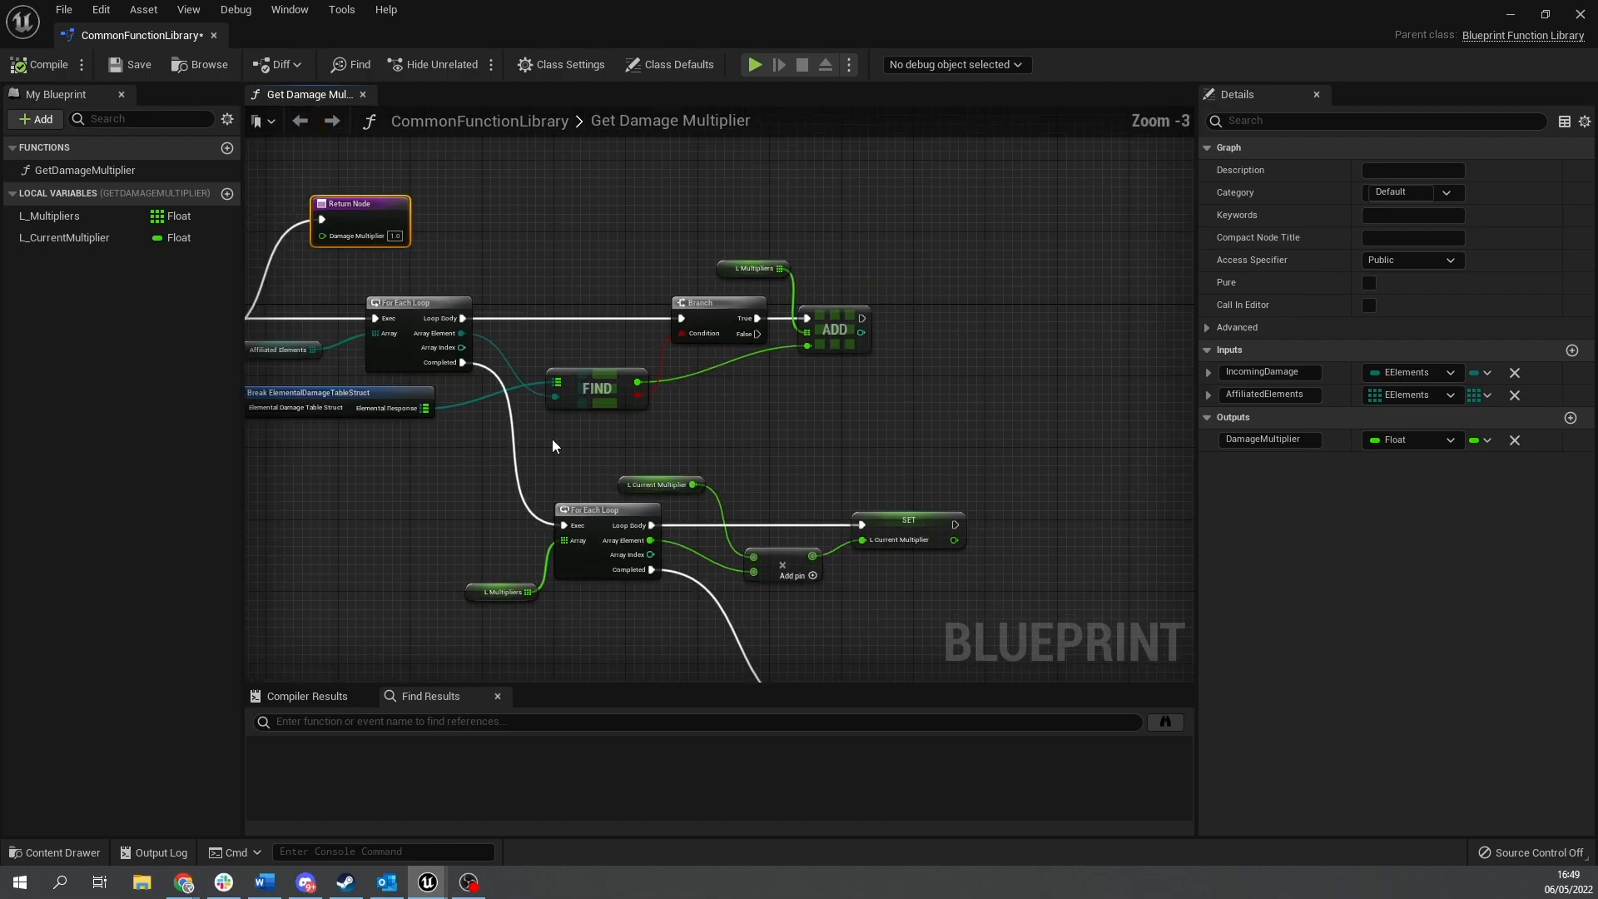